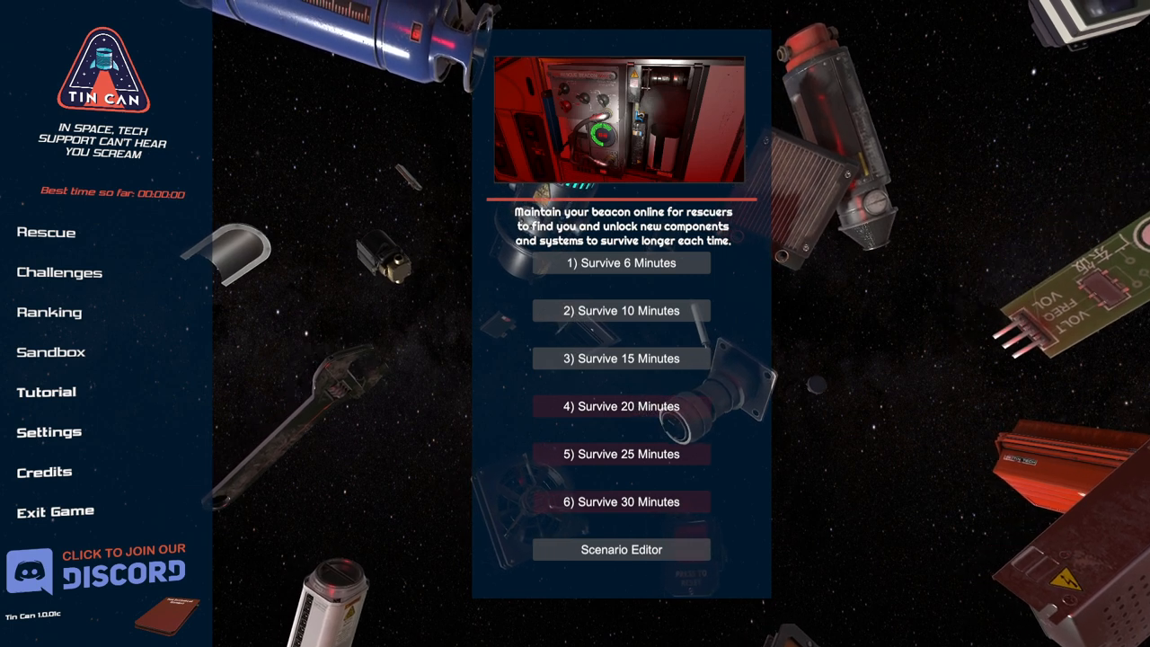
Show the custom Challenges list with scenarios like Under Pressure and Cold Start.
{"action": "left_click", "coordinate": [59, 273]}
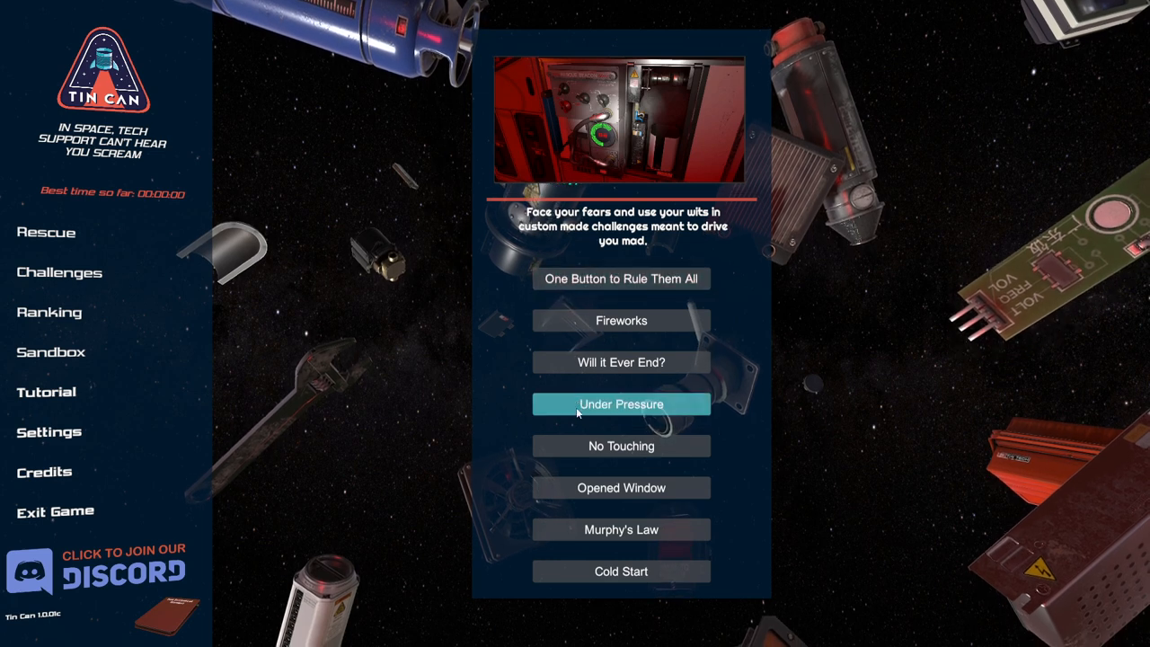
{"action": "mouse_move", "coordinate": [622, 278]}
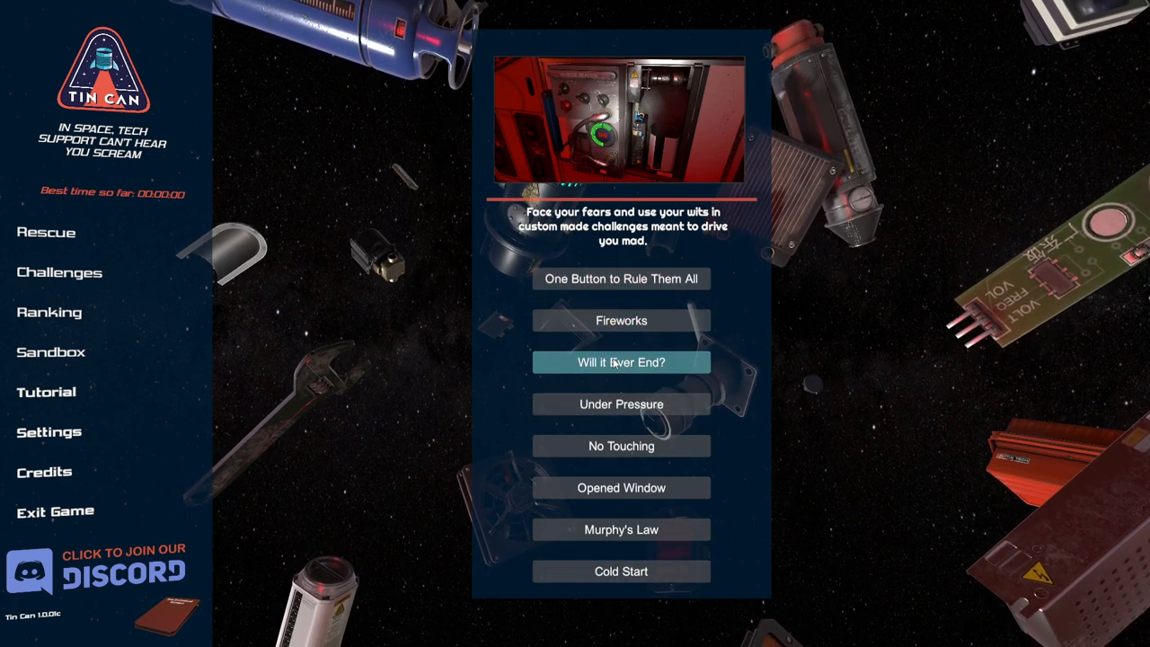
{"action": "mouse_move", "coordinate": [631, 595]}
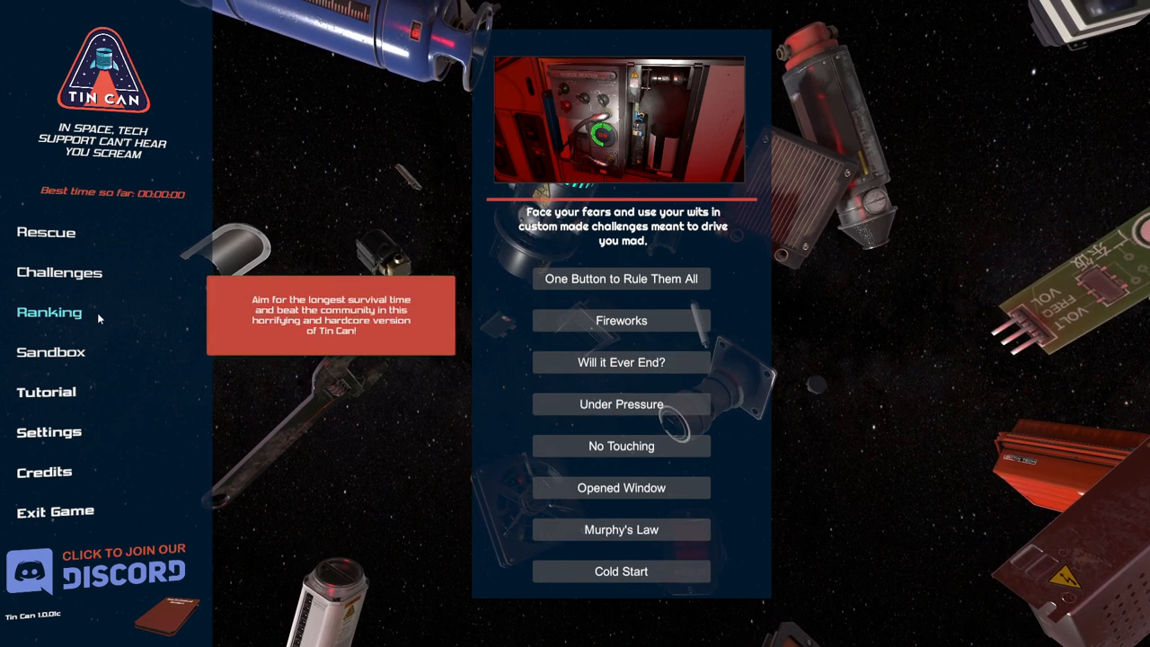
Switch to the Ranking mode overview with its description and best-score preview.
{"action": "left_click", "coordinate": [50, 312]}
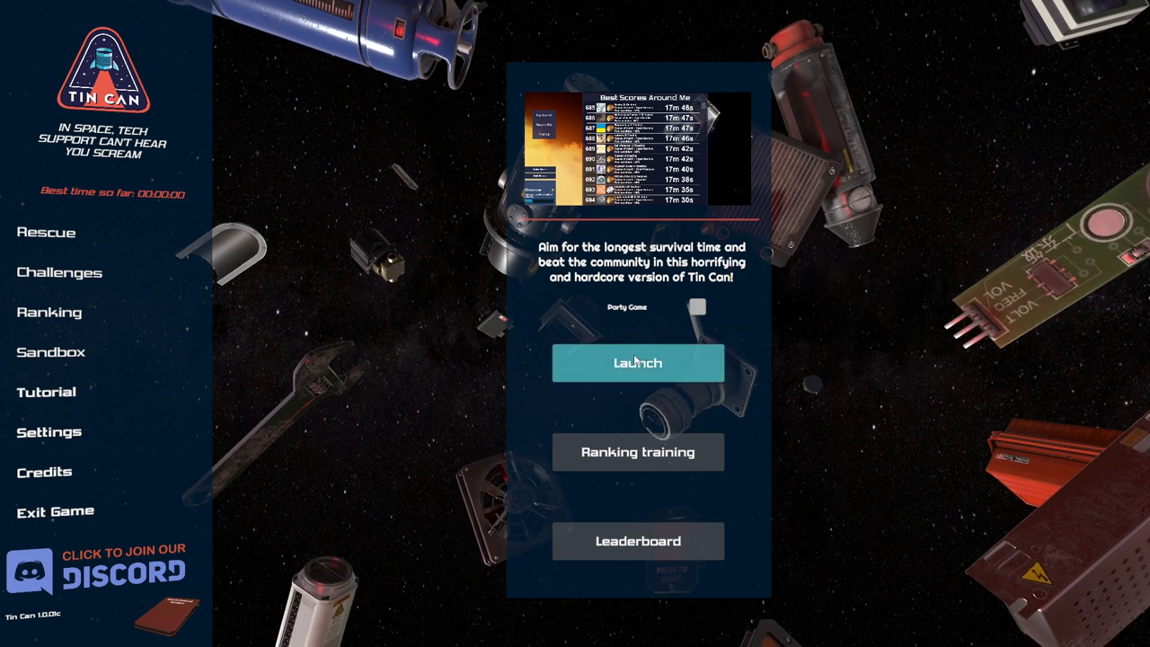
{"action": "mouse_move", "coordinate": [651, 572]}
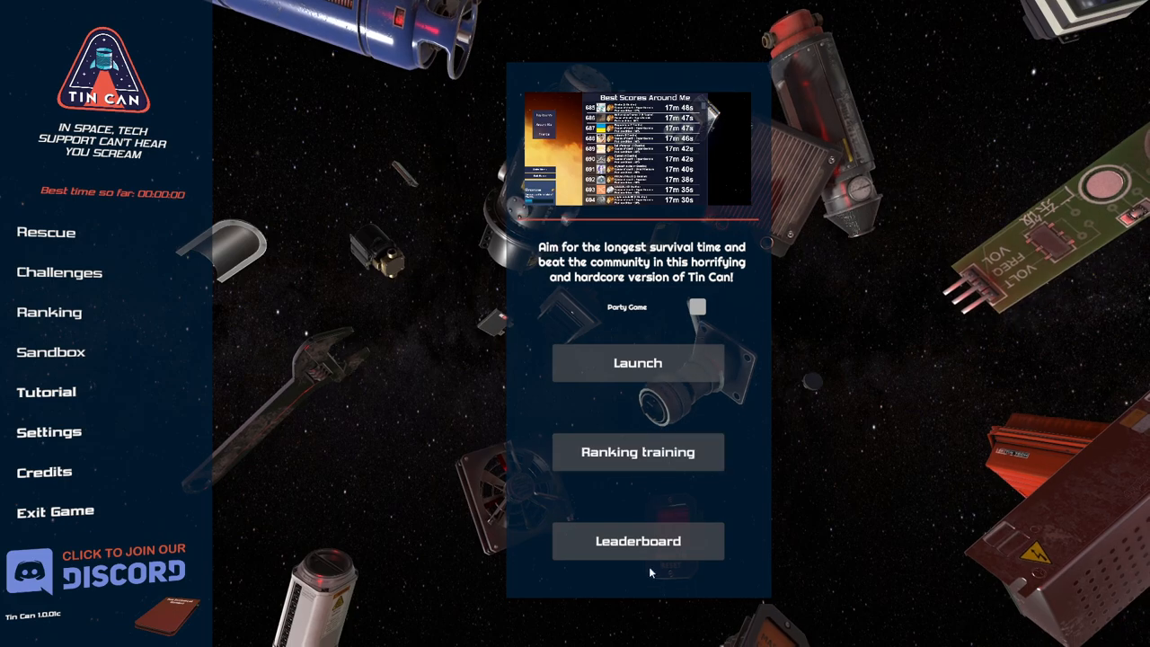
Browse the online leaderboard of best survival times up and down.
{"action": "left_click", "coordinate": [636, 539]}
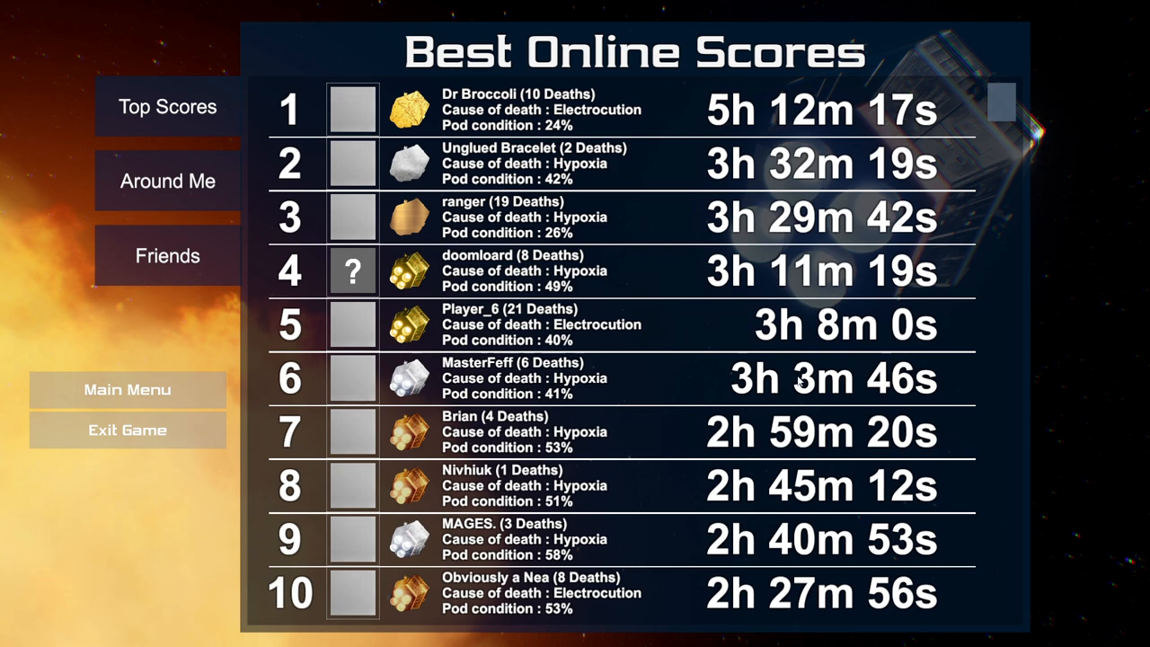
{"action": "scroll", "scroll_direction": "down", "scroll_amount": 3}
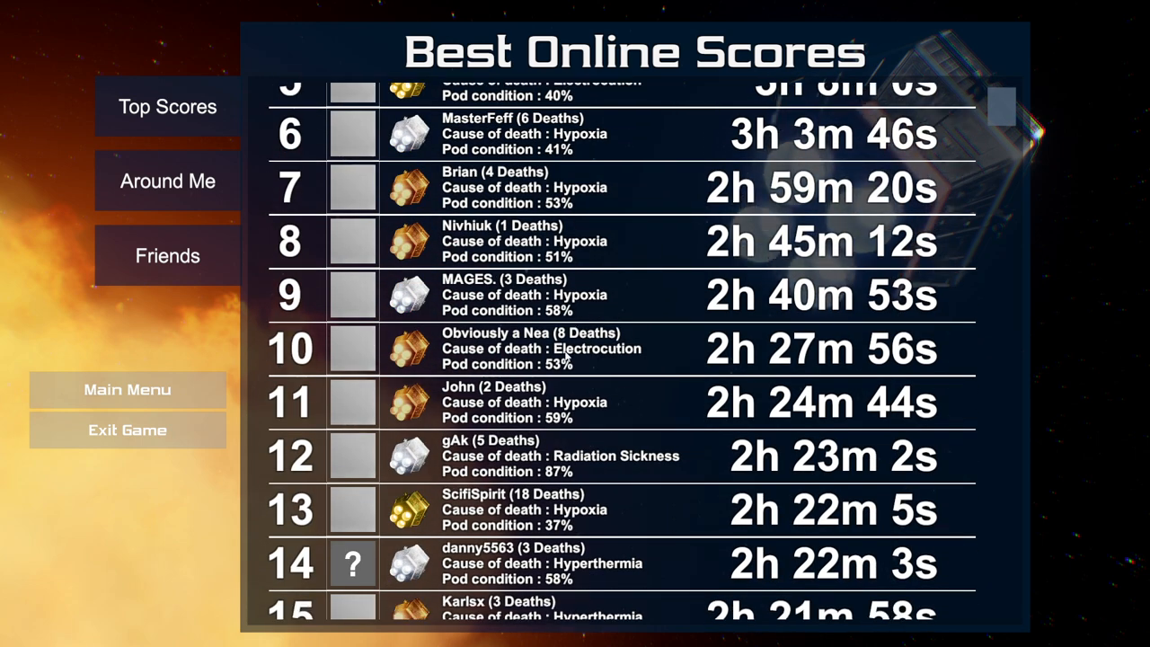
{"action": "scroll", "scroll_direction": "down", "scroll_amount": 3}
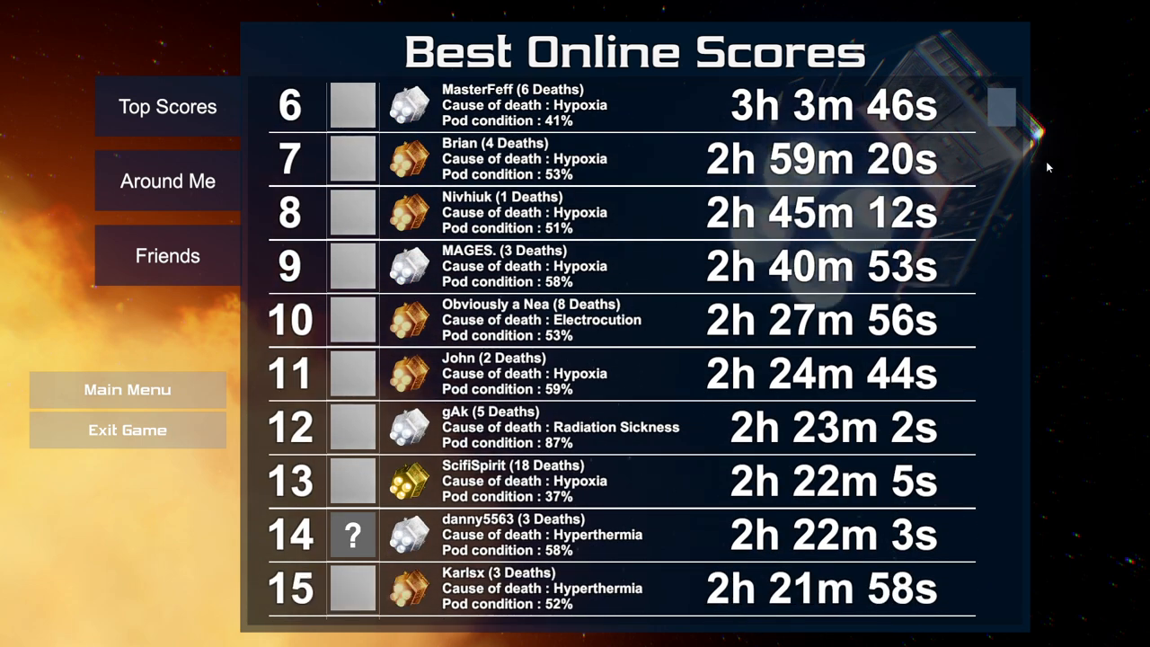
{"action": "scroll", "scroll_direction": "down", "scroll_amount": 3}
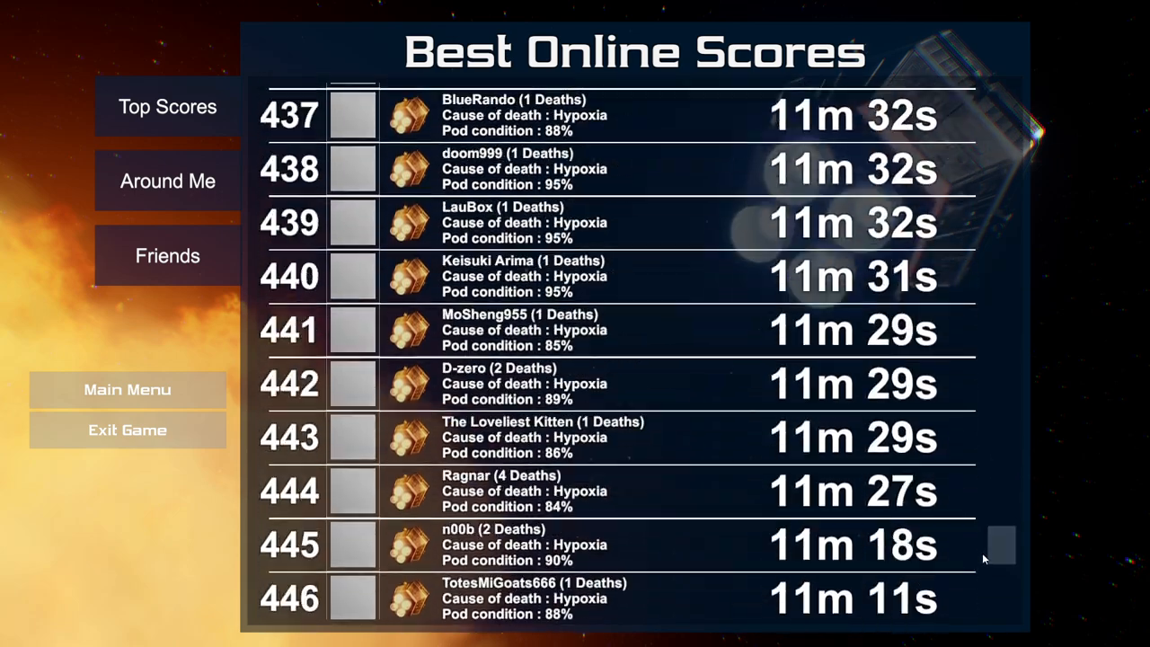
{"action": "scroll", "scroll_direction": "down", "scroll_amount": 3}
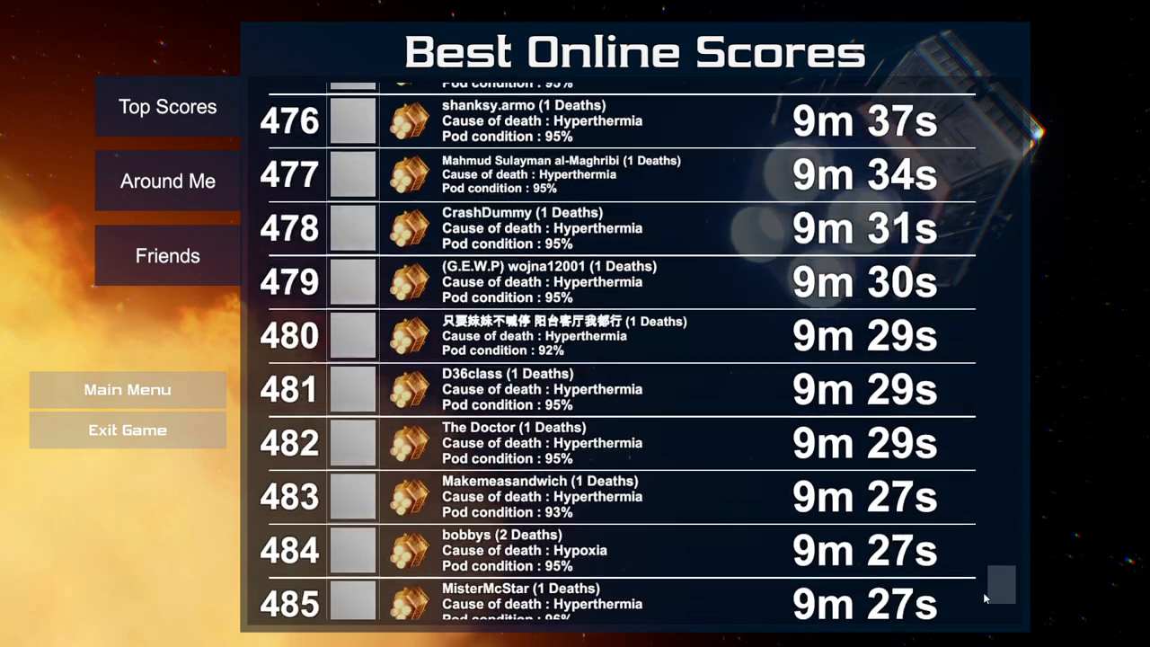
{"action": "scroll", "scroll_direction": "up", "scroll_amount": 3}
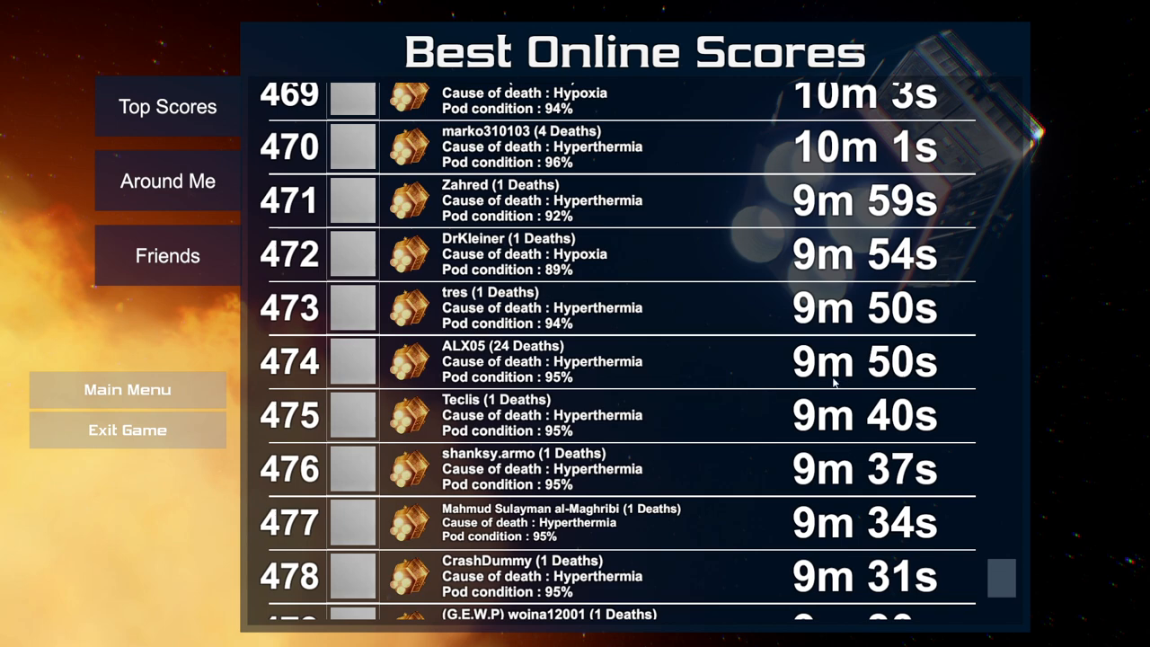
{"action": "scroll", "scroll_direction": "down", "scroll_amount": 3}
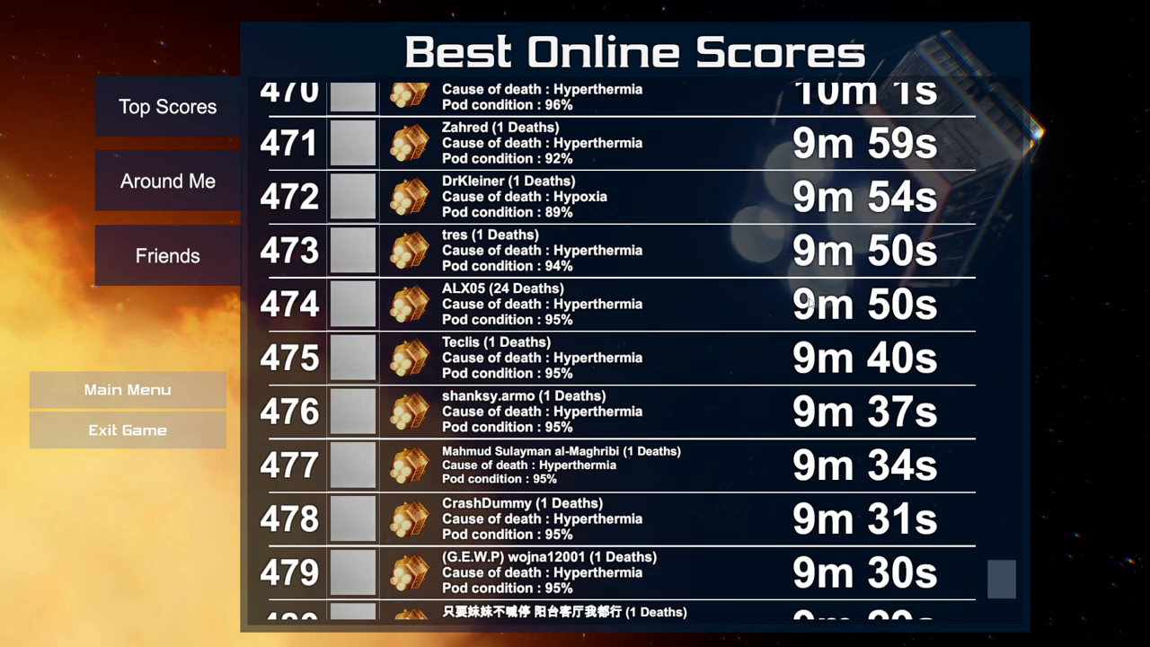
{"action": "scroll", "scroll_direction": "up", "scroll_amount": 3}
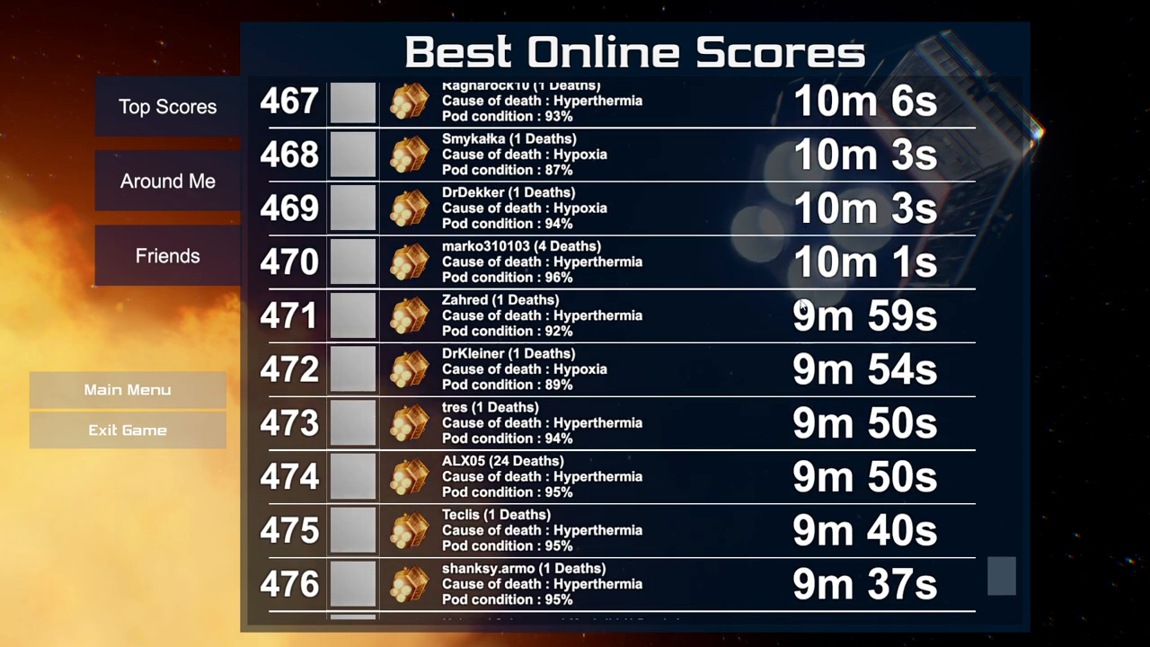
{"action": "scroll", "scroll_direction": "up", "scroll_amount": 3}
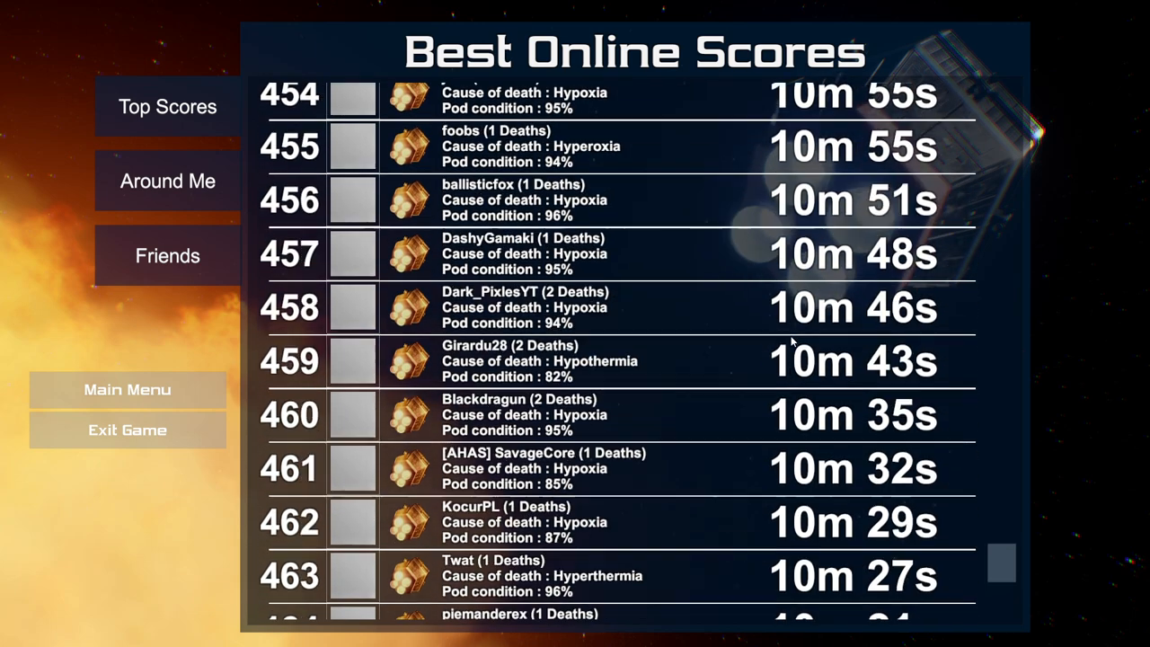
{"action": "scroll", "scroll_direction": "up", "scroll_amount": 3}
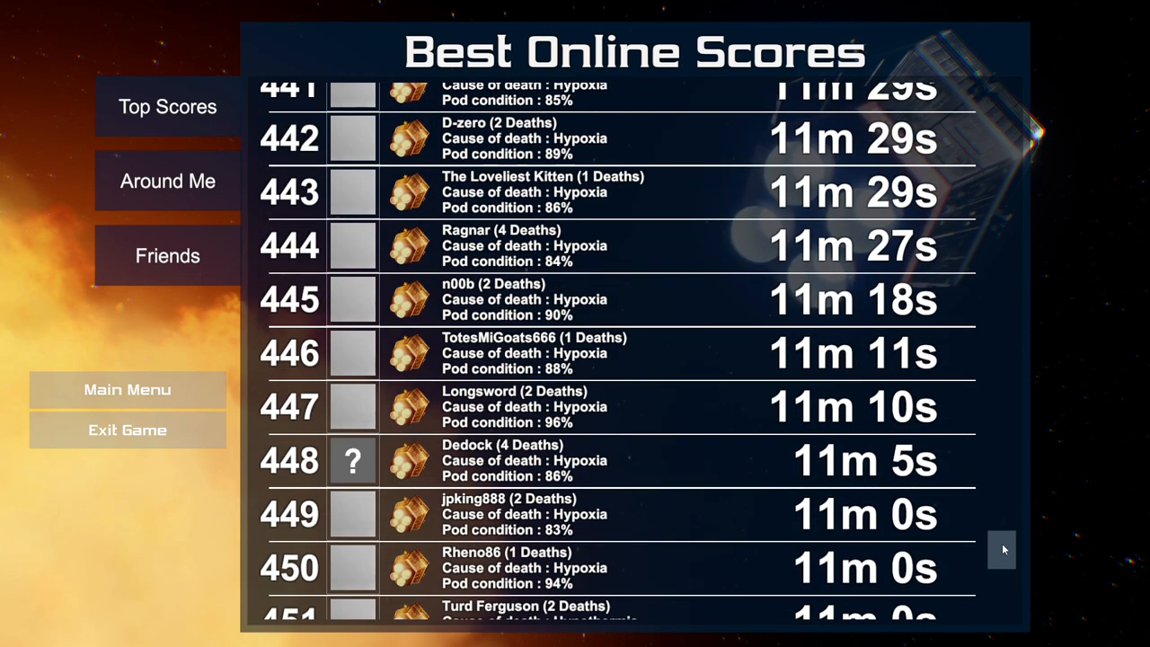
{"action": "scroll", "scroll_direction": "up", "scroll_amount": 3}
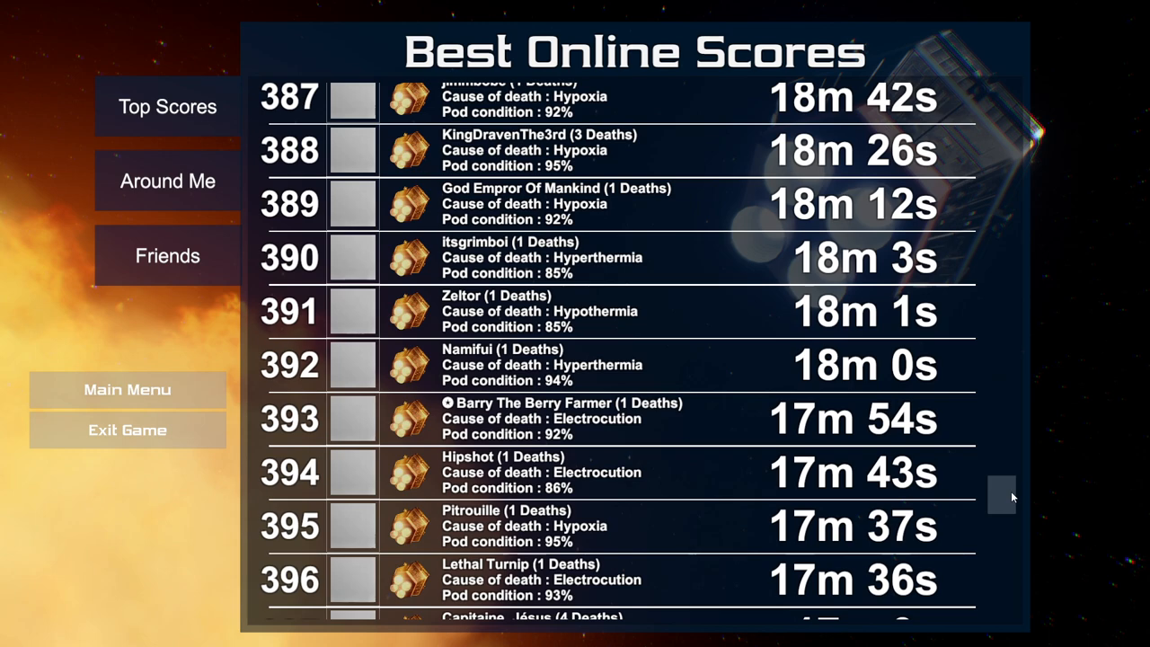
{"action": "scroll", "scroll_direction": "down", "scroll_amount": 3}
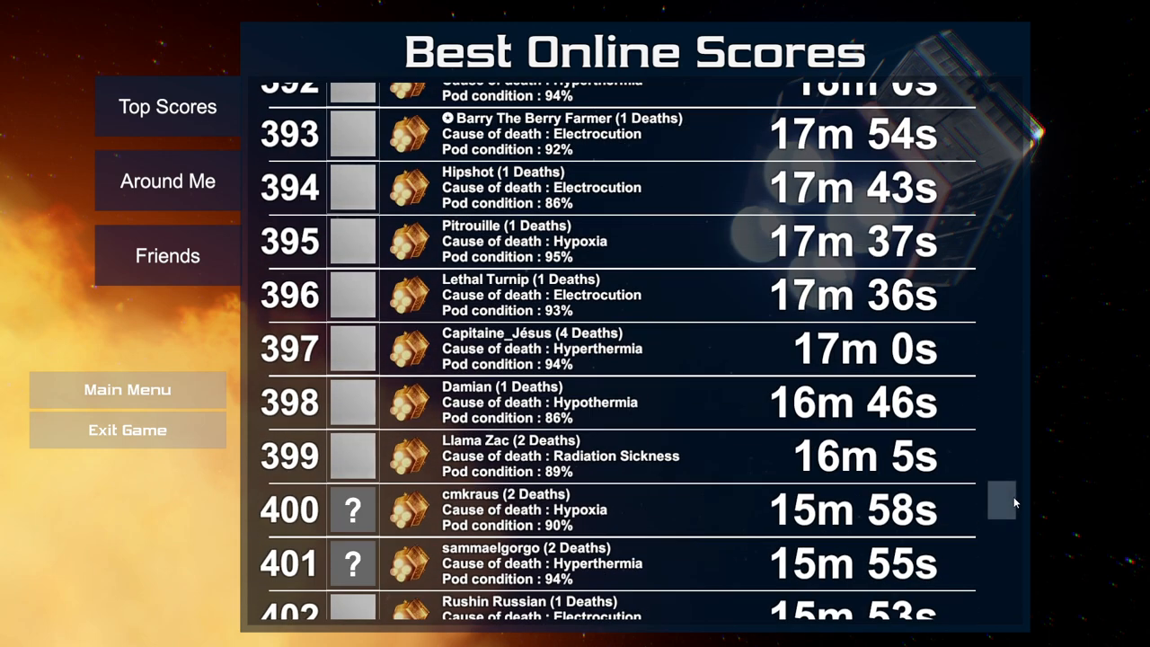
{"action": "mouse_move", "coordinate": [637, 503]}
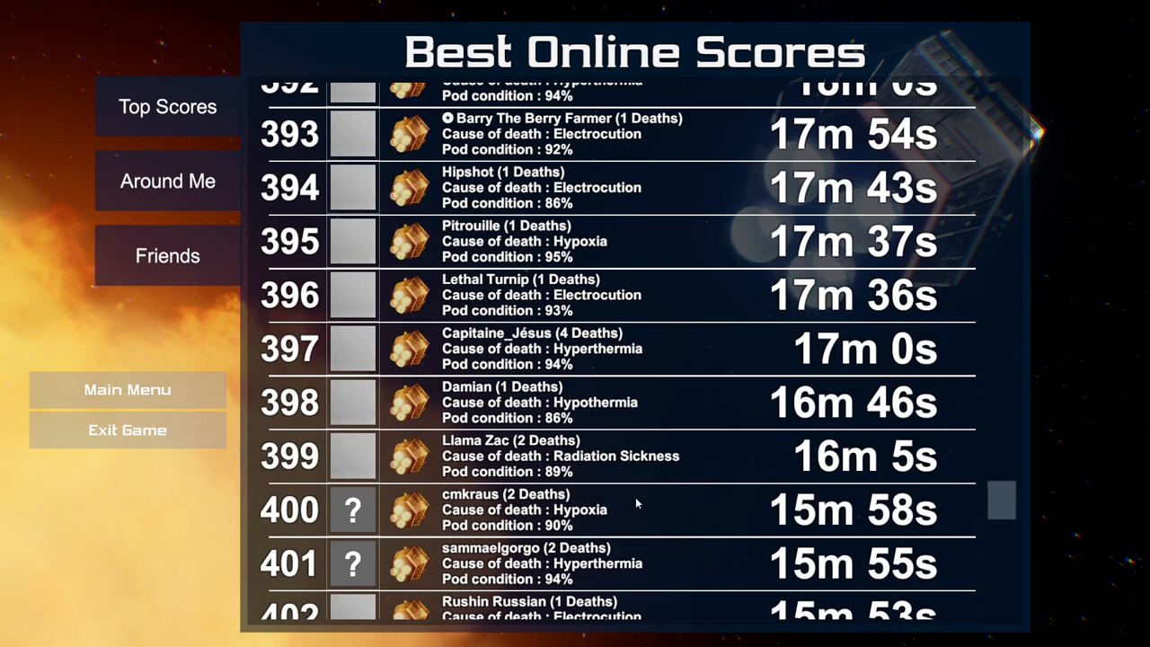
{"action": "mouse_move", "coordinate": [1002, 502]}
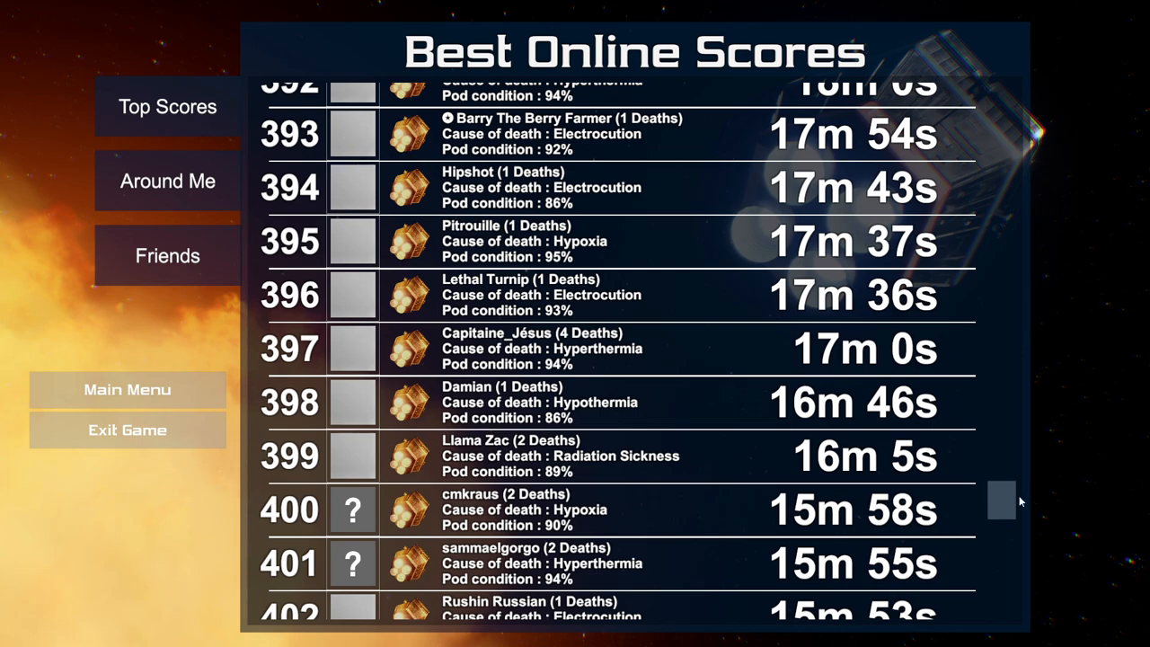
Continue scrolling through the global best-score entries.
{"action": "scroll", "scroll_direction": "down", "scroll_amount": 3}
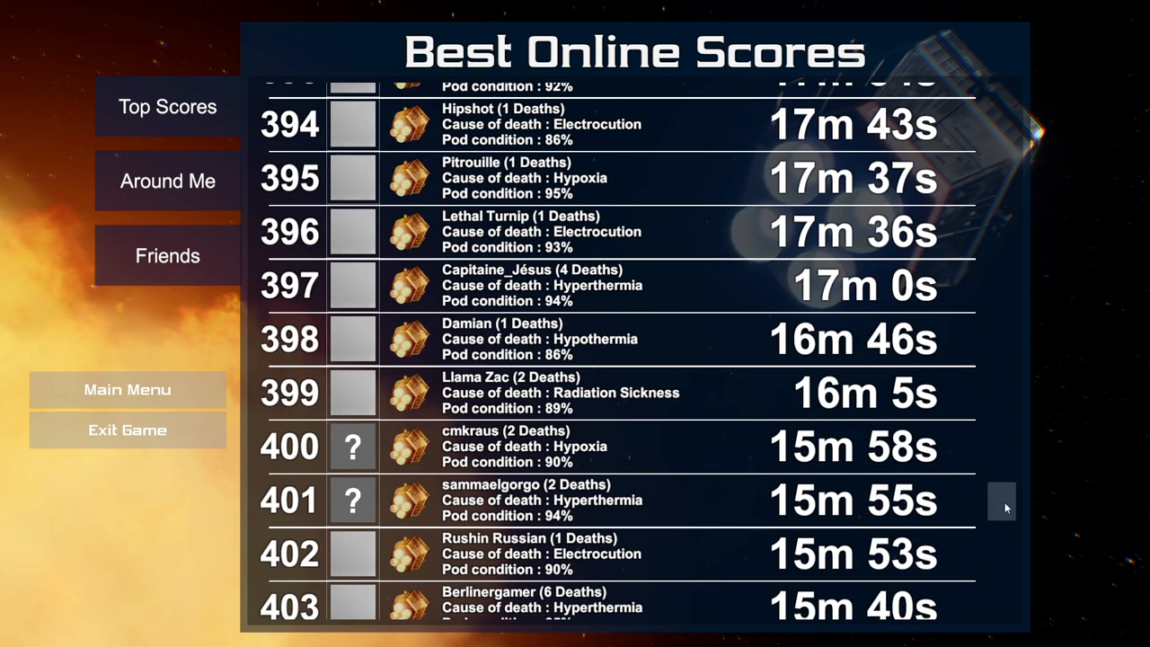
{"action": "scroll", "scroll_direction": "up", "scroll_amount": 3}
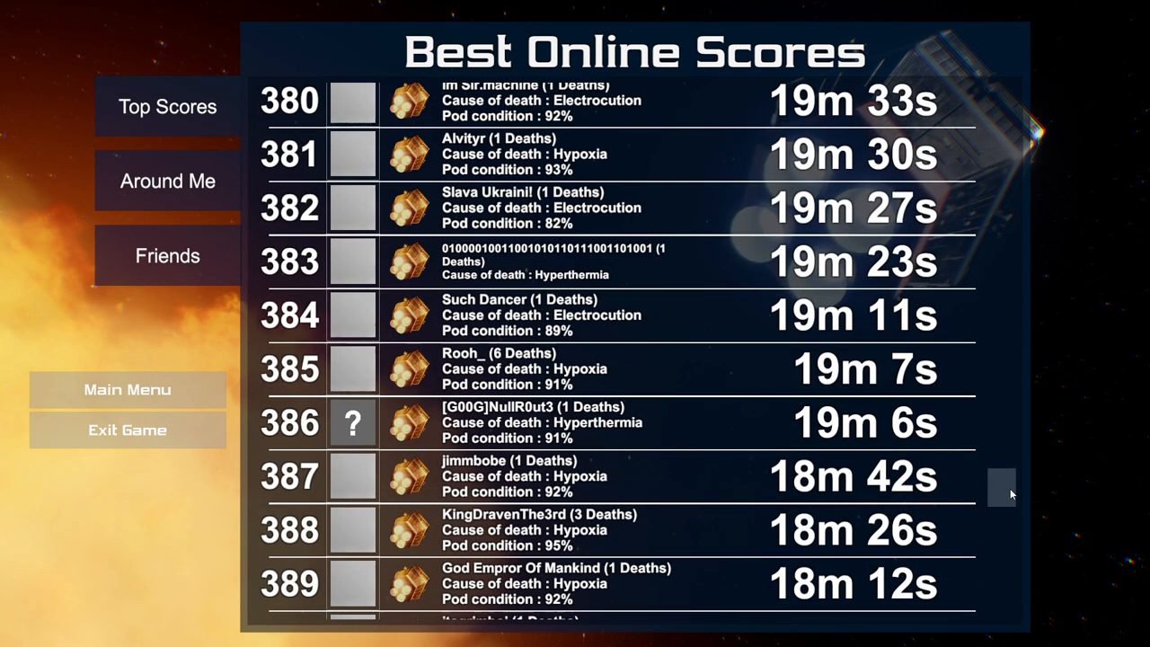
{"action": "scroll", "scroll_direction": "up", "scroll_amount": 3}
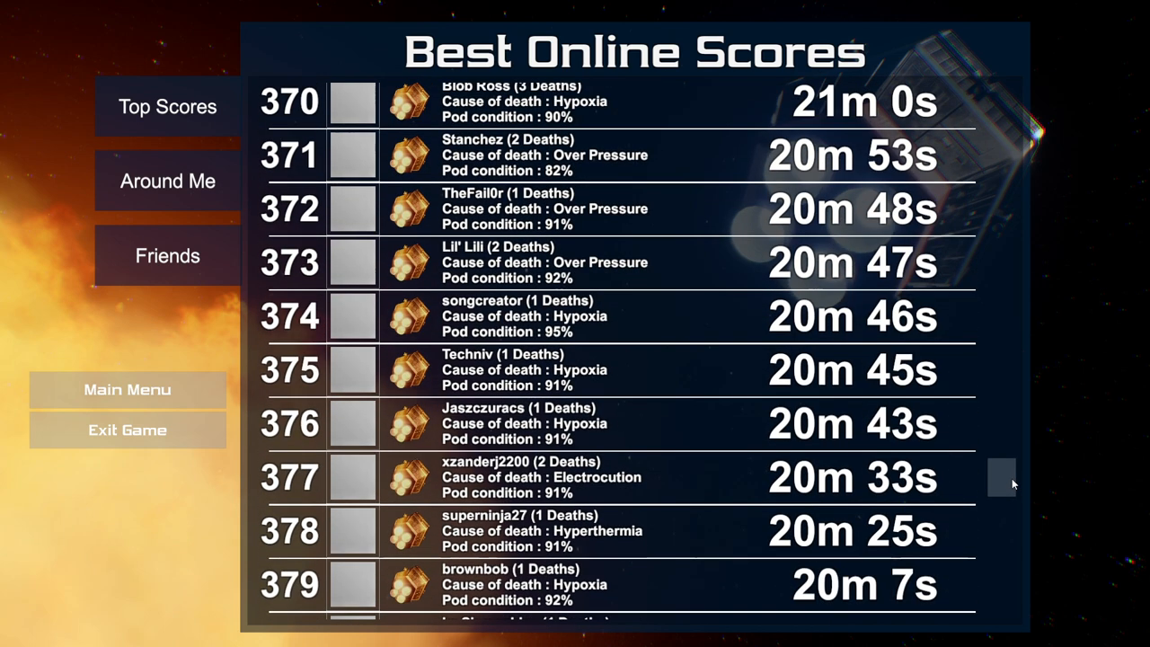
{"action": "scroll", "scroll_direction": "up", "scroll_amount": 3}
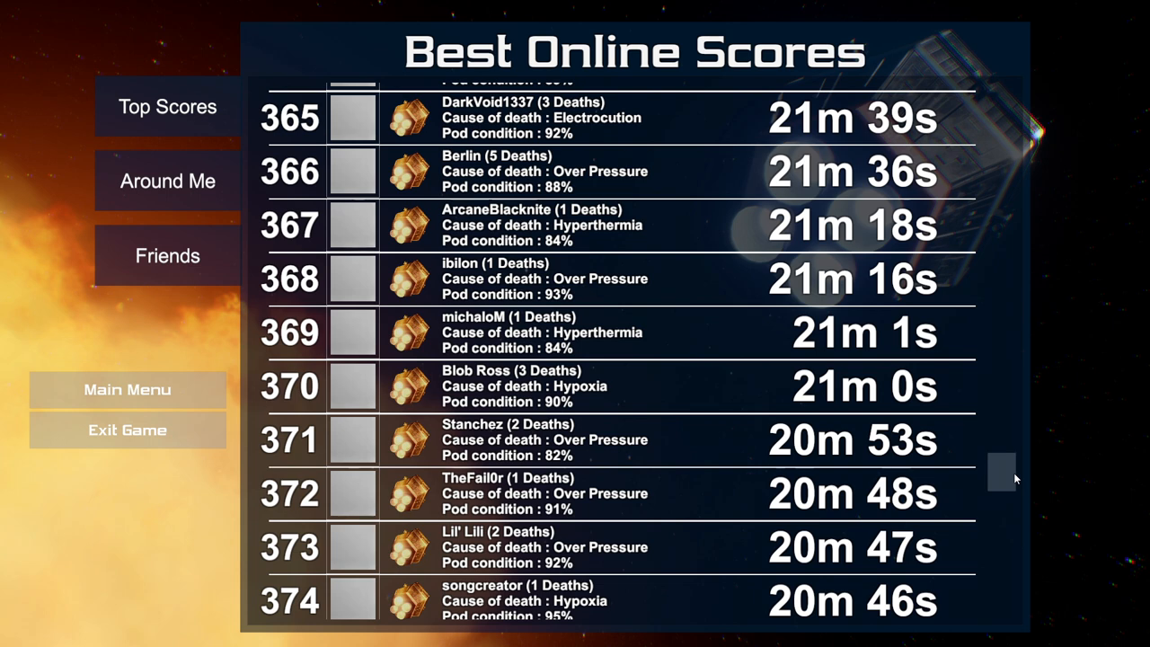
{"action": "scroll", "scroll_direction": "up", "scroll_amount": 3}
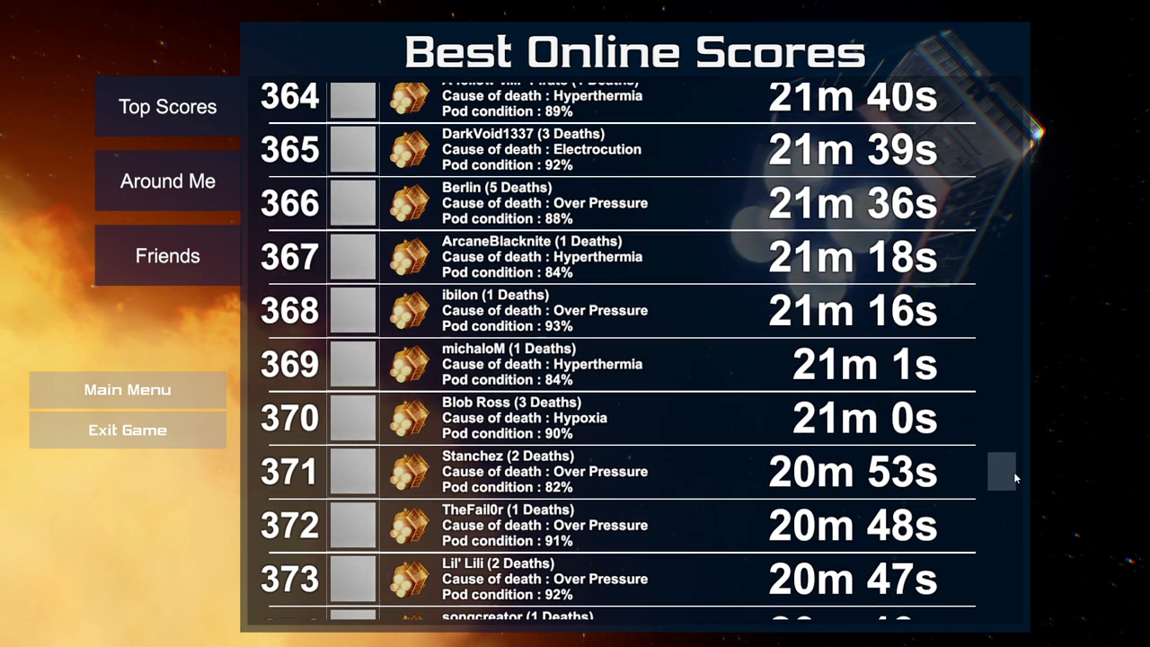
{"action": "scroll", "scroll_direction": "down", "scroll_amount": 3}
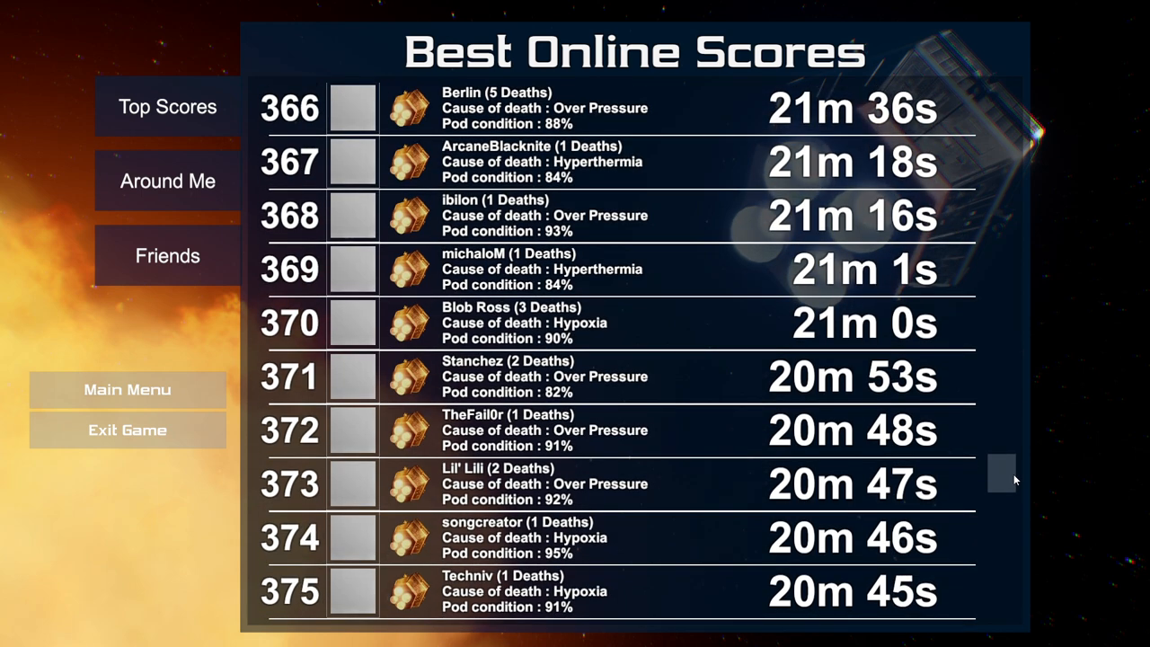
{"action": "scroll", "scroll_direction": "down", "scroll_amount": 3}
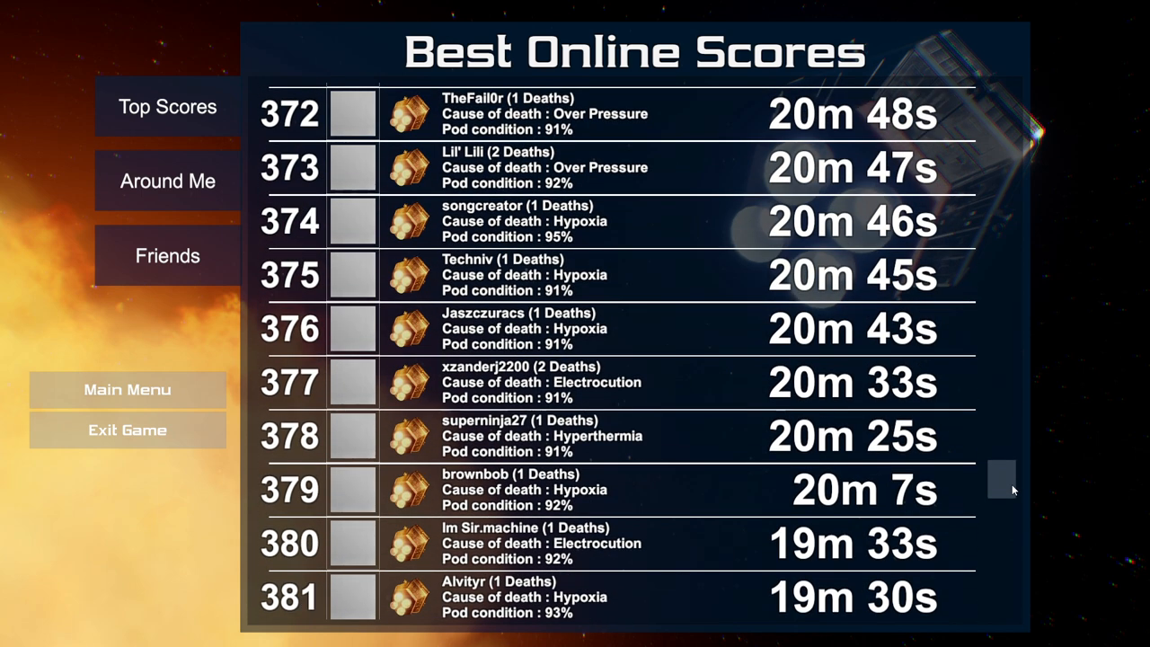
{"action": "scroll", "scroll_direction": "up", "scroll_amount": 3}
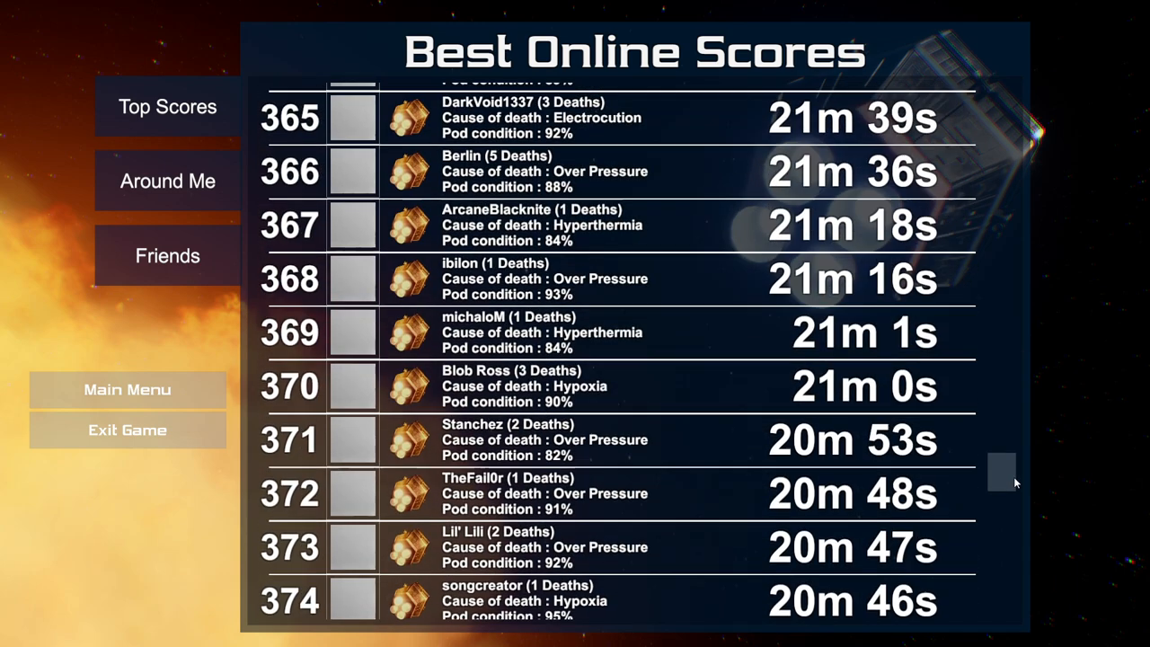
{"action": "scroll", "scroll_direction": "up", "scroll_amount": 3}
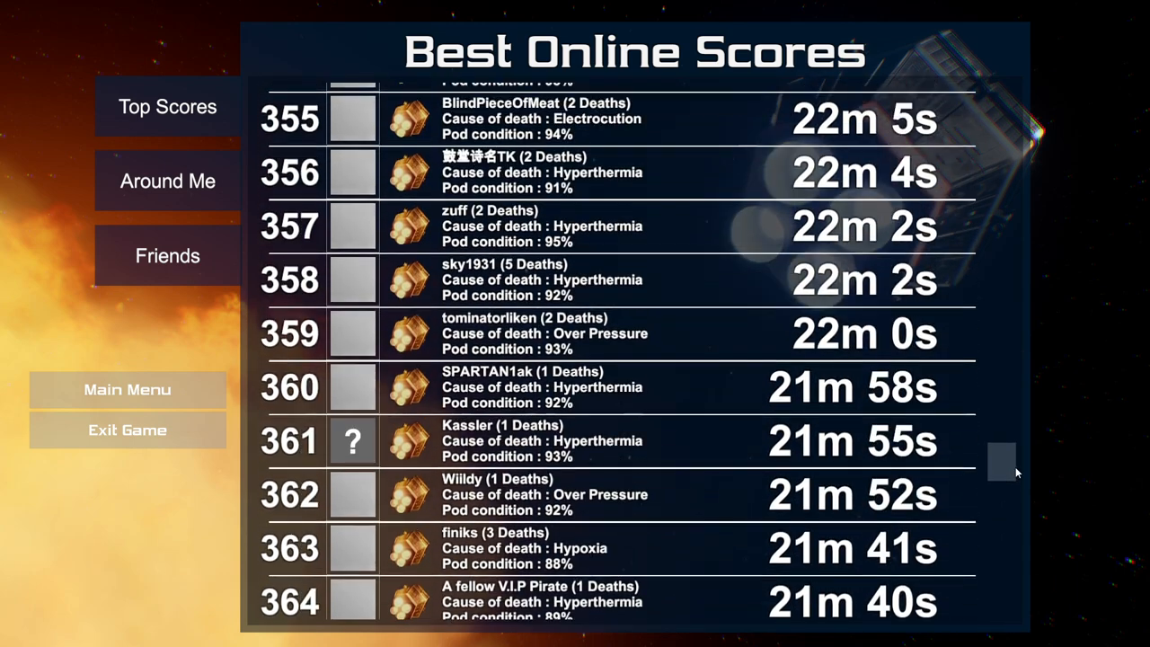
{"action": "scroll", "scroll_direction": "up", "scroll_amount": 3}
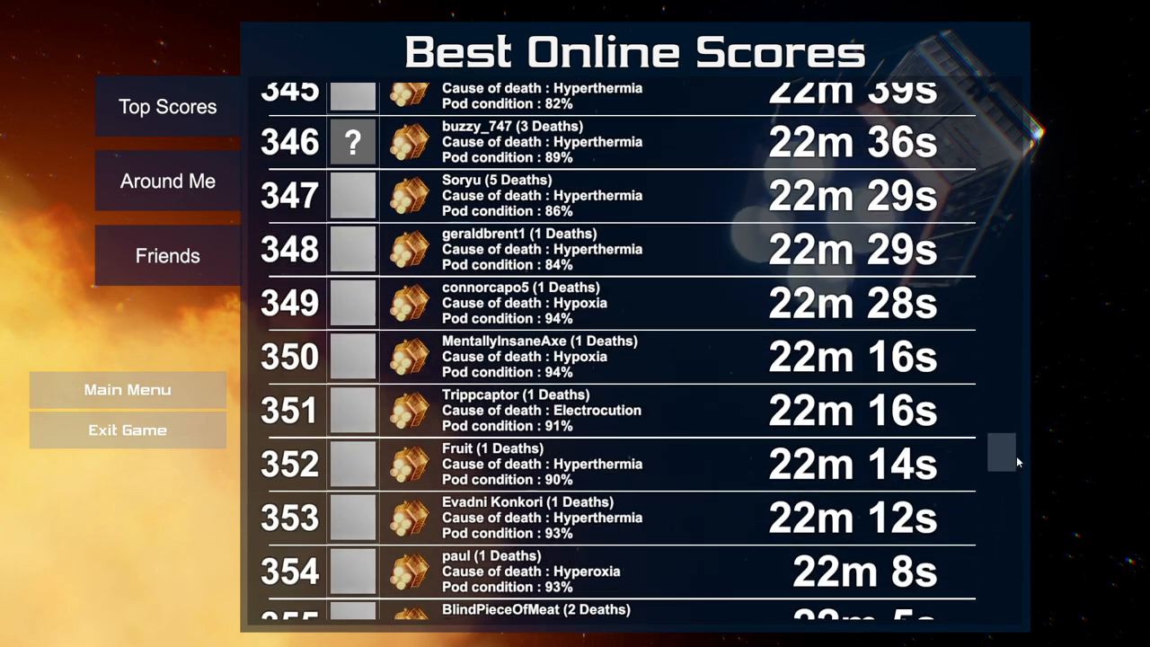
{"action": "scroll", "scroll_direction": "down", "scroll_amount": 3}
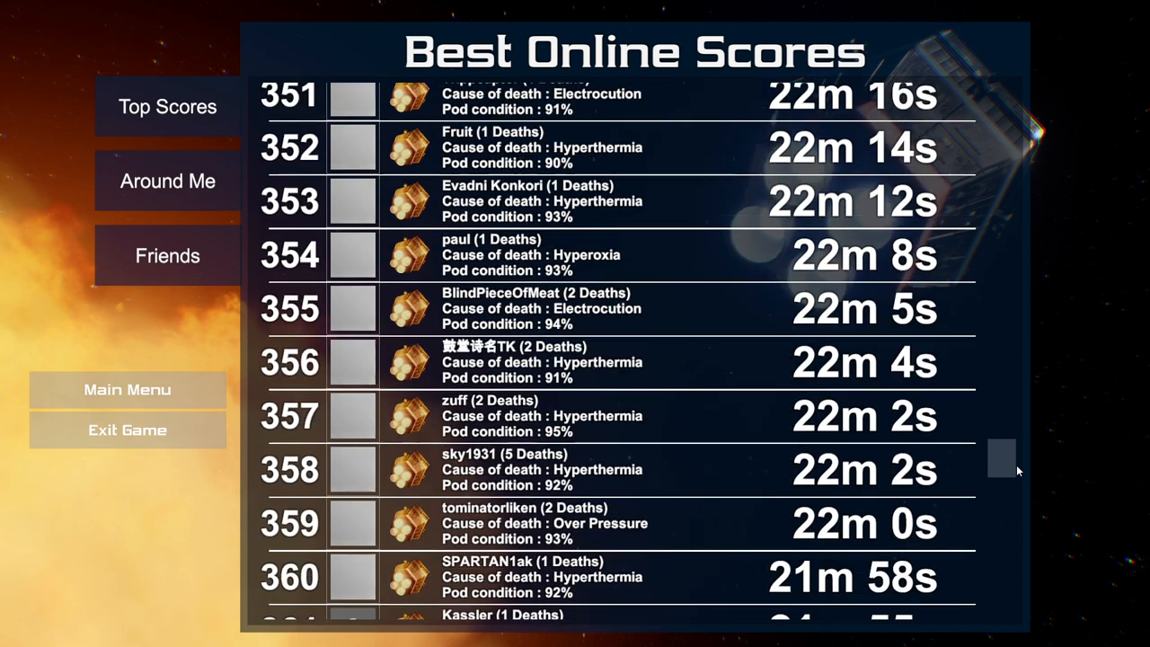
{"action": "scroll", "scroll_direction": "down", "scroll_amount": 3}
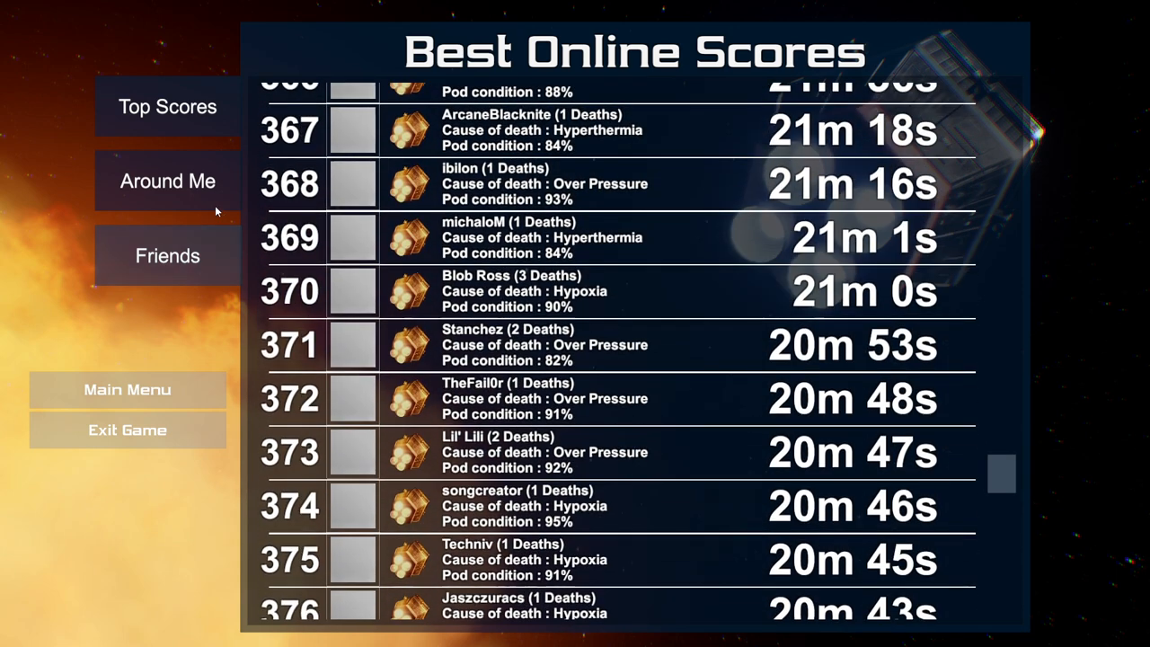
Filter the leaderboard to Friends, then to scores Around Me.
{"action": "left_click", "coordinate": [167, 255]}
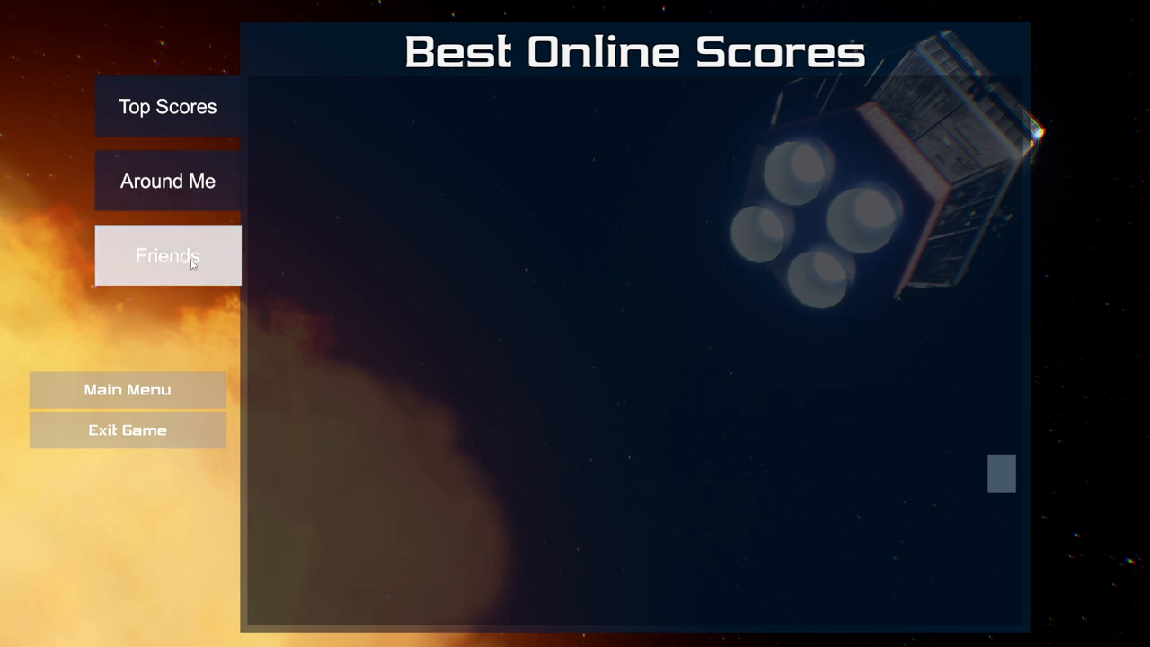
{"action": "left_click", "coordinate": [167, 179]}
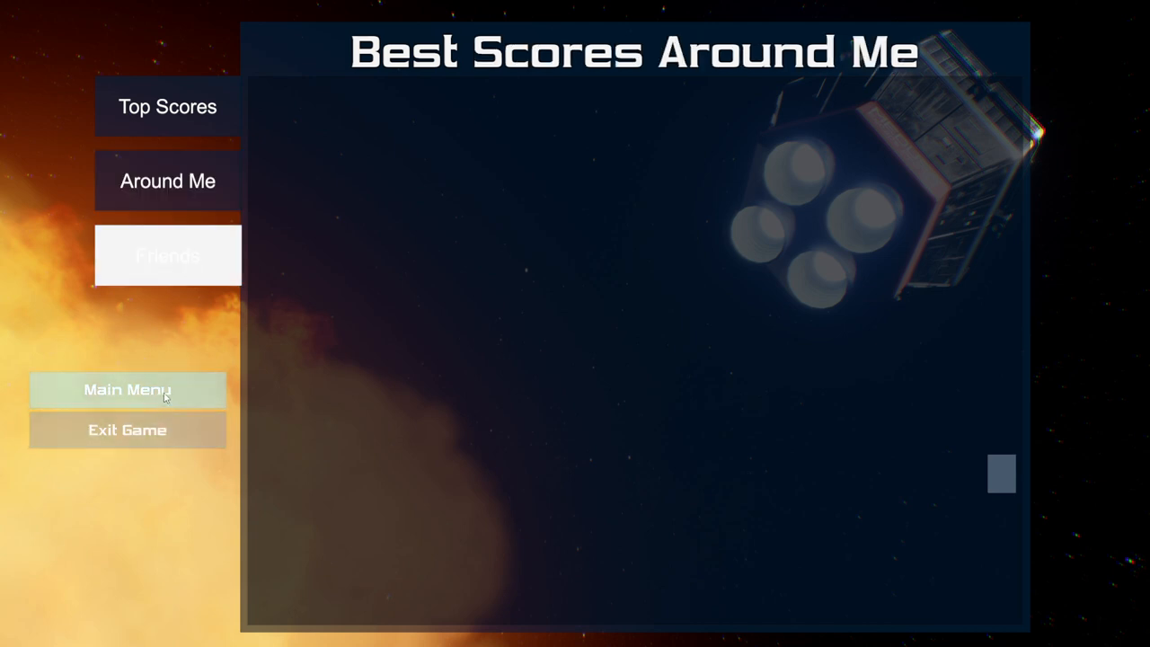
Return to the main menu and browse Sandbox and Tutorial before showing the survival challenges.
{"action": "left_click", "coordinate": [126, 388]}
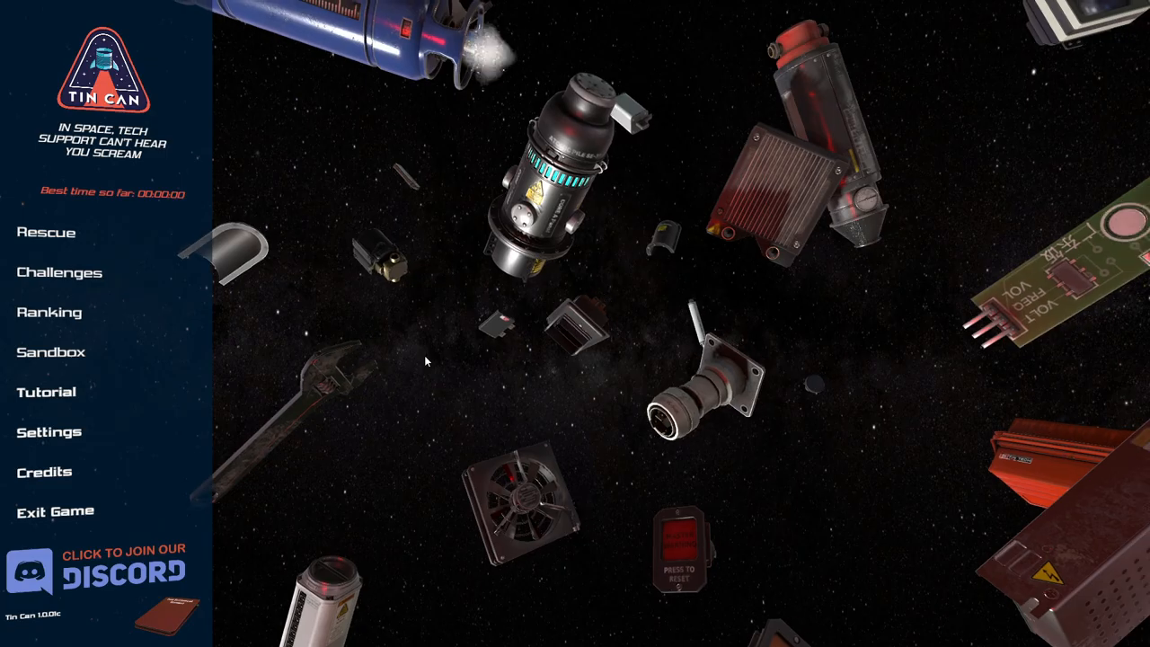
{"action": "mouse_move", "coordinate": [52, 351]}
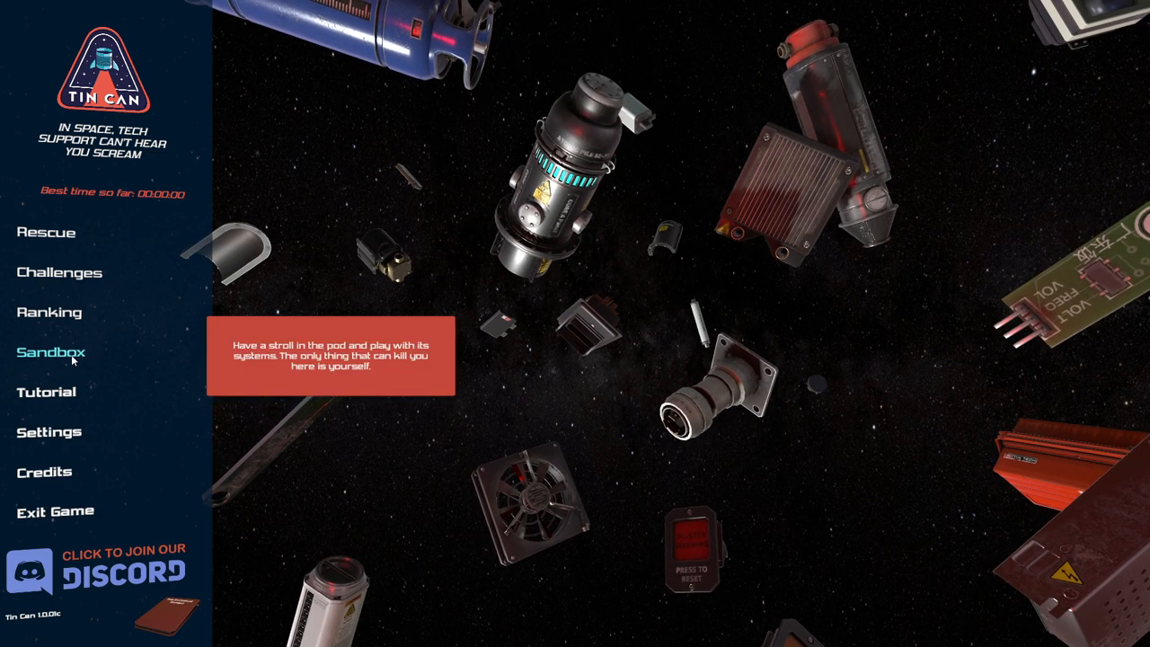
{"action": "left_click", "coordinate": [51, 350]}
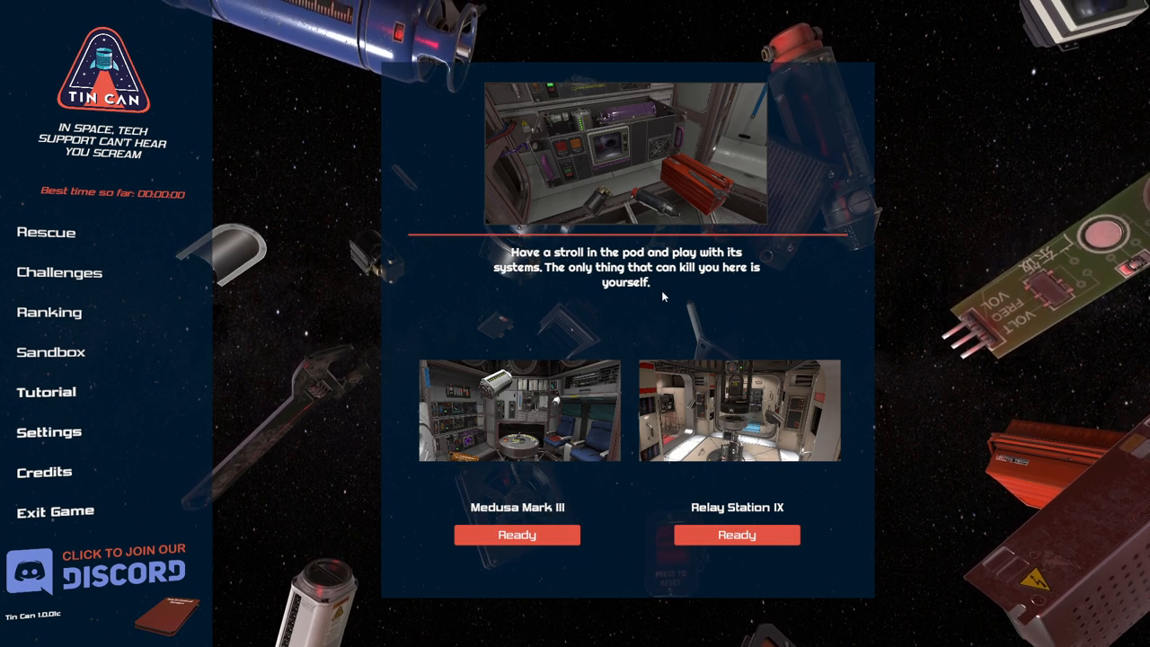
{"action": "mouse_move", "coordinate": [568, 370]}
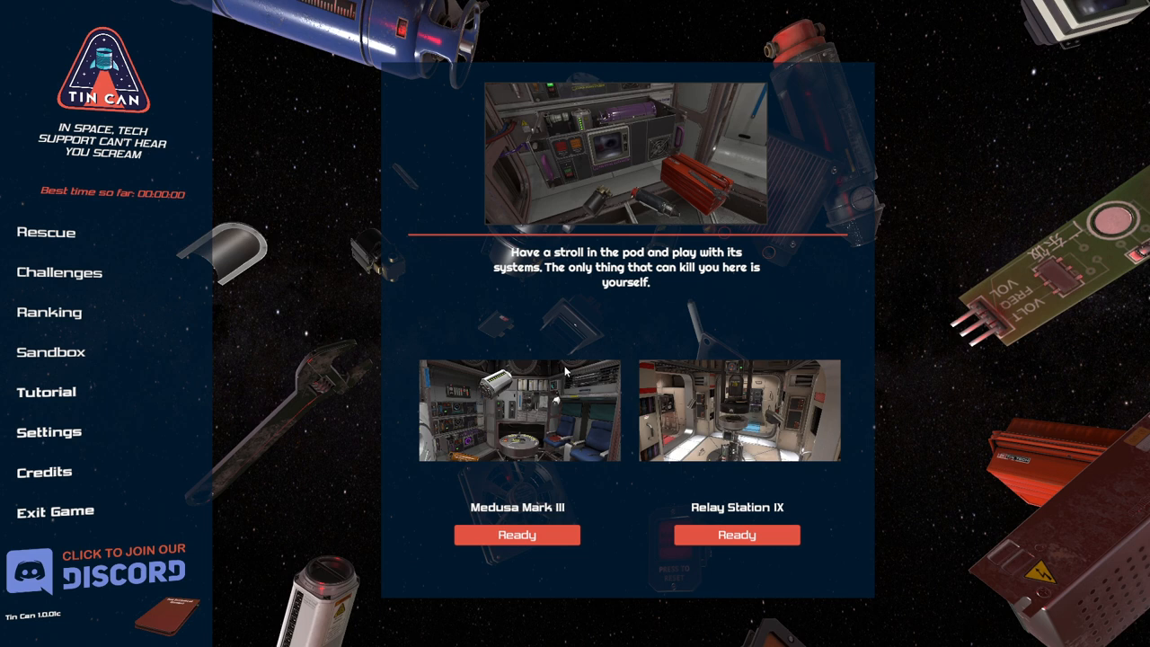
{"action": "mouse_move", "coordinate": [614, 367]}
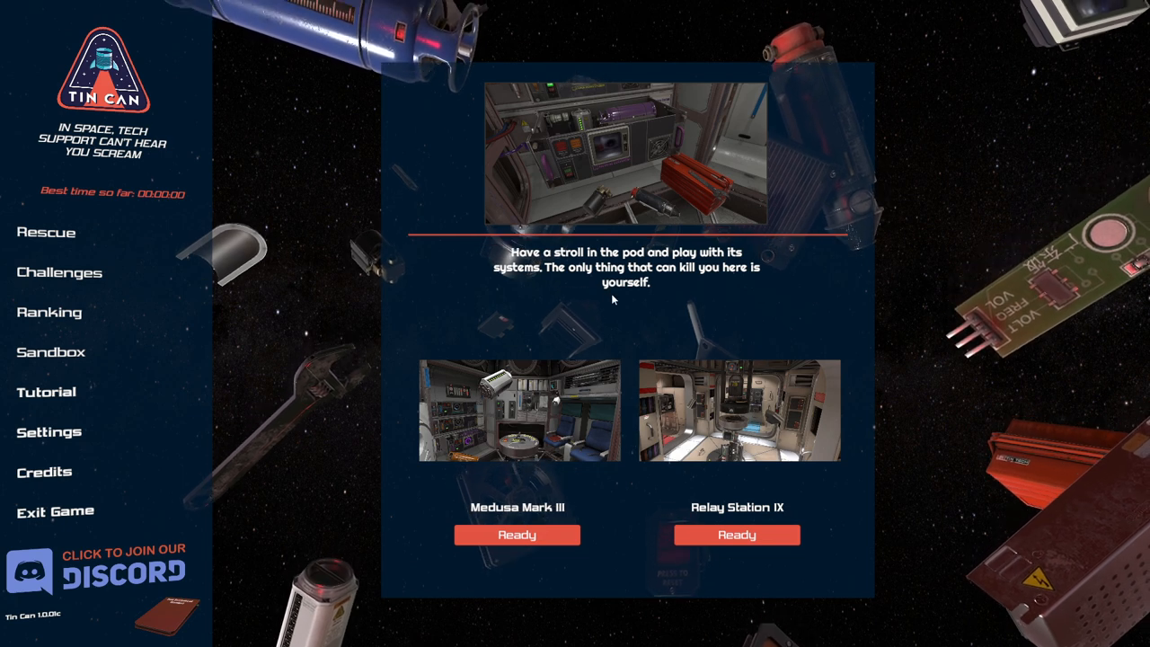
{"action": "mouse_move", "coordinate": [751, 277]}
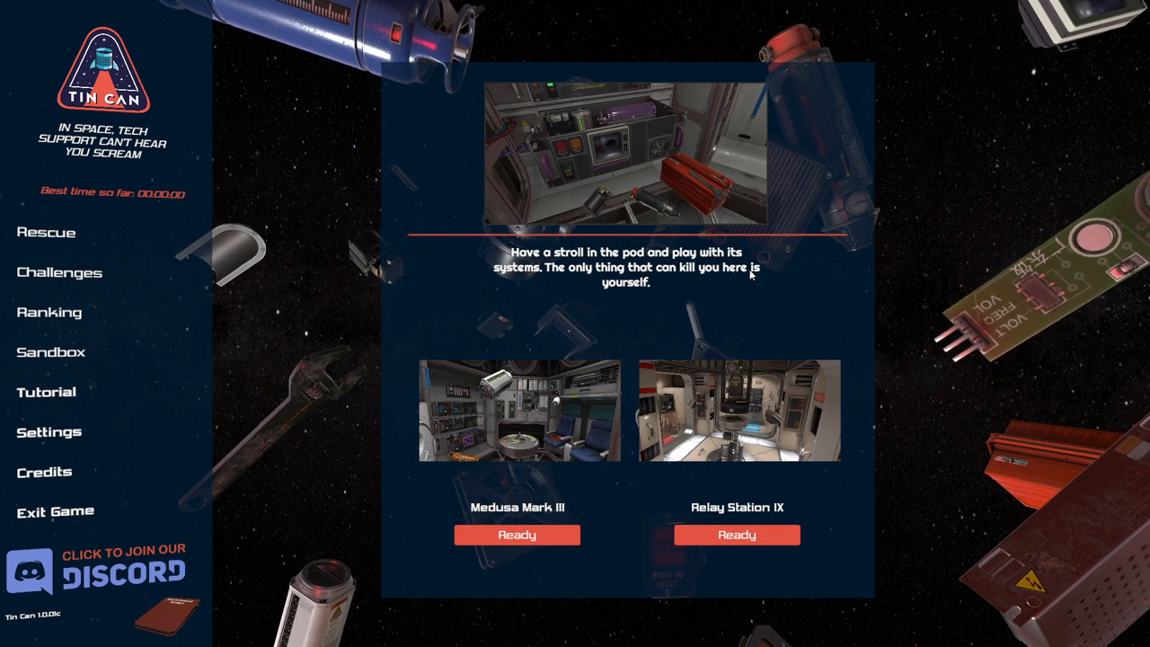
{"action": "mouse_move", "coordinate": [708, 293]}
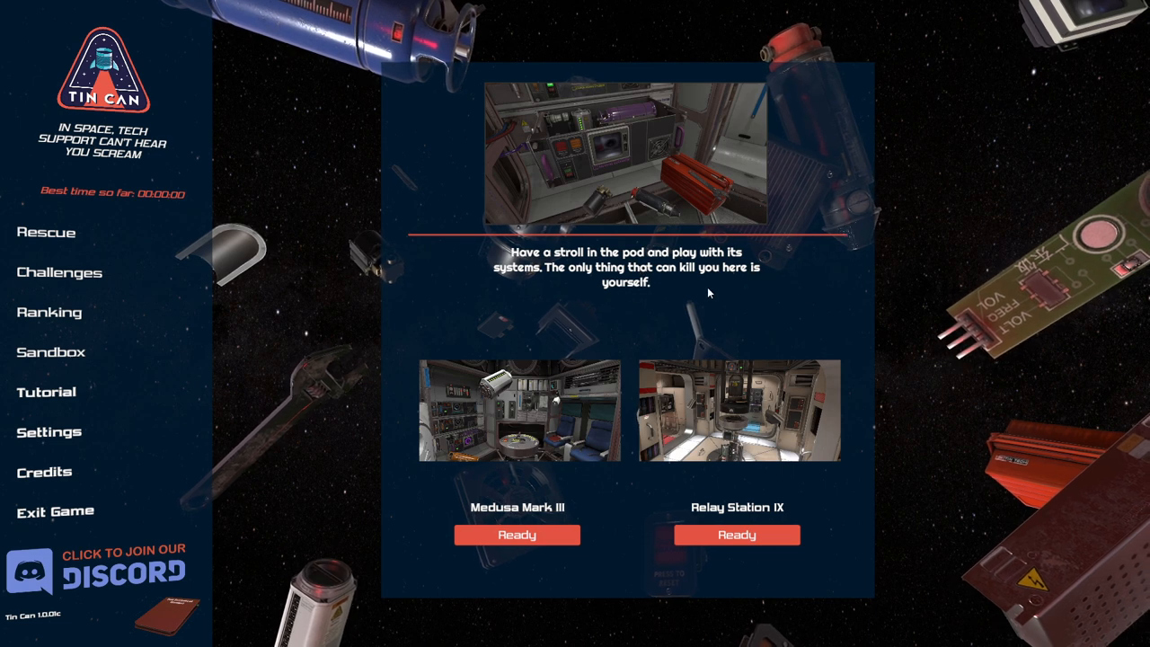
{"action": "mouse_move", "coordinate": [50, 351]}
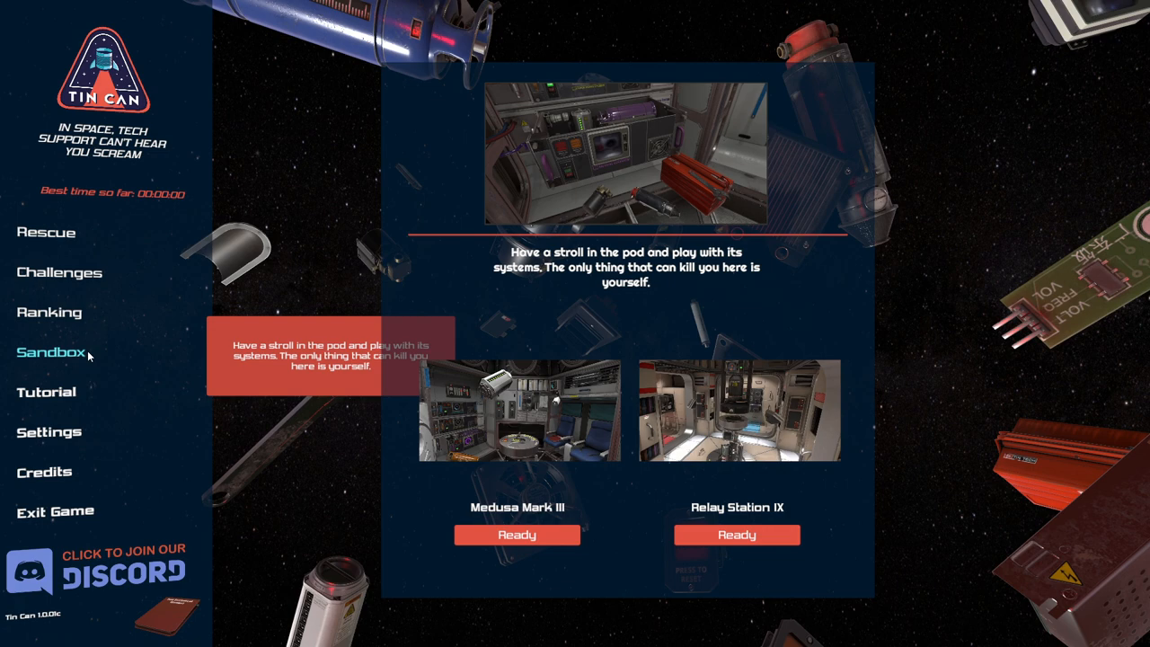
{"action": "left_click", "coordinate": [47, 392]}
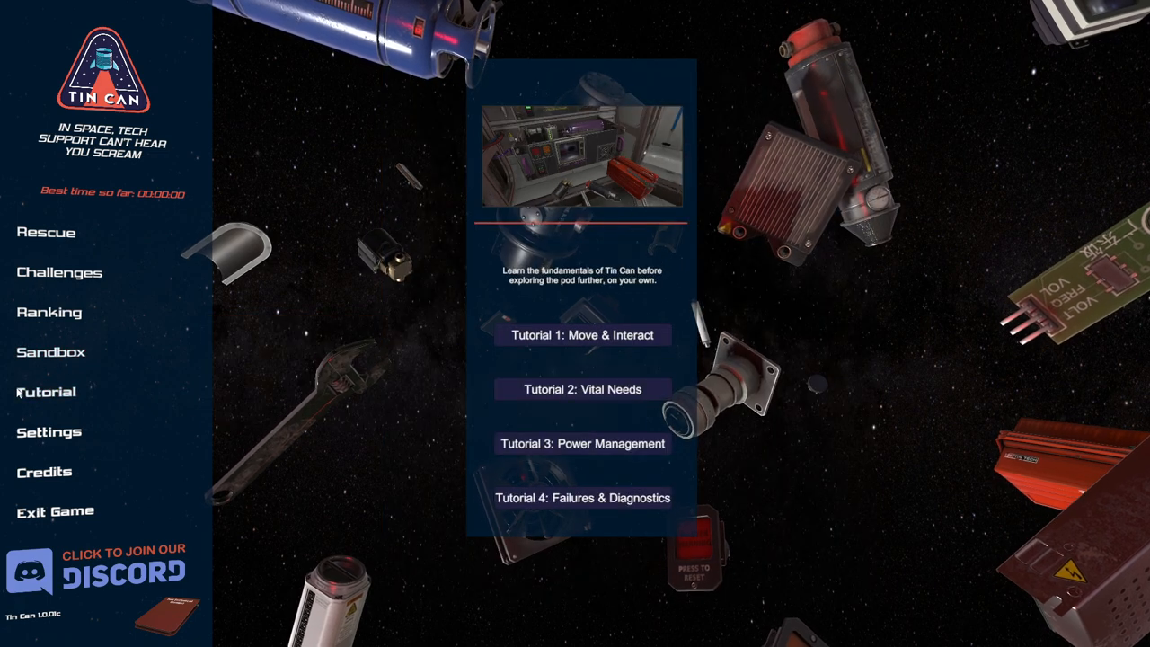
{"action": "left_click", "coordinate": [47, 232]}
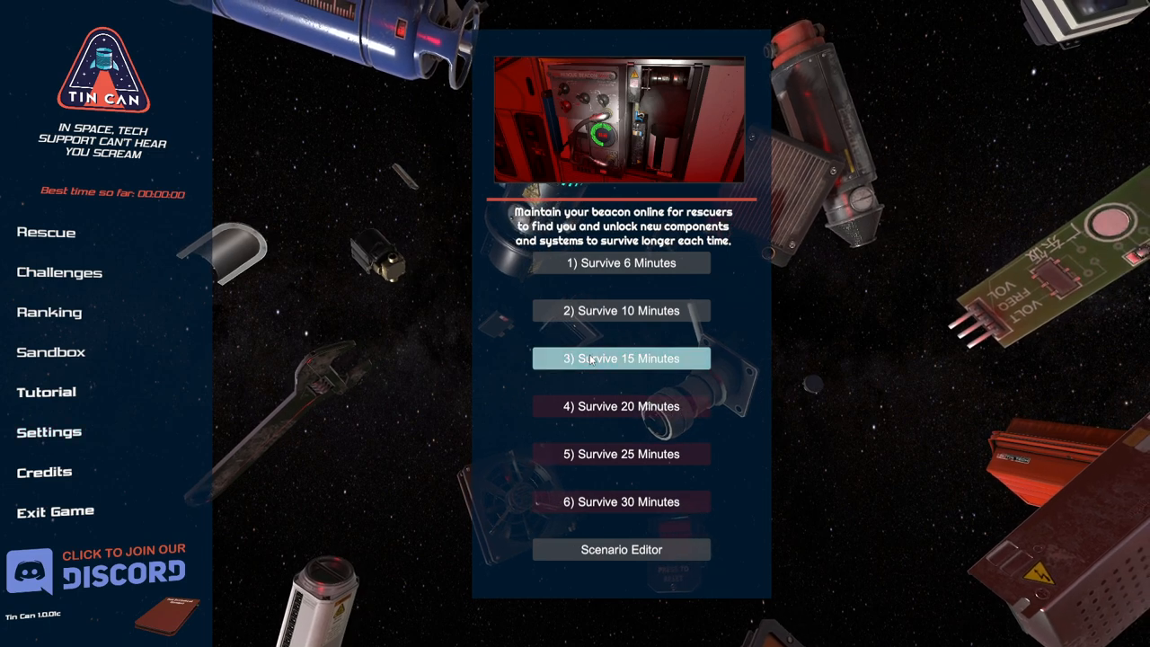
Launch a Survive challenge run inside the escape pod.
{"action": "left_click", "coordinate": [622, 357]}
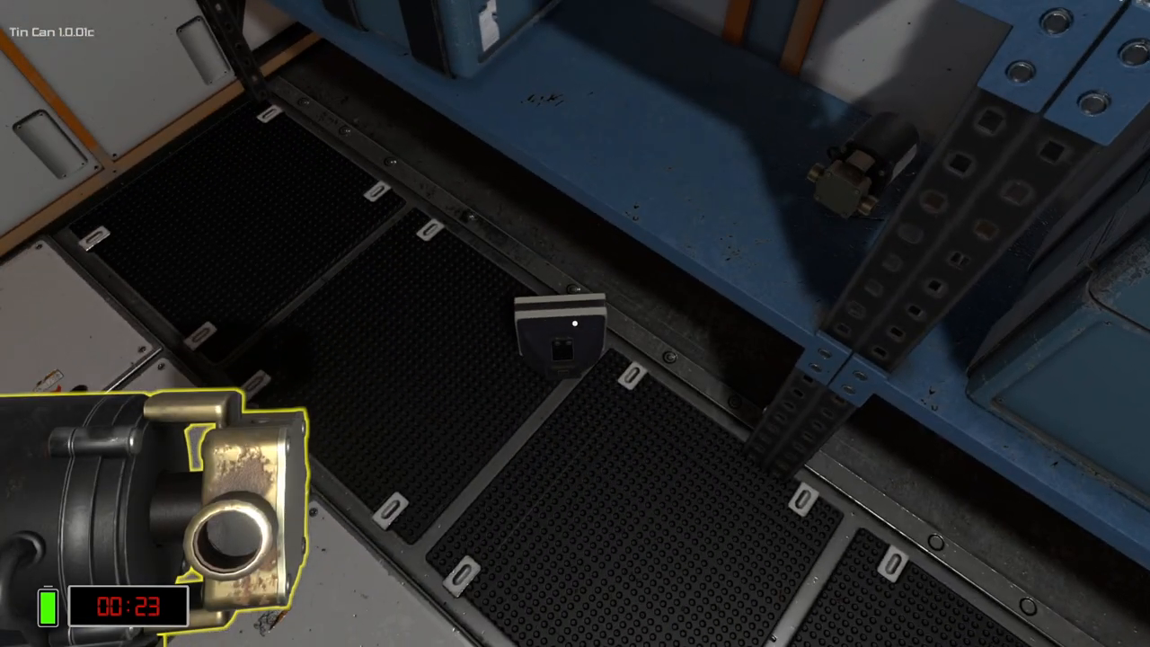
{"action": "mouse_move", "coordinate": [575, 324]}
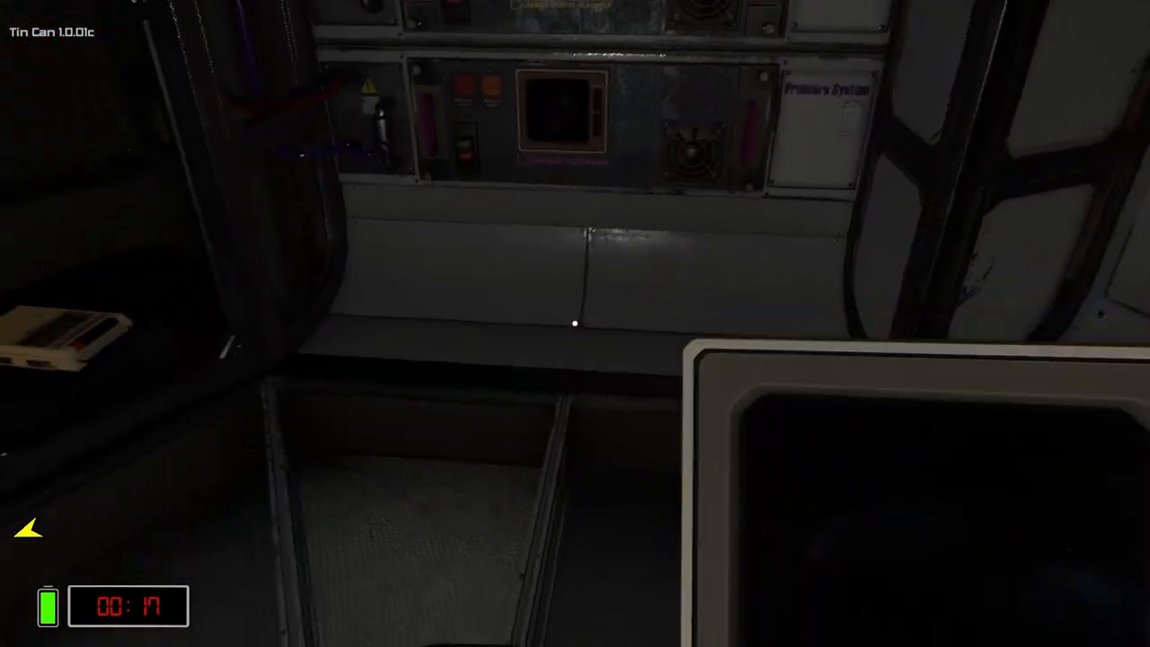
{"action": "mouse_move", "coordinate": [575, 324]}
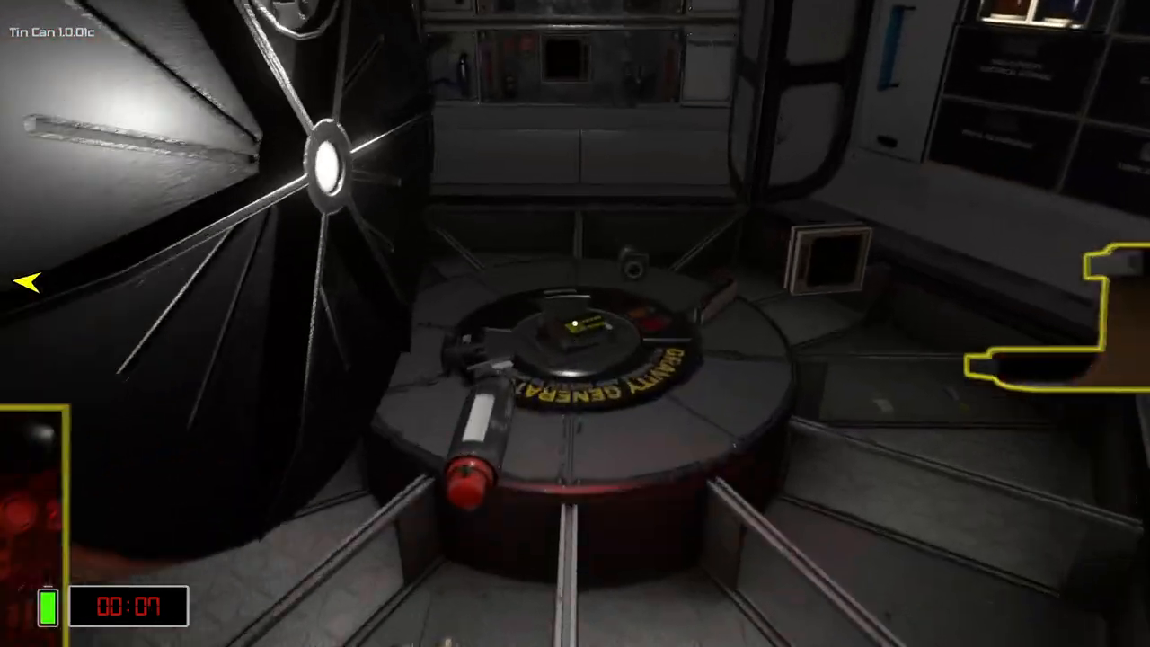
{"action": "mouse_move", "coordinate": [575, 323]}
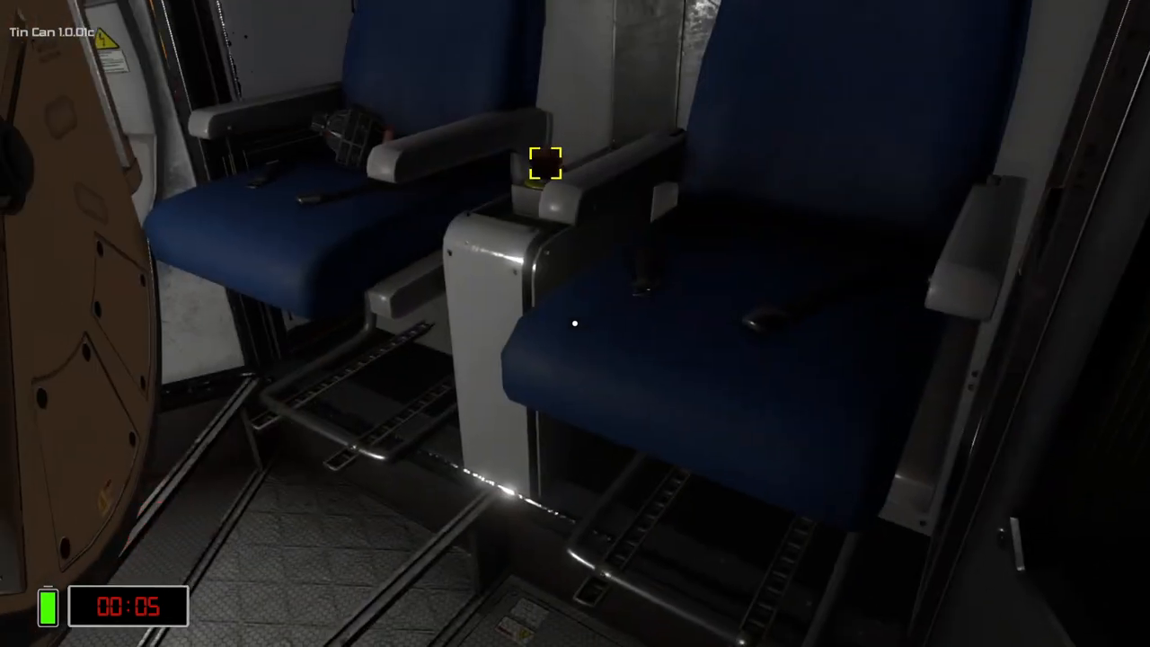
{"action": "mouse_move", "coordinate": [575, 323]}
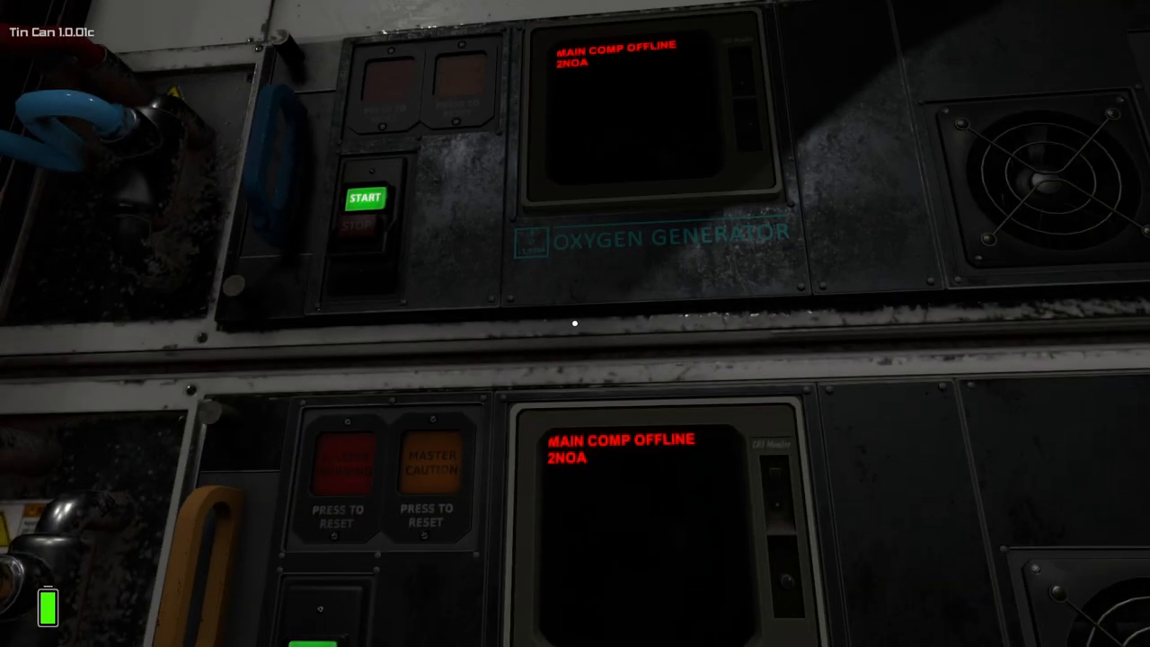
{"action": "mouse_move", "coordinate": [575, 324]}
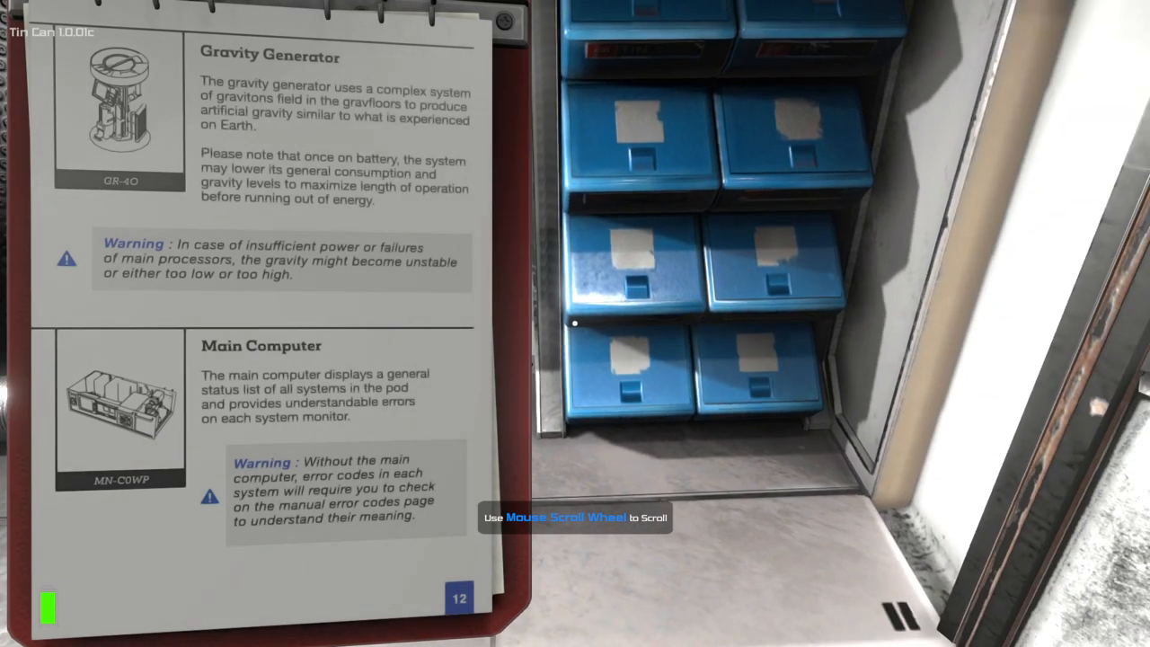
Leaf through the pod manual's Fast Battery Charger and Airlock pages.
{"action": "scroll", "scroll_direction": "down", "scroll_amount": 3}
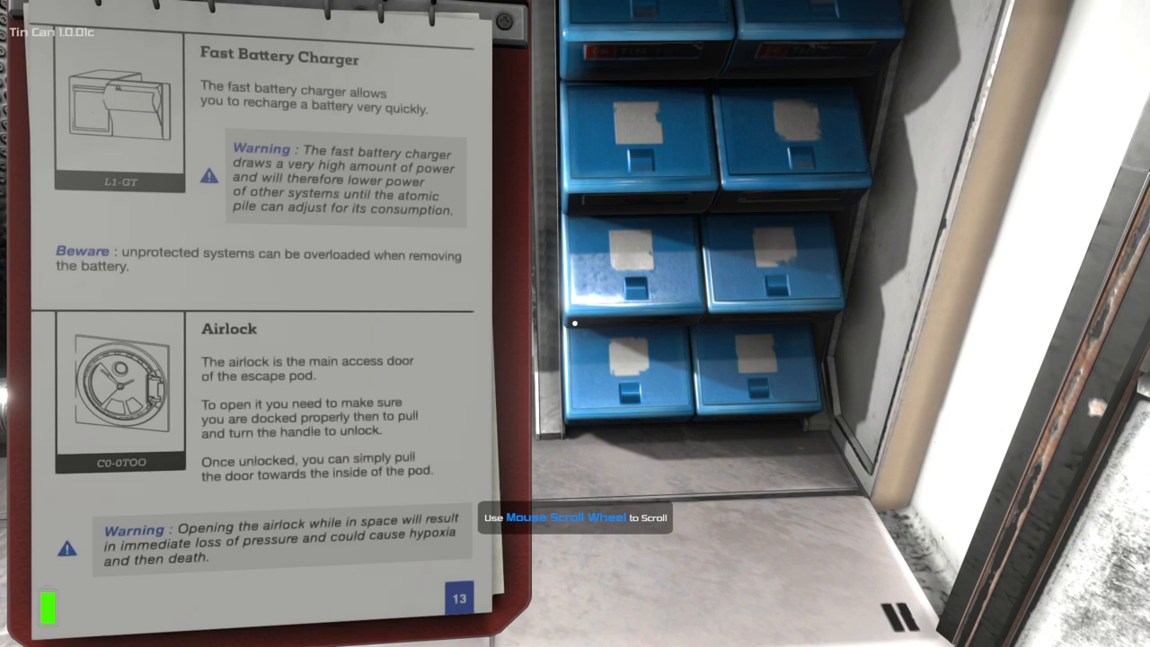
{"action": "scroll", "scroll_direction": "up", "scroll_amount": 3}
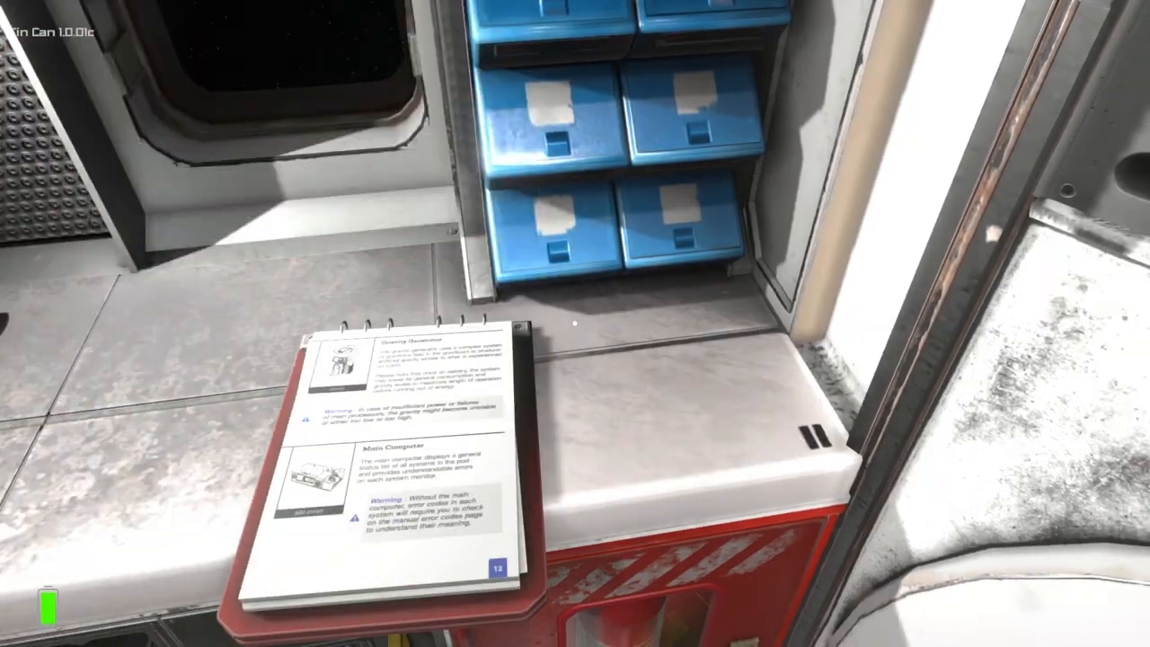
{"action": "mouse_move", "coordinate": [576, 324]}
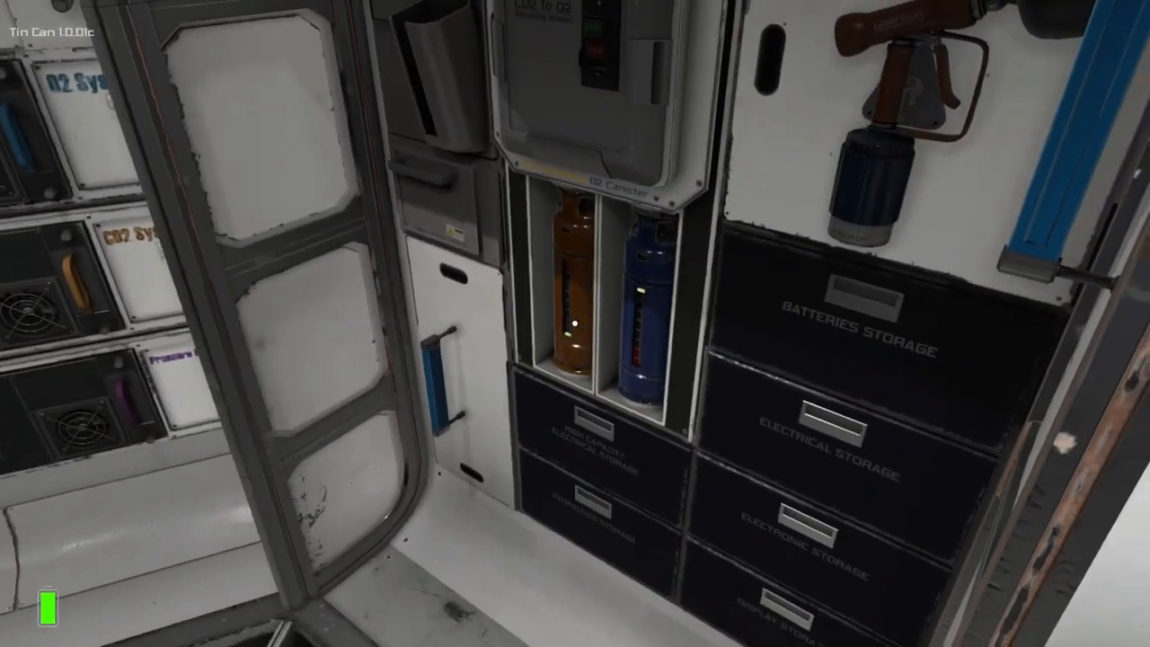
{"action": "mouse_move", "coordinate": [576, 324]}
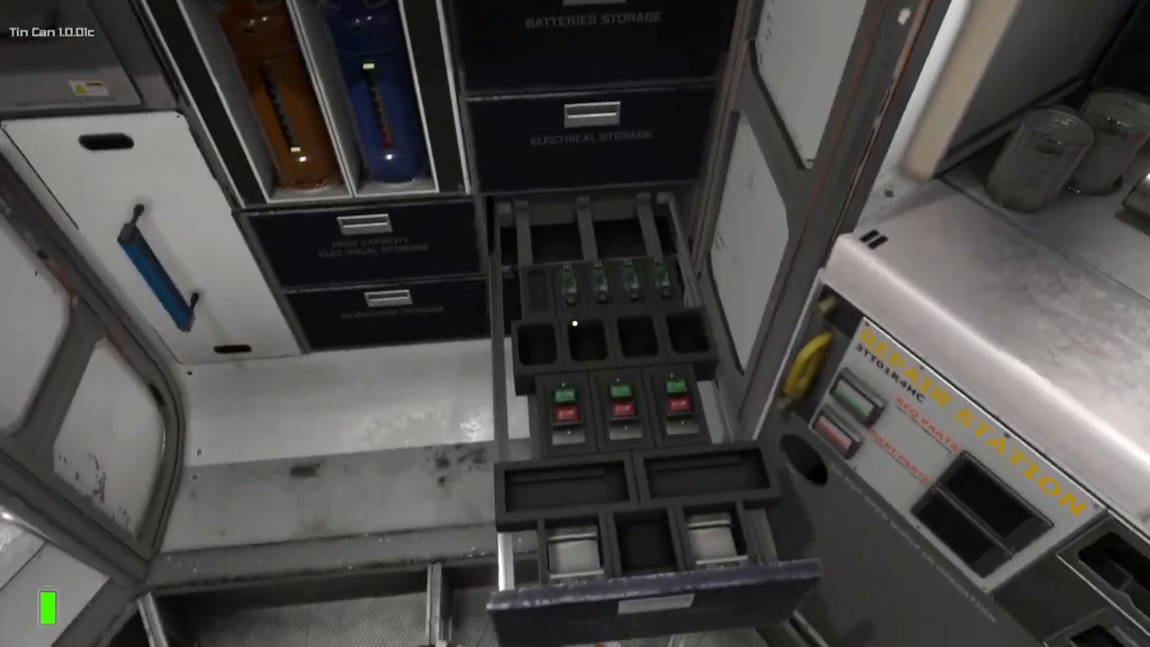
{"action": "mouse_move", "coordinate": [575, 323]}
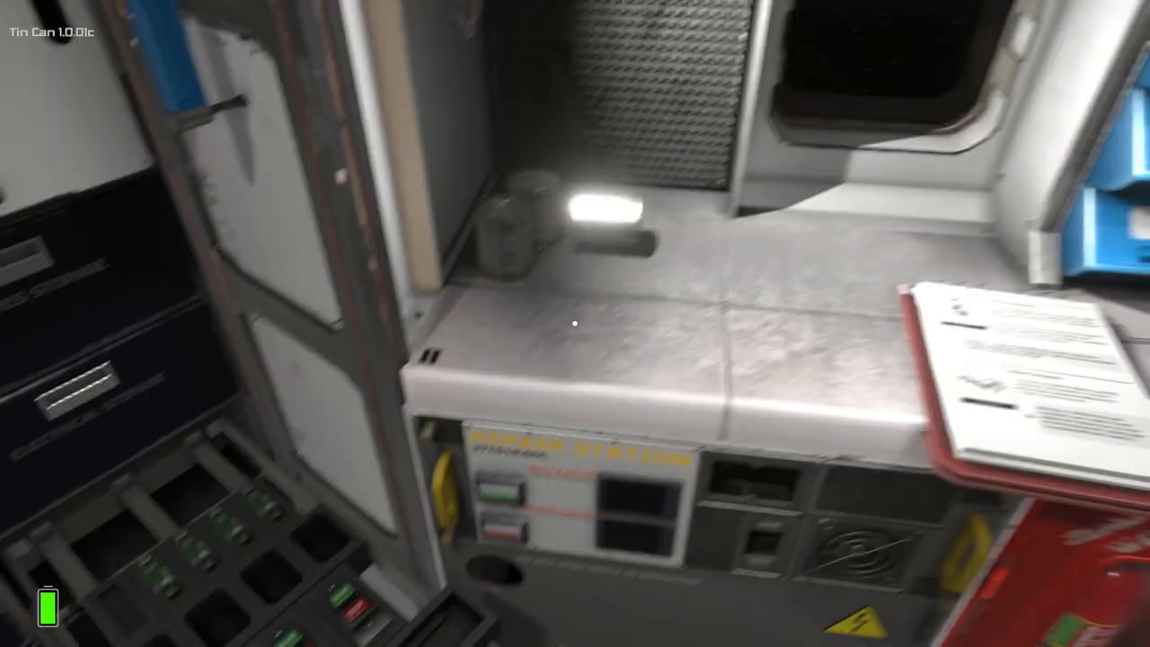
{"action": "mouse_move", "coordinate": [576, 324]}
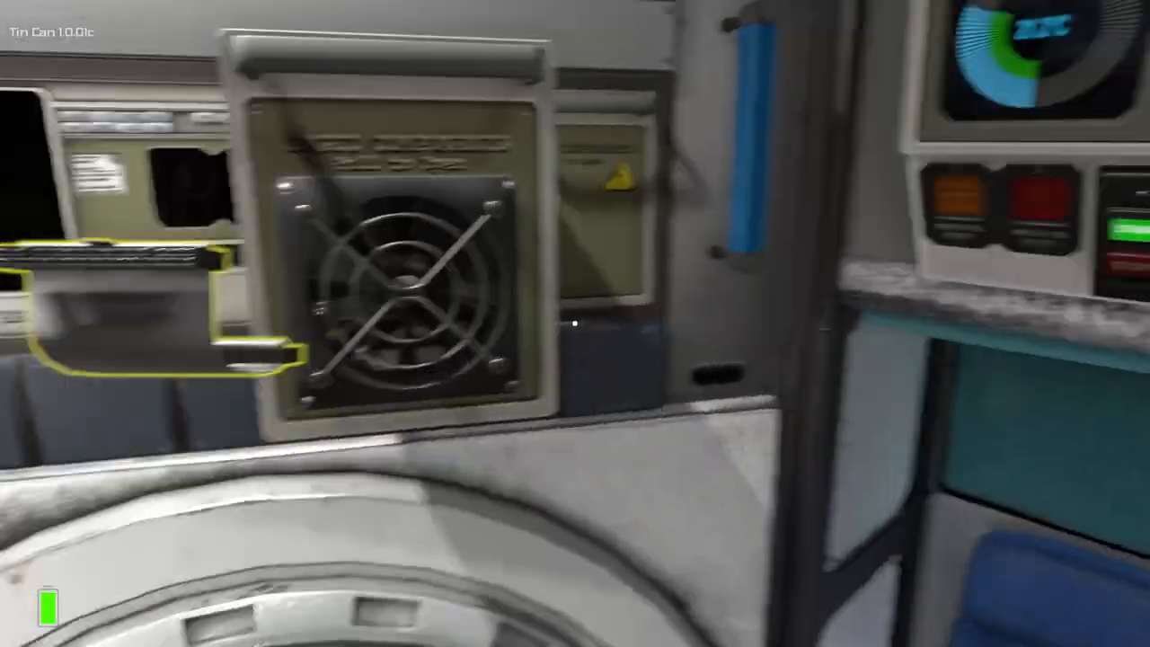
{"action": "mouse_move", "coordinate": [575, 324]}
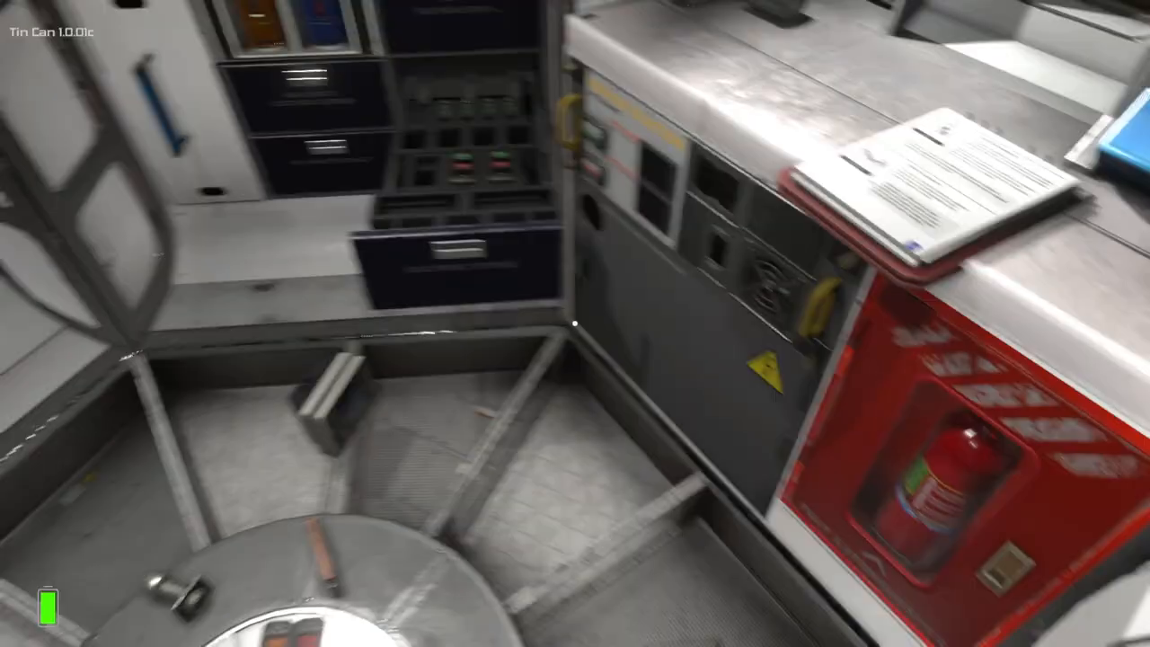
{"action": "mouse_move", "coordinate": [576, 324]}
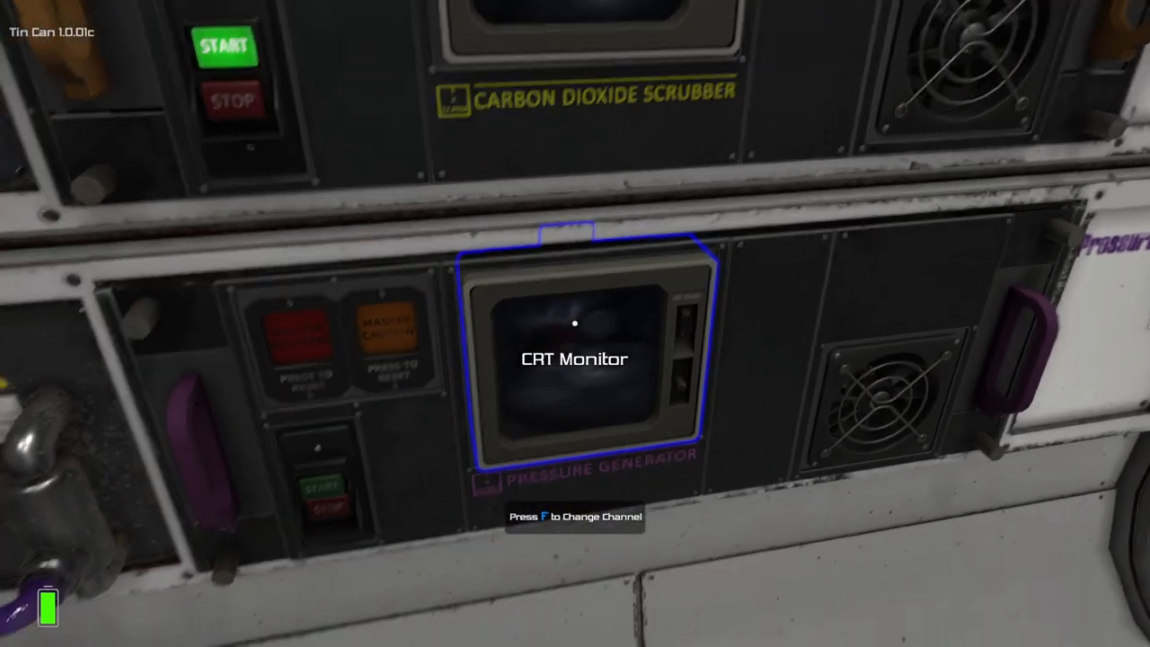
{"action": "mouse_move", "coordinate": [575, 323]}
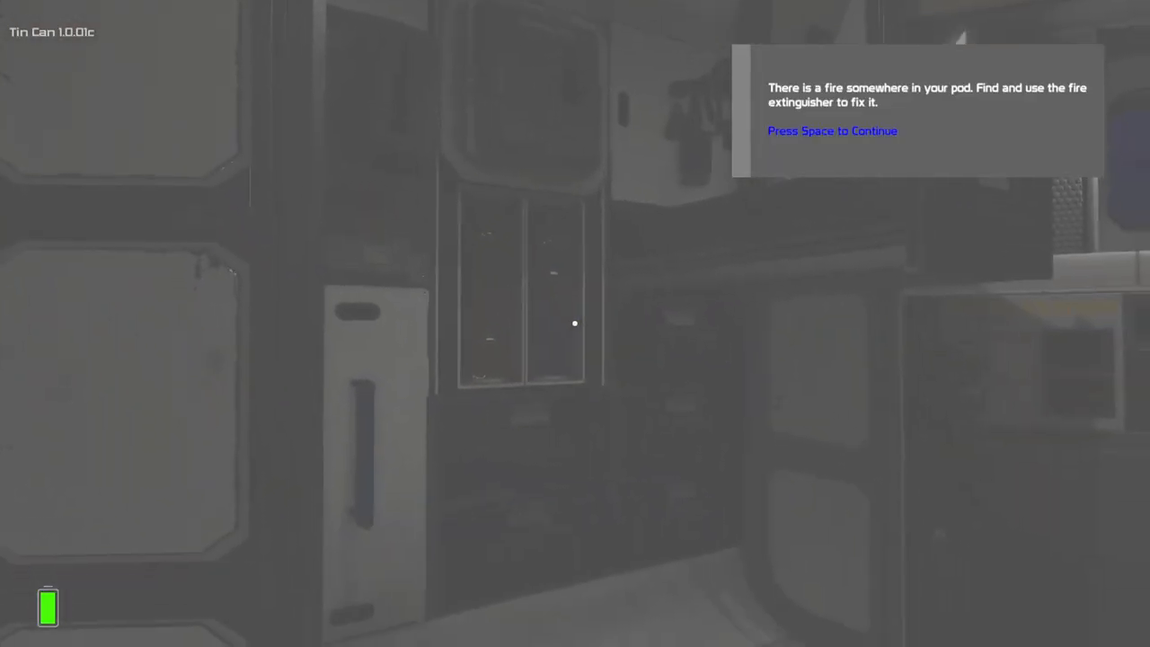
Dismiss the fire warning tip in the darkened pod.
{"action": "key", "text": "space"}
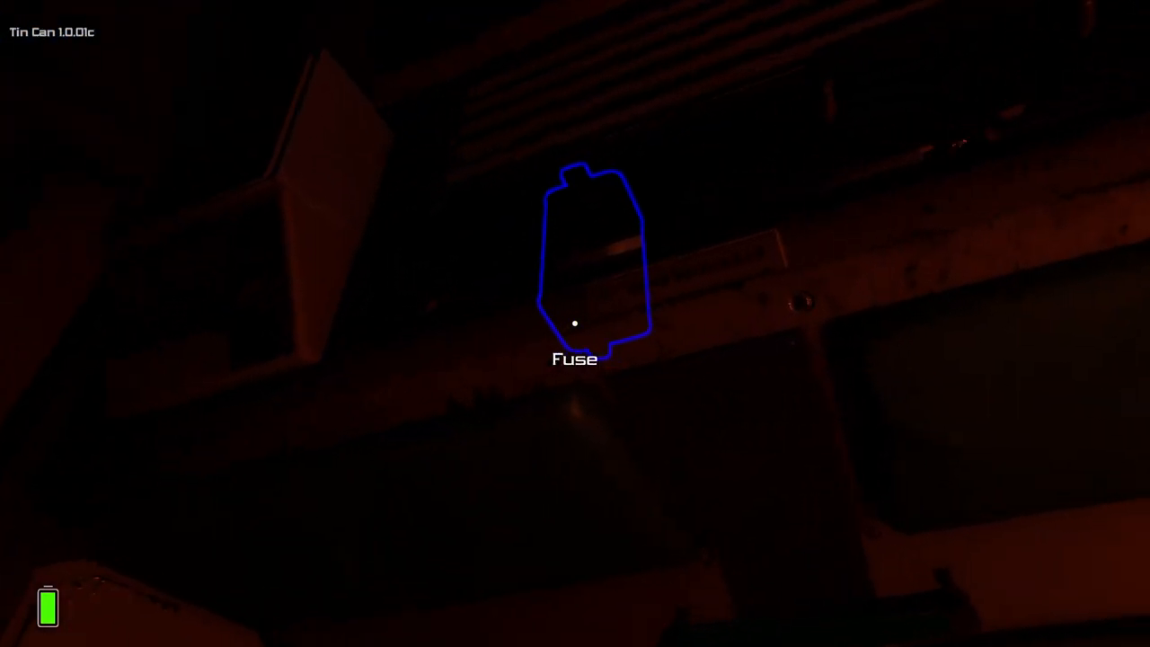
{"action": "mouse_move", "coordinate": [576, 323]}
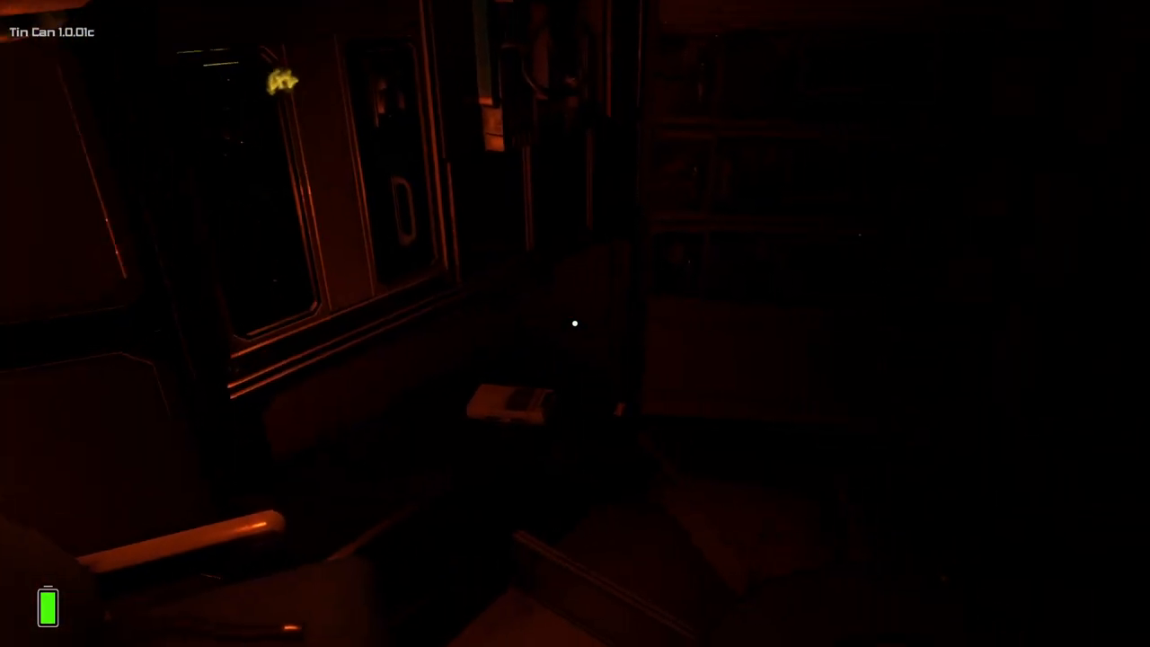
{"action": "mouse_move", "coordinate": [576, 324]}
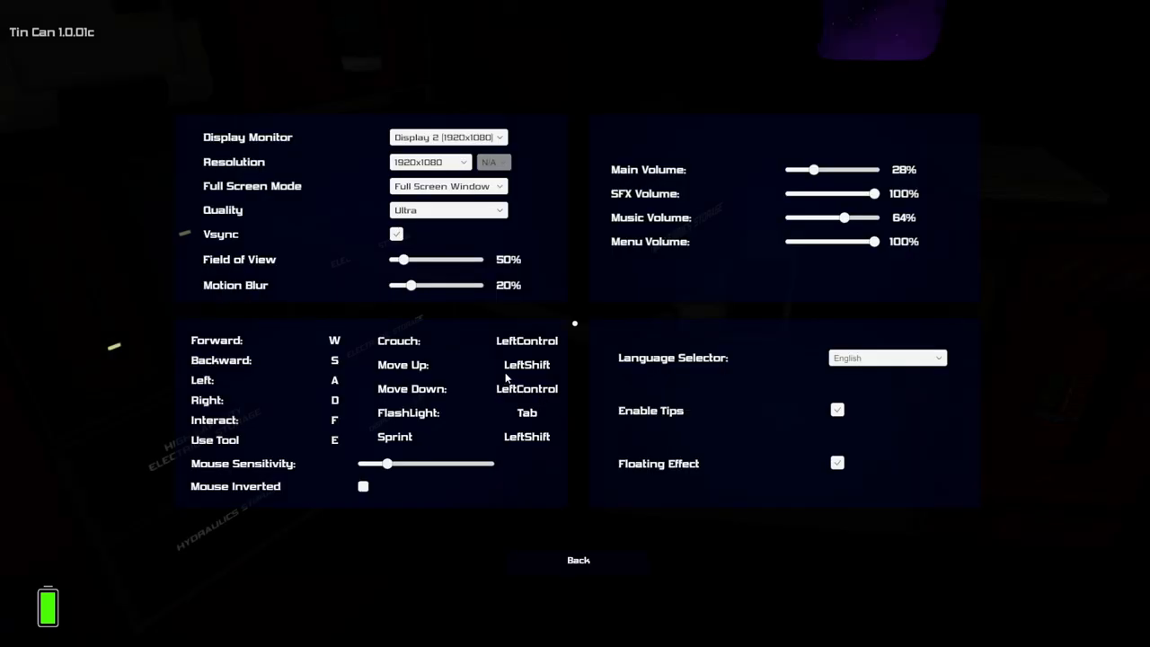
{"action": "mouse_move", "coordinate": [543, 377]}
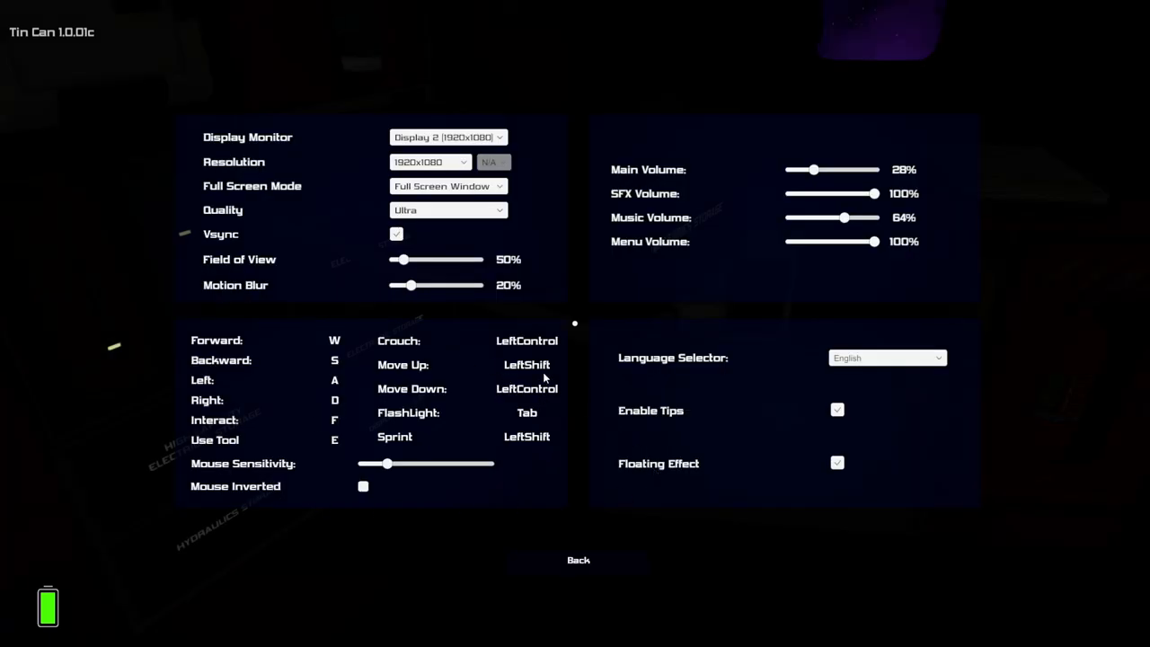
{"action": "mouse_move", "coordinate": [625, 557]}
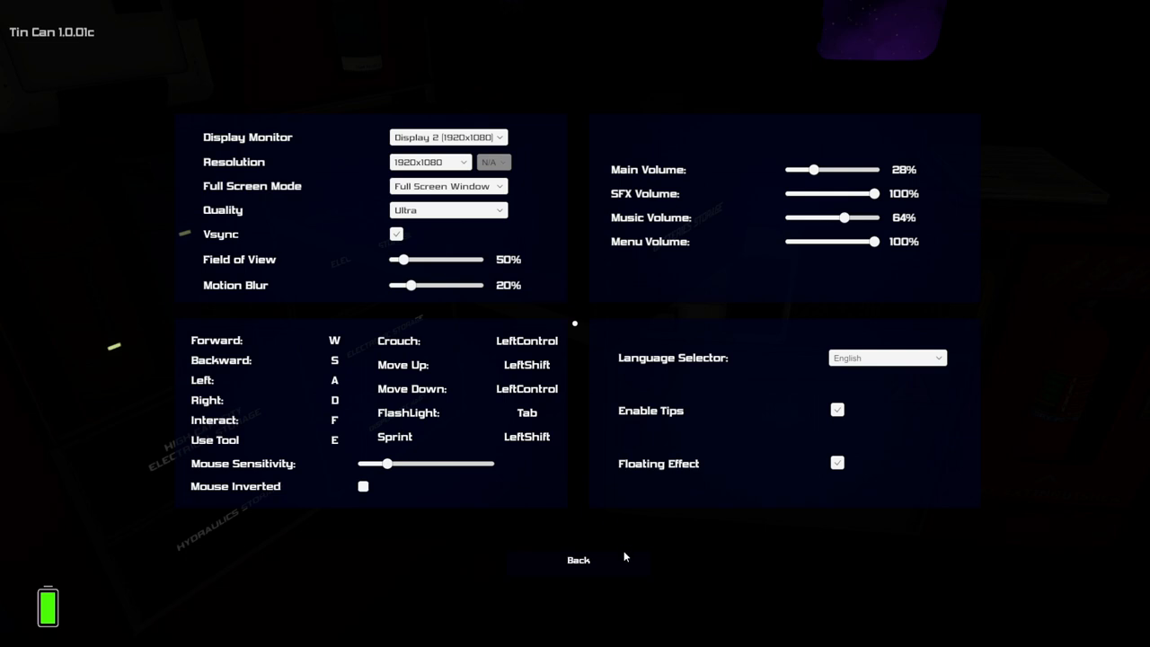
{"action": "mouse_move", "coordinate": [579, 618]}
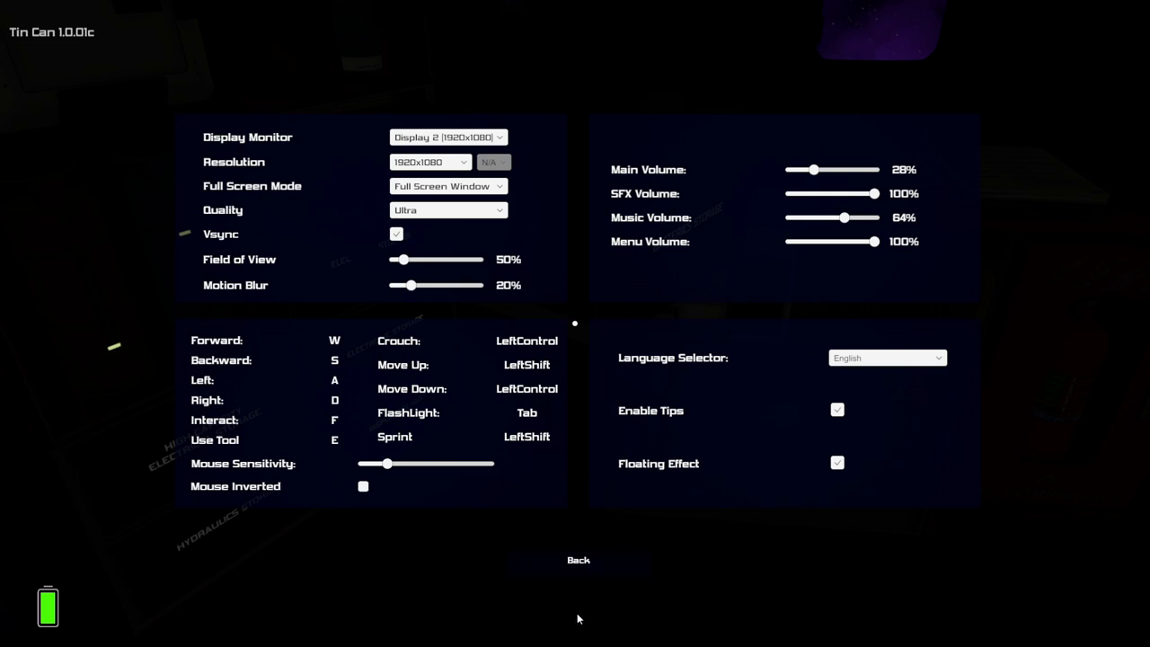
Leave the settings screen and return to the pod interior.
{"action": "left_click", "coordinate": [579, 561]}
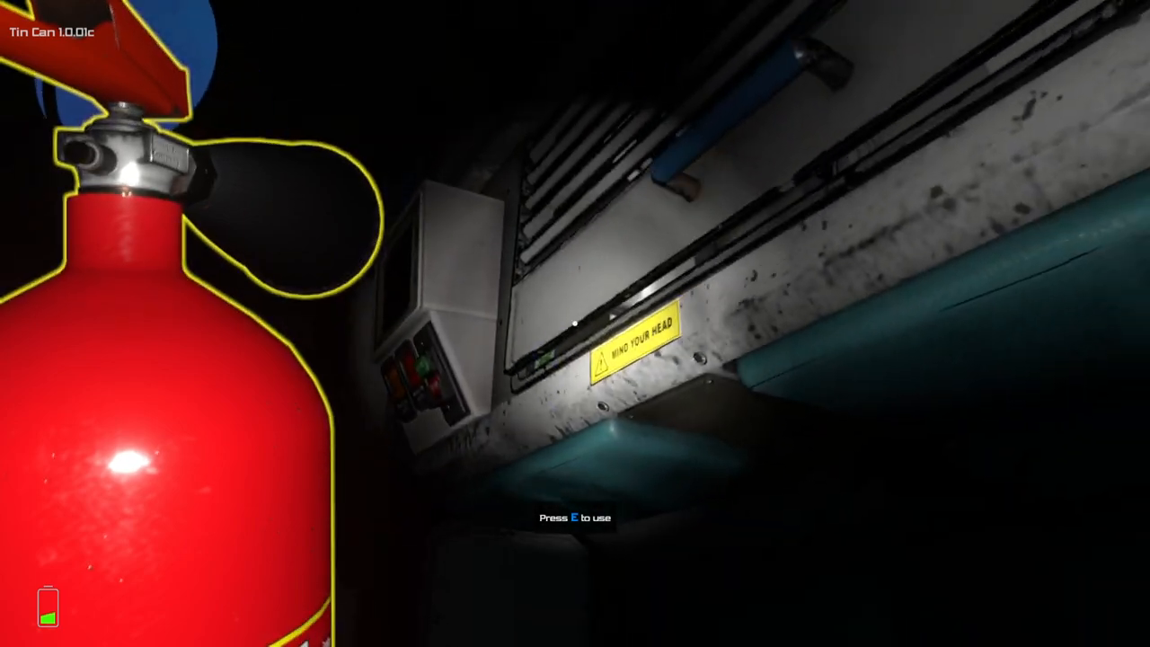
{"action": "mouse_move", "coordinate": [575, 323]}
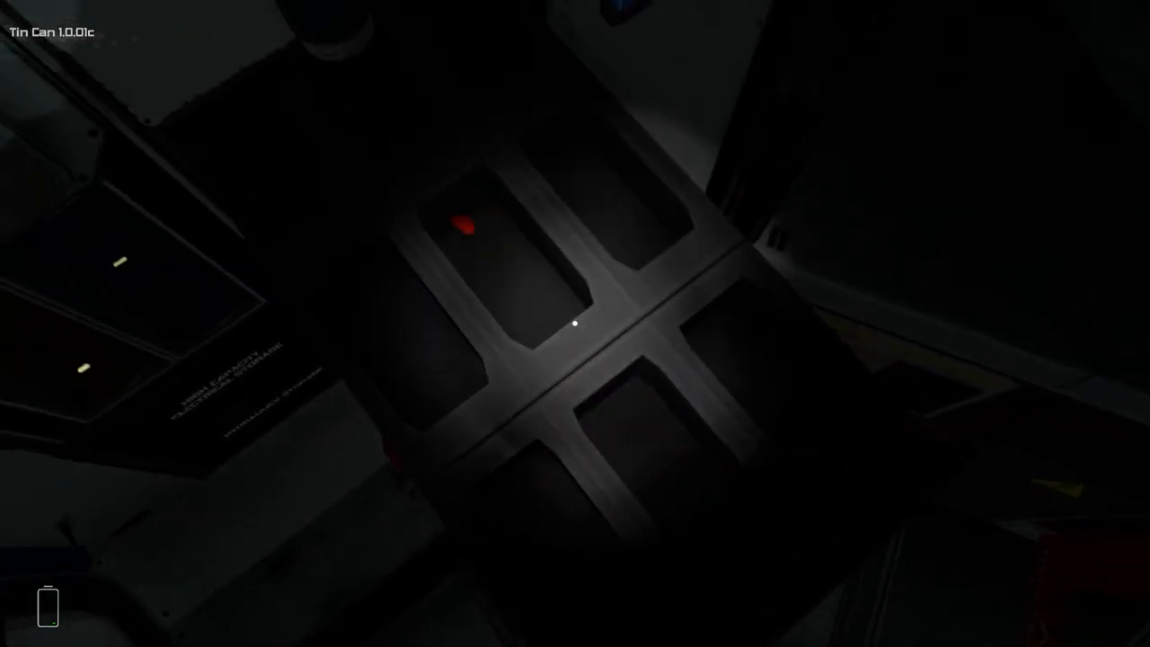
{"action": "mouse_move", "coordinate": [575, 324]}
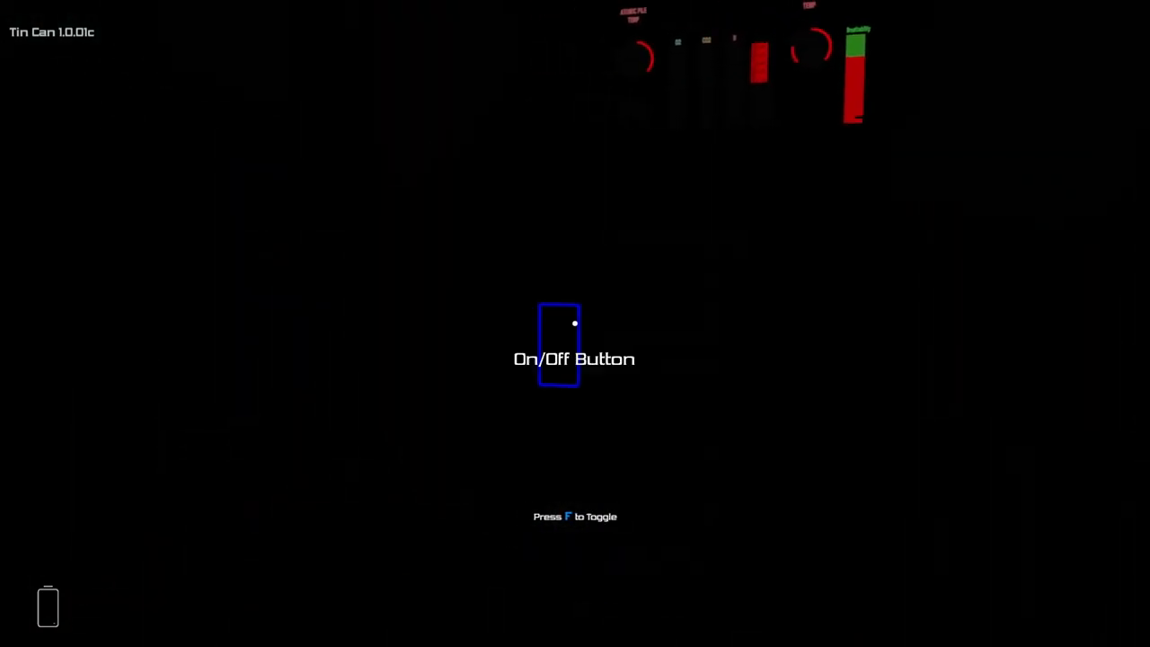
Toggle the pod's On/Off button and interact with the switch panel, extinguisher in hand.
{"action": "key", "text": "f"}
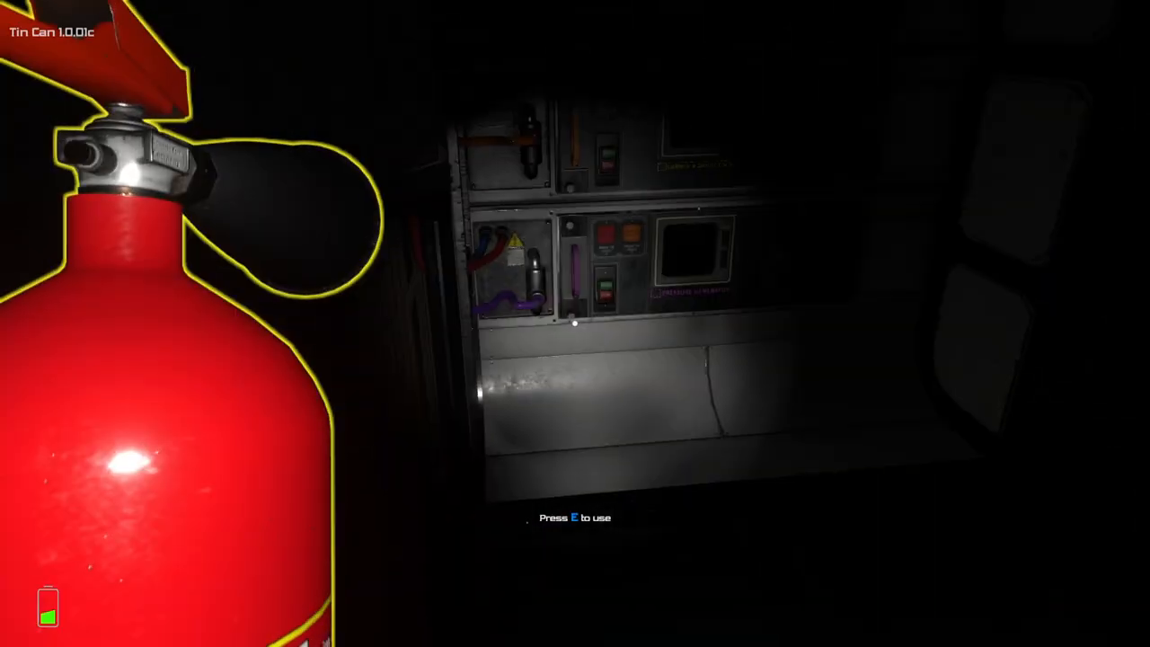
{"action": "mouse_move", "coordinate": [575, 324]}
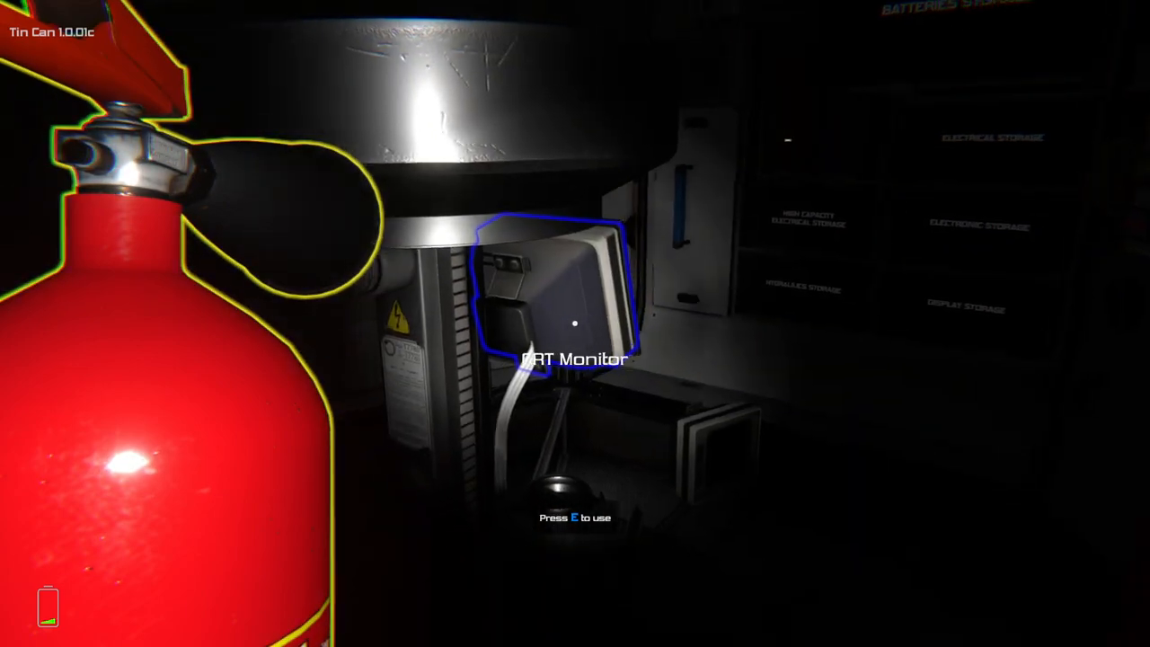
{"action": "mouse_move", "coordinate": [575, 324]}
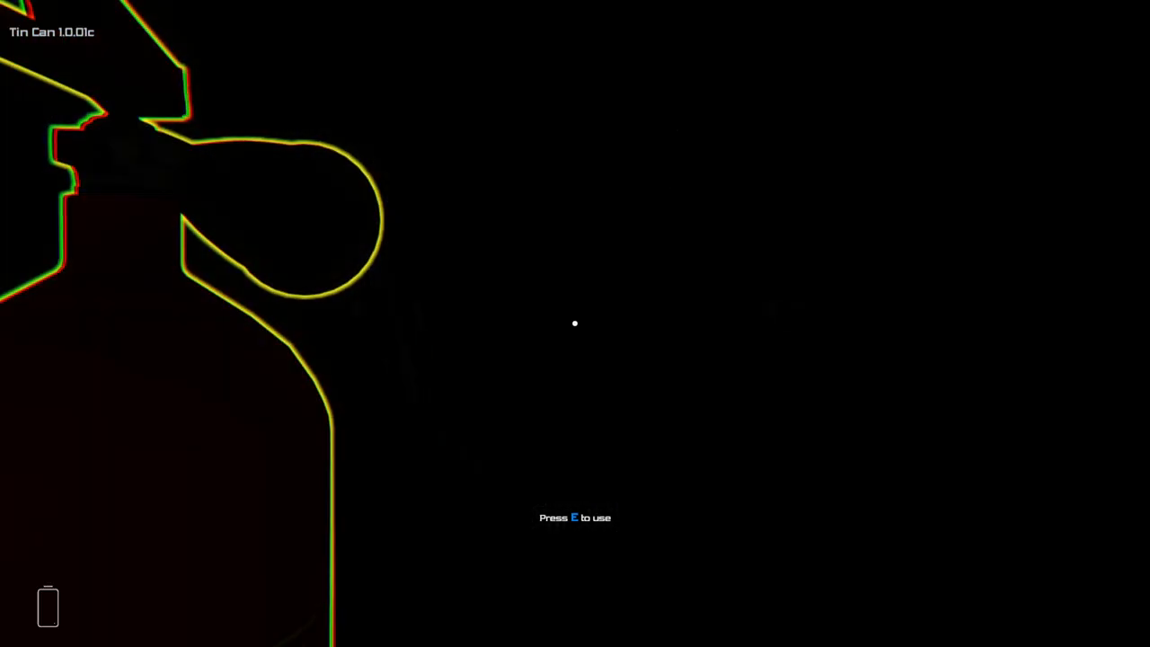
{"action": "key", "text": "e"}
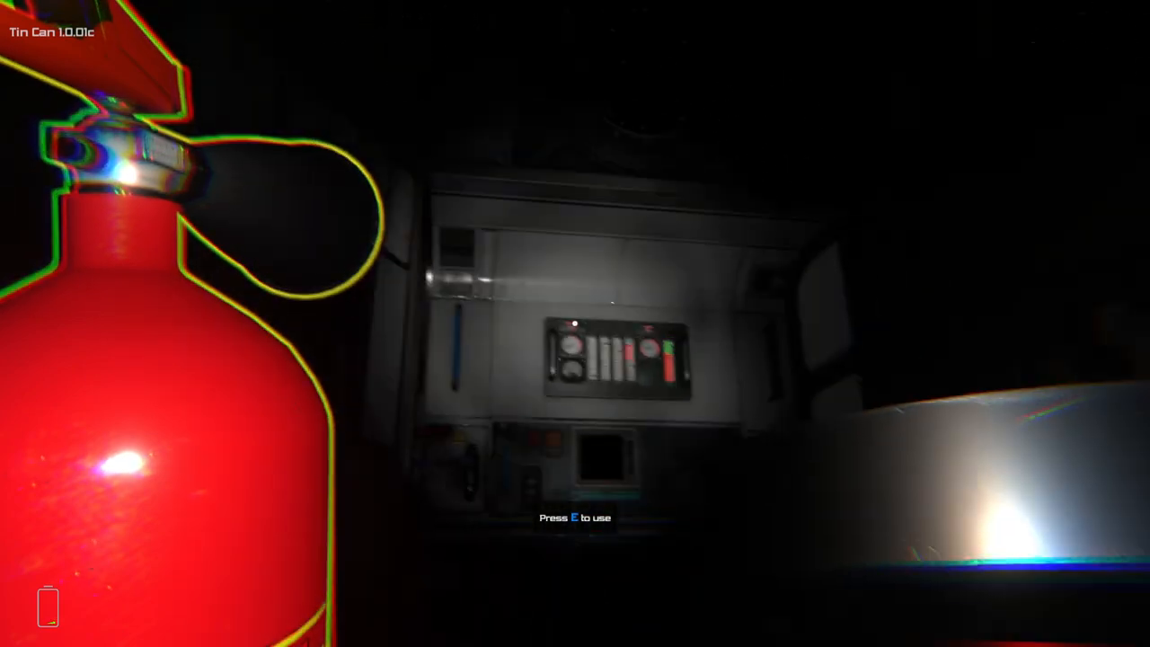
{"action": "mouse_move", "coordinate": [575, 323]}
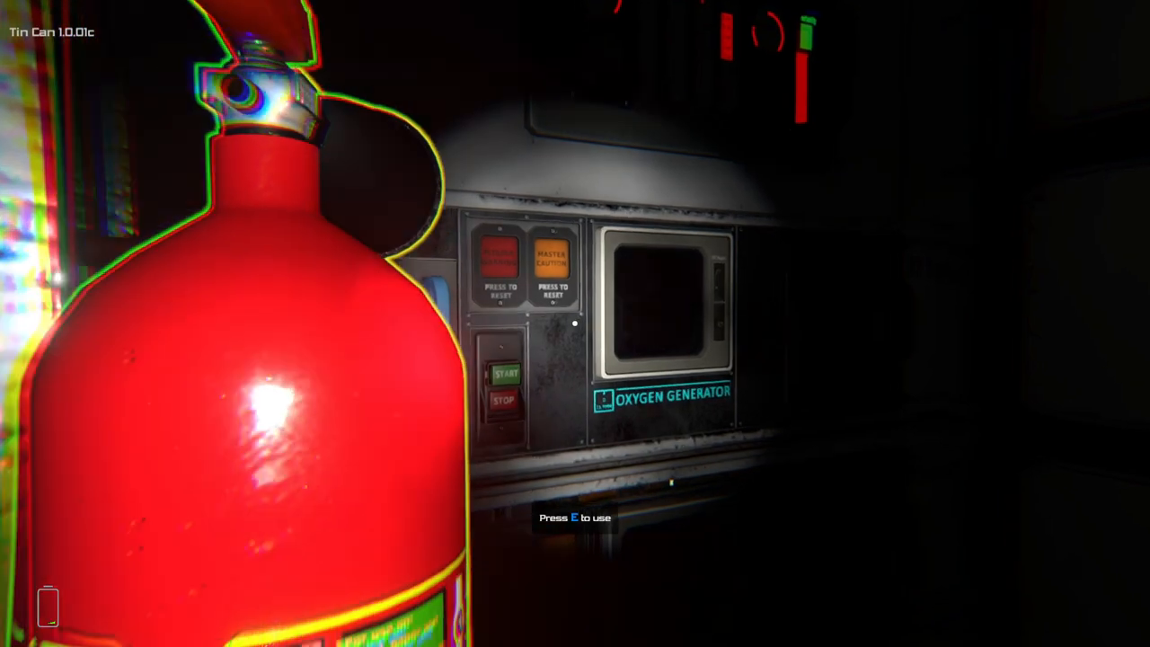
{"action": "mouse_move", "coordinate": [575, 324]}
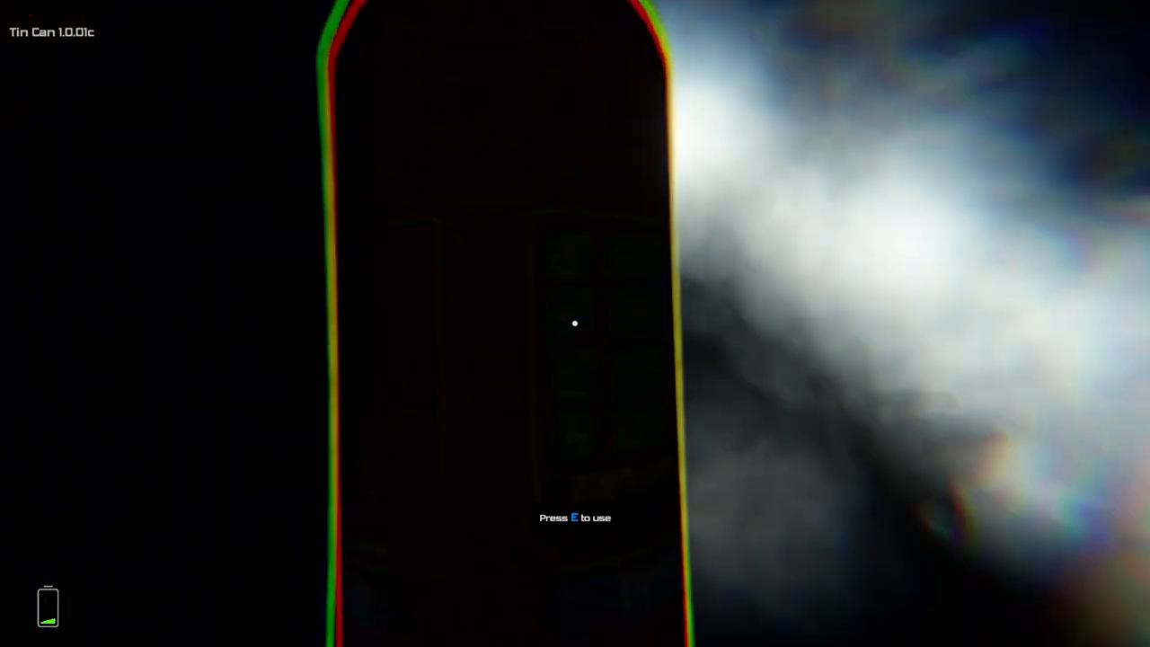
{"action": "mouse_move", "coordinate": [575, 324]}
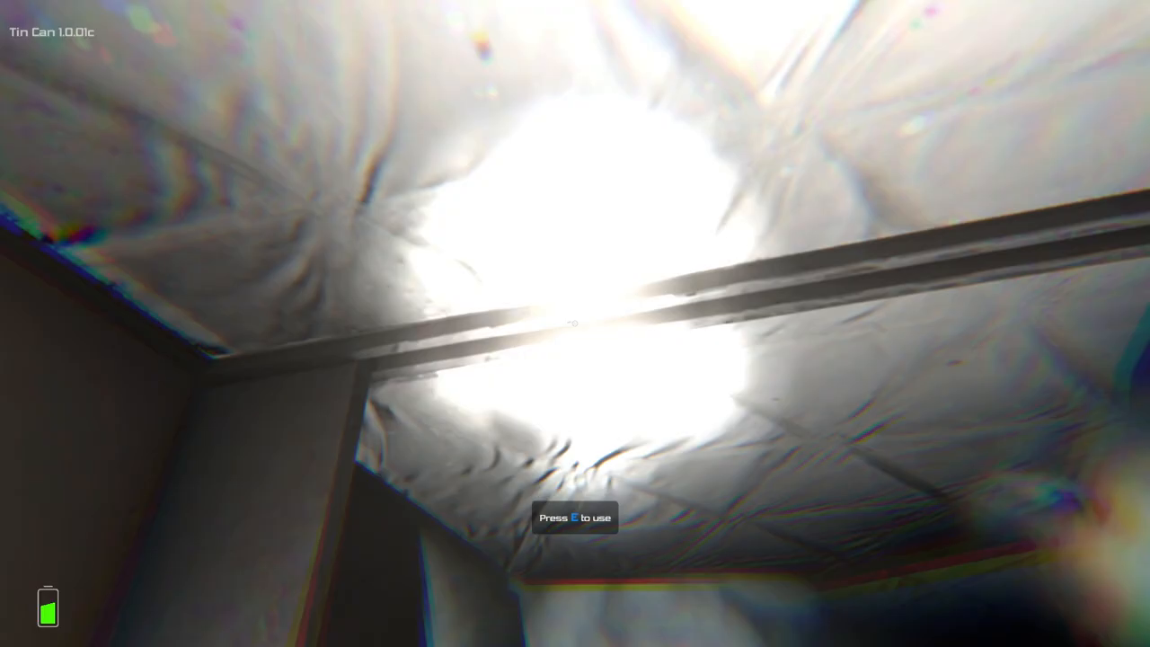
{"action": "mouse_move", "coordinate": [575, 324]}
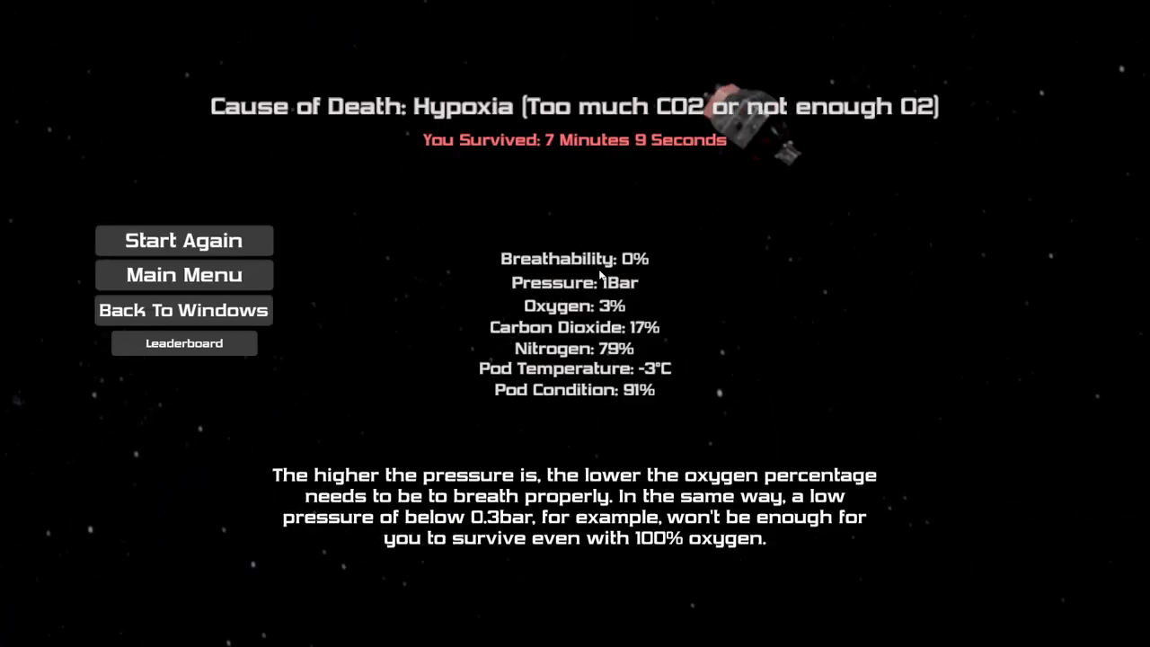
Start a fresh run from the hypoxia death screen.
{"action": "left_click", "coordinate": [183, 240]}
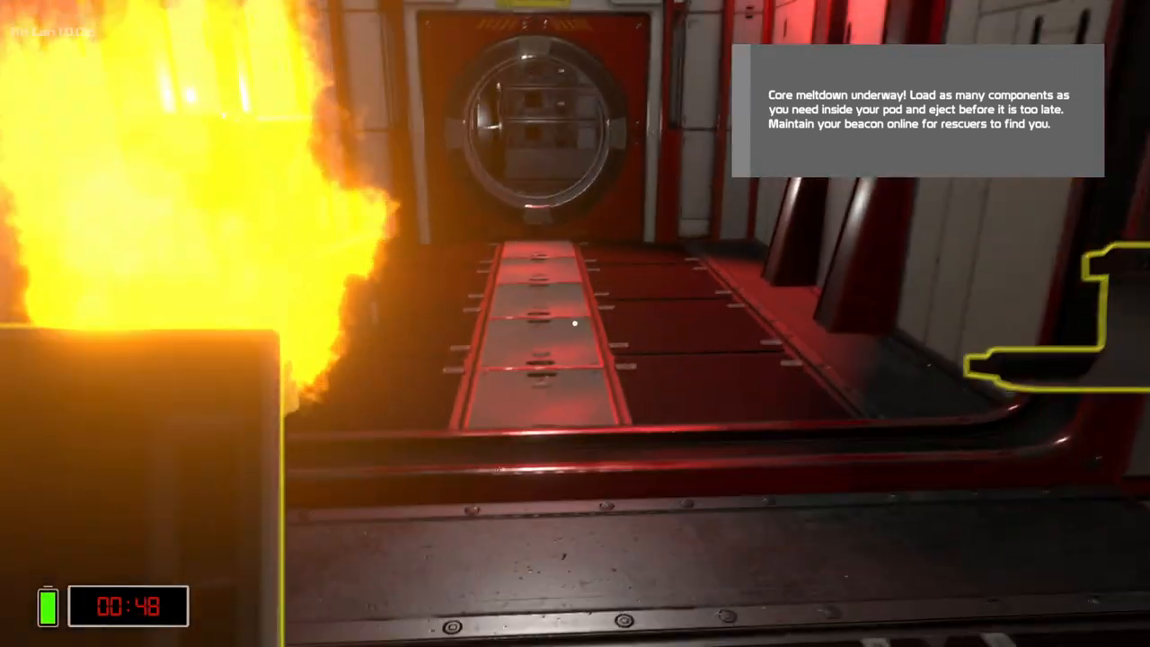
{"action": "mouse_move", "coordinate": [575, 323]}
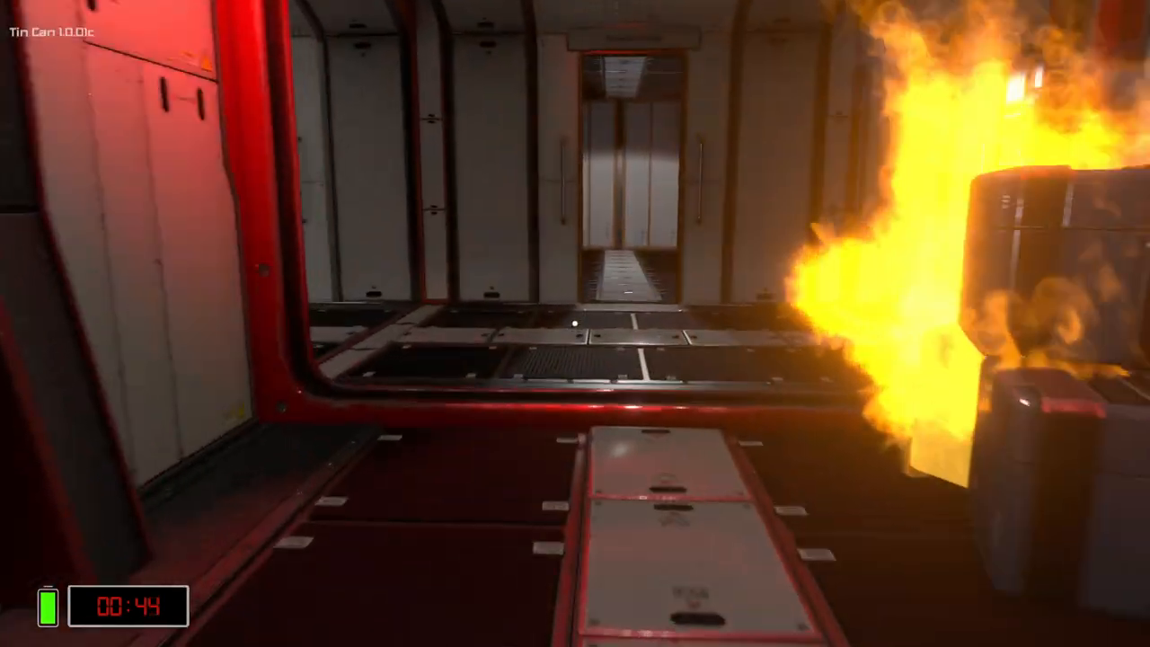
{"action": "mouse_move", "coordinate": [576, 323]}
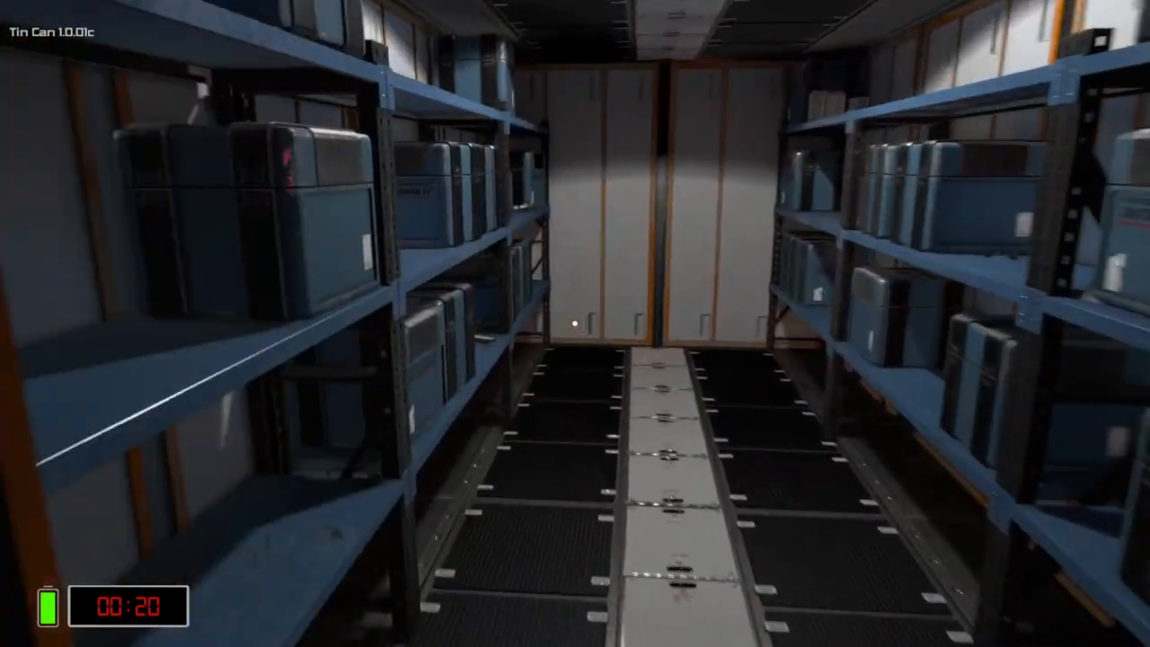
{"action": "mouse_move", "coordinate": [575, 324]}
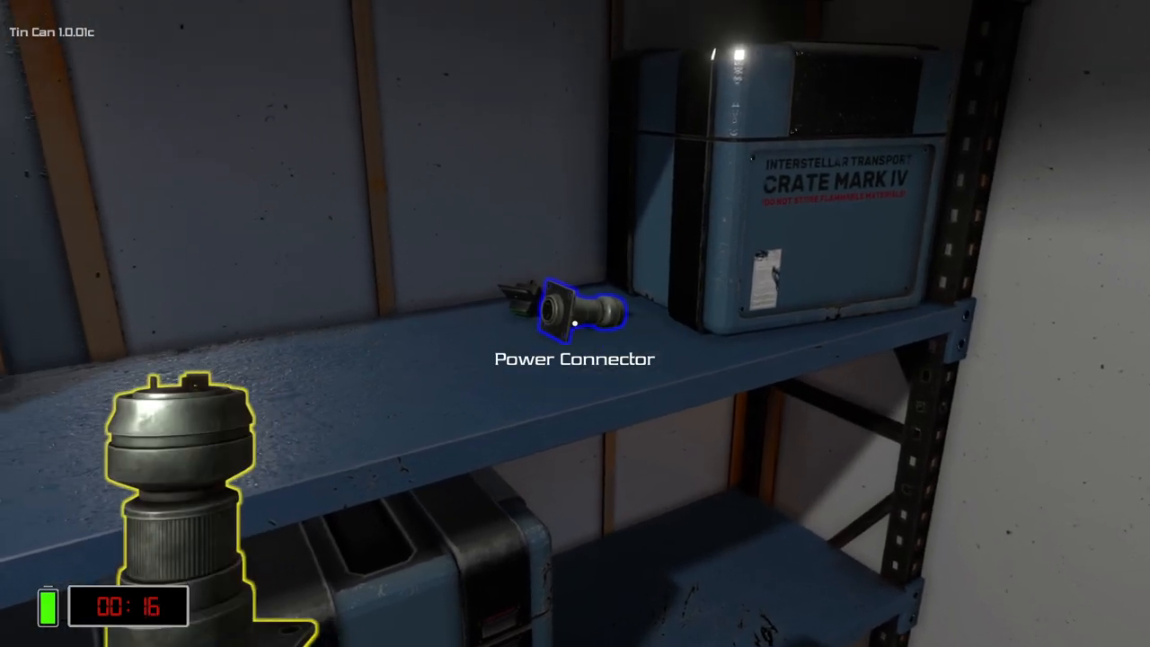
{"action": "mouse_move", "coordinate": [576, 324]}
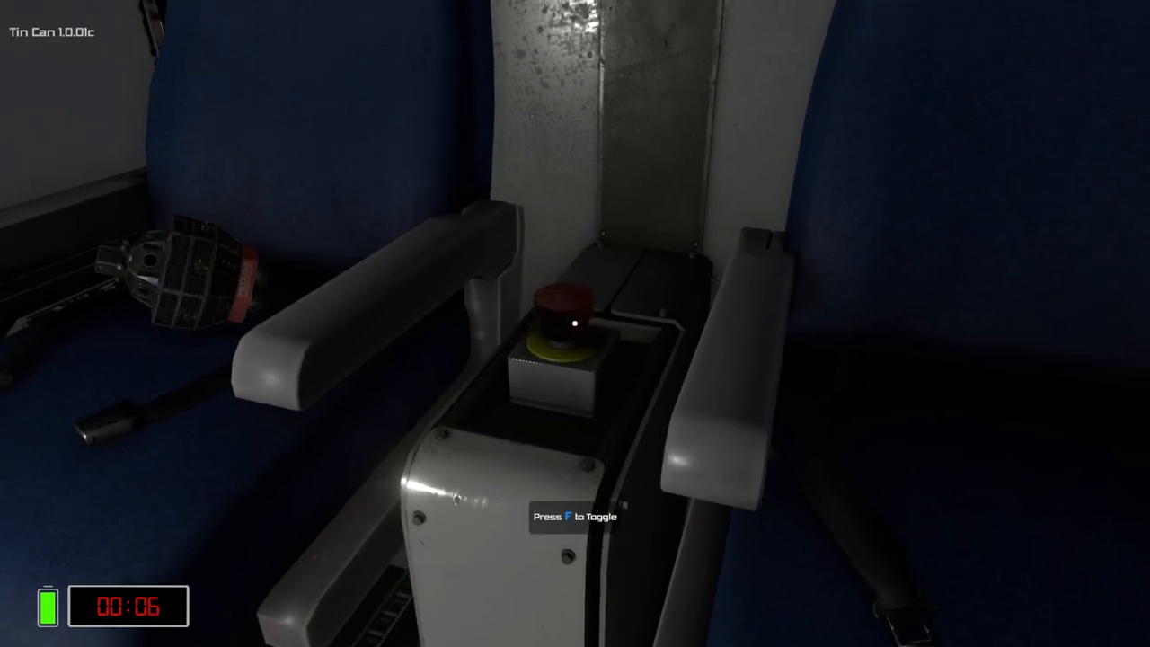
Eject the pod with the eject button before the countdown ends.
{"action": "key", "text": "f"}
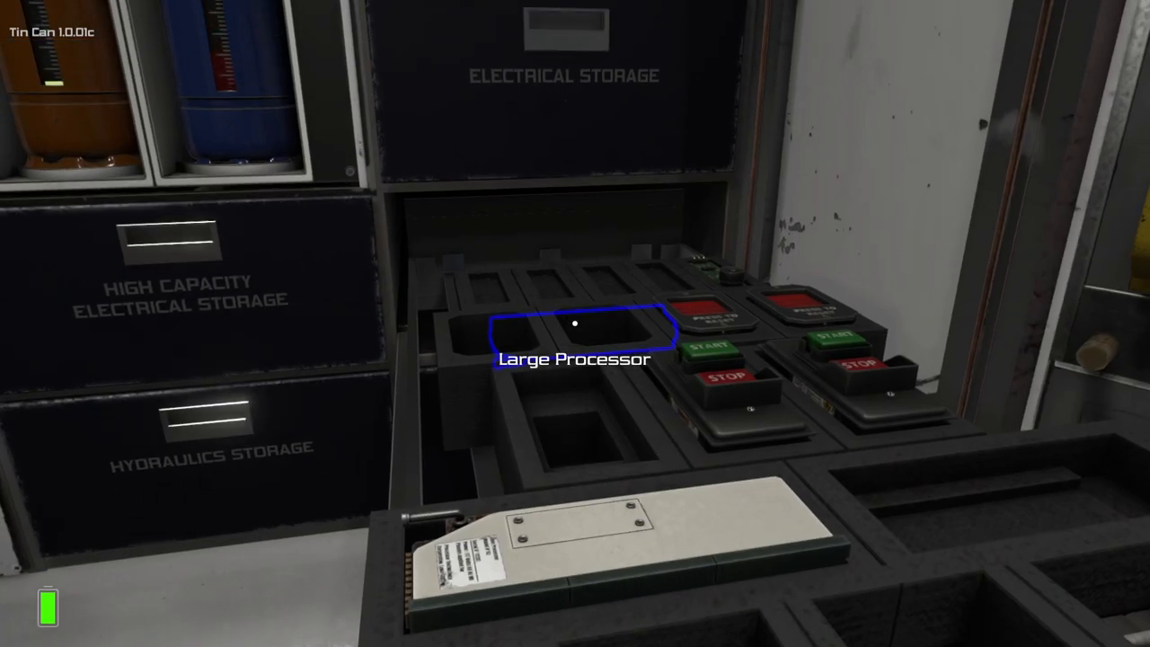
{"action": "mouse_move", "coordinate": [575, 324]}
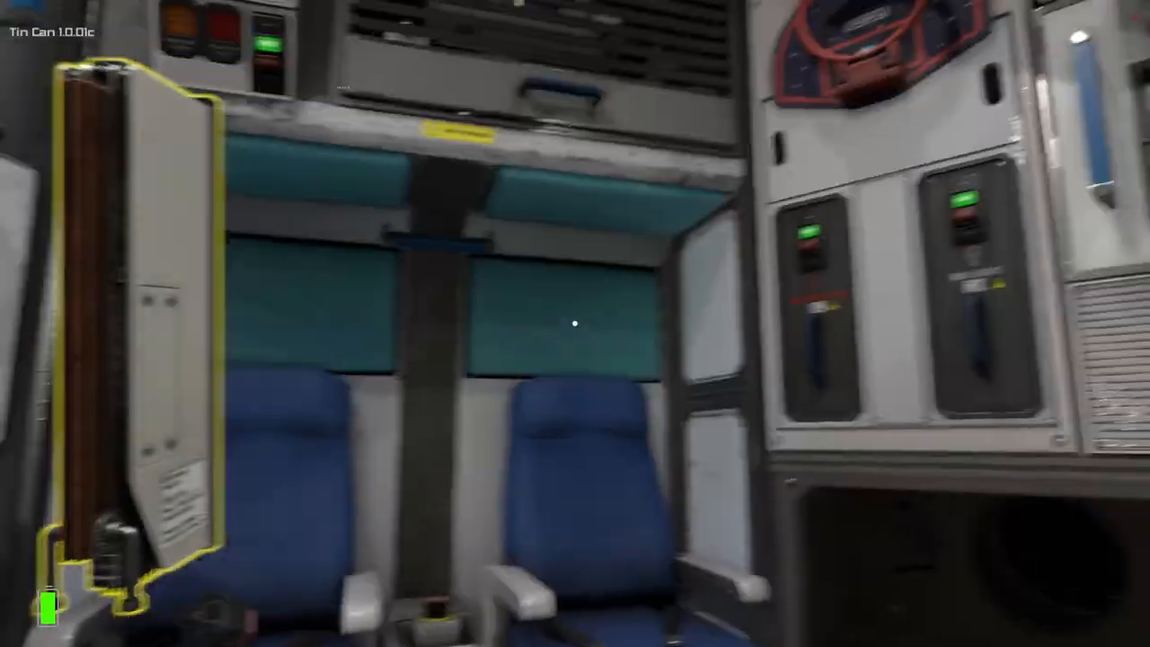
{"action": "mouse_move", "coordinate": [576, 323]}
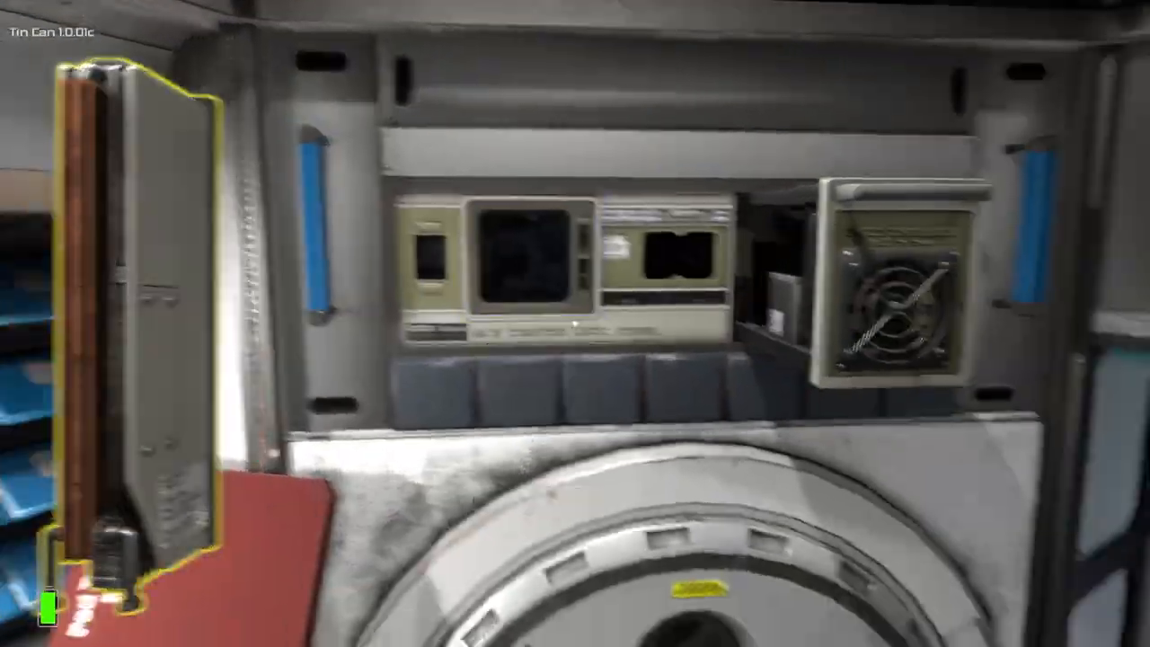
{"action": "mouse_move", "coordinate": [575, 324]}
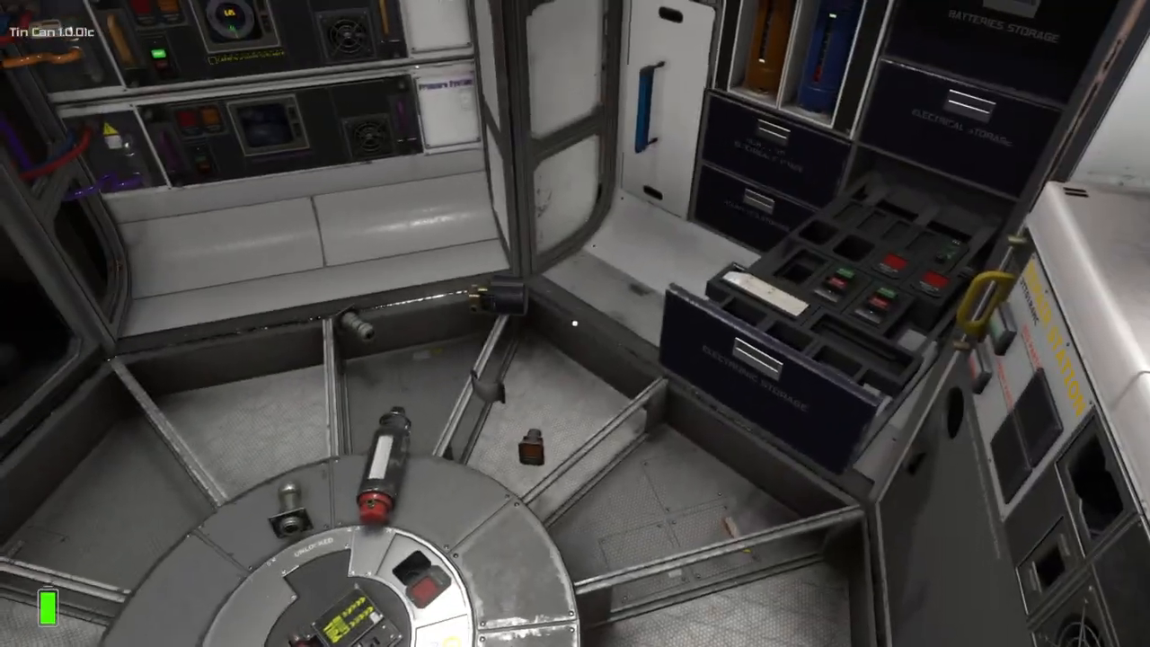
{"action": "mouse_move", "coordinate": [576, 323]}
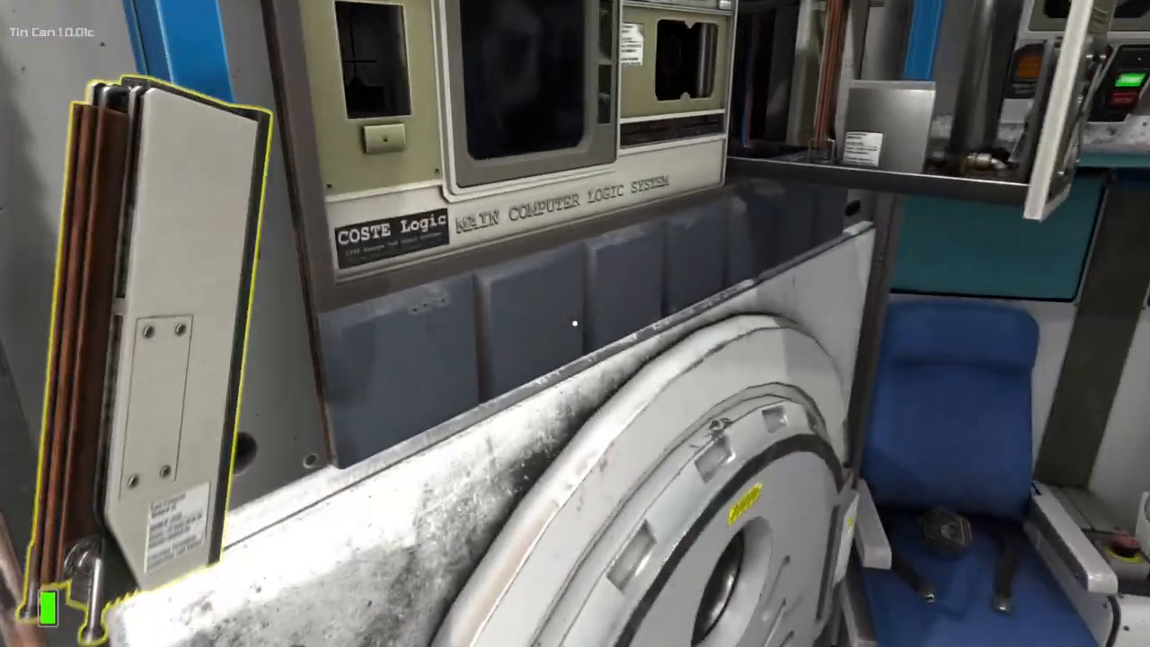
{"action": "mouse_move", "coordinate": [575, 324]}
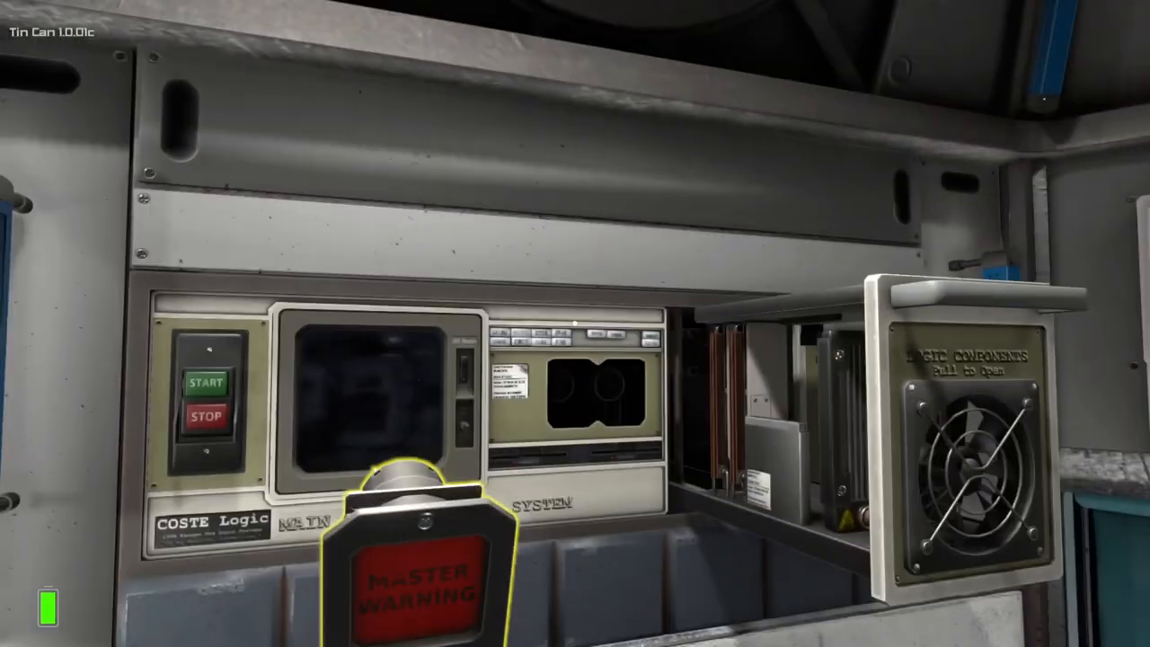
{"action": "mouse_move", "coordinate": [575, 324]}
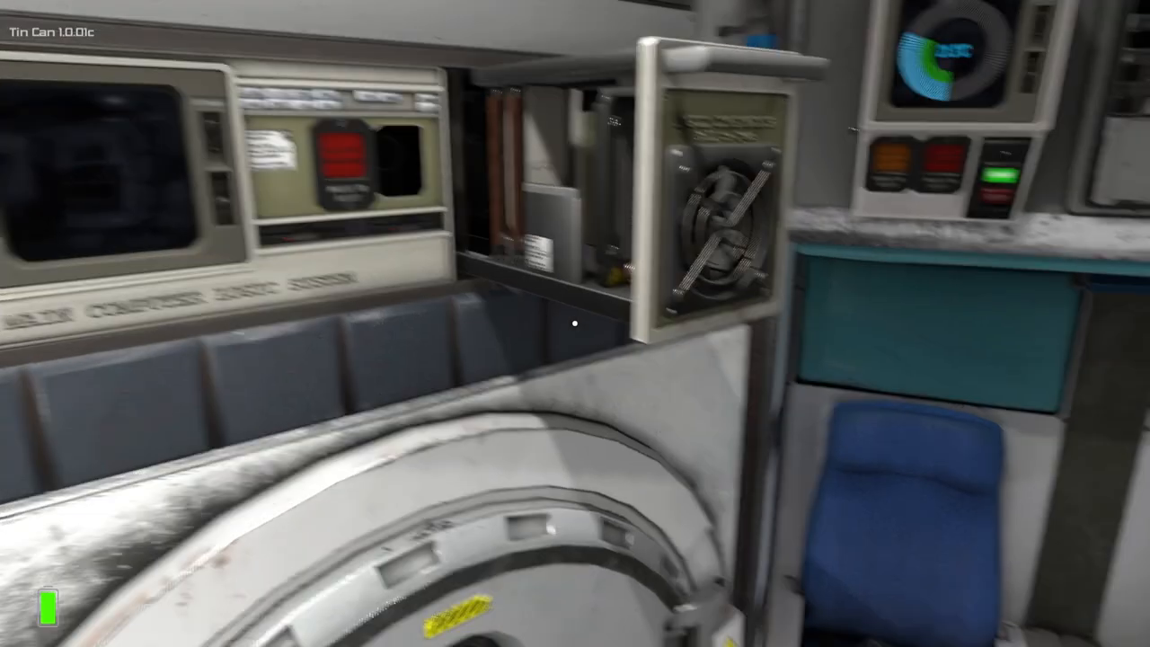
{"action": "mouse_move", "coordinate": [576, 323]}
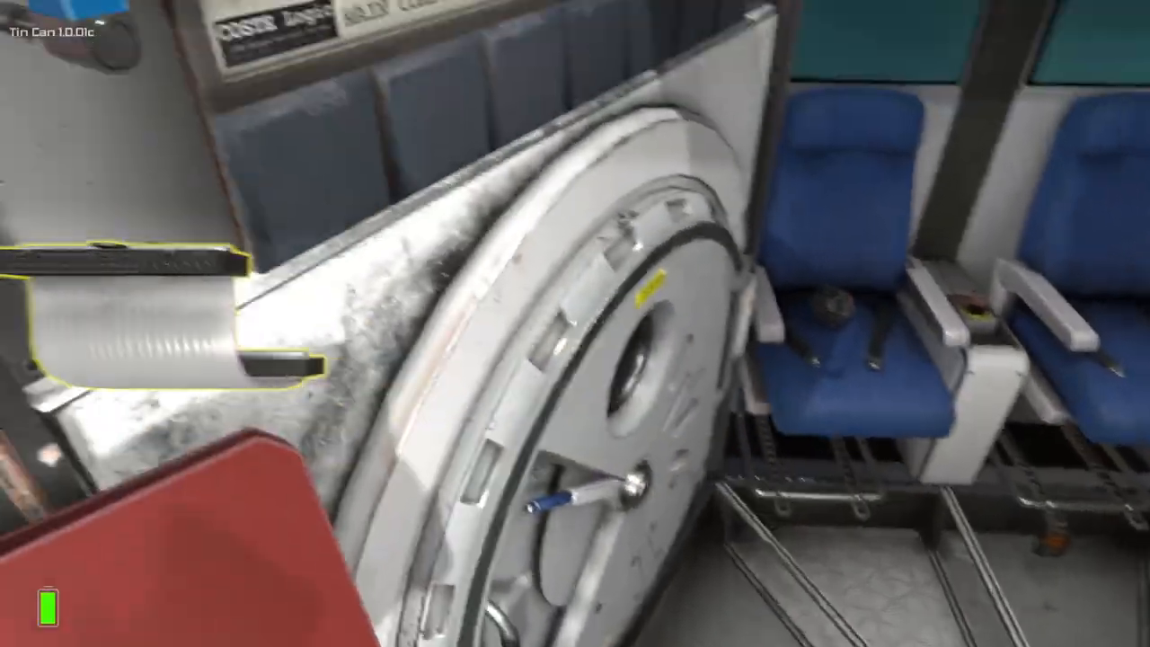
{"action": "mouse_move", "coordinate": [576, 324]}
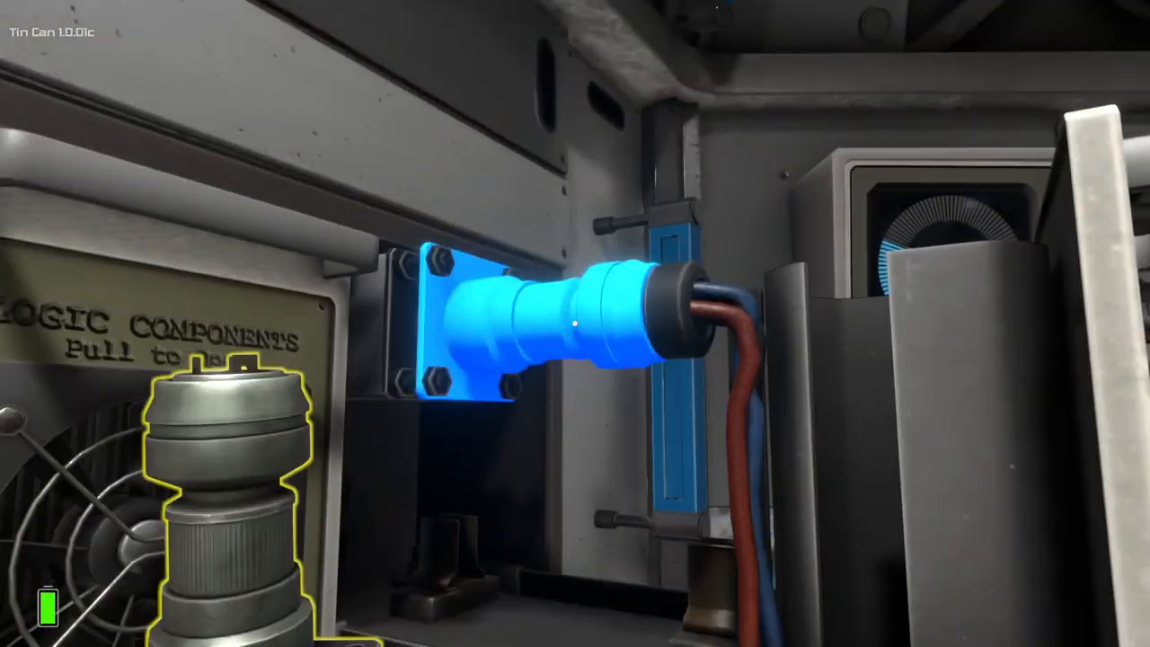
{"action": "mouse_move", "coordinate": [575, 323]}
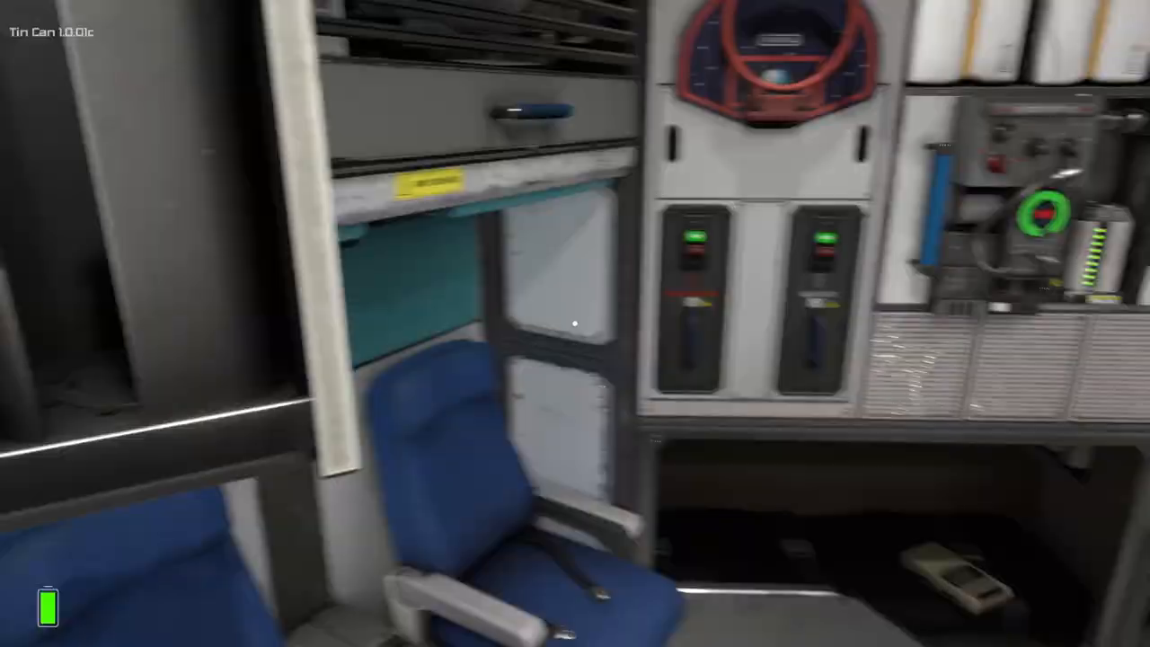
{"action": "mouse_move", "coordinate": [575, 324]}
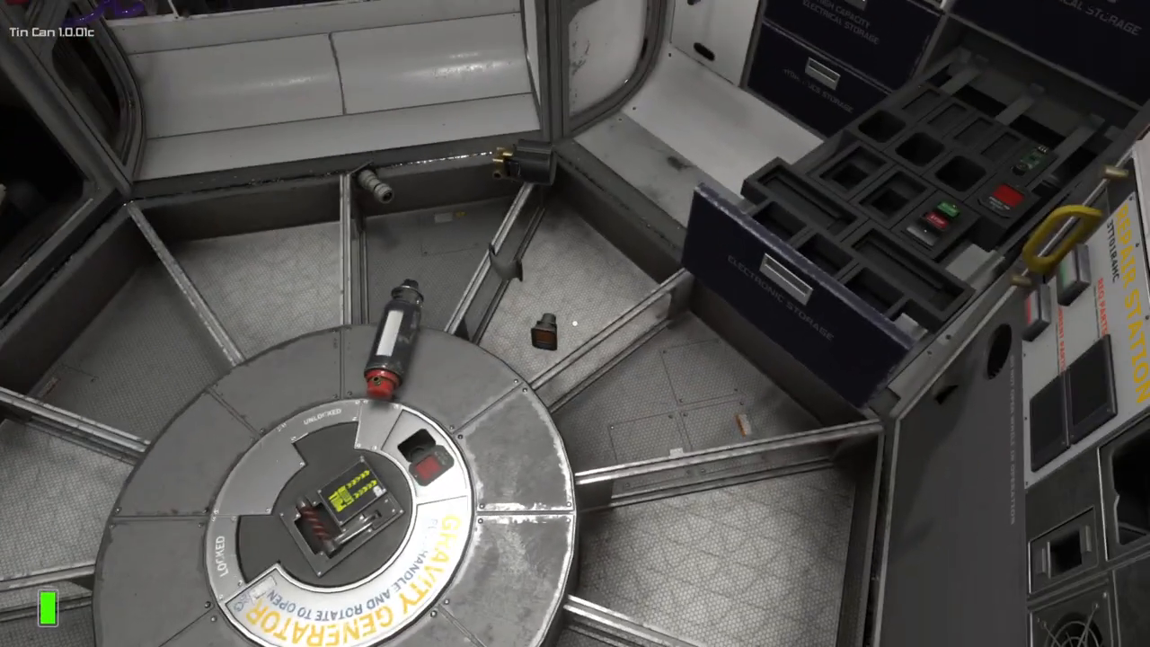
{"action": "mouse_move", "coordinate": [575, 324]}
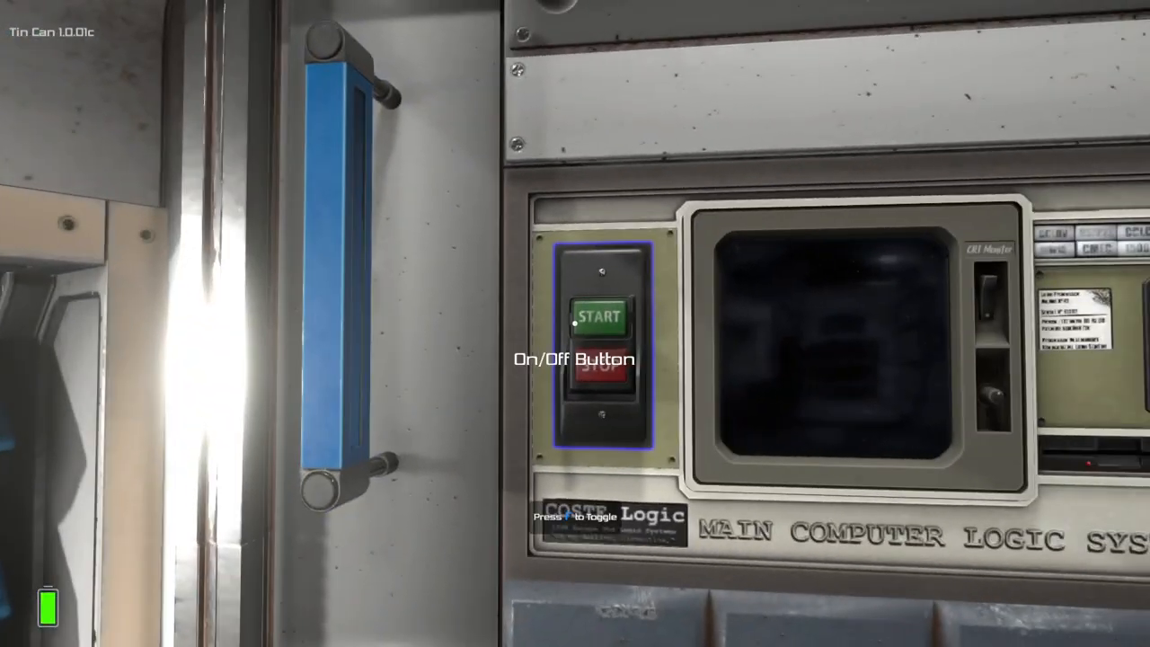
Turn on the main computer logic system with its START button.
{"action": "left_click", "coordinate": [600, 319]}
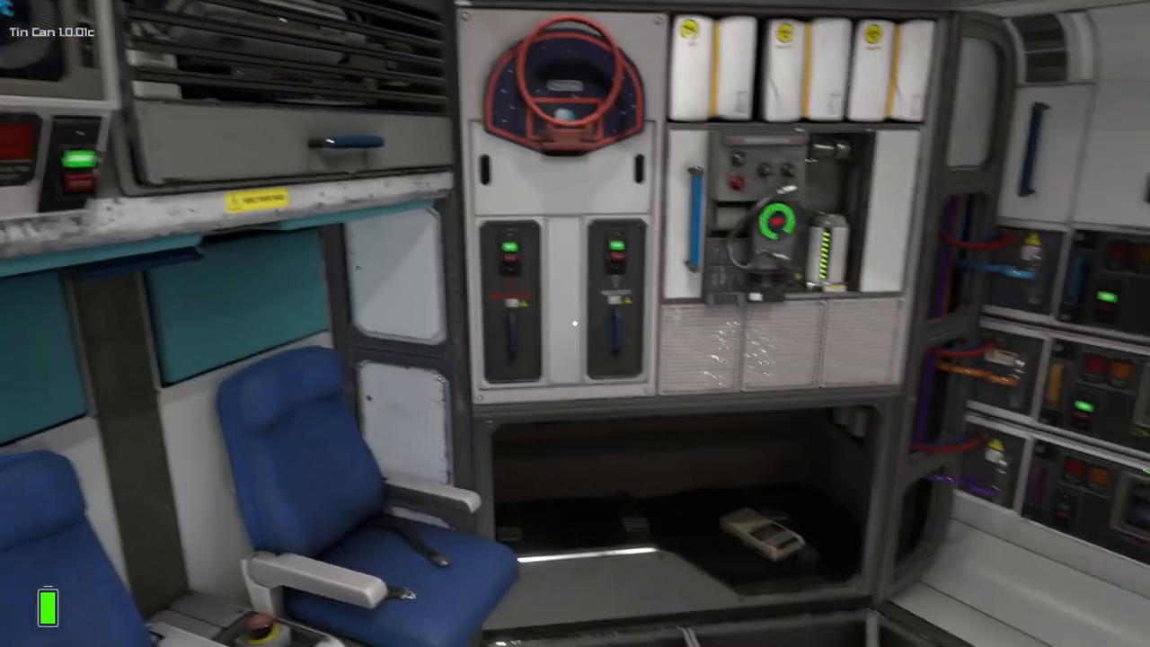
{"action": "mouse_move", "coordinate": [576, 324]}
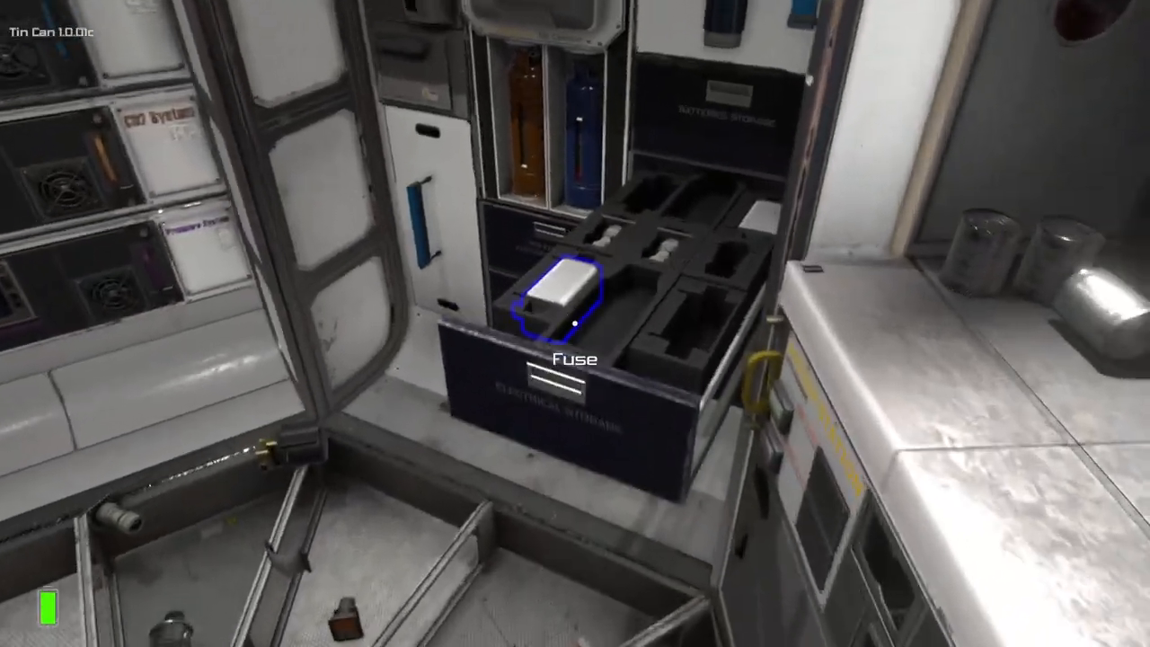
{"action": "mouse_move", "coordinate": [575, 324]}
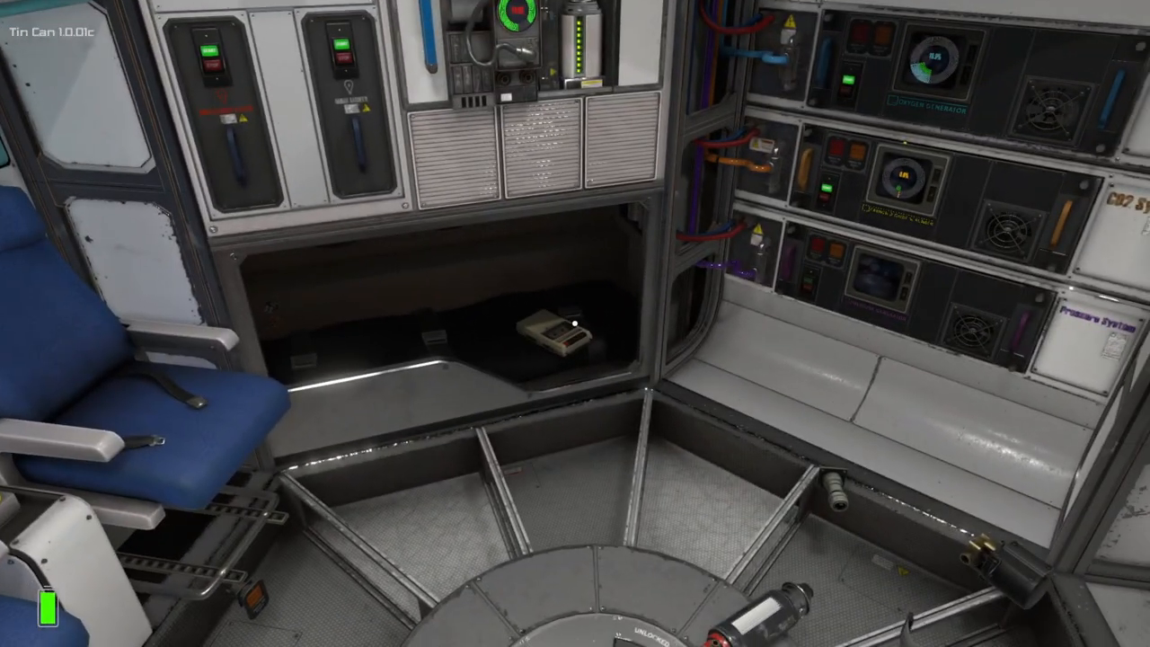
{"action": "mouse_move", "coordinate": [575, 324]}
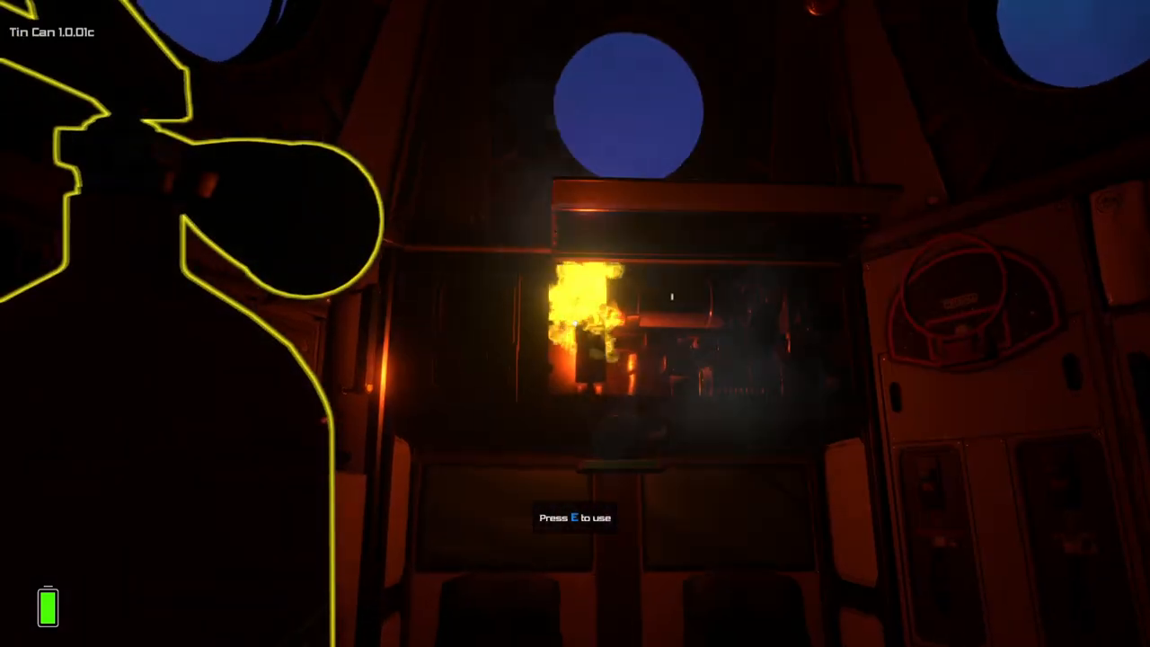
Pick up the fire extinguisher in the darkened cabin.
{"action": "key", "text": "e"}
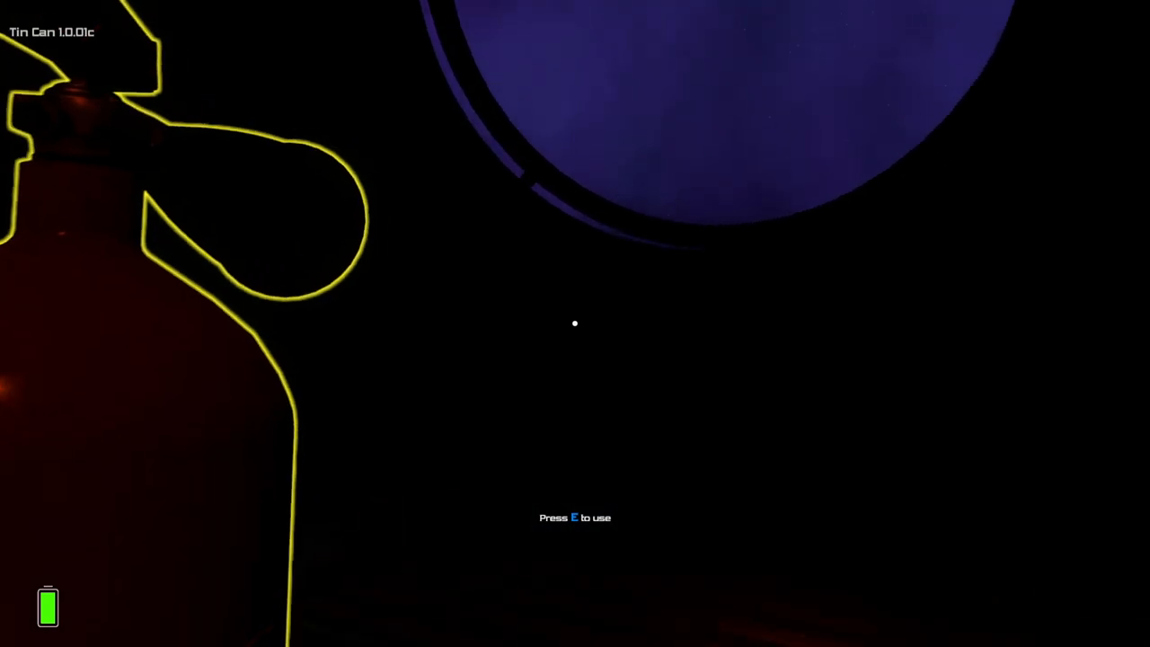
{"action": "mouse_move", "coordinate": [575, 324]}
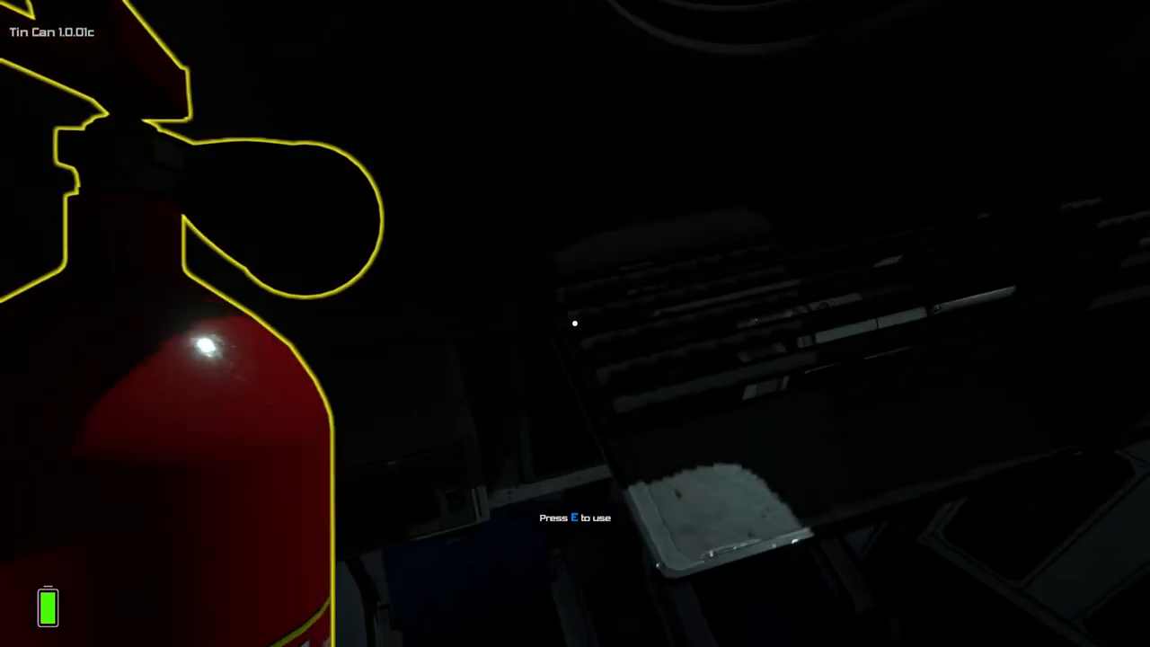
{"action": "mouse_move", "coordinate": [576, 324]}
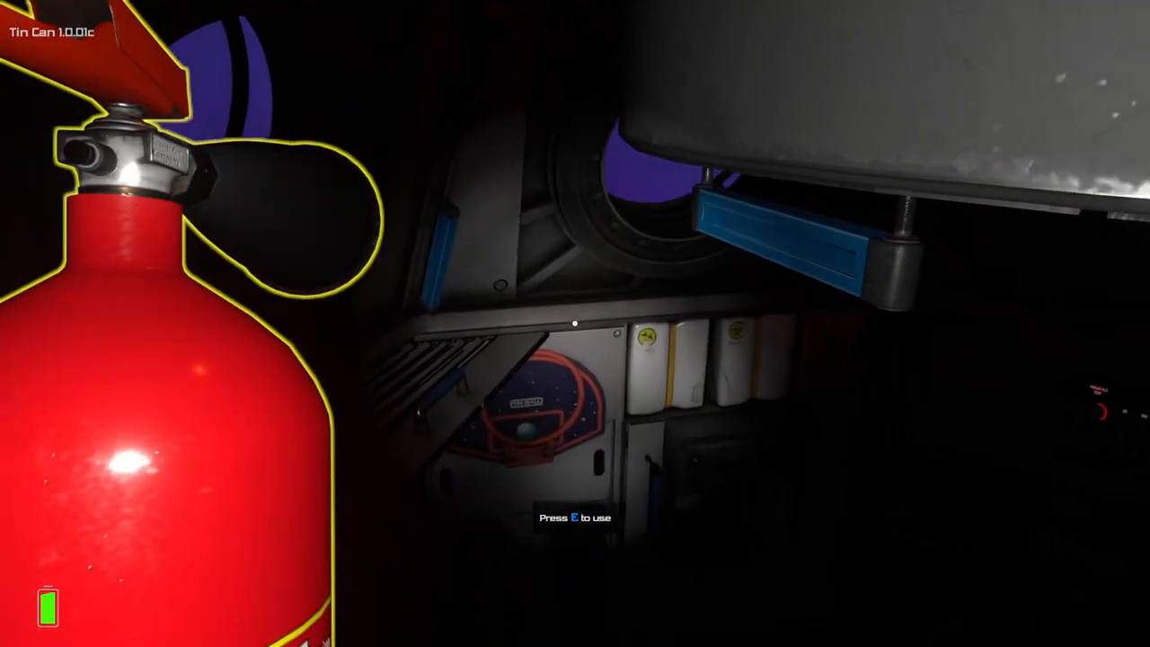
{"action": "mouse_move", "coordinate": [575, 324]}
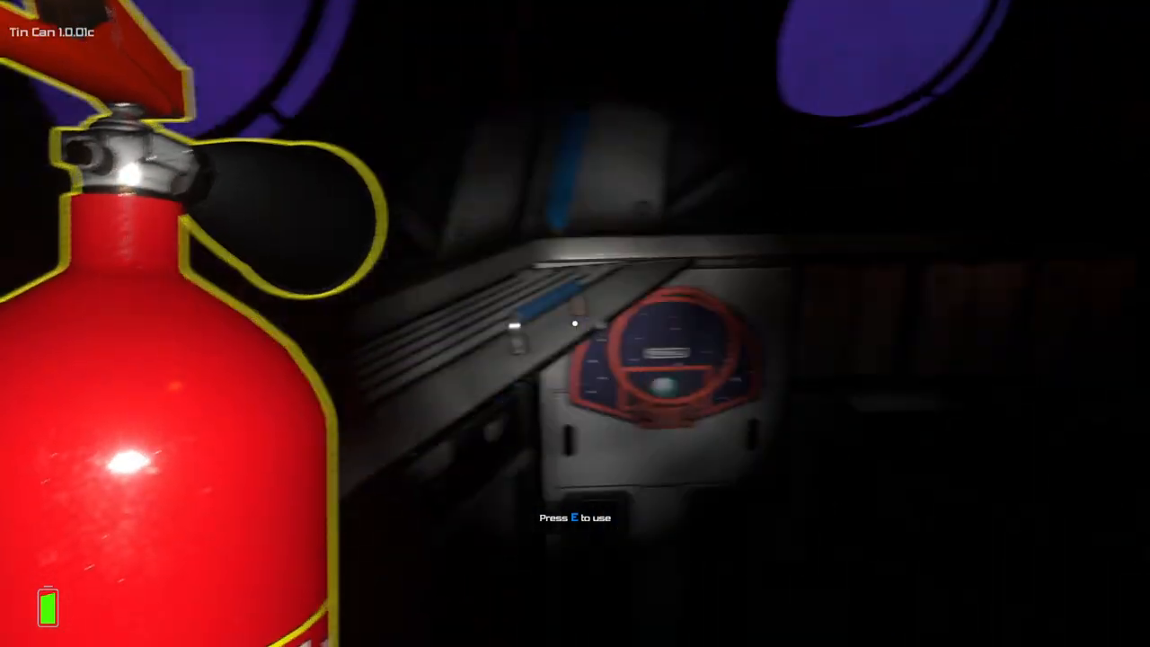
{"action": "mouse_move", "coordinate": [575, 324]}
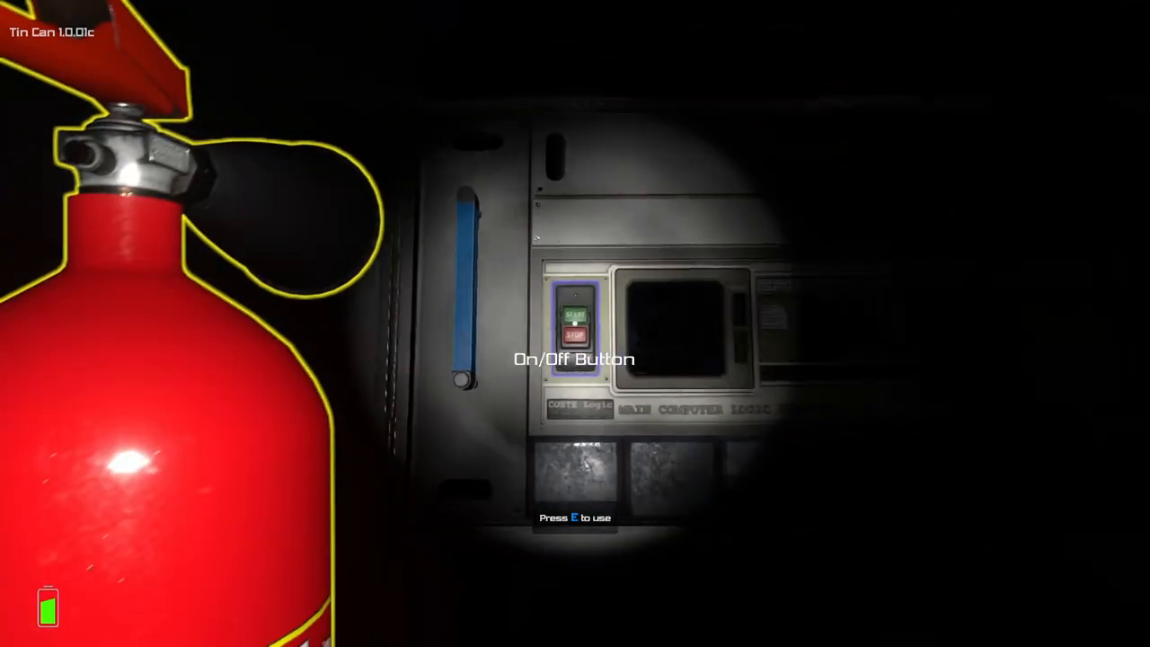
{"action": "mouse_move", "coordinate": [575, 323]}
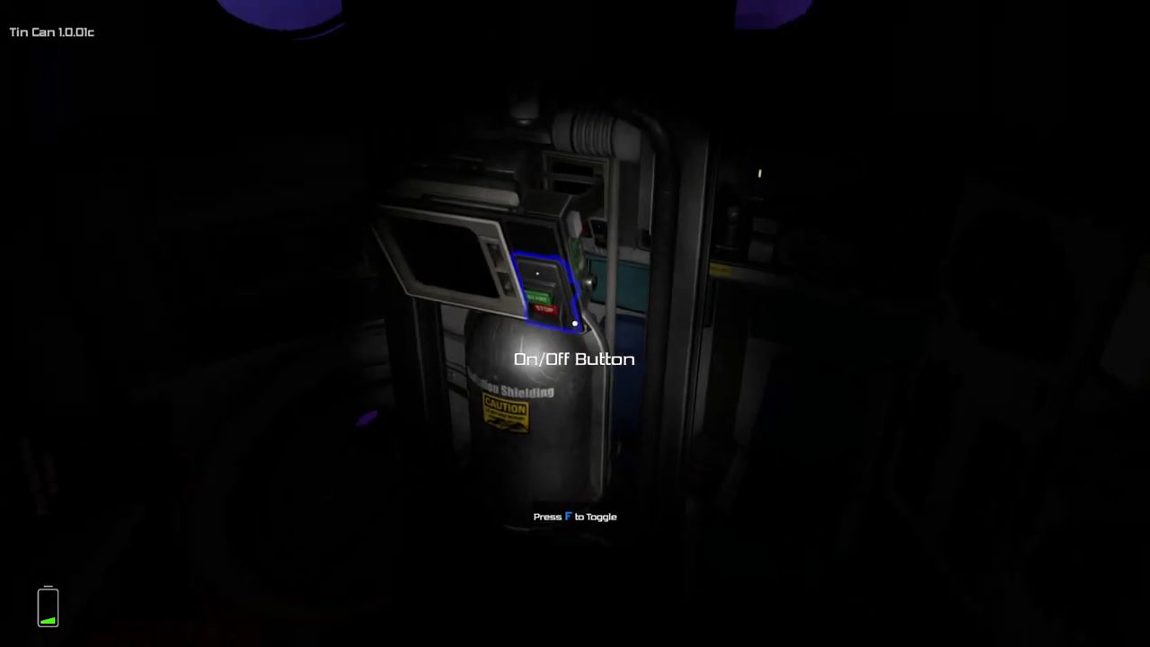
{"action": "mouse_move", "coordinate": [575, 324]}
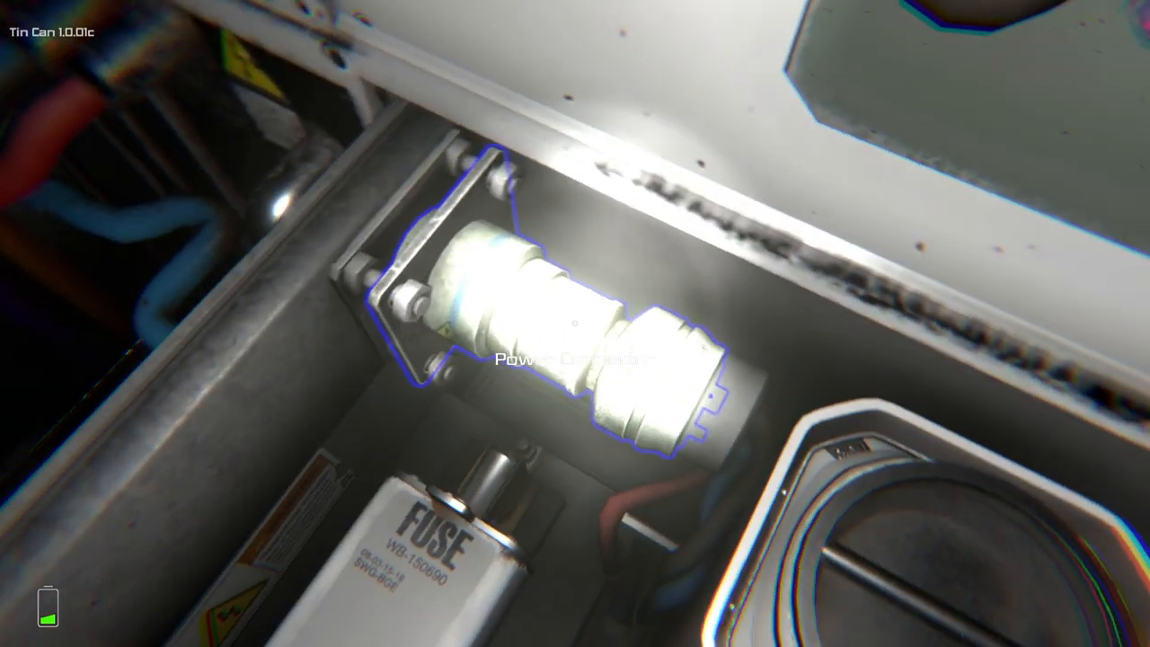
{"action": "mouse_move", "coordinate": [575, 323]}
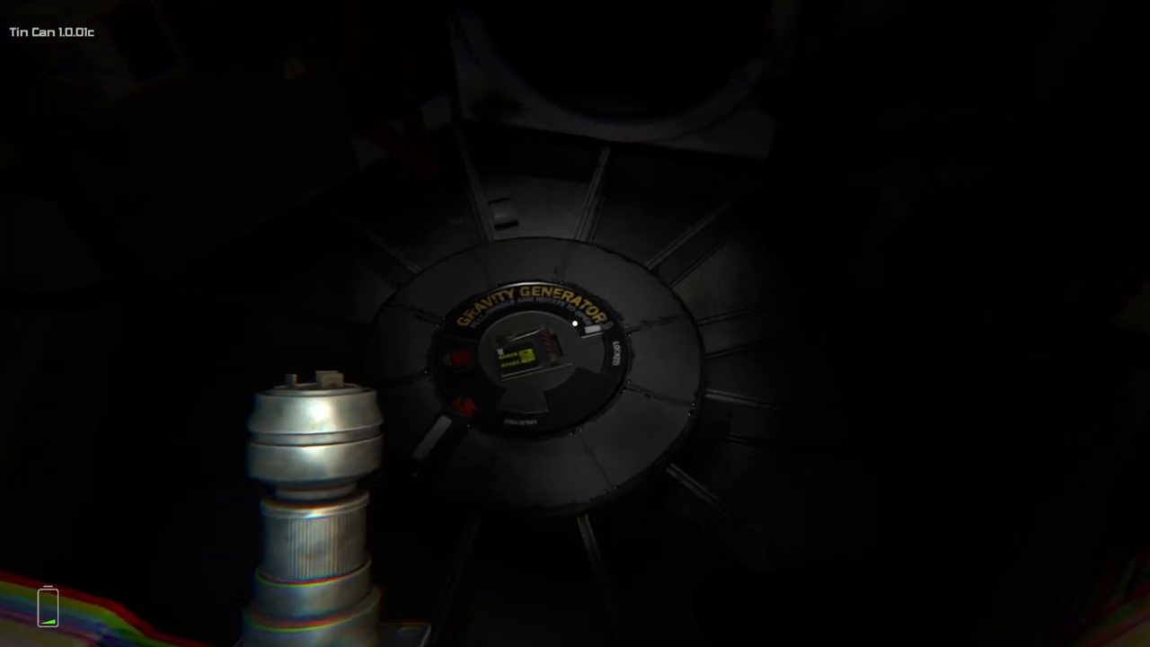
{"action": "mouse_move", "coordinate": [575, 324]}
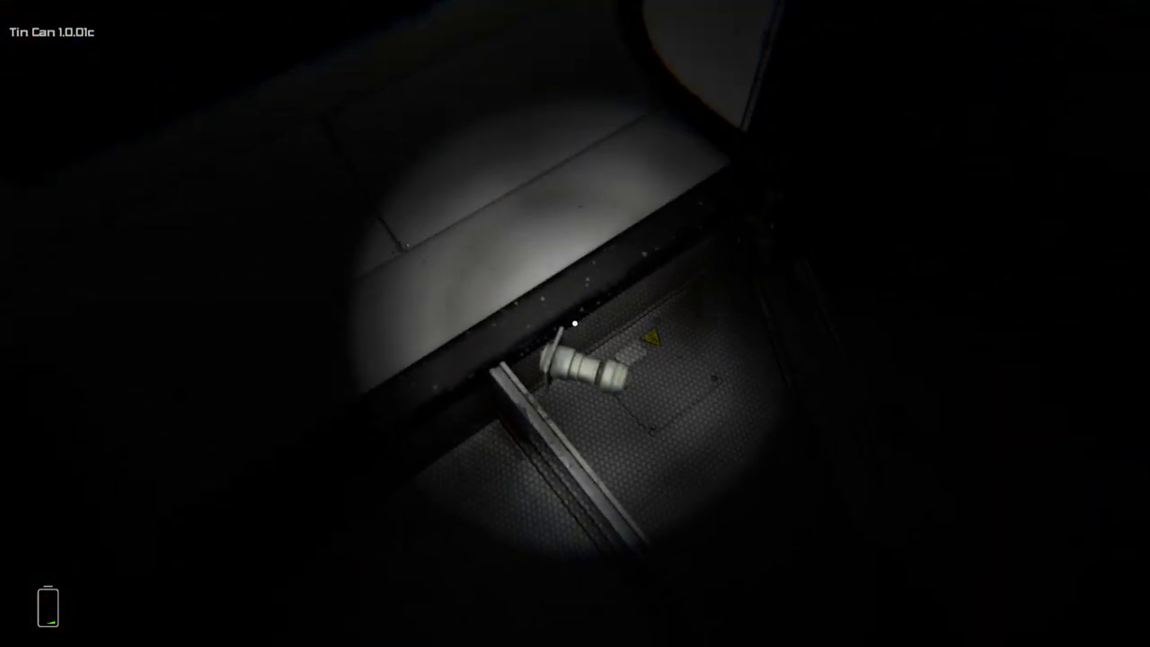
{"action": "mouse_move", "coordinate": [575, 323]}
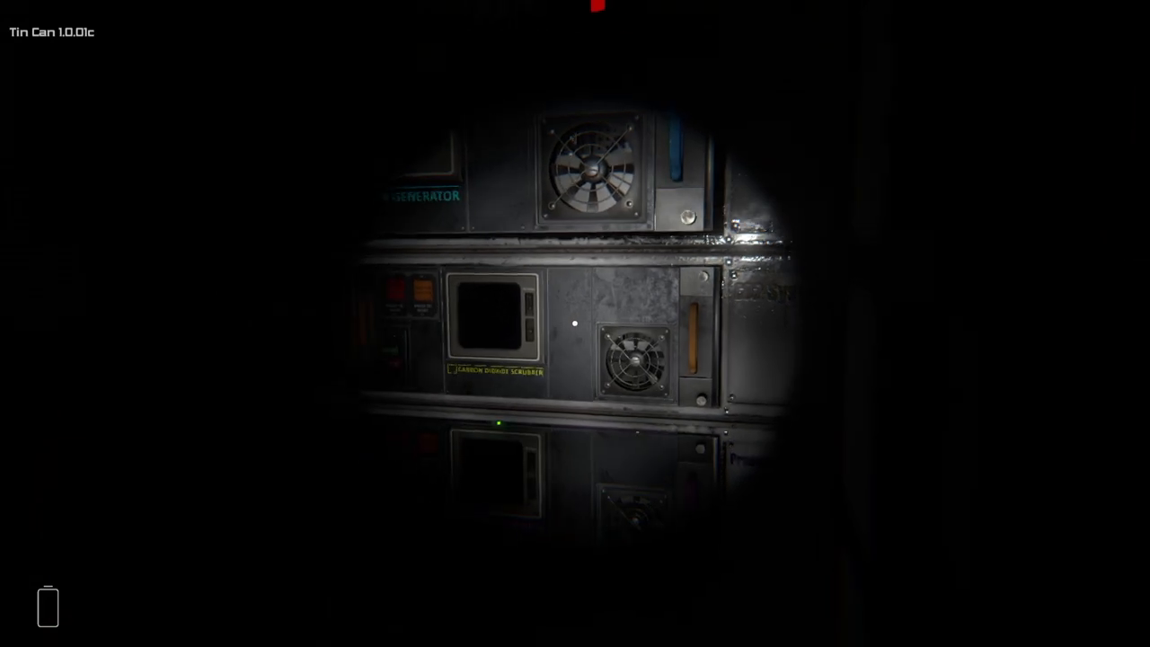
{"action": "mouse_move", "coordinate": [575, 323]}
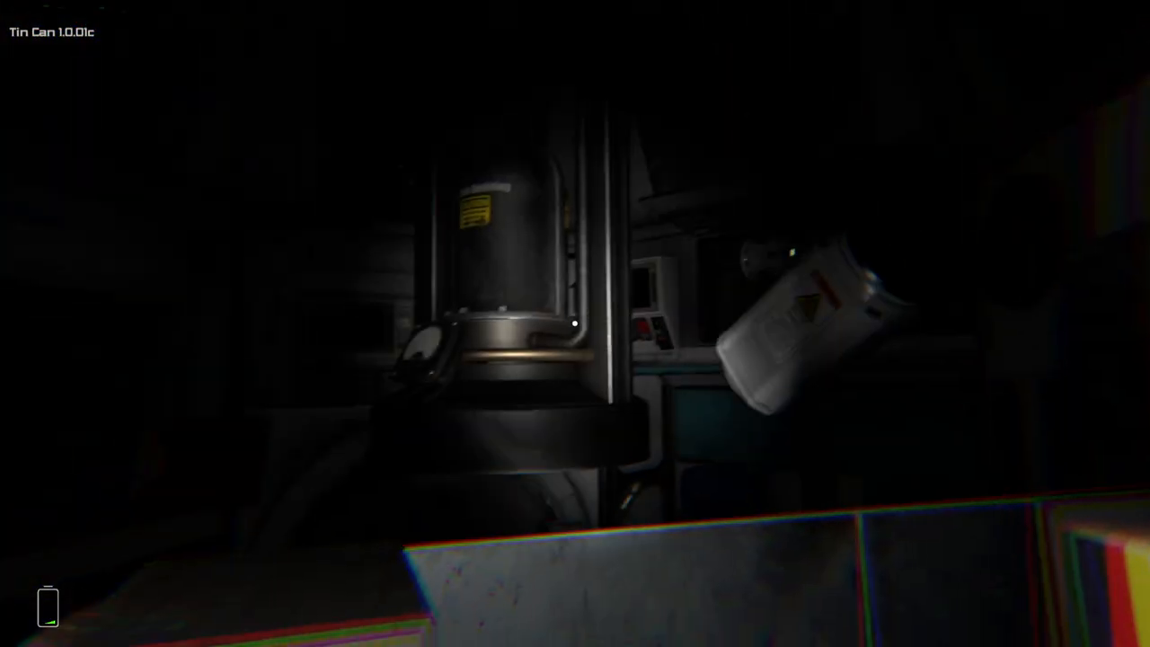
{"action": "mouse_move", "coordinate": [575, 323]}
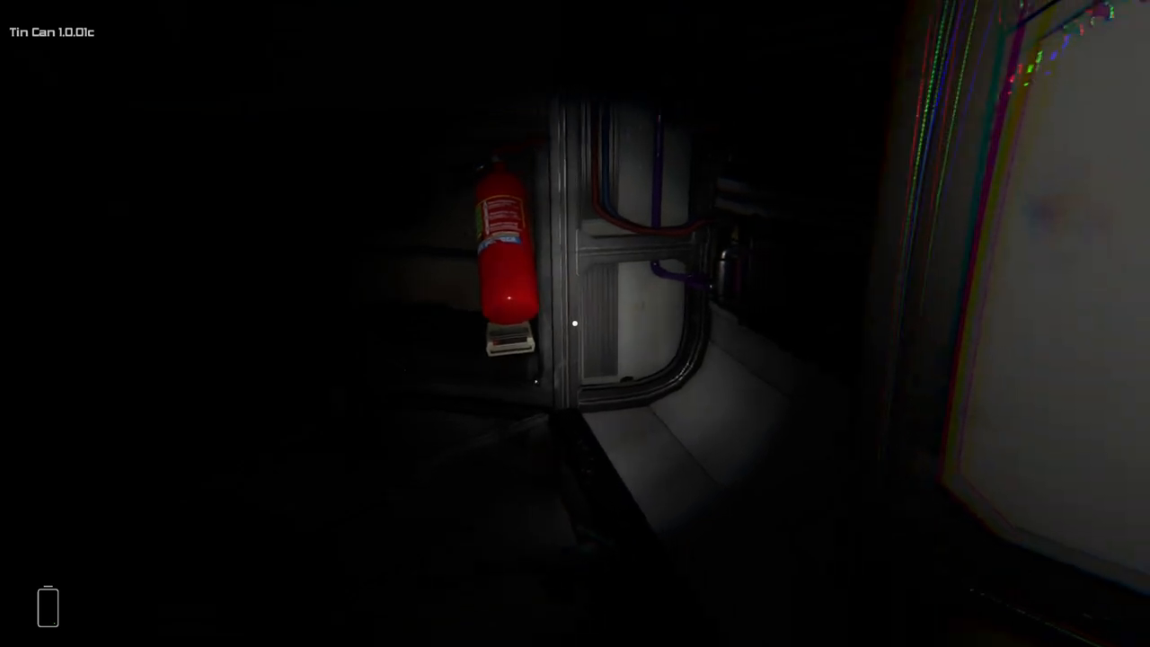
{"action": "mouse_move", "coordinate": [576, 324]}
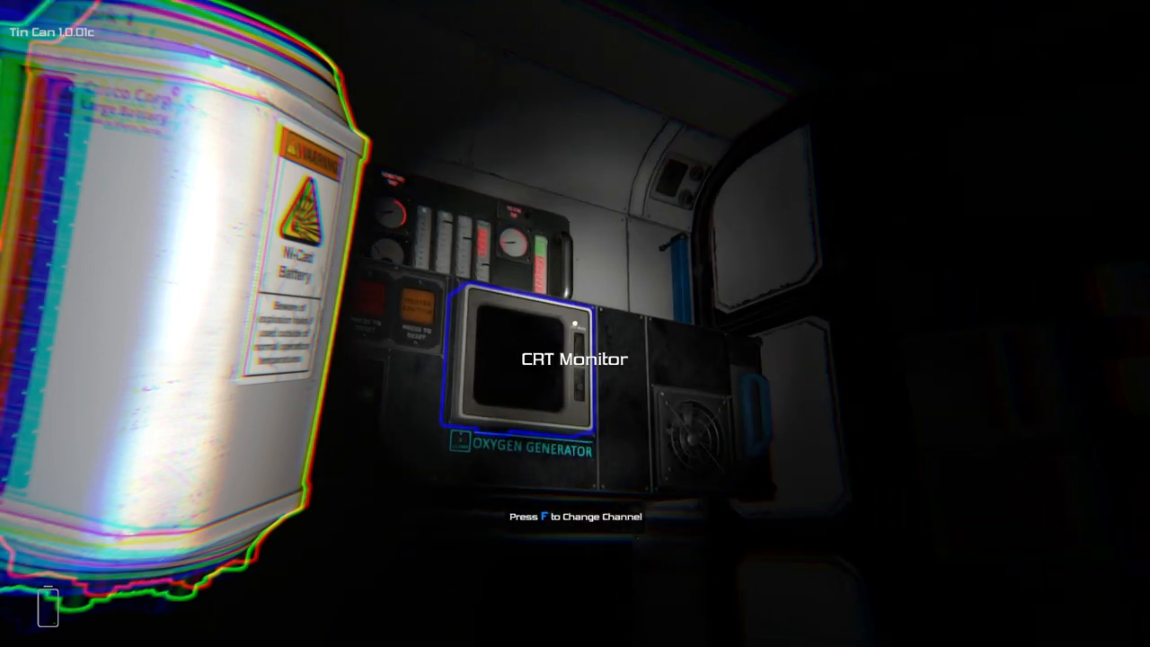
{"action": "mouse_move", "coordinate": [576, 323]}
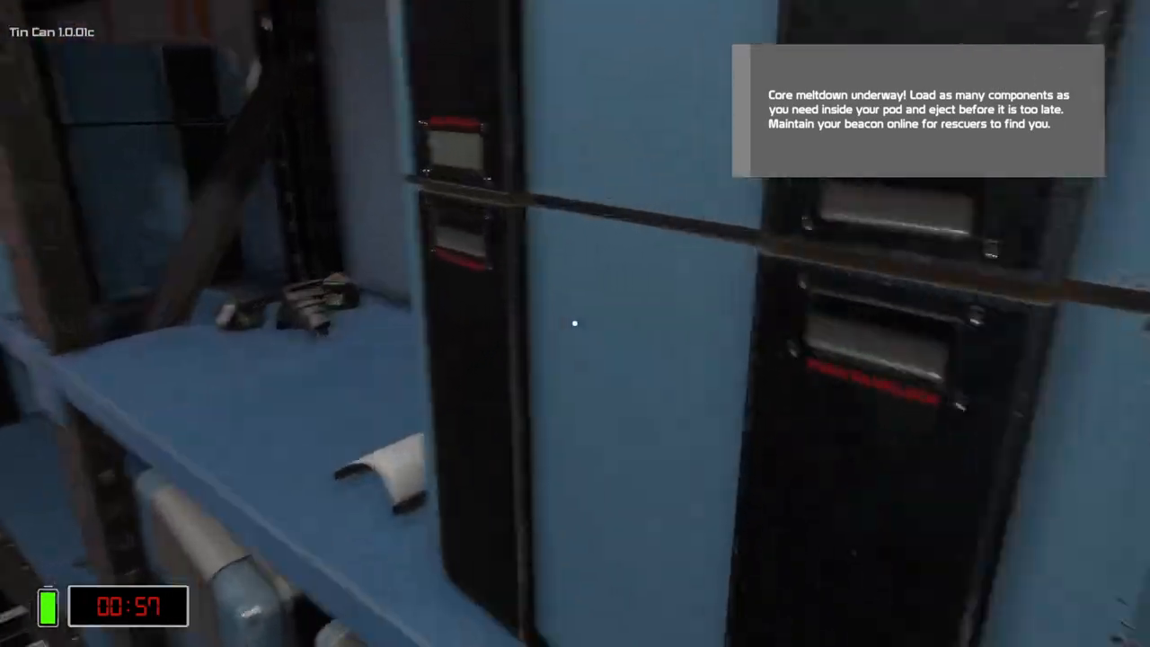
{"action": "mouse_move", "coordinate": [575, 324]}
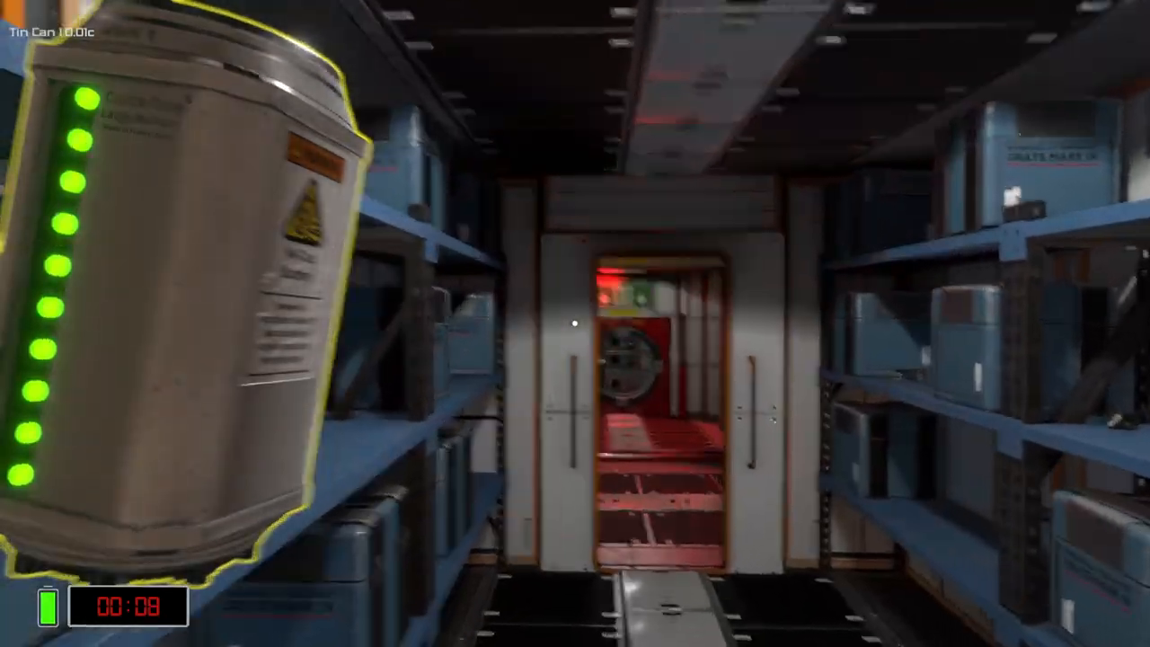
Walk forward carrying the charged battery toward the pod before the timer ends.
{"action": "key", "text": "w"}
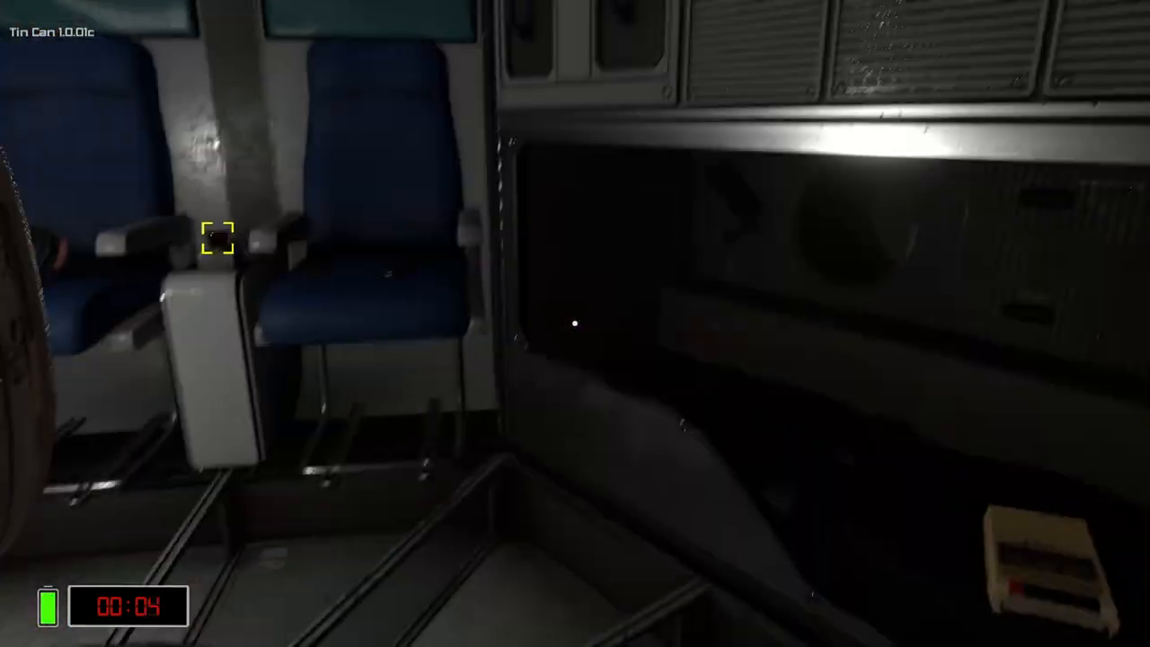
{"action": "mouse_move", "coordinate": [575, 324]}
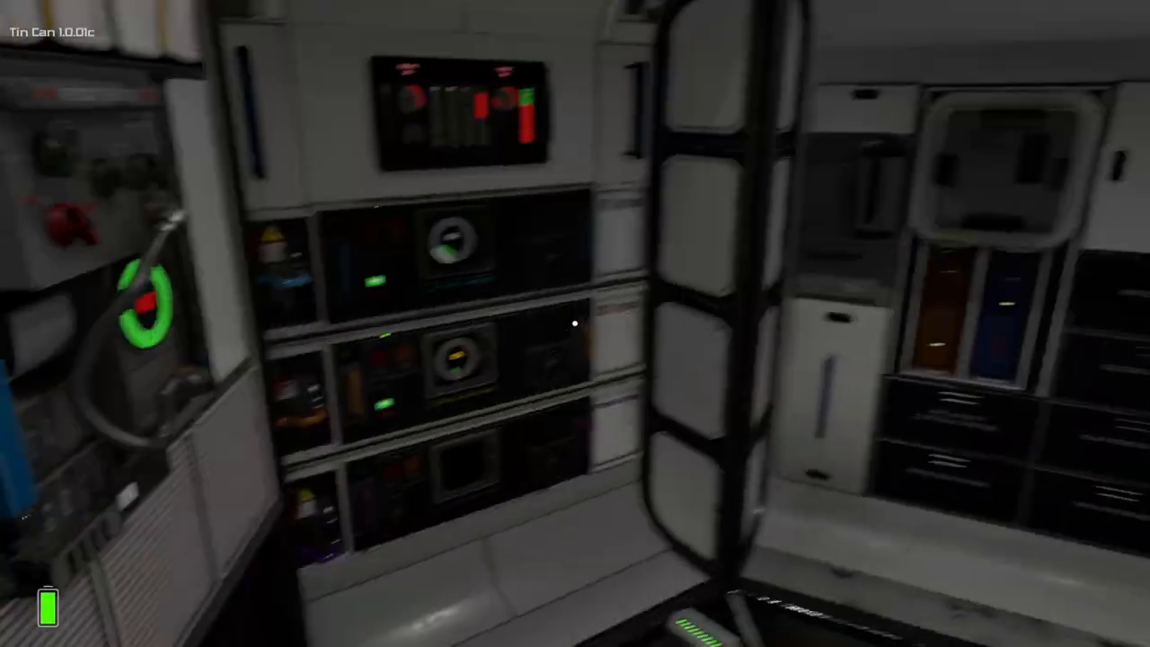
{"action": "mouse_move", "coordinate": [575, 323]}
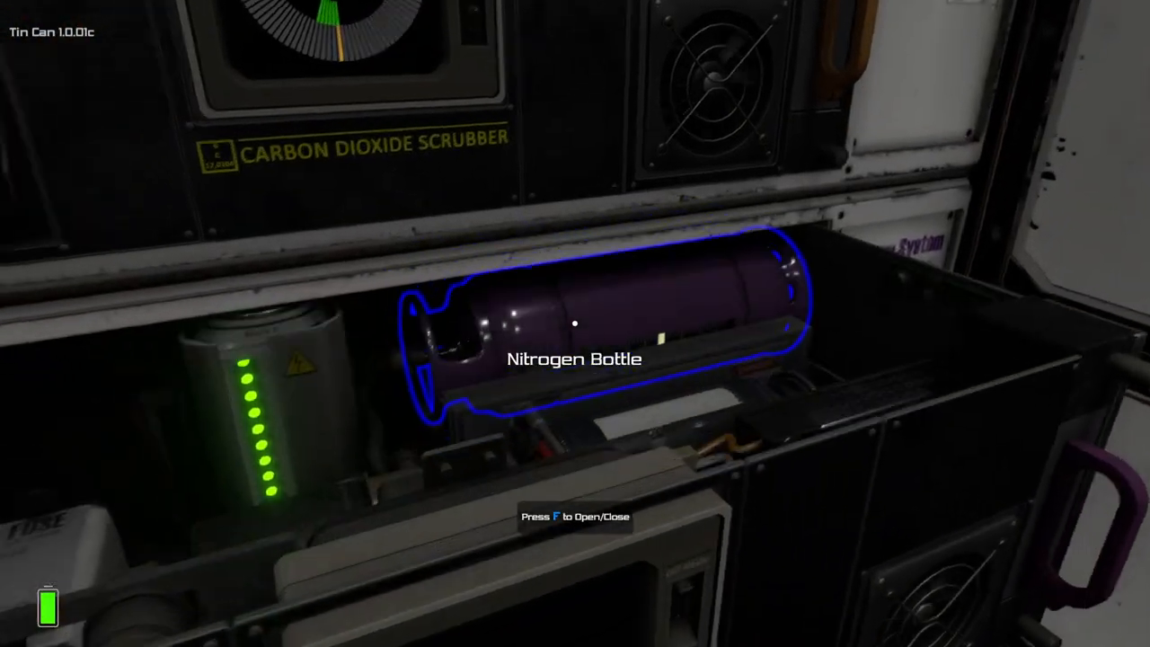
{"action": "mouse_move", "coordinate": [575, 323]}
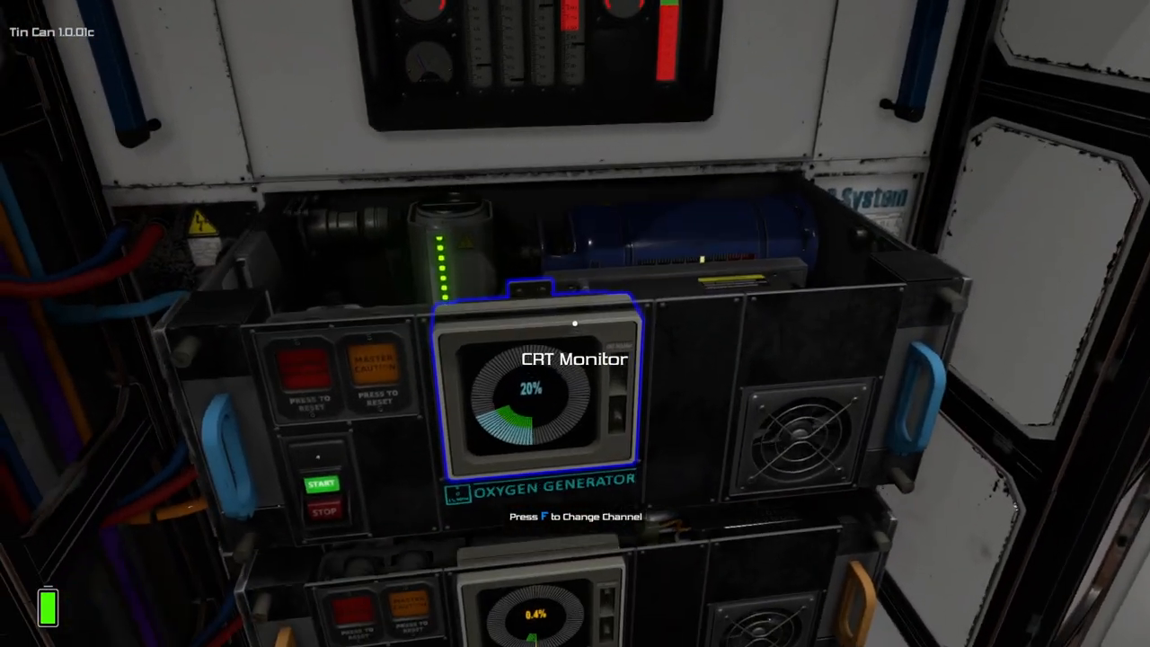
{"action": "mouse_move", "coordinate": [575, 323]}
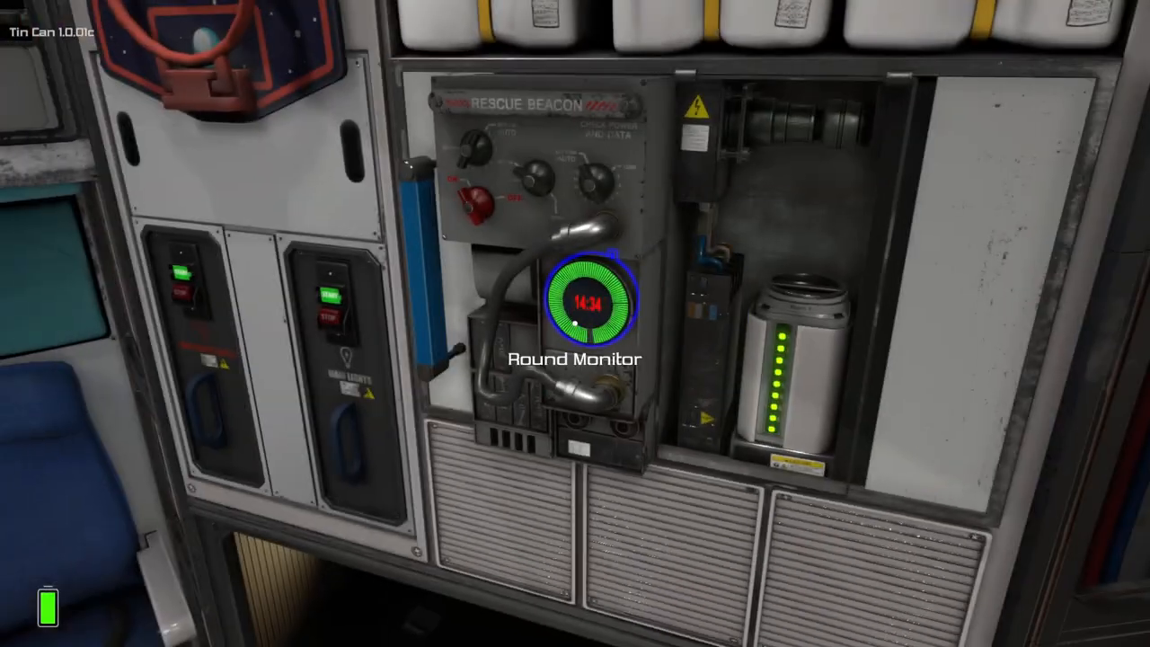
{"action": "mouse_move", "coordinate": [575, 323]}
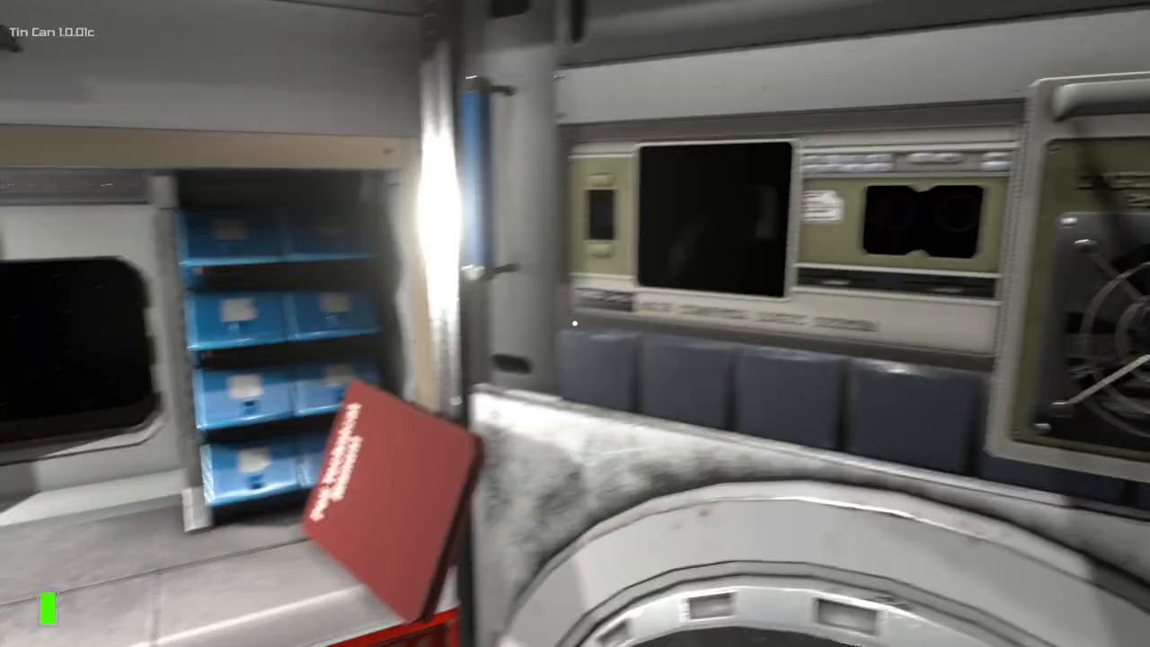
{"action": "mouse_move", "coordinate": [575, 324]}
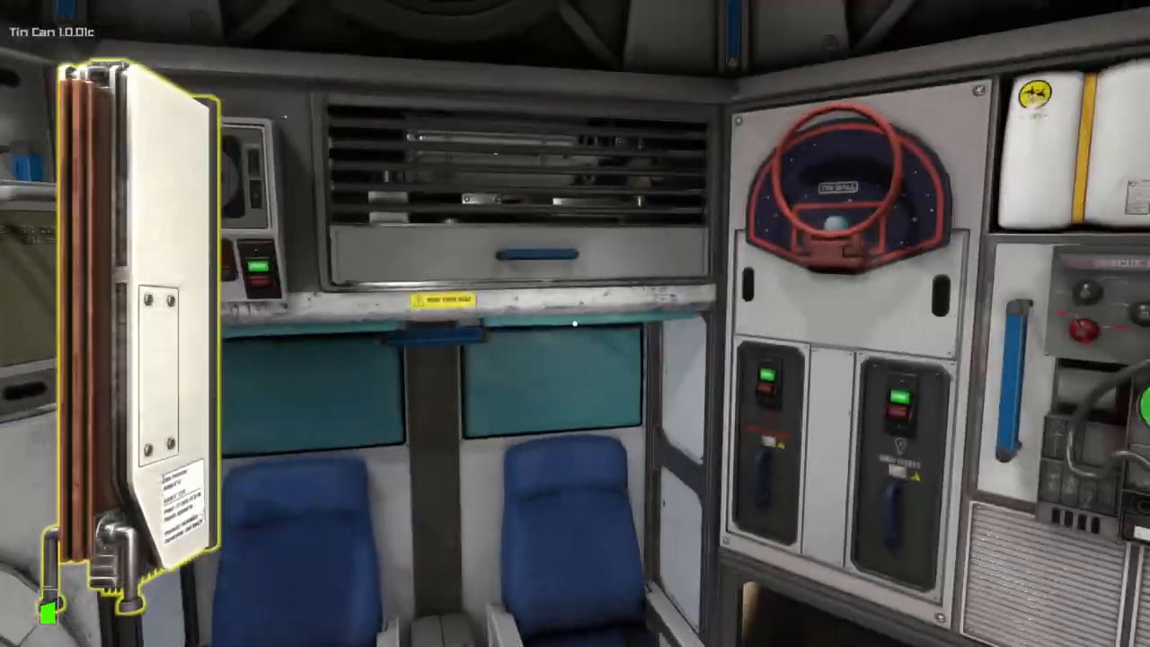
{"action": "mouse_move", "coordinate": [576, 324]}
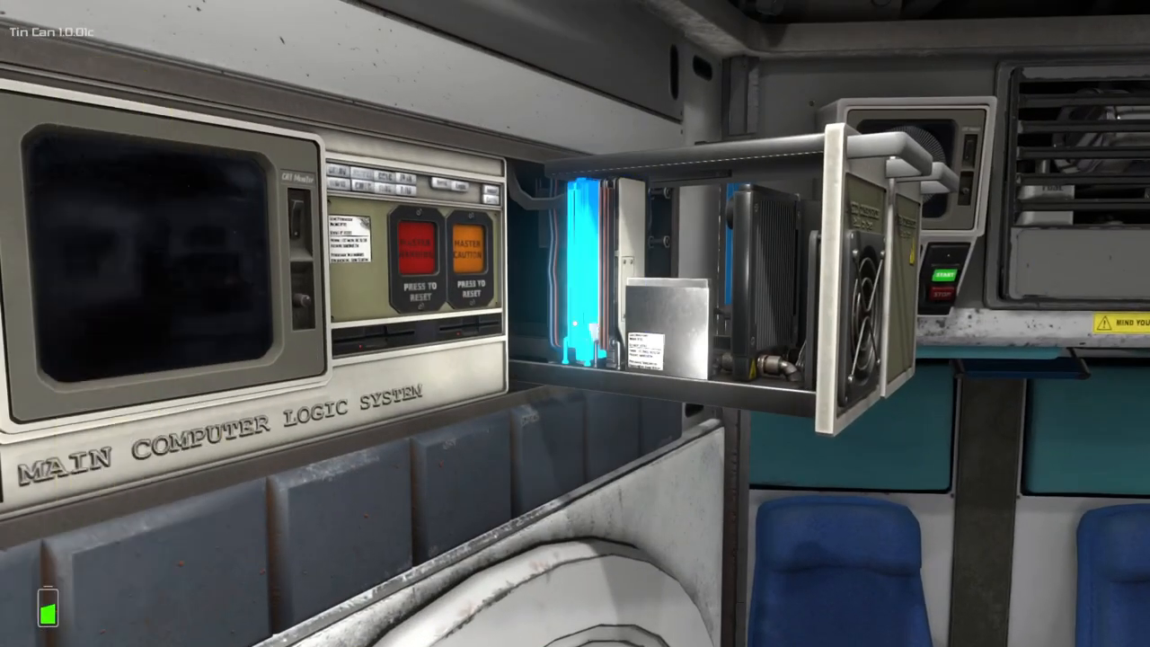
{"action": "mouse_move", "coordinate": [575, 324]}
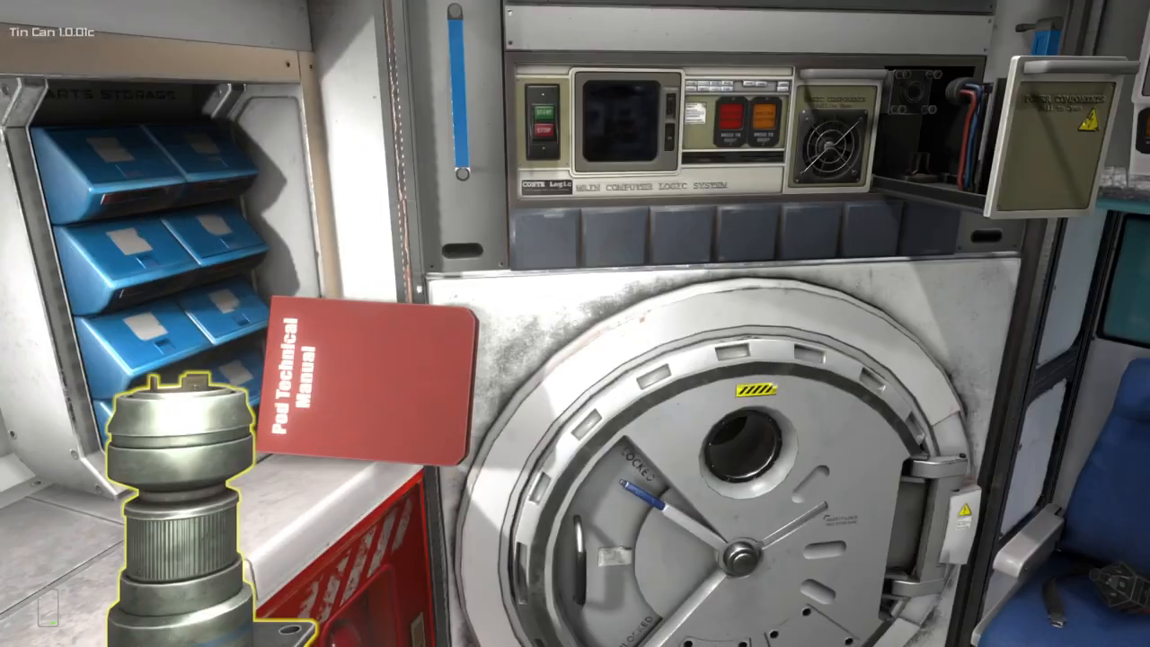
{"action": "mouse_move", "coordinate": [575, 323]}
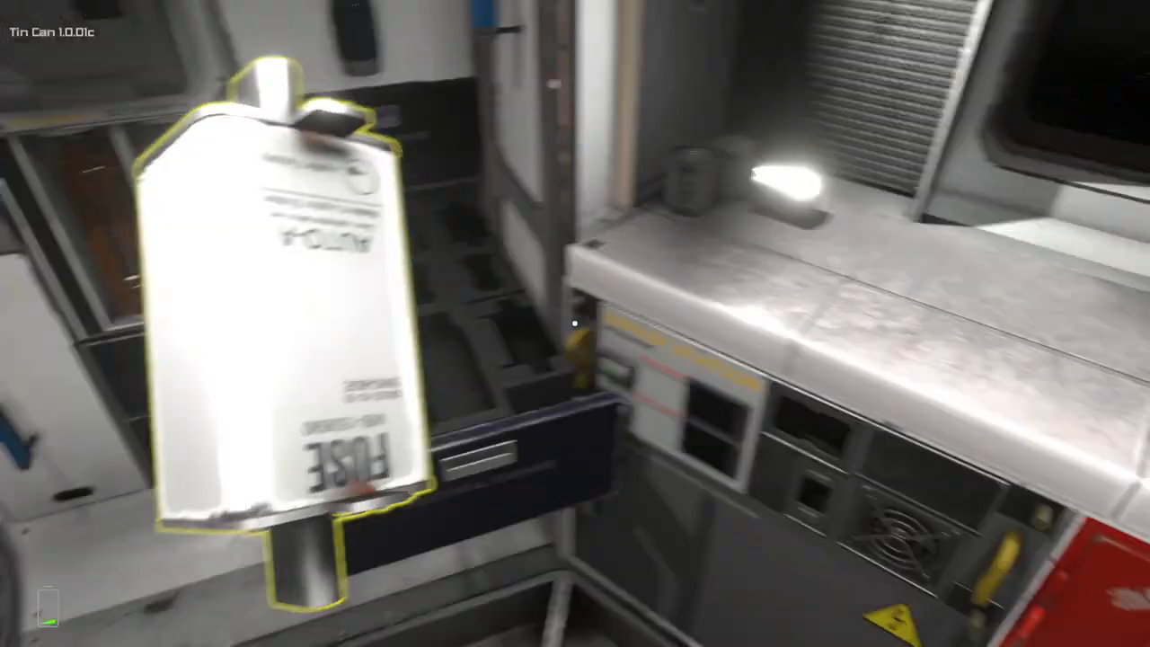
{"action": "mouse_move", "coordinate": [576, 324]}
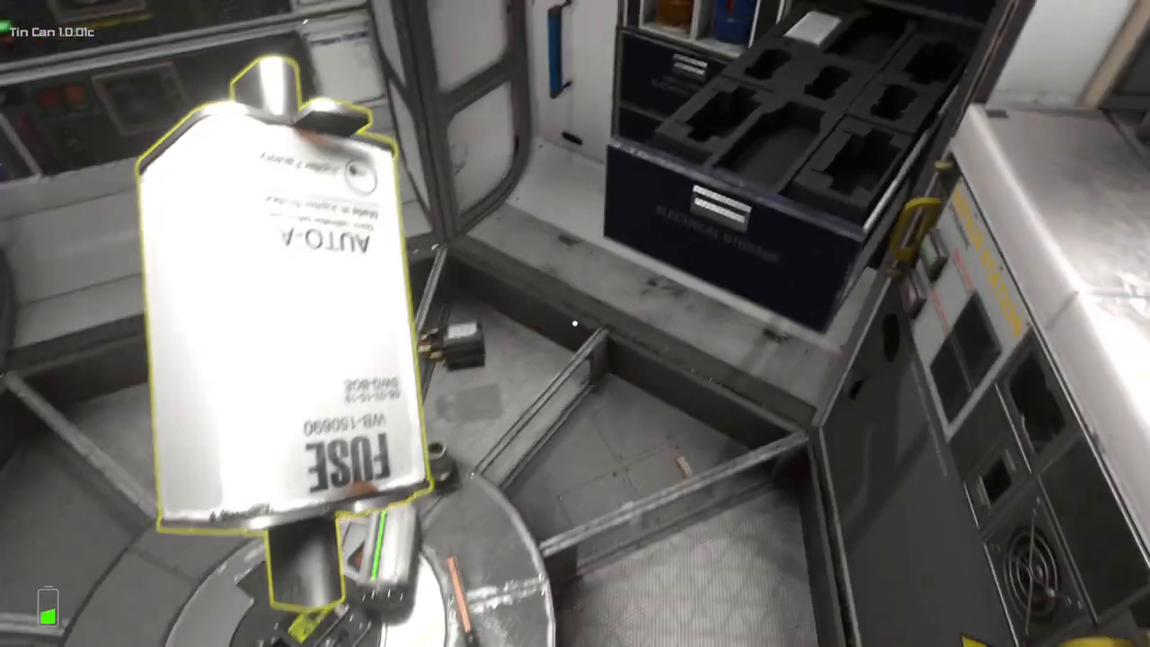
{"action": "mouse_move", "coordinate": [575, 323]}
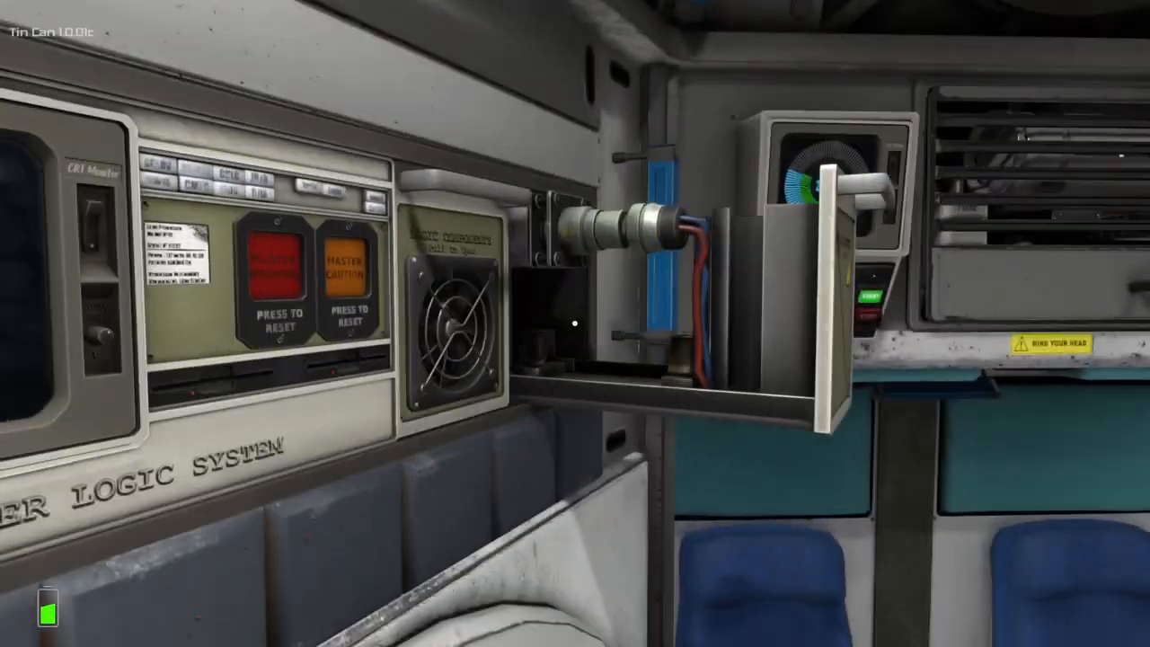
{"action": "mouse_move", "coordinate": [576, 324]}
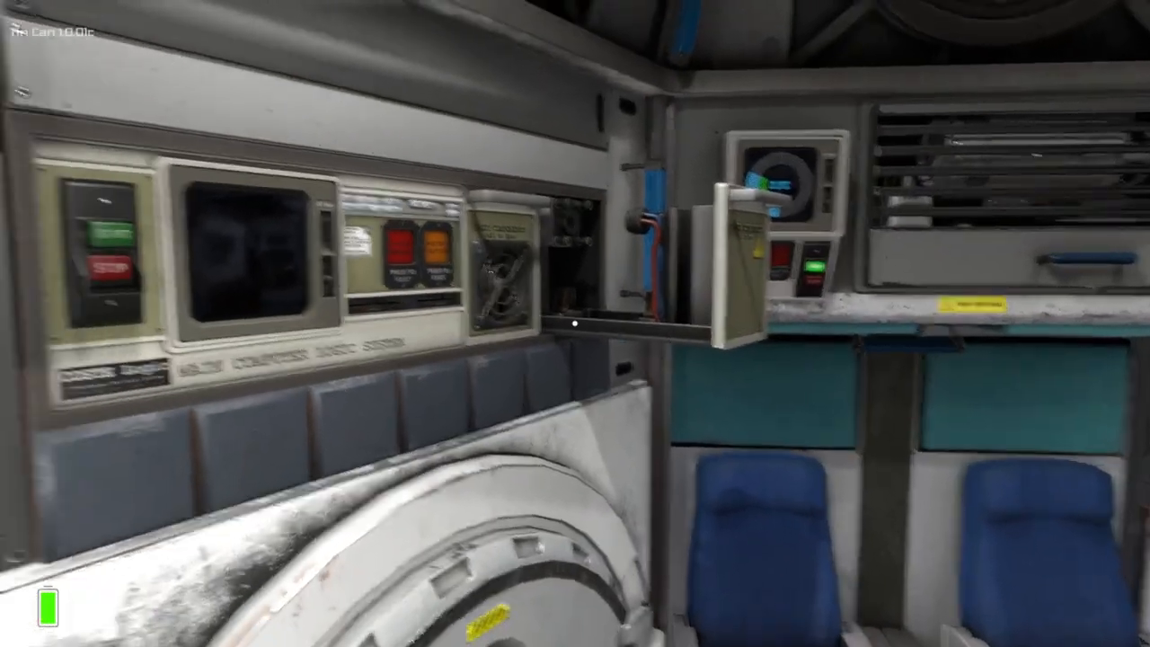
{"action": "mouse_move", "coordinate": [575, 323]}
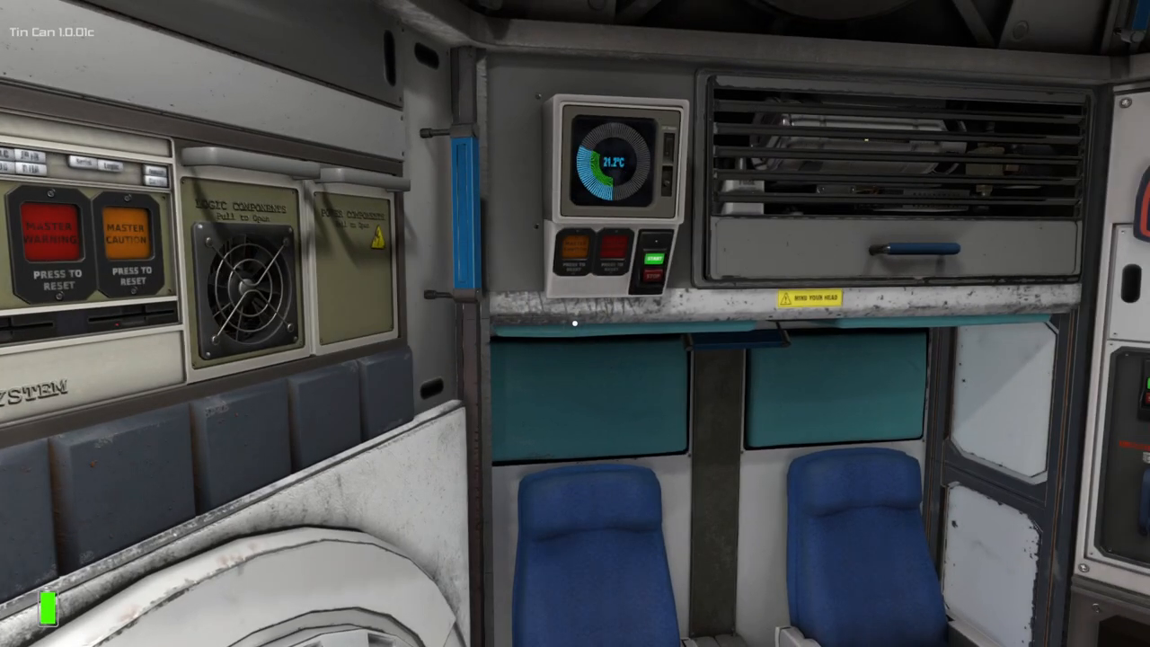
{"action": "mouse_move", "coordinate": [575, 323]}
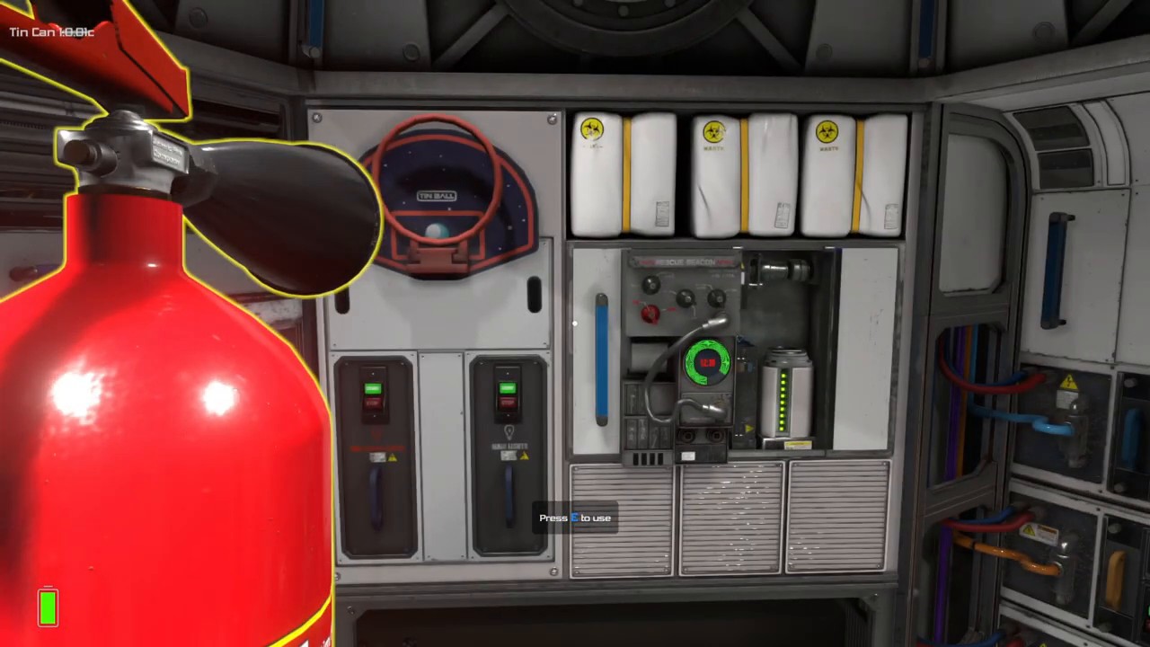
{"action": "mouse_move", "coordinate": [575, 324]}
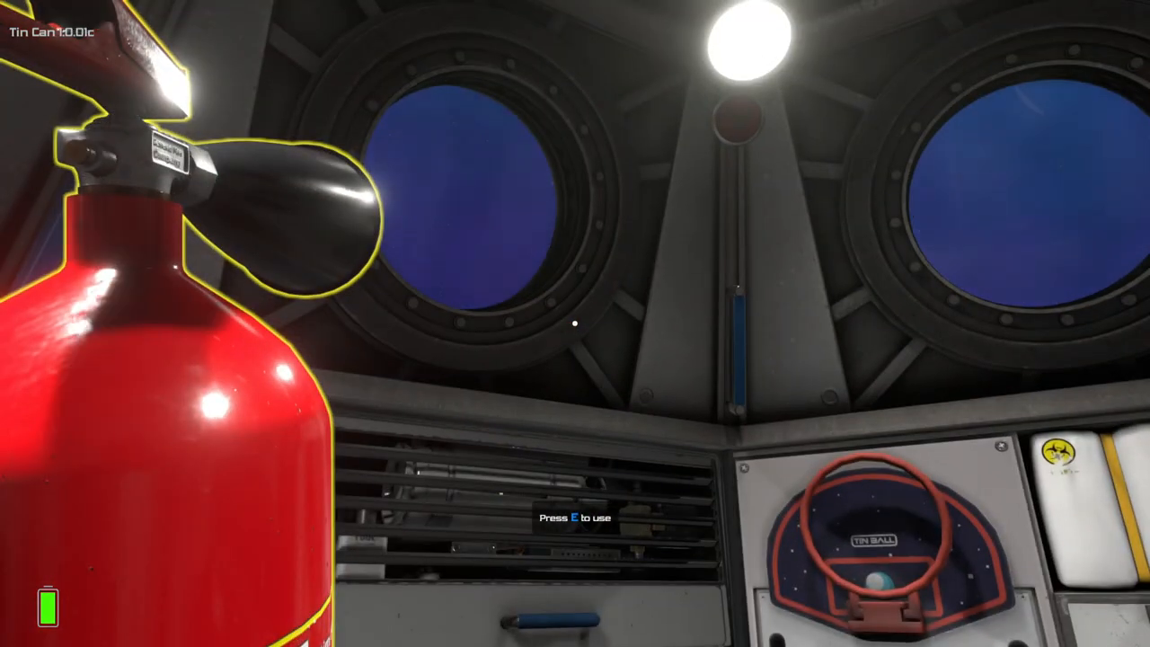
{"action": "mouse_move", "coordinate": [575, 324]}
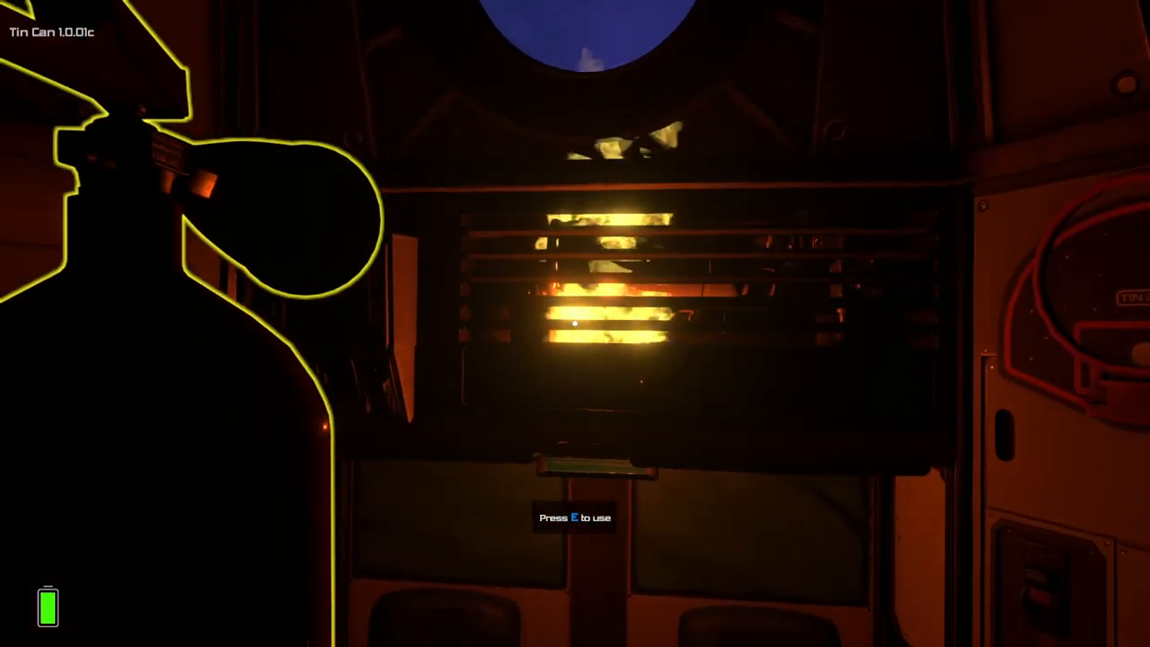
{"action": "mouse_move", "coordinate": [575, 324]}
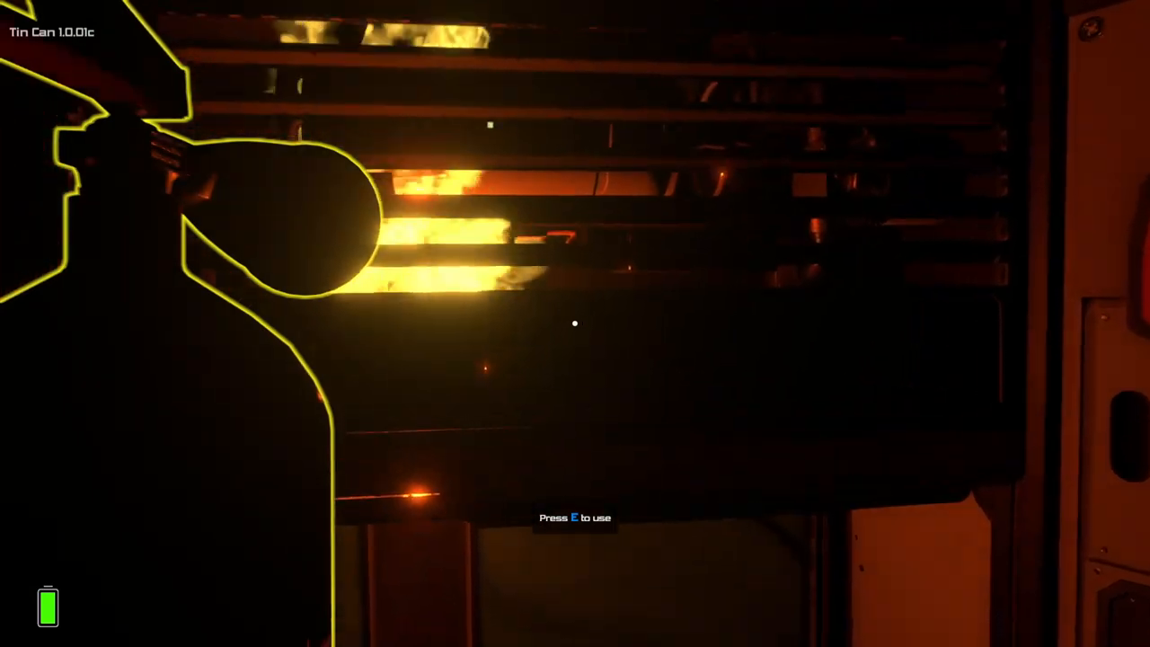
{"action": "mouse_move", "coordinate": [575, 323]}
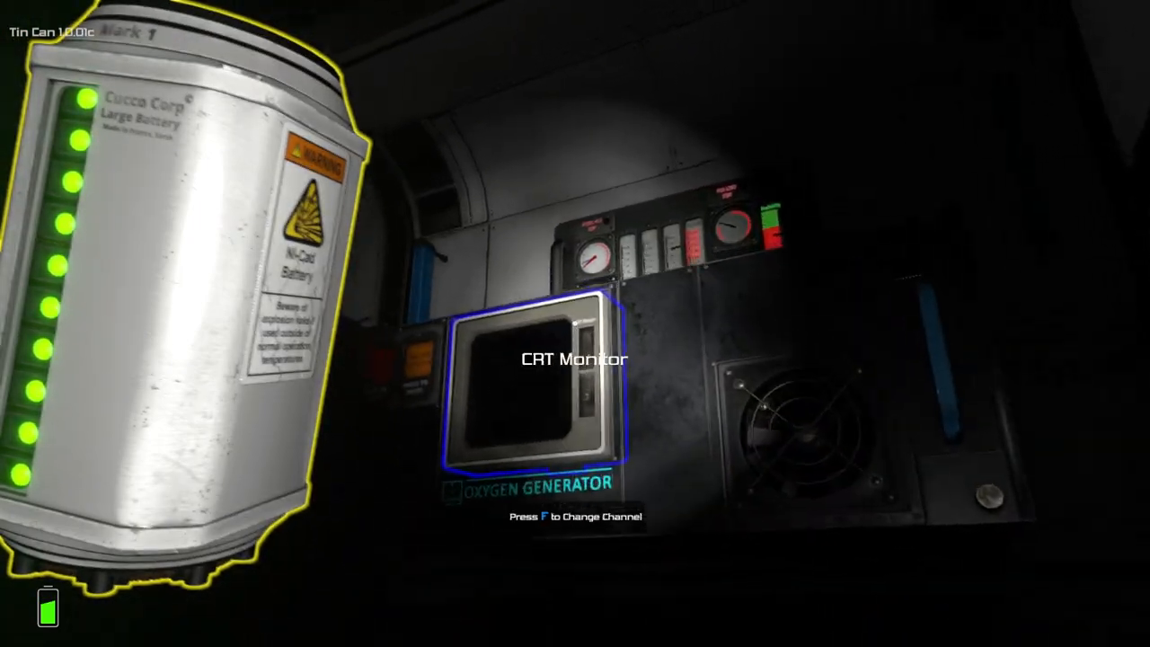
{"action": "mouse_move", "coordinate": [576, 323]}
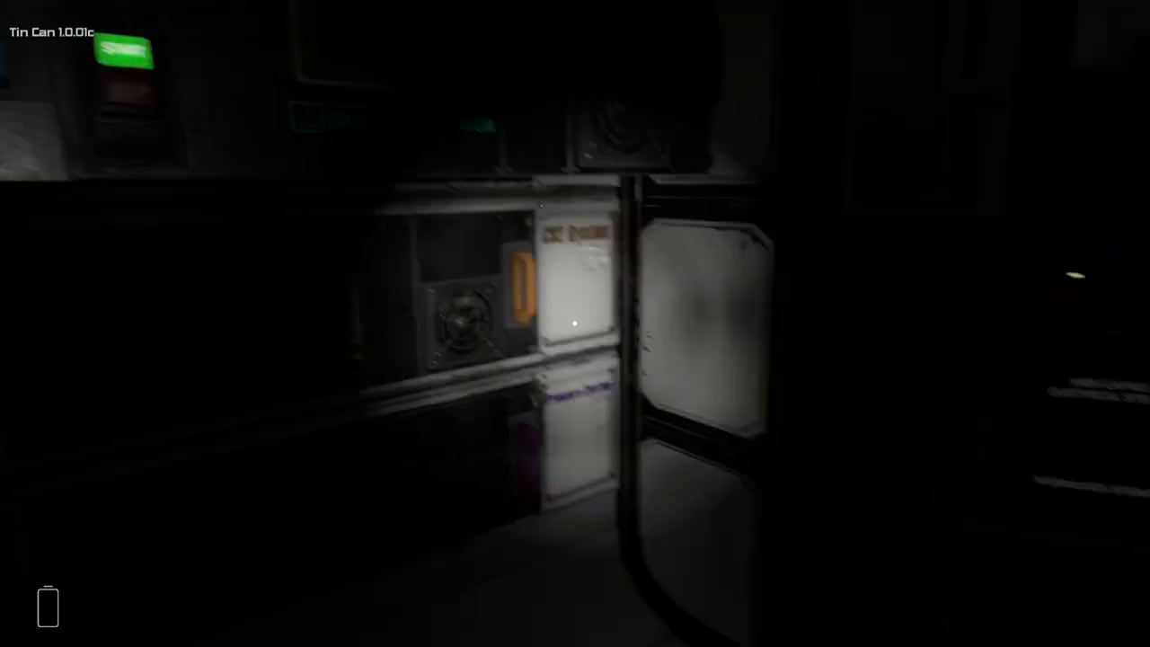
{"action": "mouse_move", "coordinate": [575, 324]}
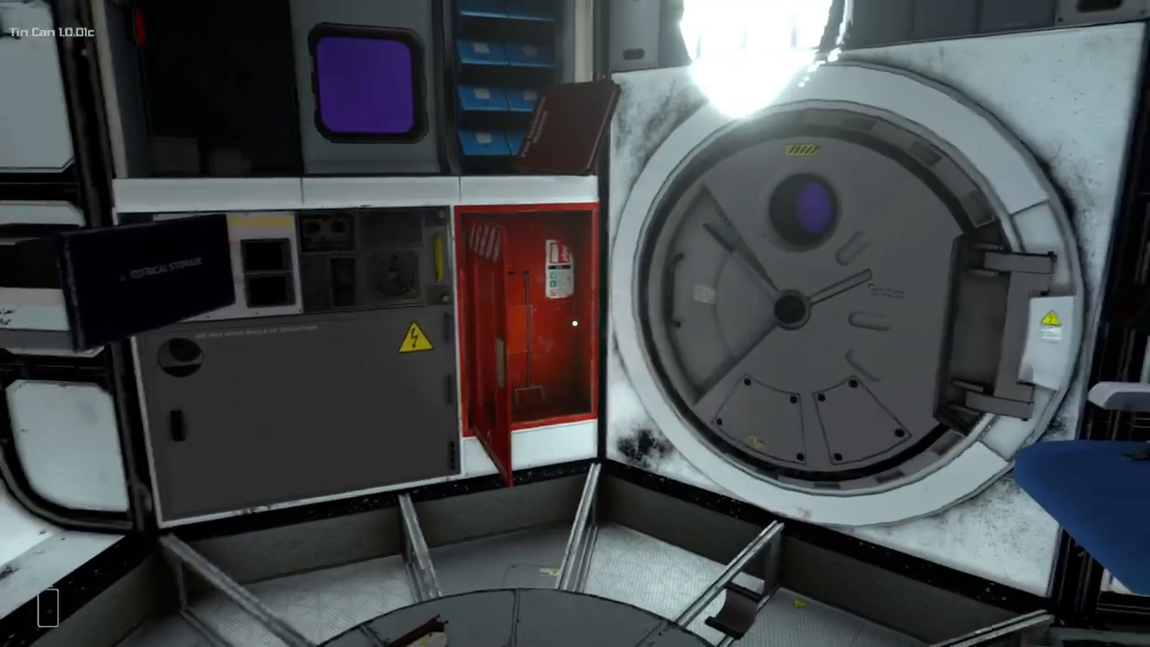
{"action": "mouse_move", "coordinate": [575, 324]}
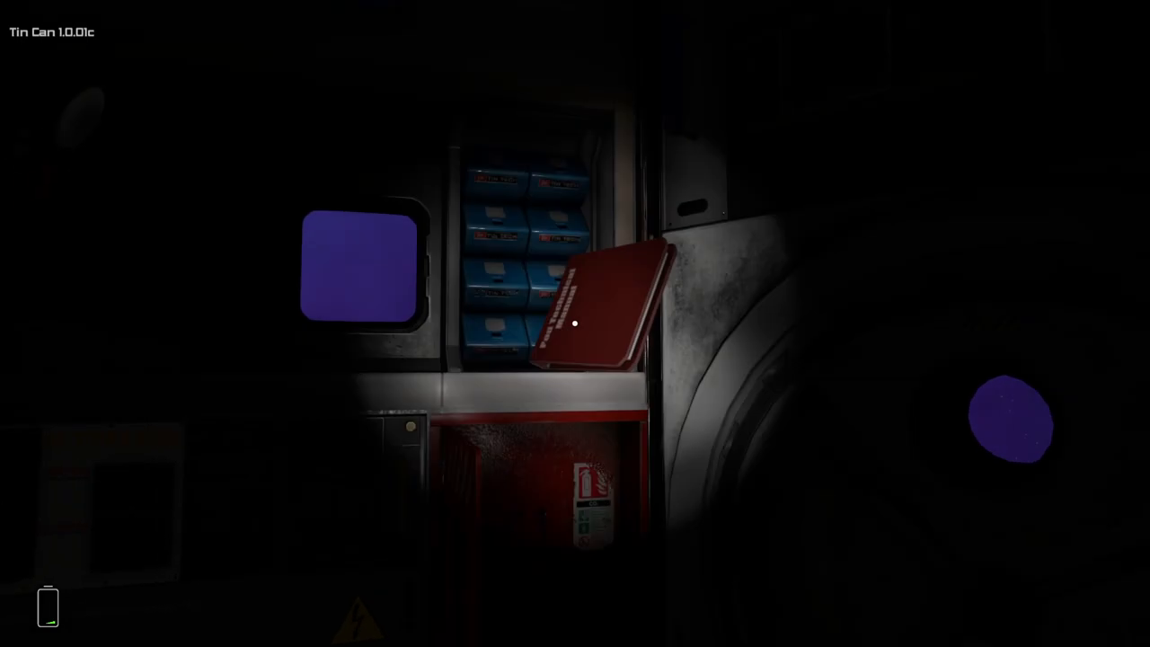
Pick up the Pod Technical Manual and leaf through its pages to the failure codes.
{"action": "left_click", "coordinate": [596, 309]}
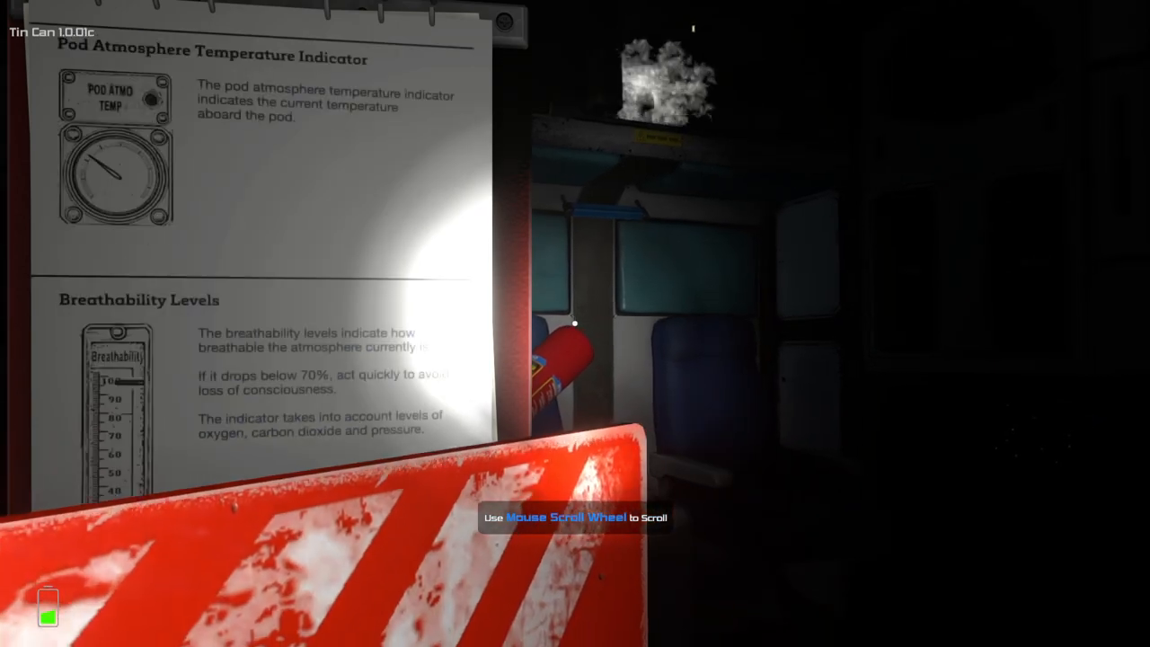
{"action": "scroll", "scroll_direction": "down", "scroll_amount": 3}
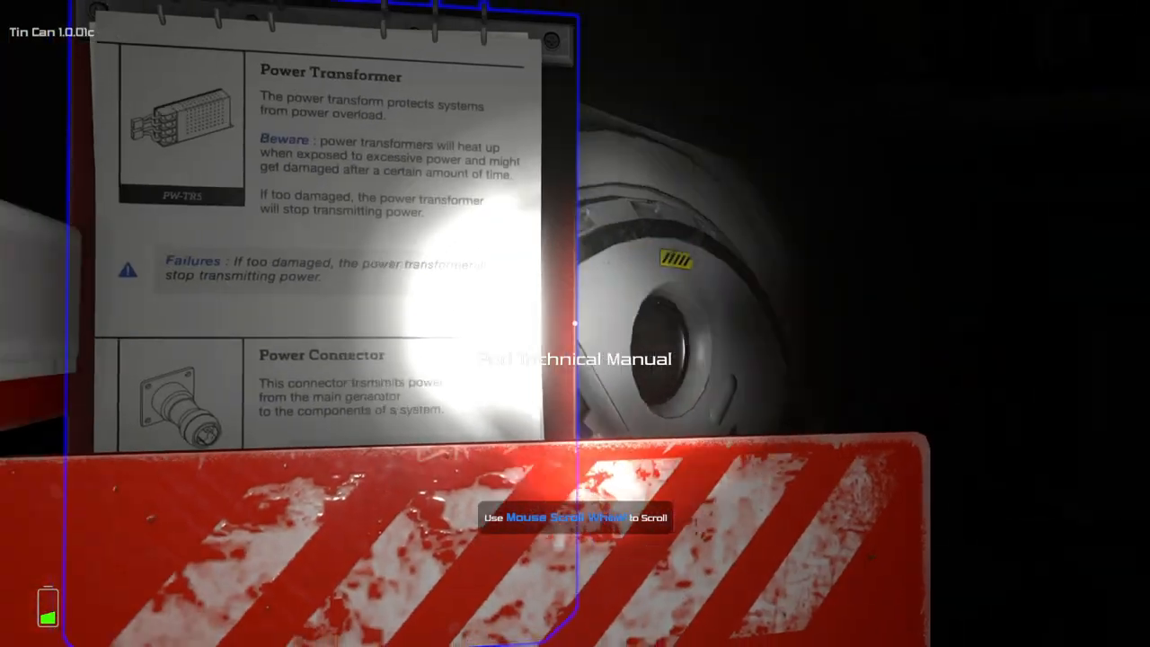
{"action": "scroll", "scroll_direction": "down", "scroll_amount": 3}
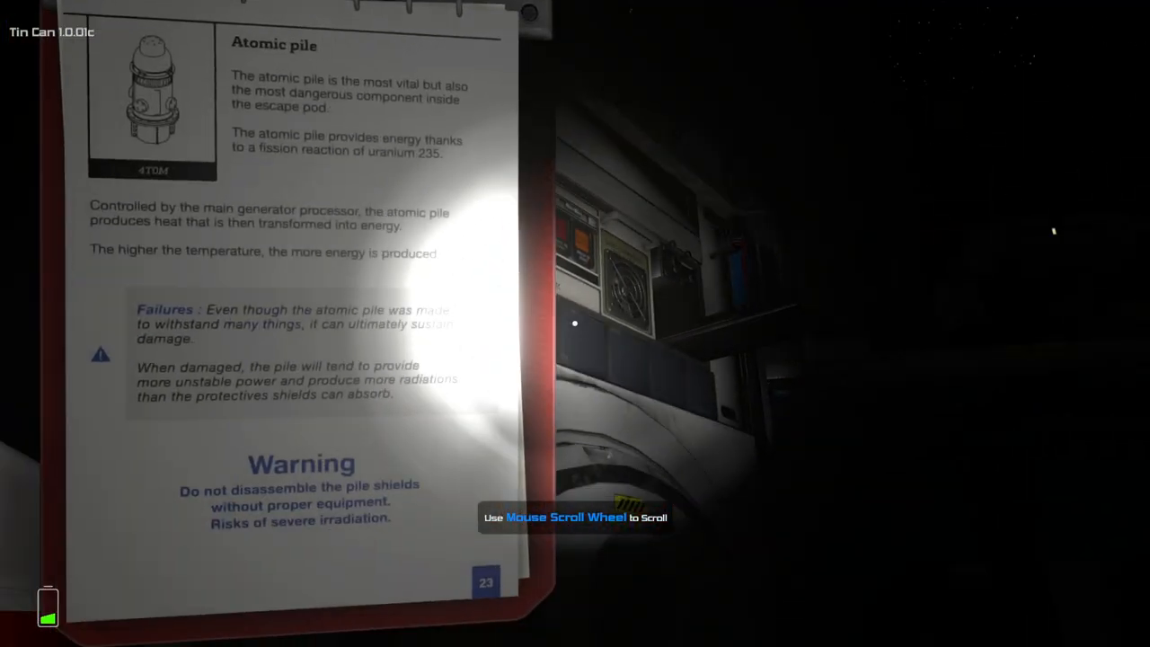
{"action": "scroll", "scroll_direction": "down", "scroll_amount": 3}
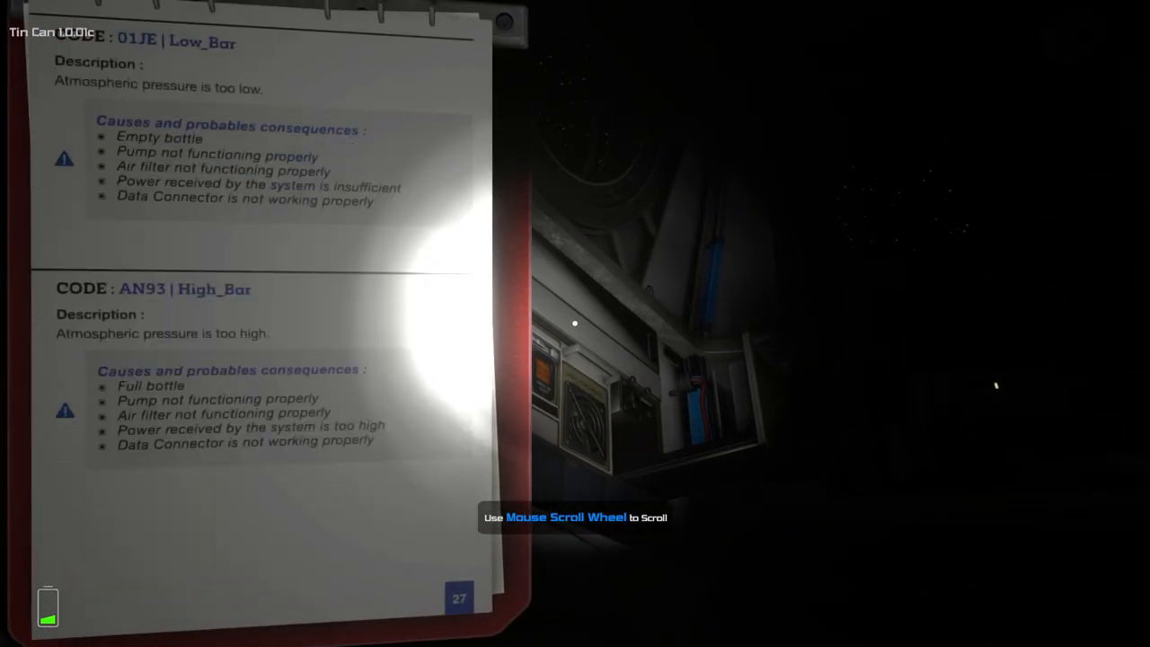
{"action": "scroll", "scroll_direction": "down", "scroll_amount": 3}
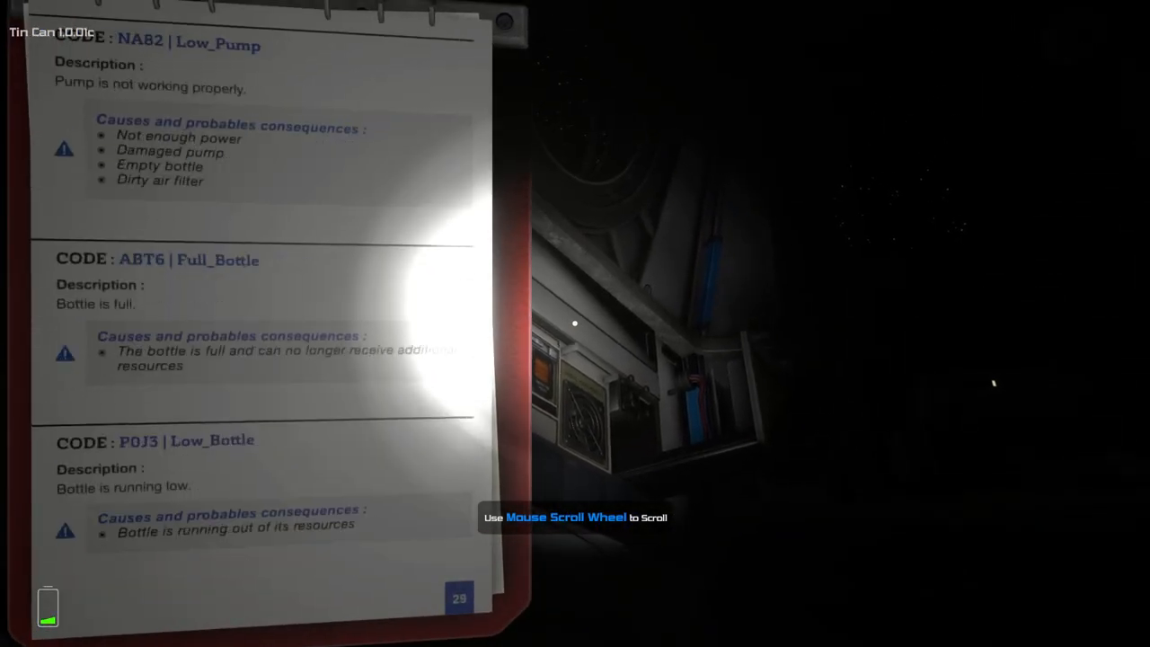
{"action": "scroll", "scroll_direction": "down", "scroll_amount": 3}
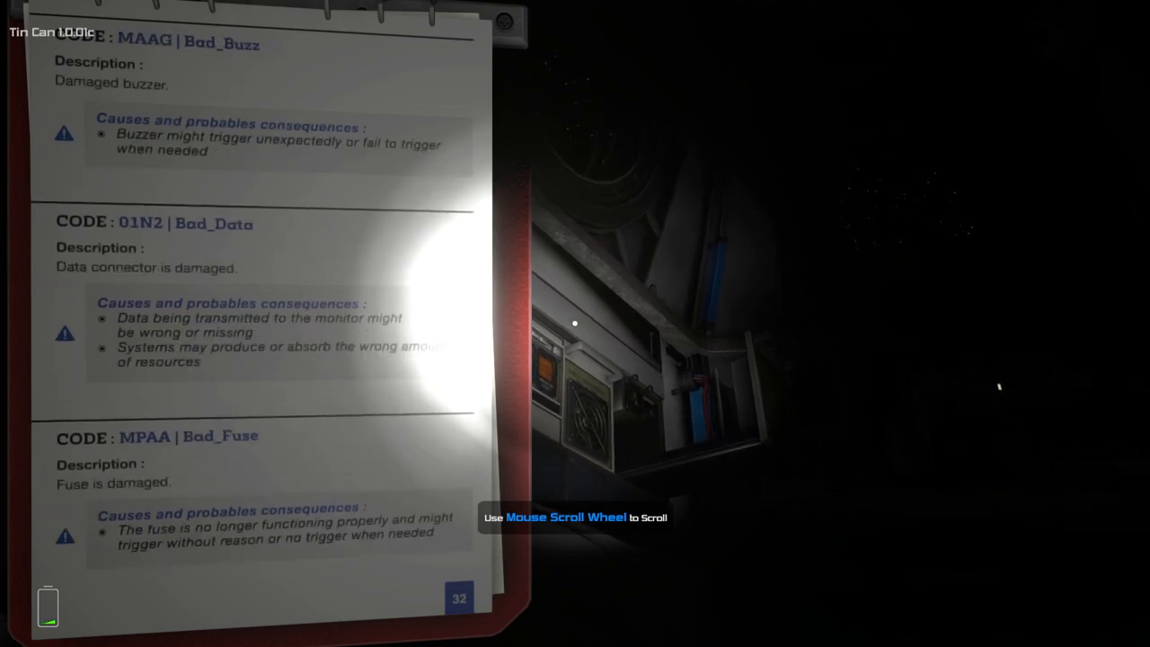
{"action": "scroll", "scroll_direction": "up", "scroll_amount": 3}
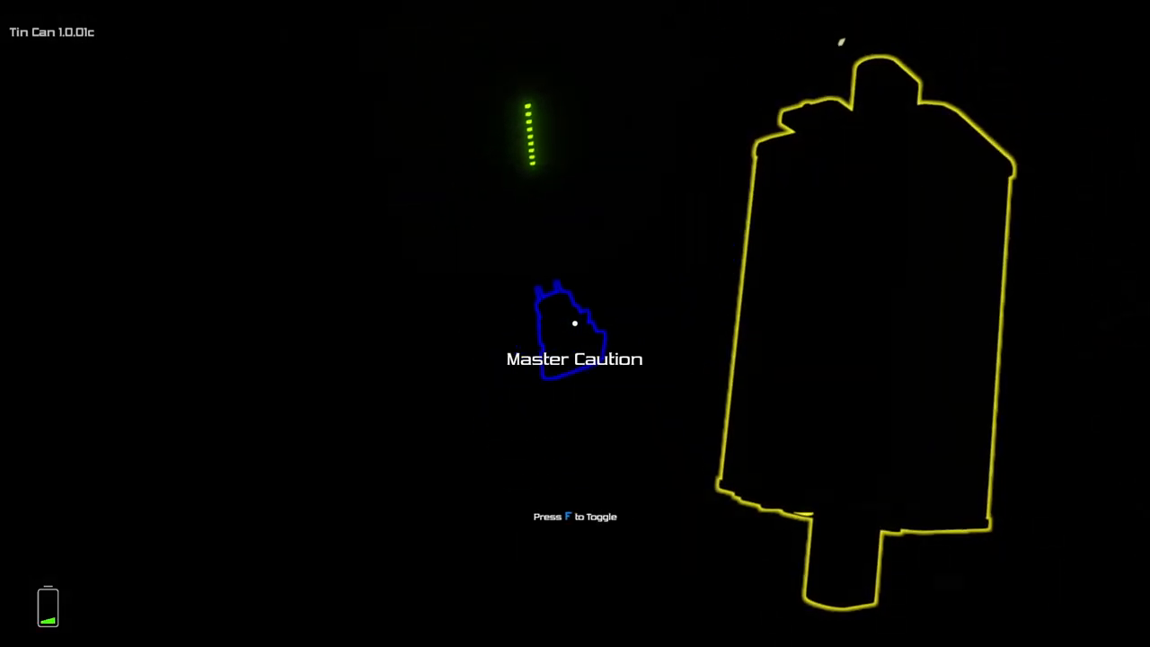
{"action": "key", "text": "f"}
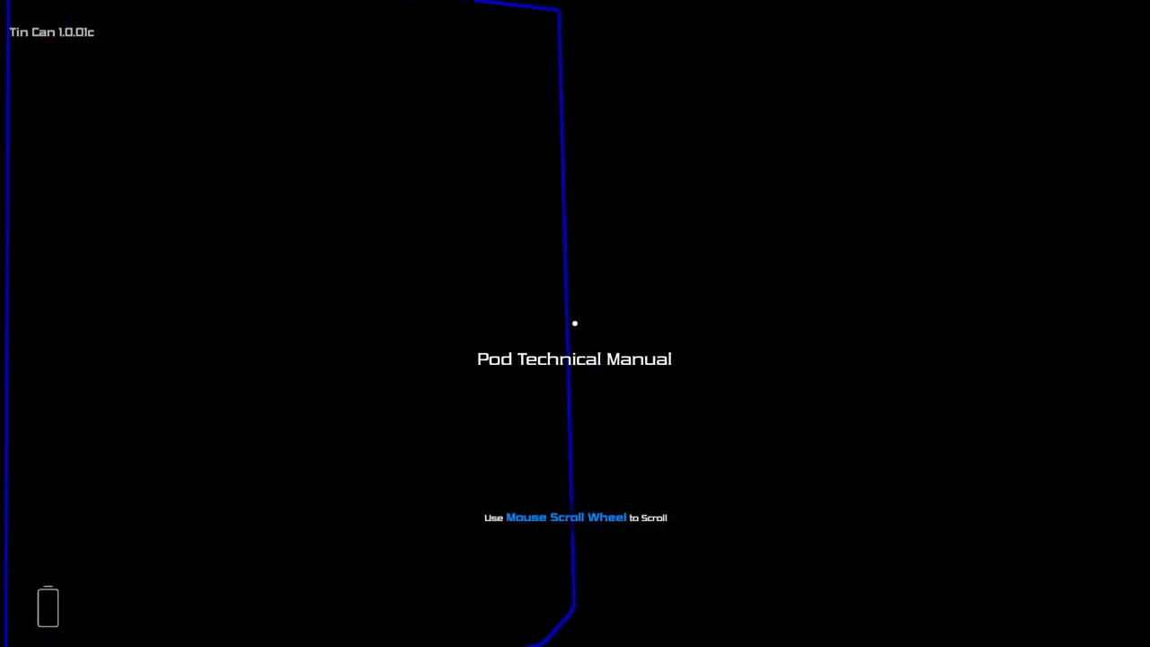
Leaf through the manual's alarm, monitor and power-connector failure-code pages and back.
{"action": "scroll", "scroll_direction": "down", "scroll_amount": 3}
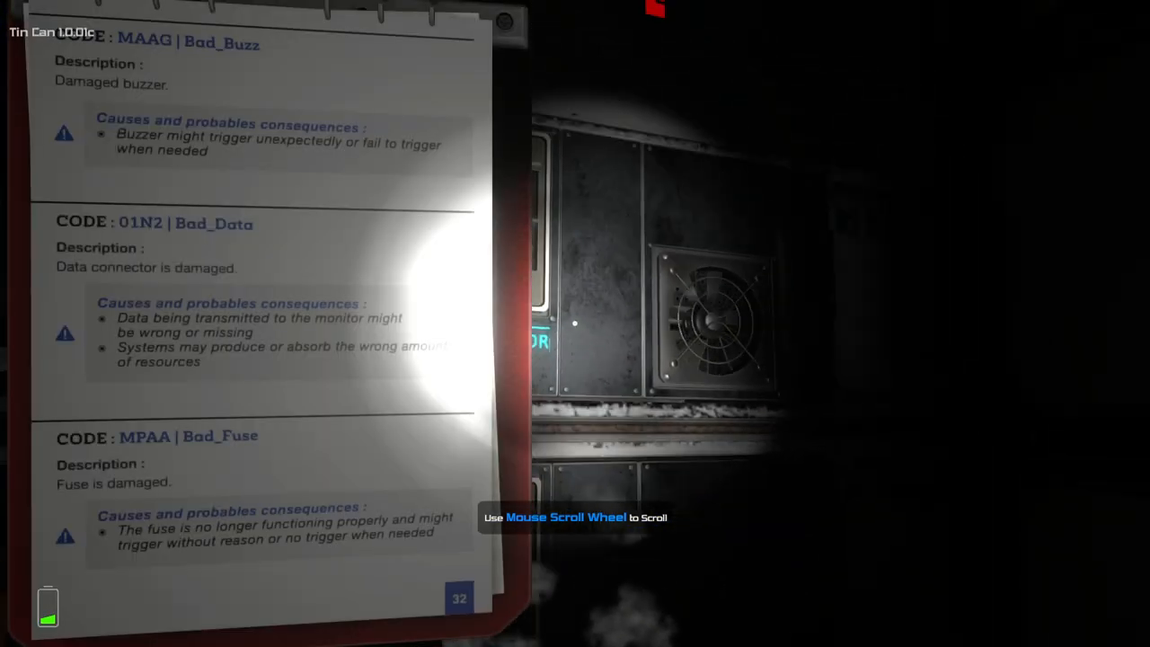
{"action": "scroll", "scroll_direction": "down", "scroll_amount": 3}
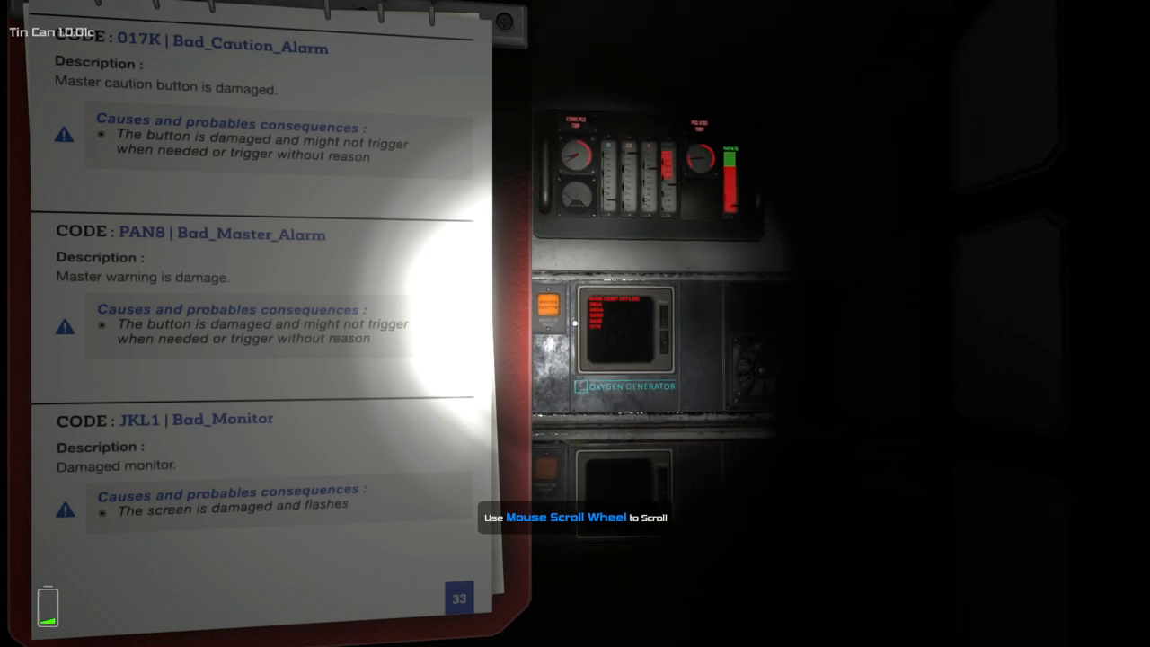
{"action": "scroll", "scroll_direction": "down", "scroll_amount": 3}
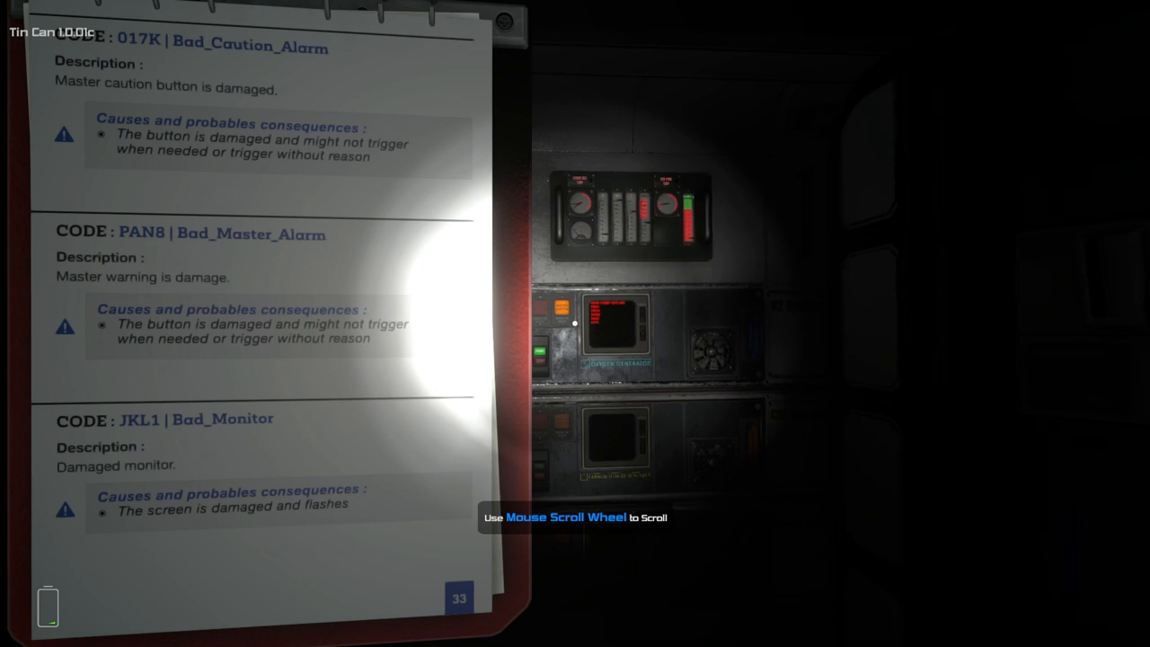
{"action": "scroll", "scroll_direction": "up", "scroll_amount": 3}
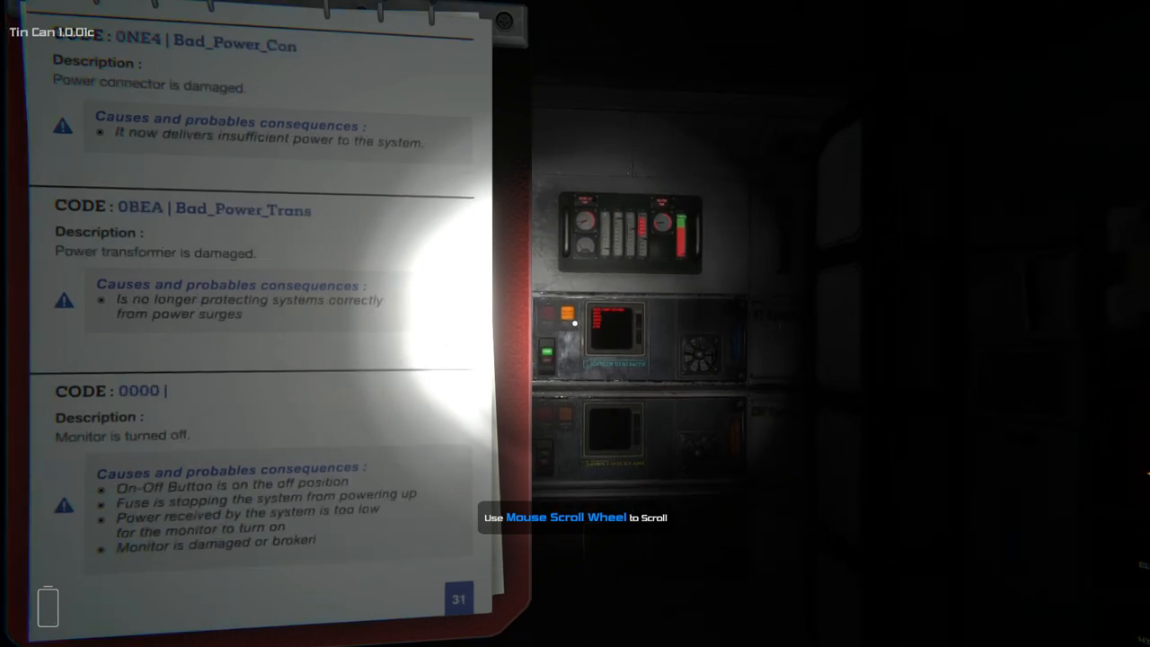
{"action": "scroll", "scroll_direction": "up", "scroll_amount": 3}
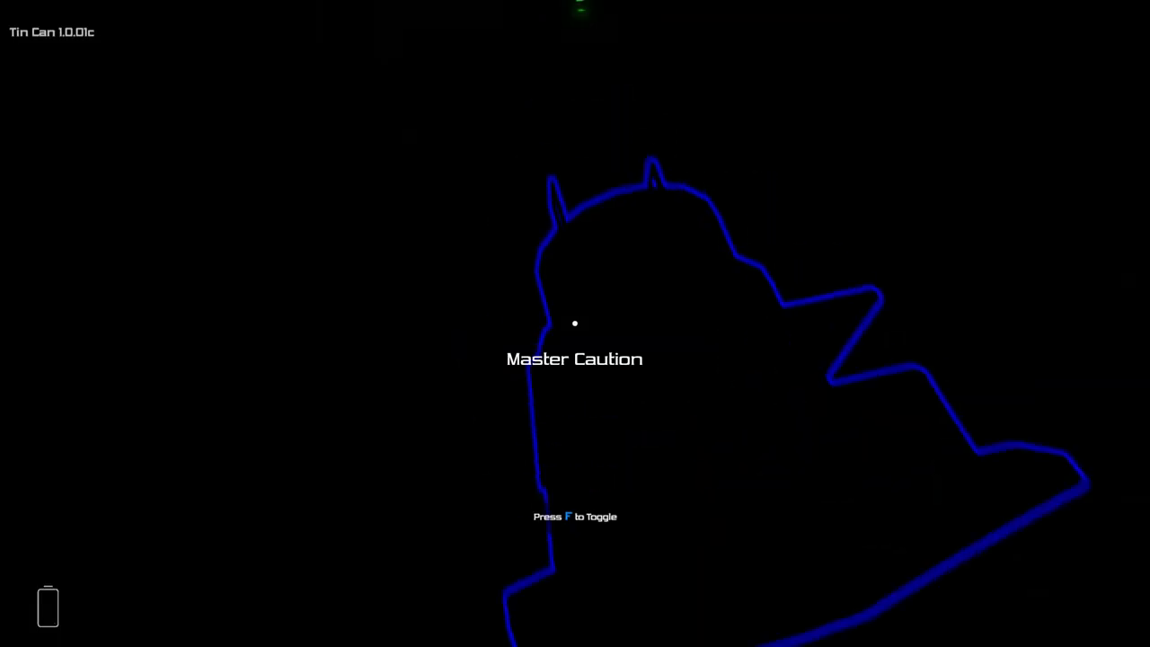
Toggle Master Caution, power on the panel unit and bring up the monitor's circular readout.
{"action": "key", "text": "f"}
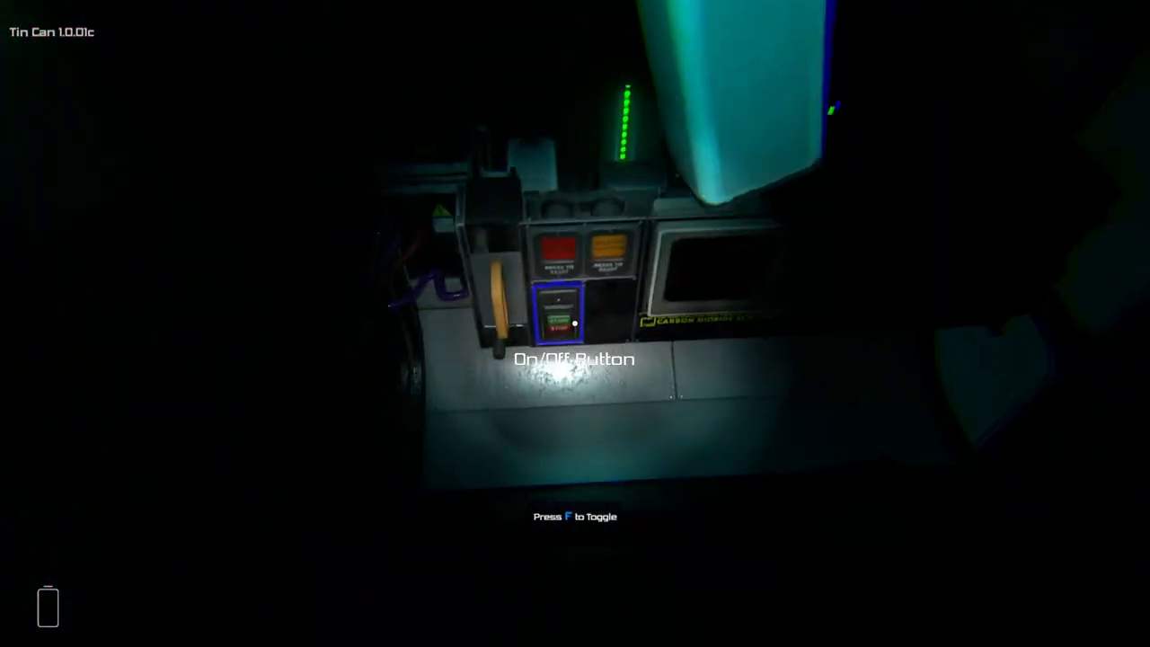
{"action": "key", "text": "f"}
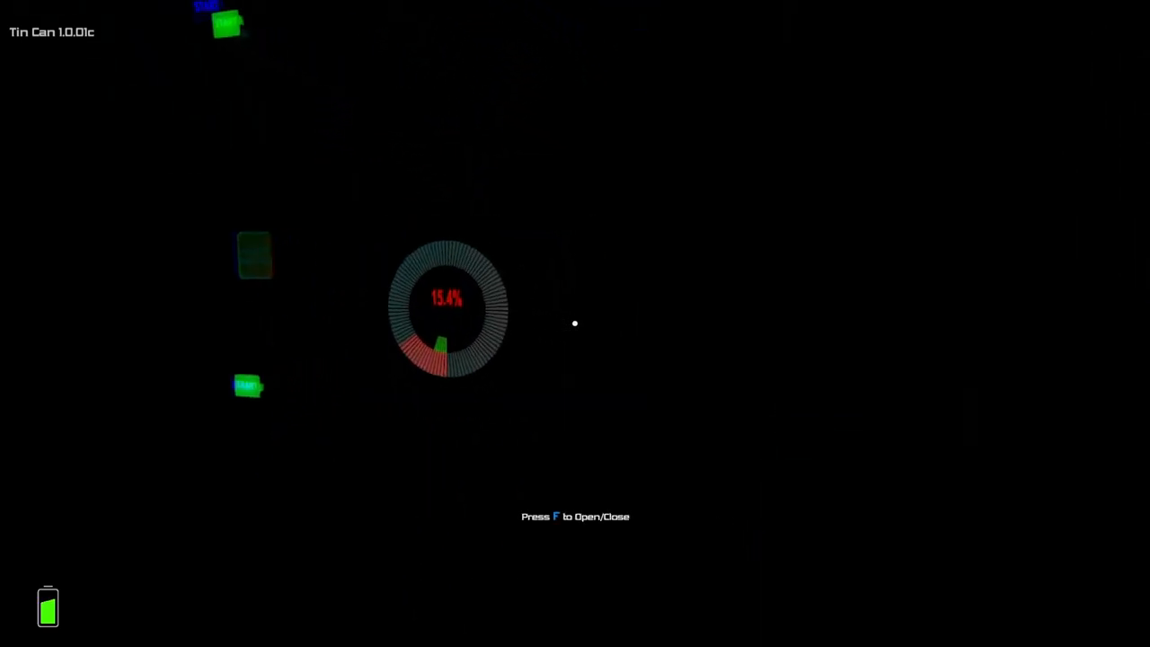
{"action": "key", "text": "f"}
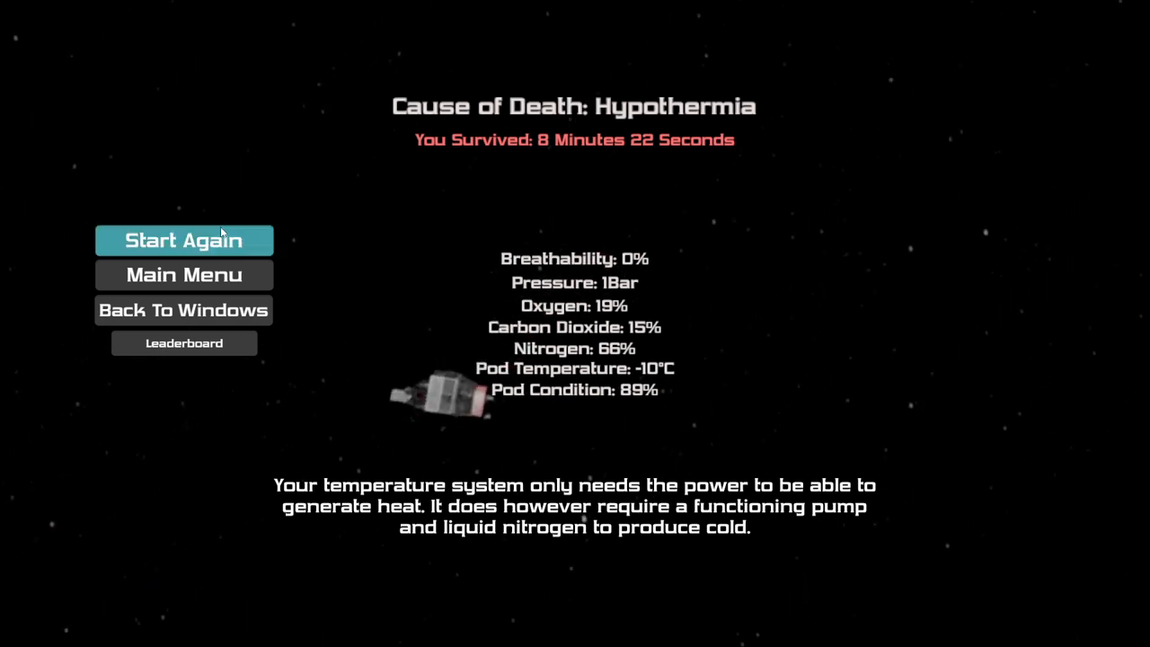
Start a new run from the hypothermia death screen.
{"action": "left_click", "coordinate": [183, 241]}
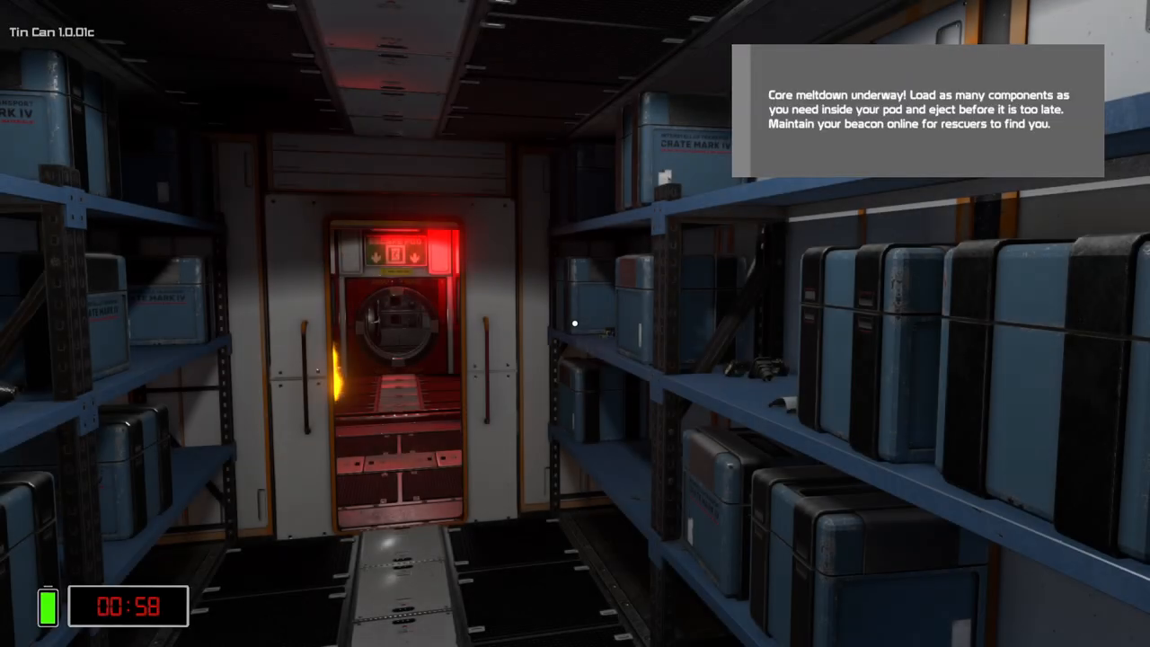
{"action": "mouse_move", "coordinate": [575, 324]}
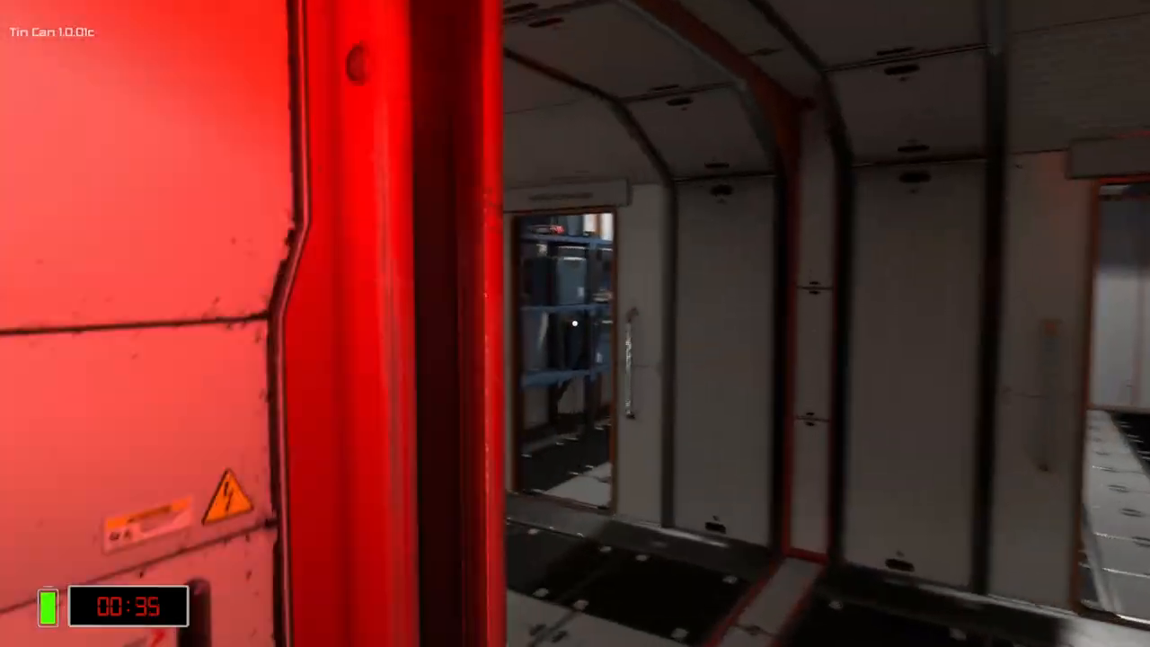
{"action": "mouse_move", "coordinate": [576, 324]}
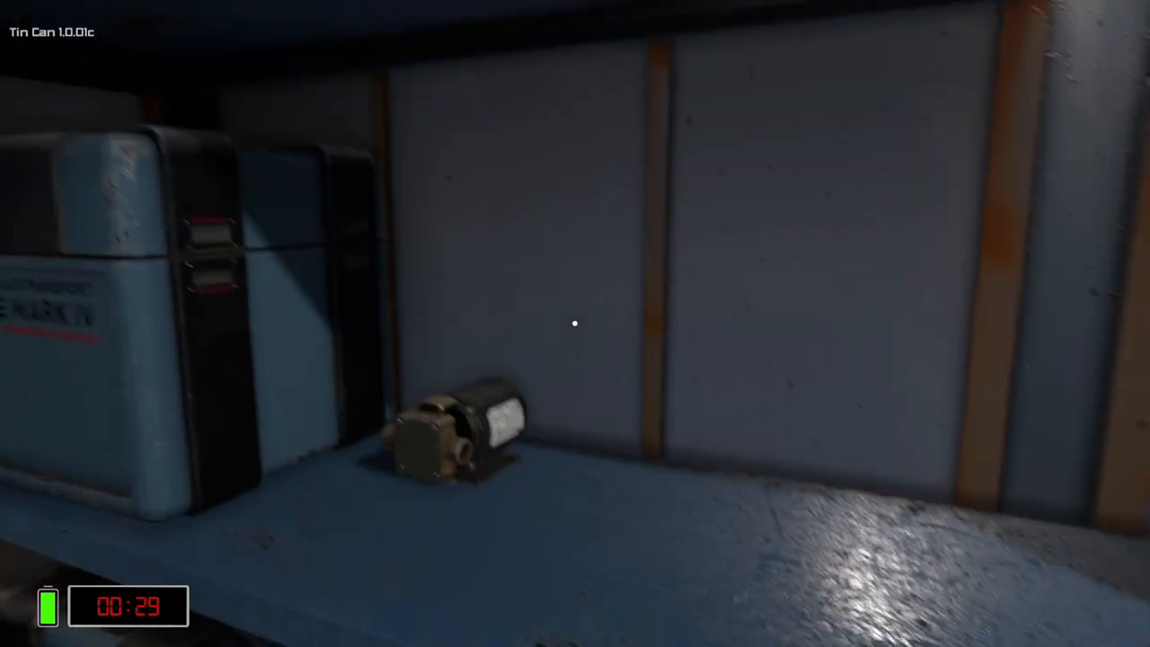
{"action": "mouse_move", "coordinate": [575, 324]}
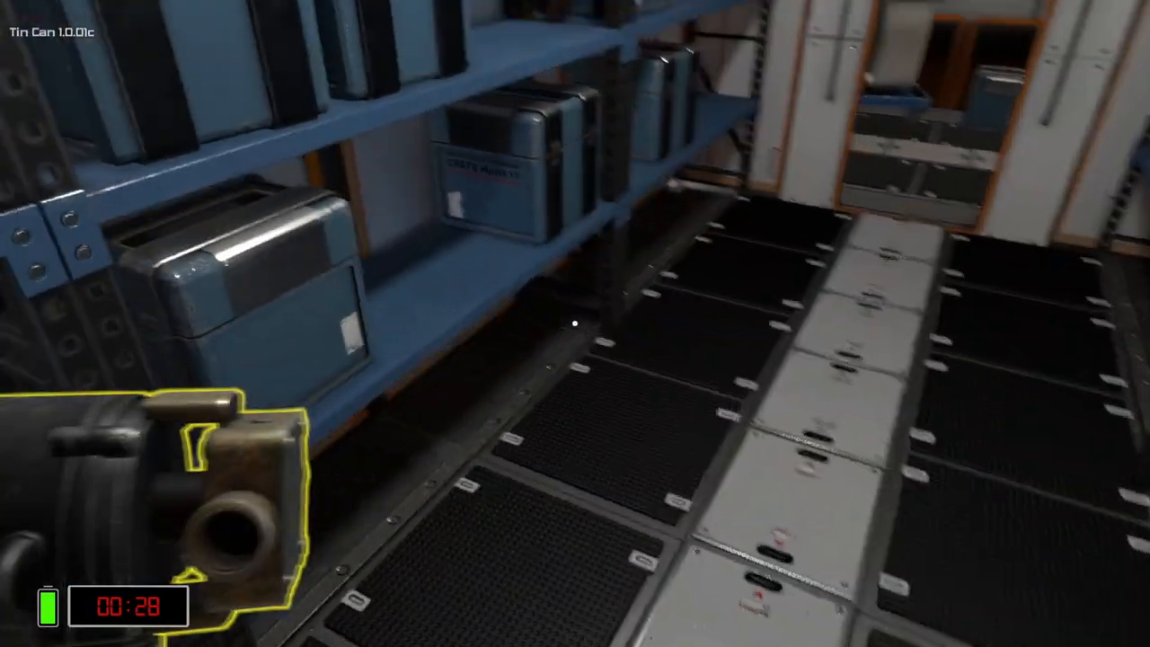
{"action": "mouse_move", "coordinate": [576, 324]}
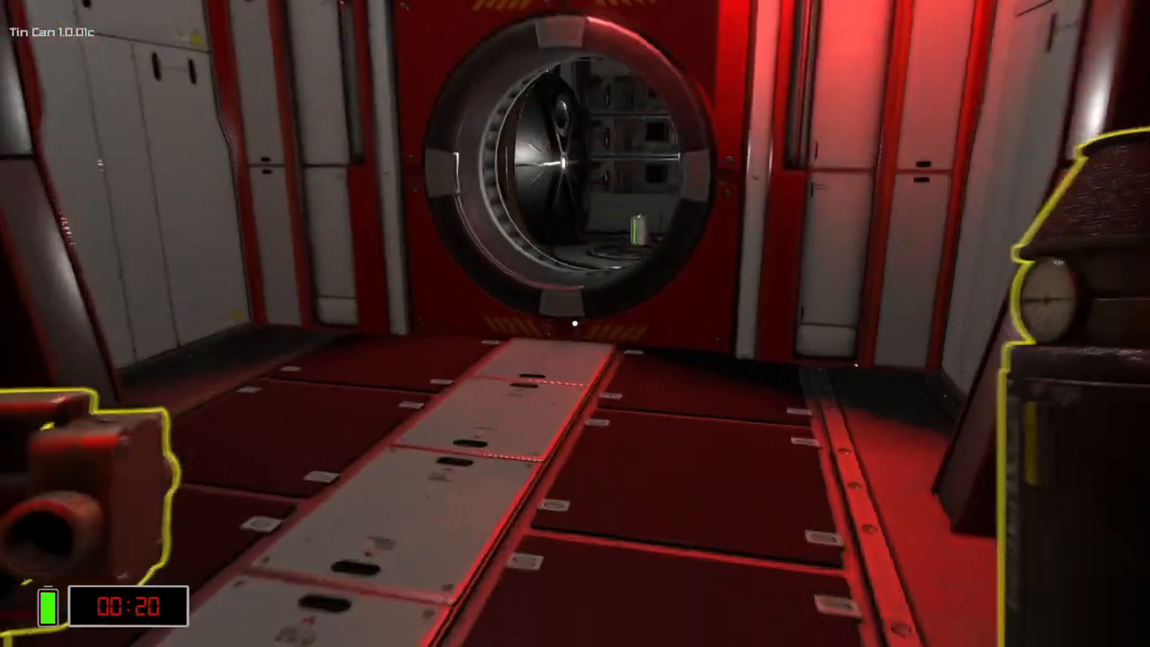
{"action": "mouse_move", "coordinate": [575, 323]}
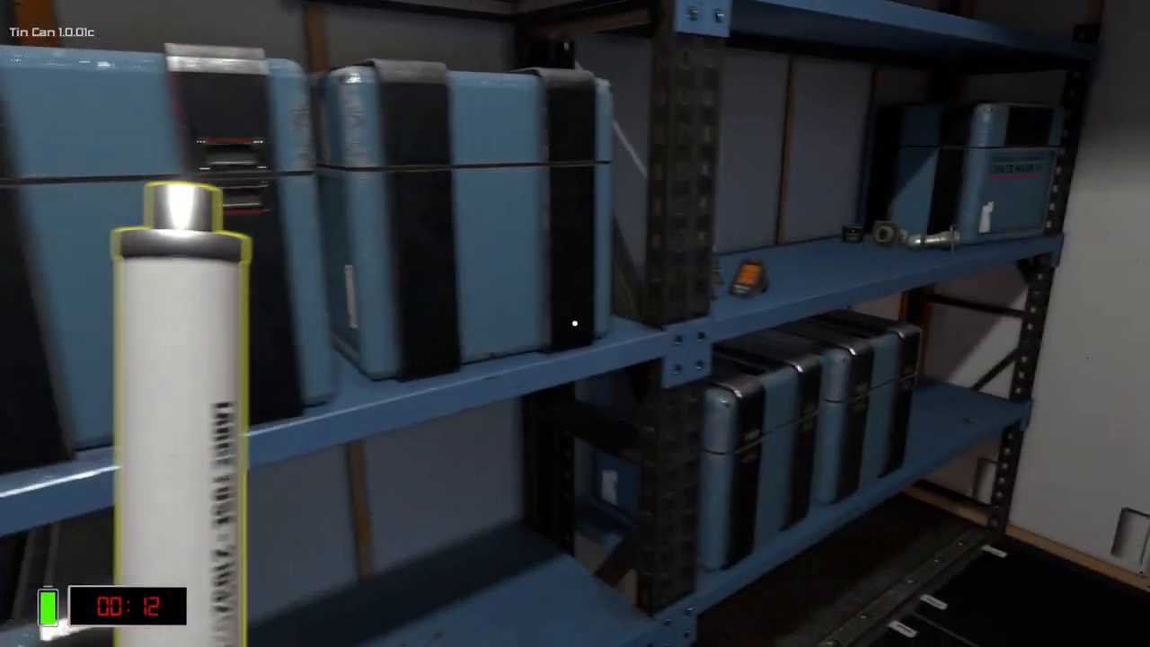
{"action": "mouse_move", "coordinate": [575, 323]}
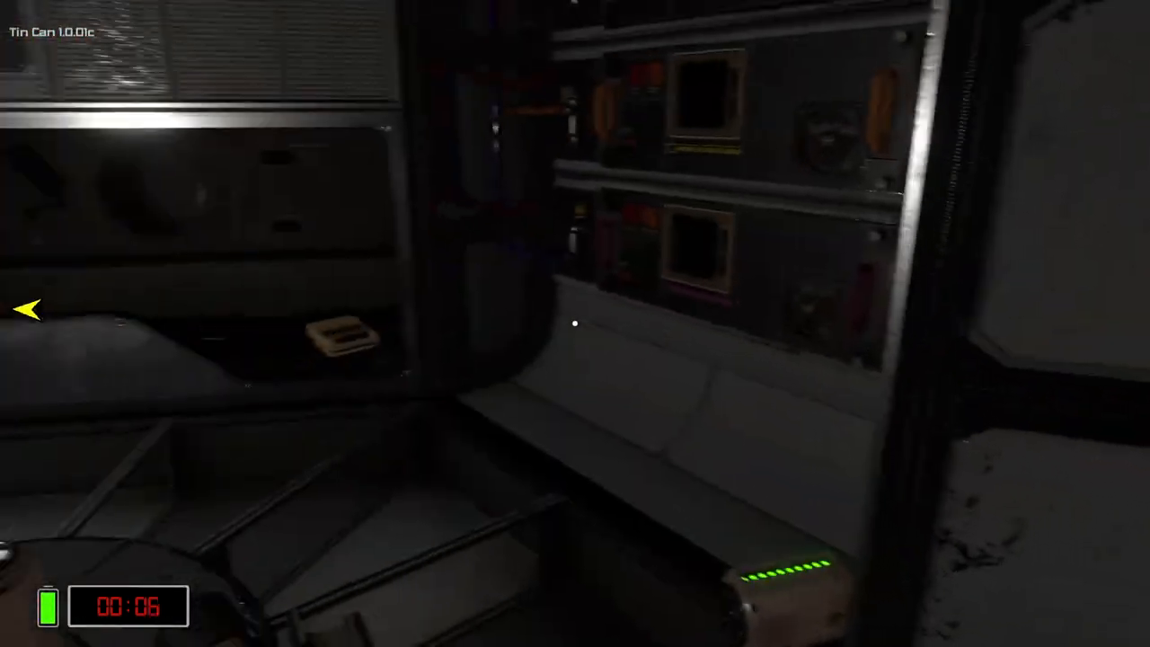
{"action": "mouse_move", "coordinate": [575, 323]}
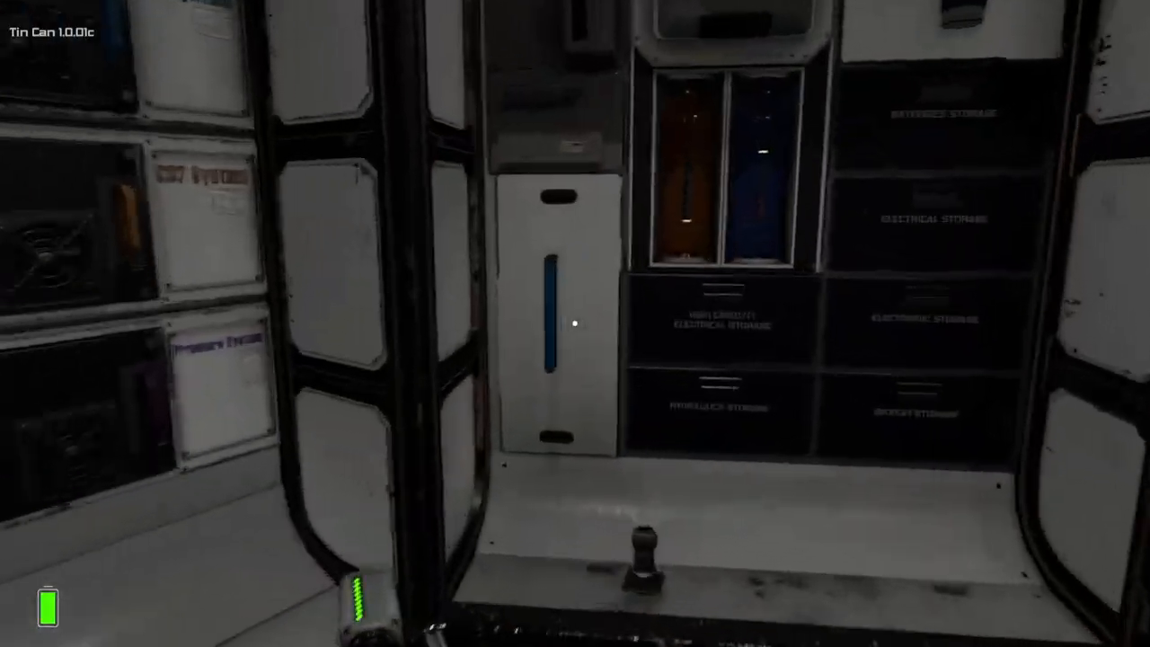
{"action": "mouse_move", "coordinate": [575, 323]}
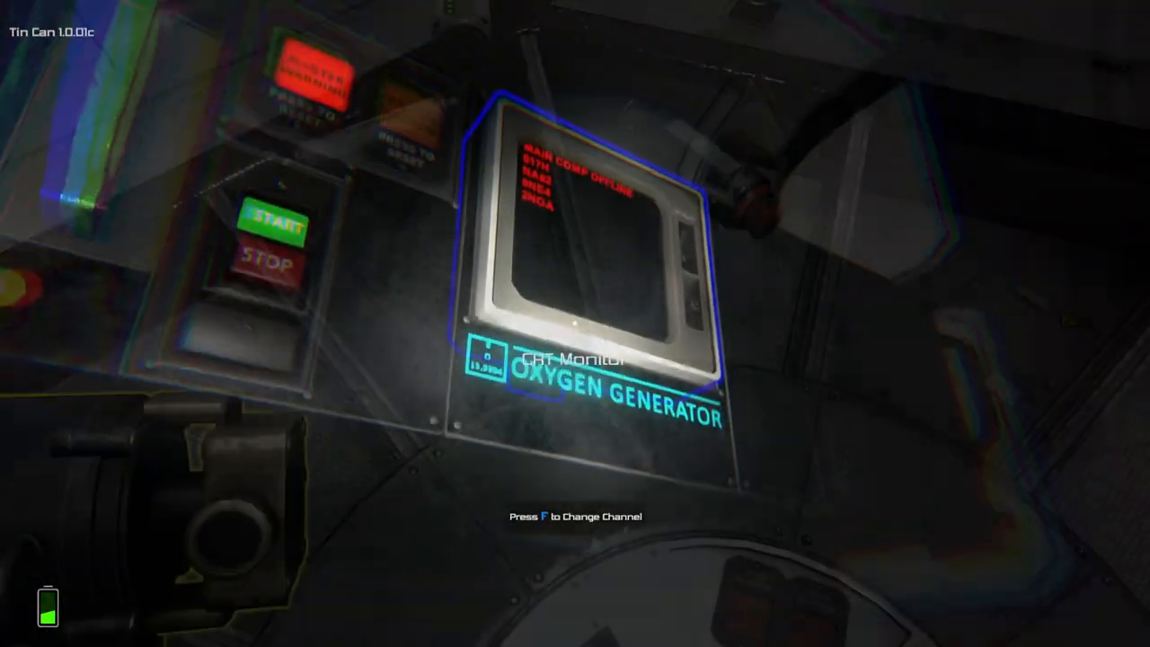
{"action": "mouse_move", "coordinate": [575, 323]}
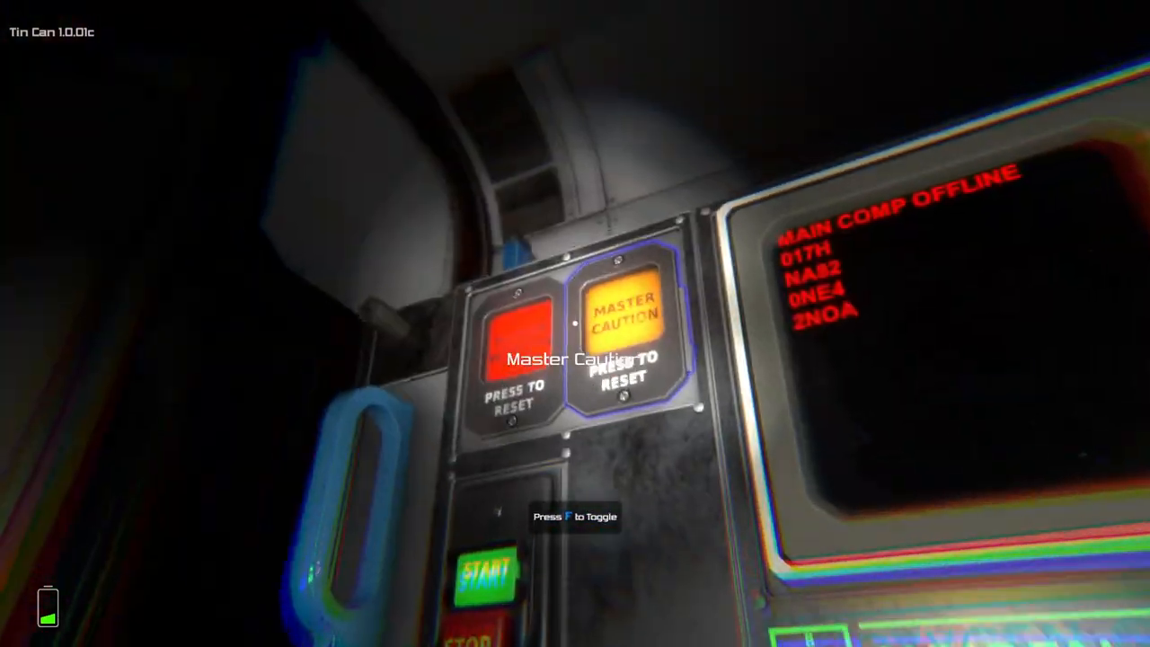
{"action": "mouse_move", "coordinate": [575, 323]}
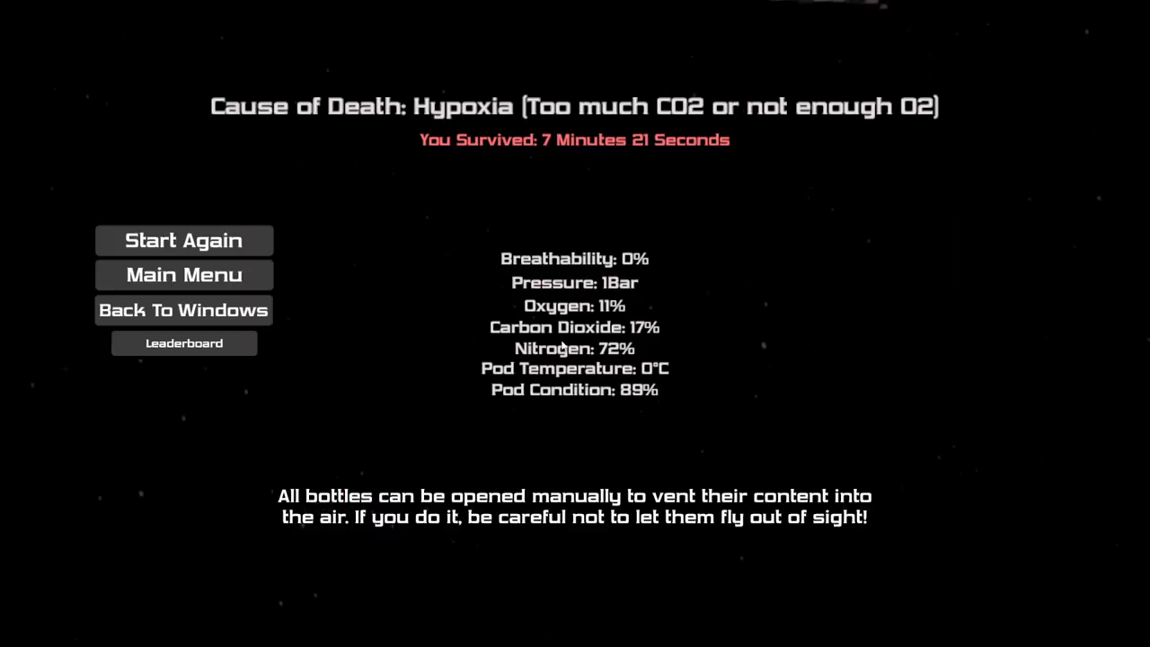
Start a new run from the hypoxia death screen after 7 minutes 21 seconds.
{"action": "left_click", "coordinate": [184, 241]}
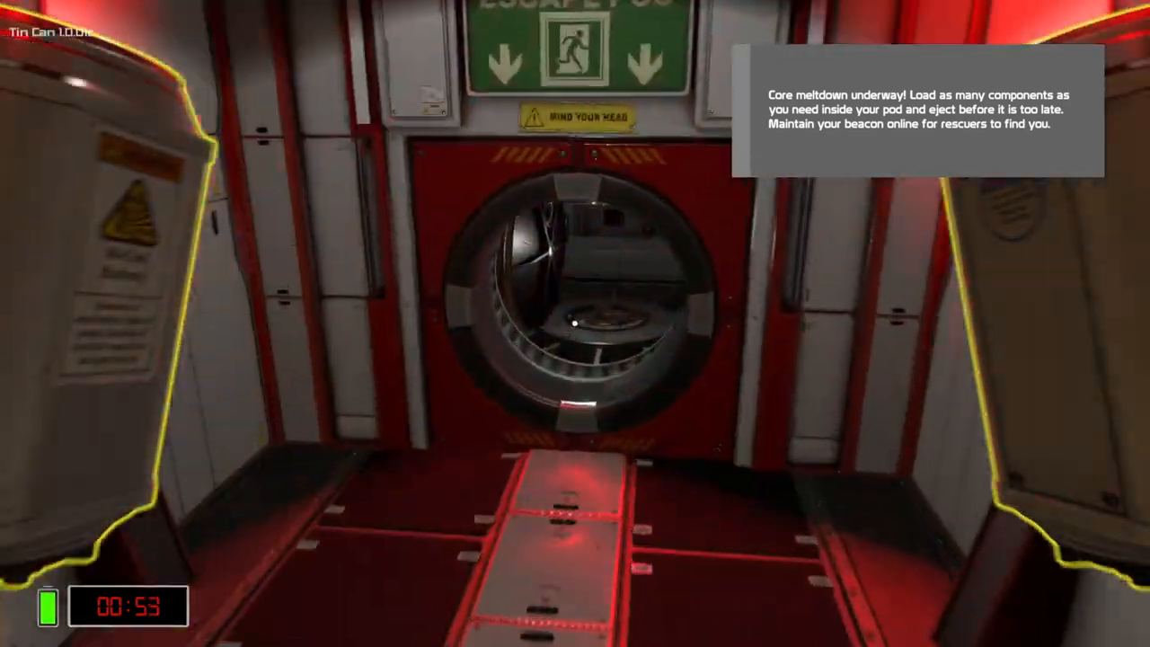
{"action": "mouse_move", "coordinate": [575, 323]}
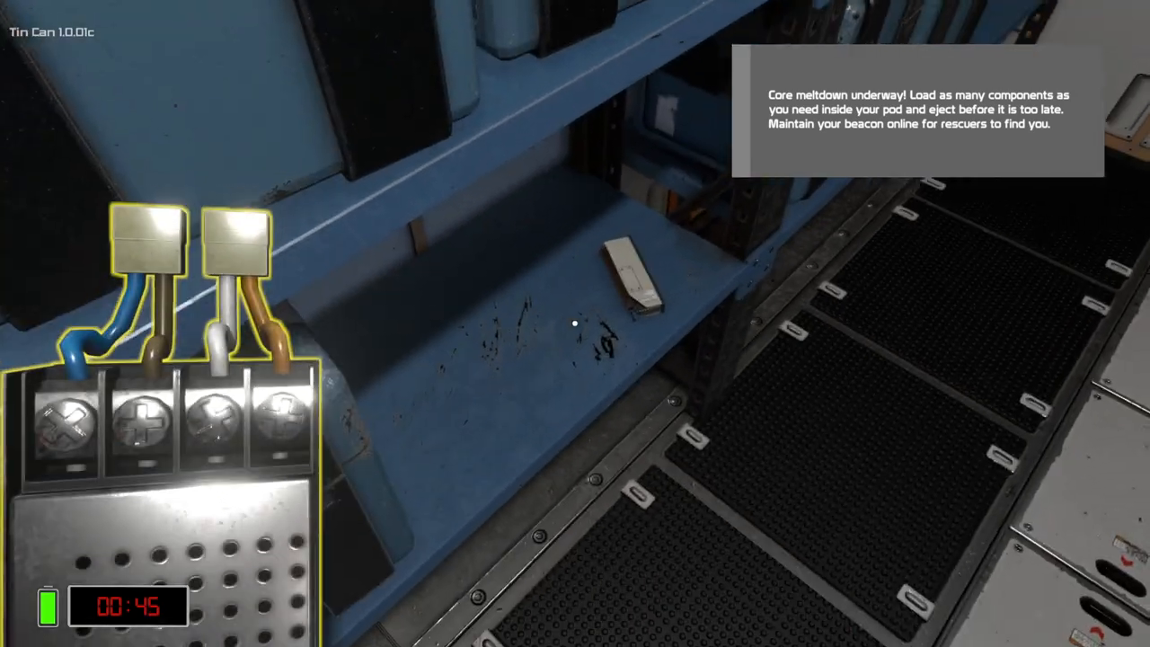
{"action": "mouse_move", "coordinate": [575, 323]}
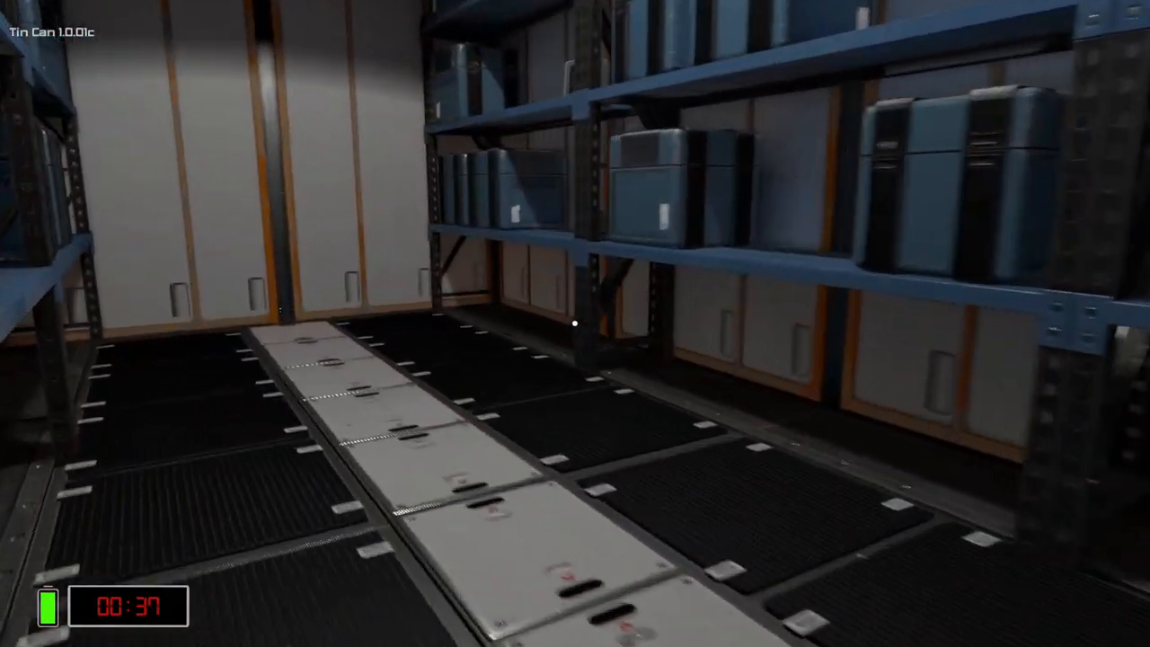
{"action": "mouse_move", "coordinate": [575, 323]}
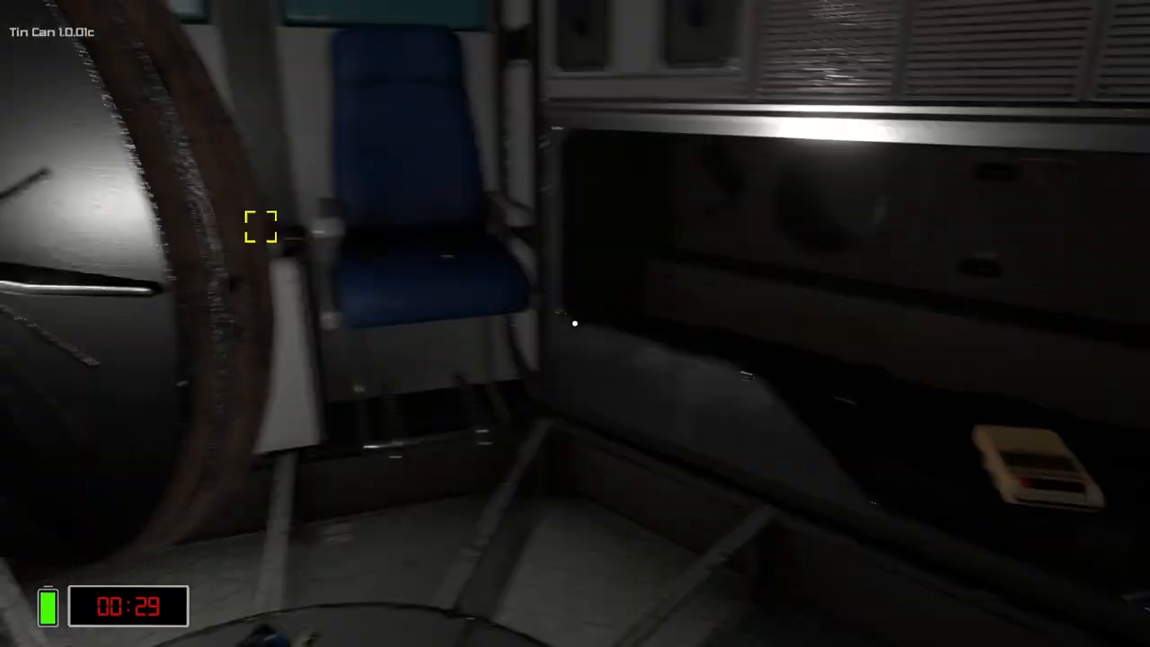
{"action": "mouse_move", "coordinate": [575, 323]}
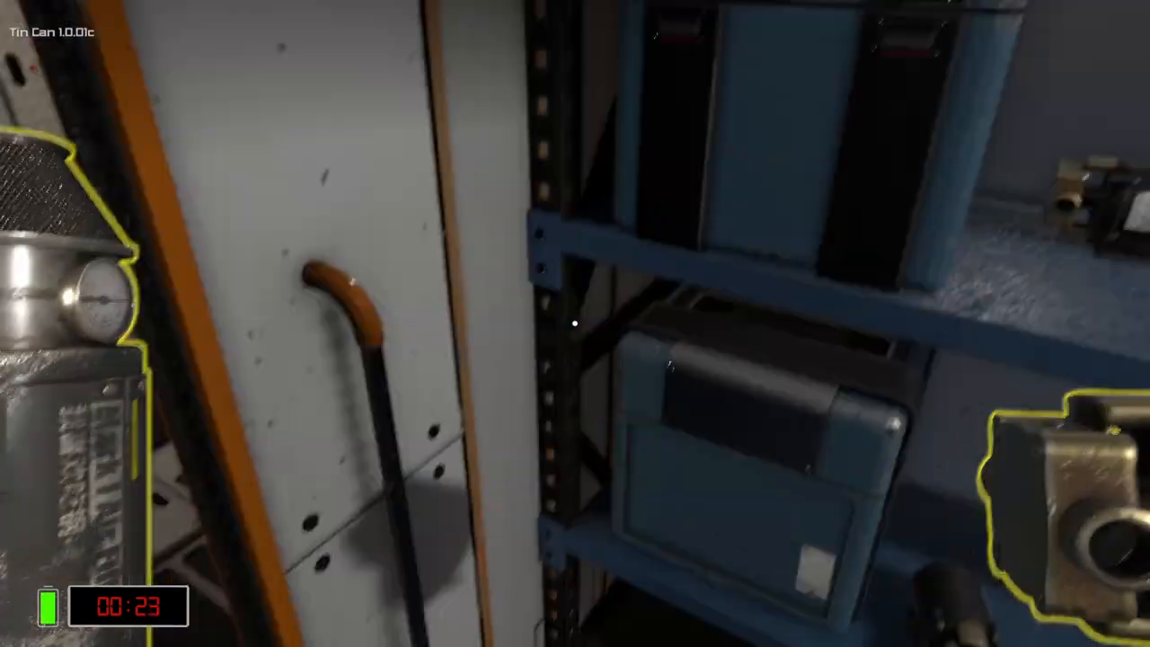
{"action": "mouse_move", "coordinate": [575, 324]}
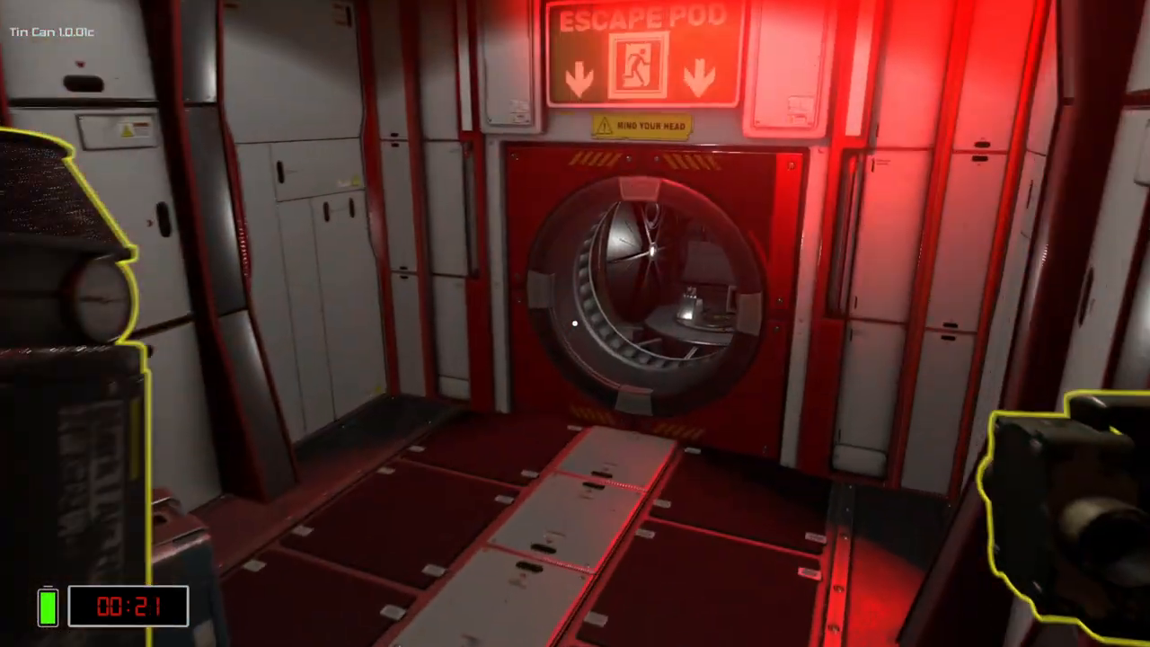
{"action": "mouse_move", "coordinate": [575, 324]}
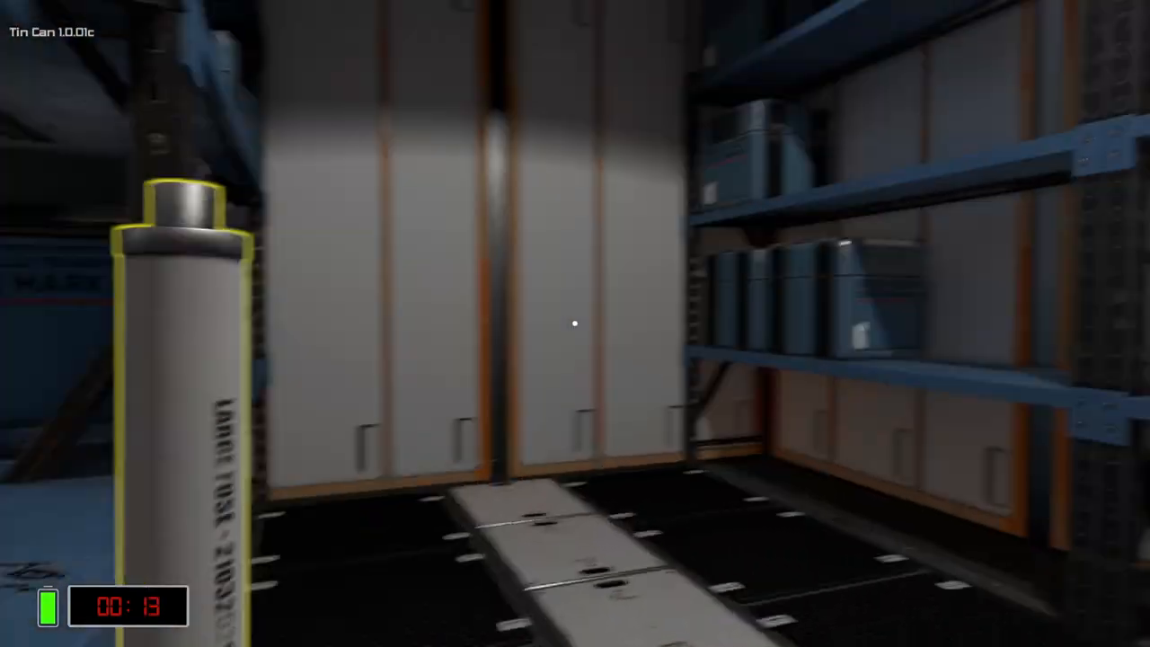
{"action": "mouse_move", "coordinate": [575, 324]}
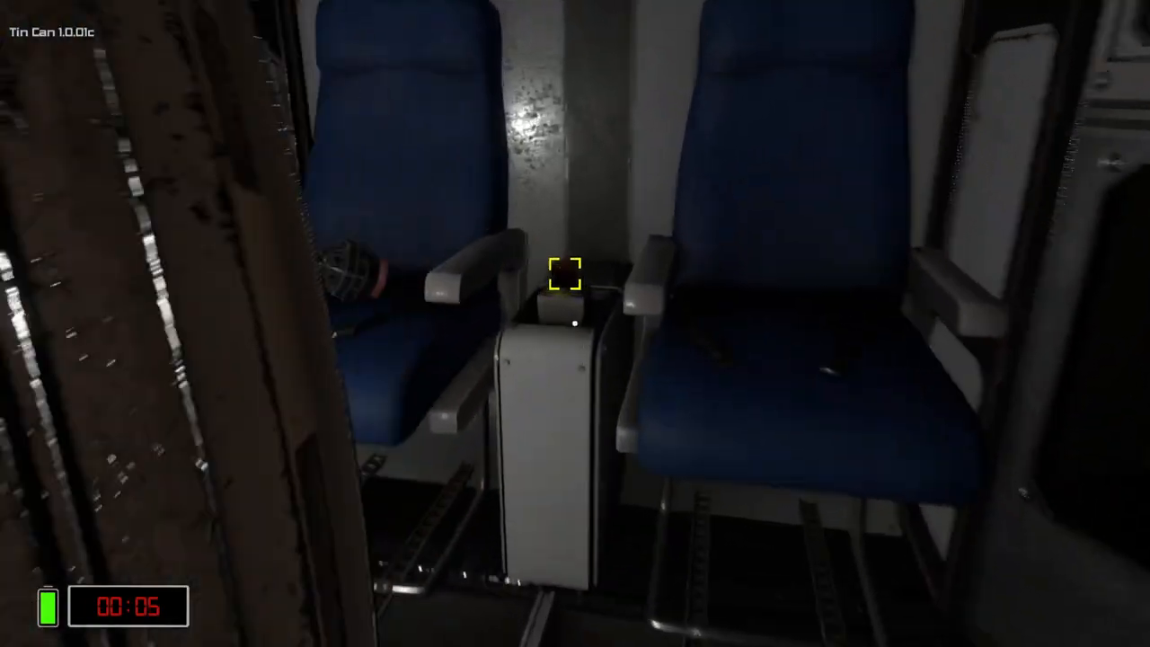
{"action": "mouse_move", "coordinate": [575, 323]}
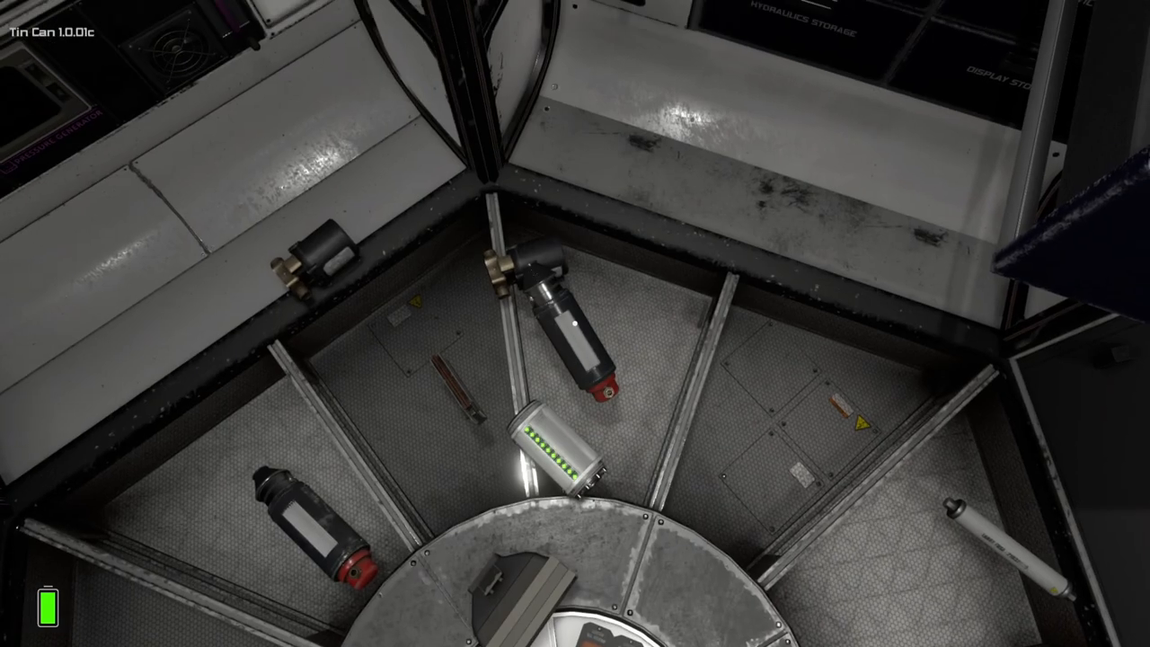
{"action": "mouse_move", "coordinate": [576, 324]}
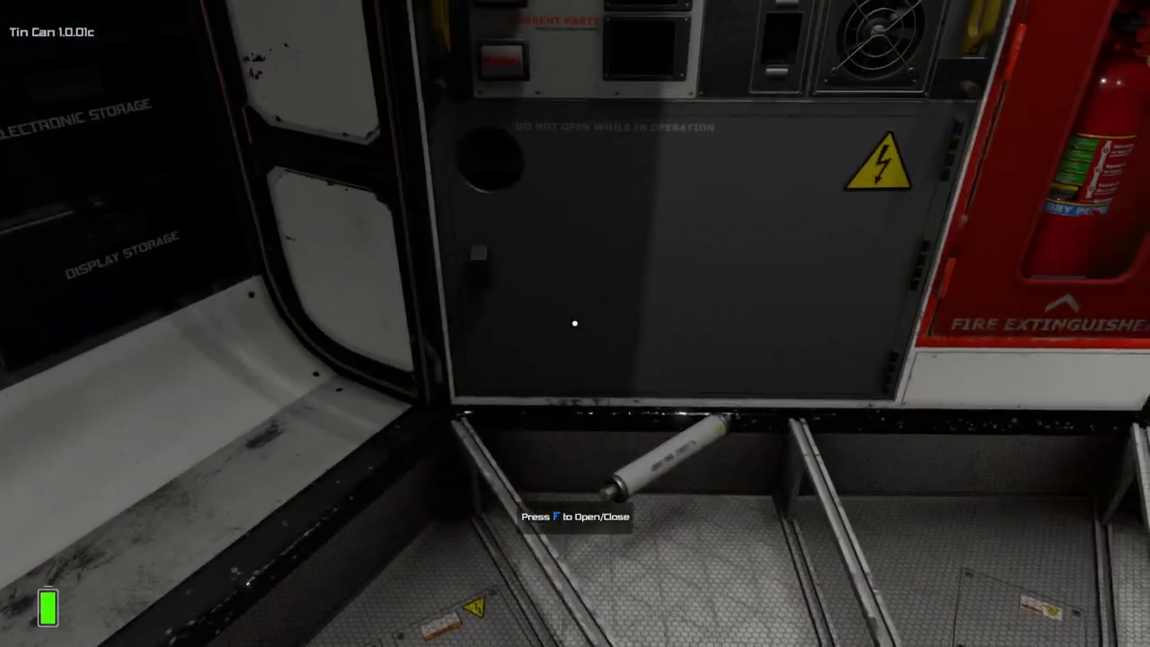
{"action": "mouse_move", "coordinate": [576, 324]}
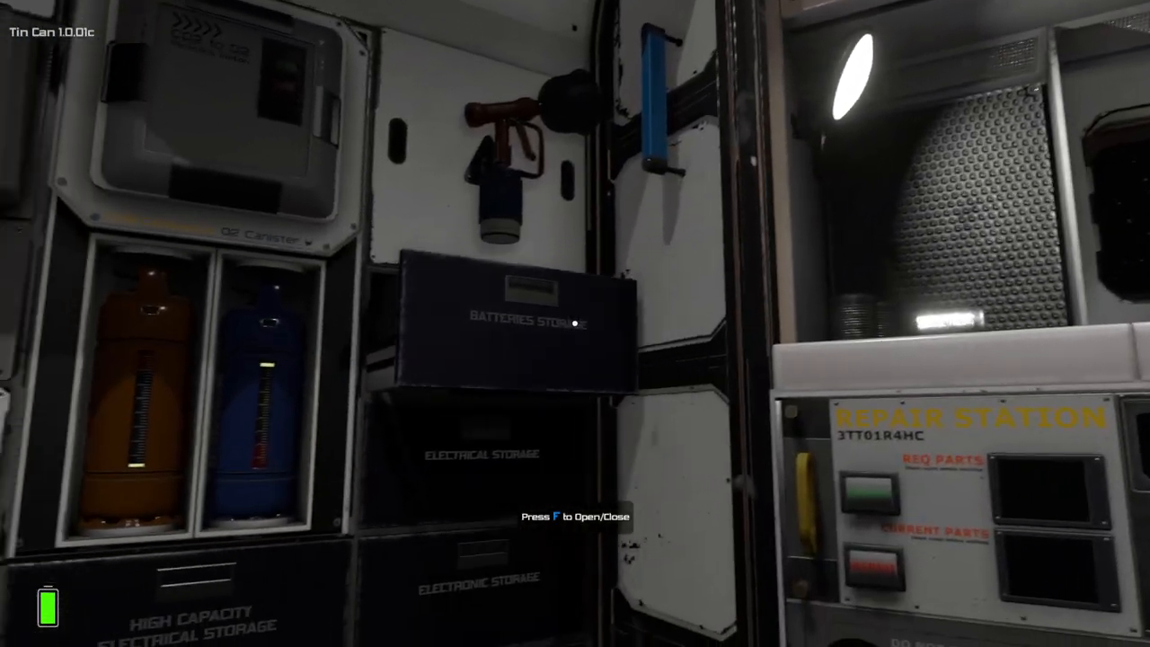
{"action": "mouse_move", "coordinate": [575, 324]}
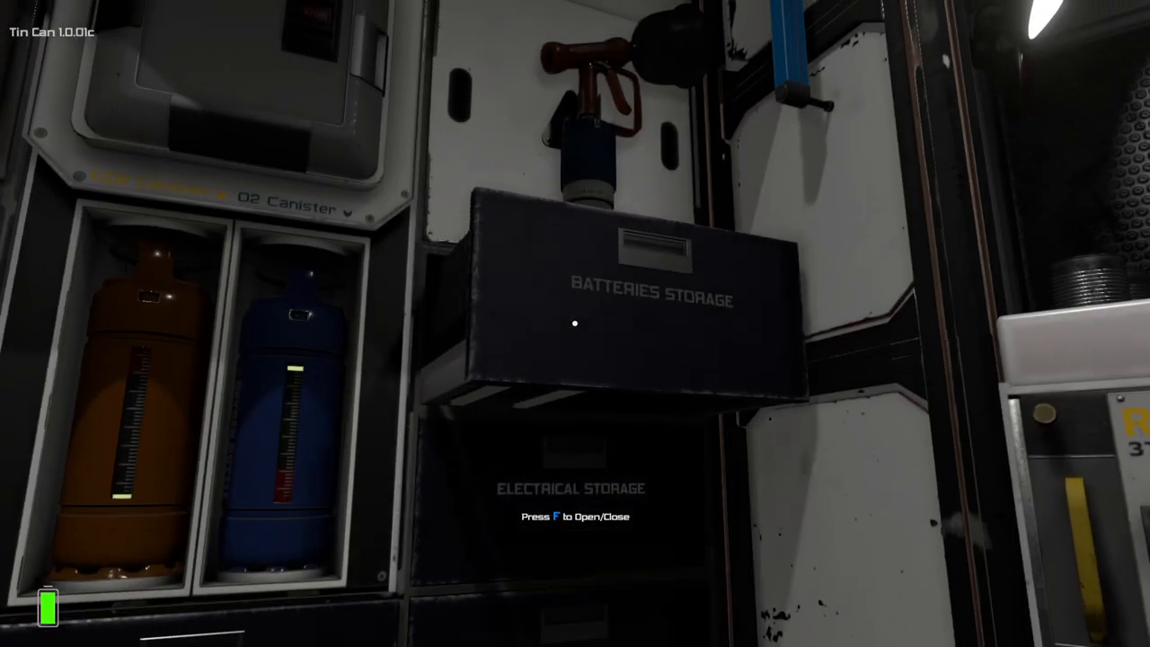
{"action": "mouse_move", "coordinate": [575, 323]}
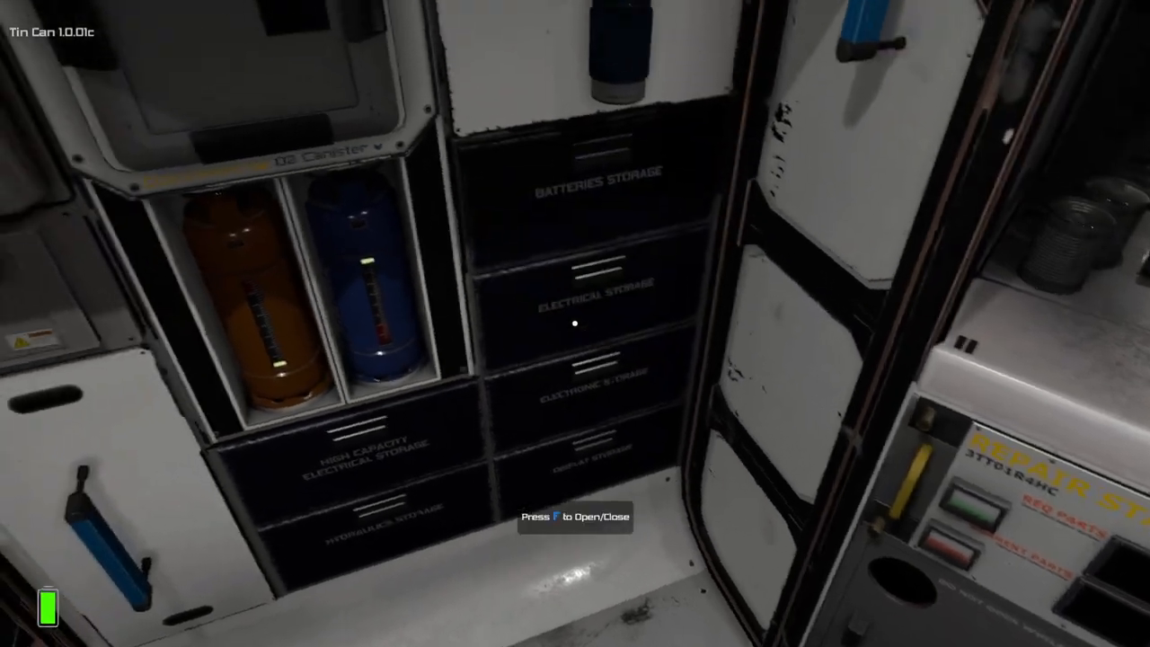
Open the pod's electrical storage drawer to check its contents.
{"action": "key", "text": "f"}
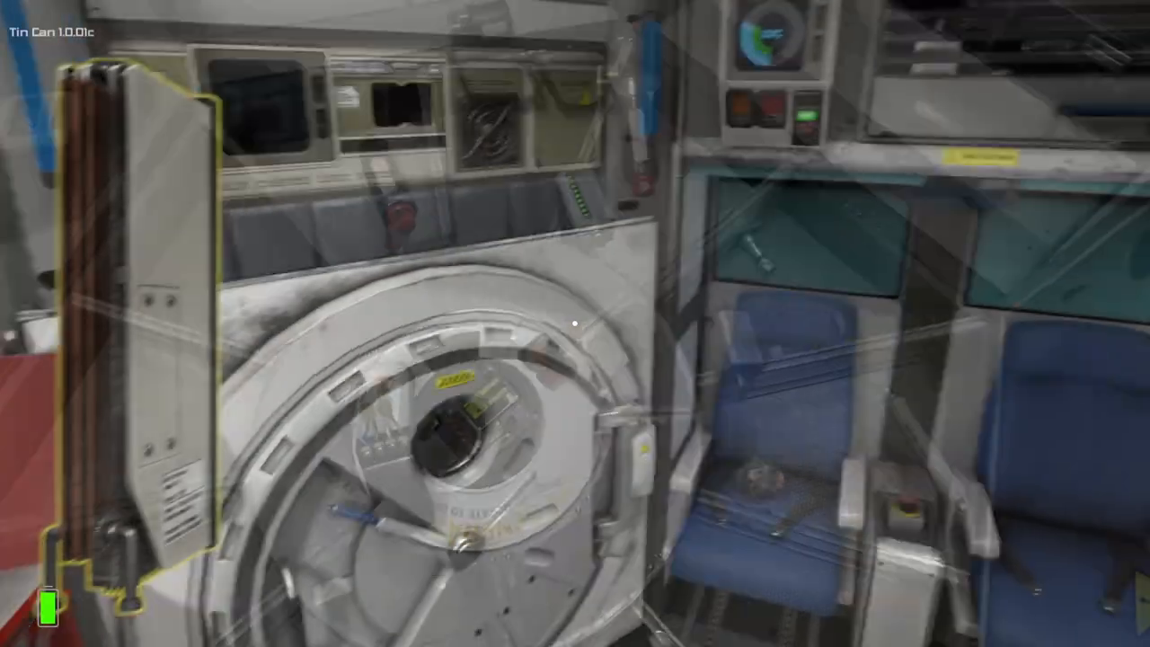
{"action": "mouse_move", "coordinate": [576, 324]}
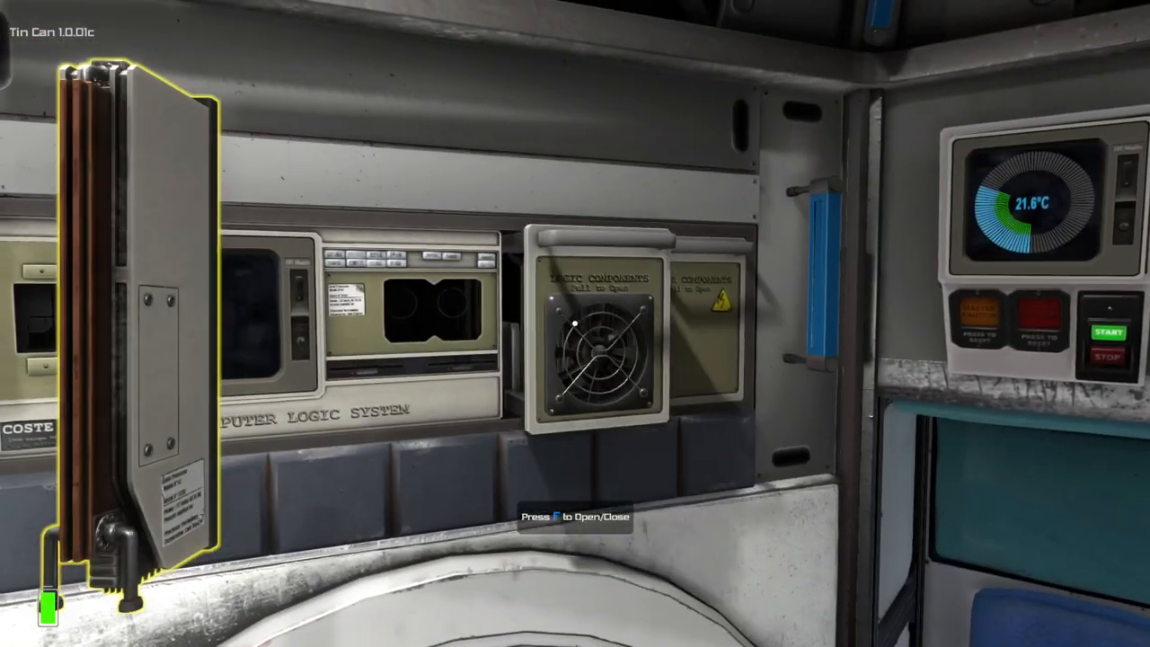
{"action": "mouse_move", "coordinate": [575, 324]}
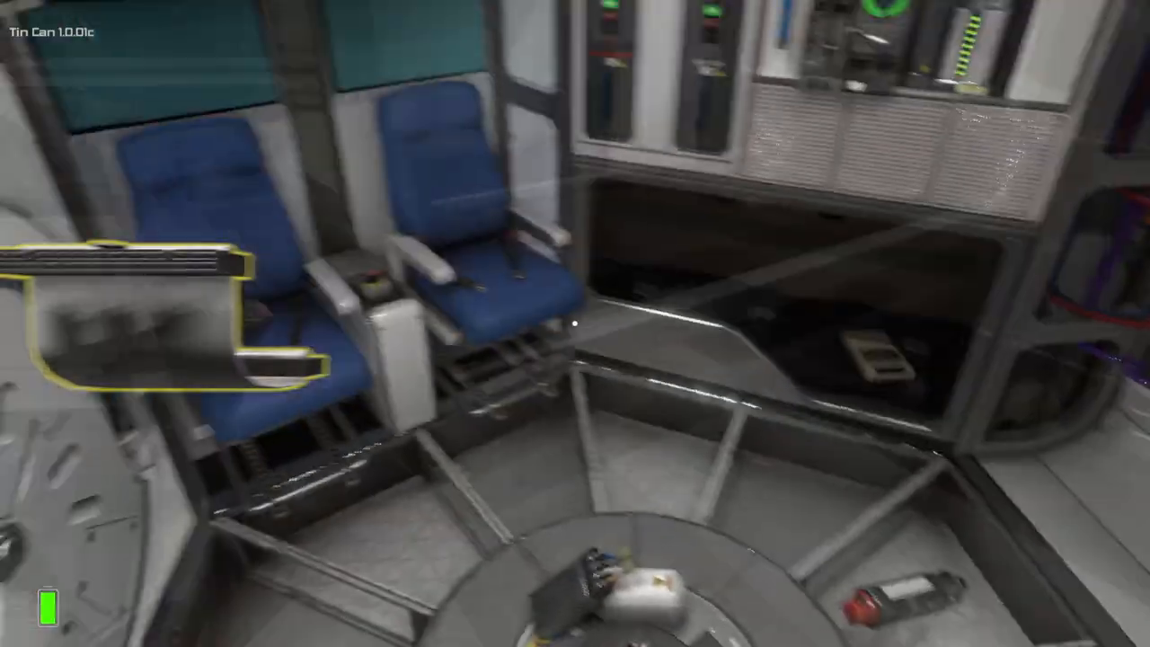
{"action": "mouse_move", "coordinate": [575, 324]}
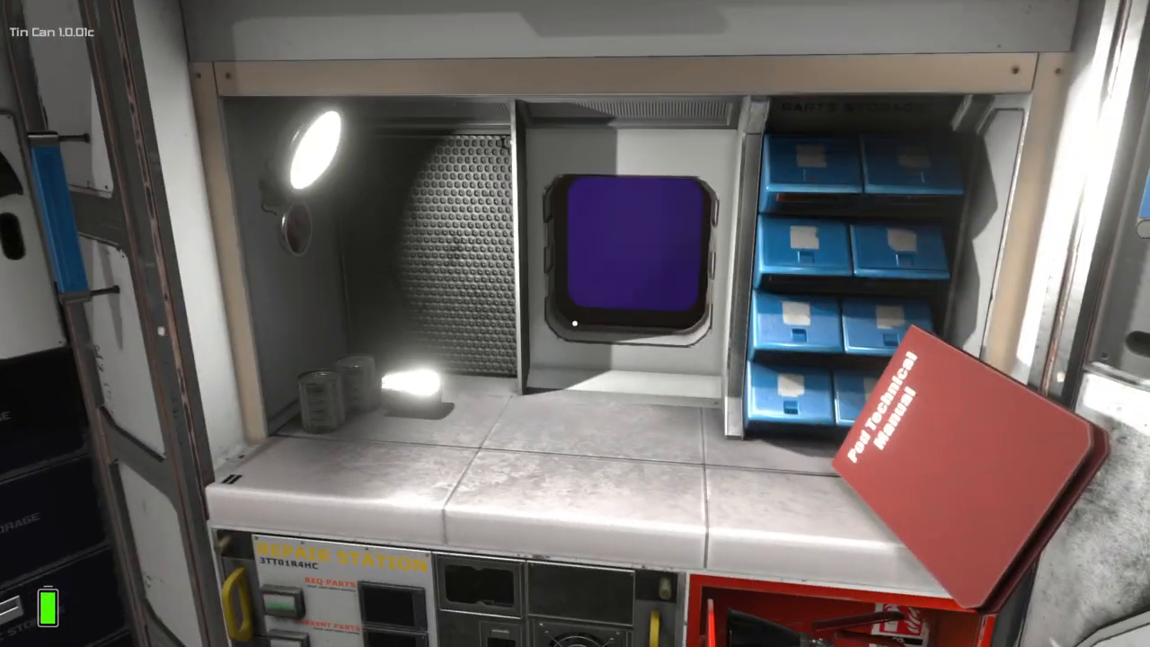
{"action": "mouse_move", "coordinate": [575, 323]}
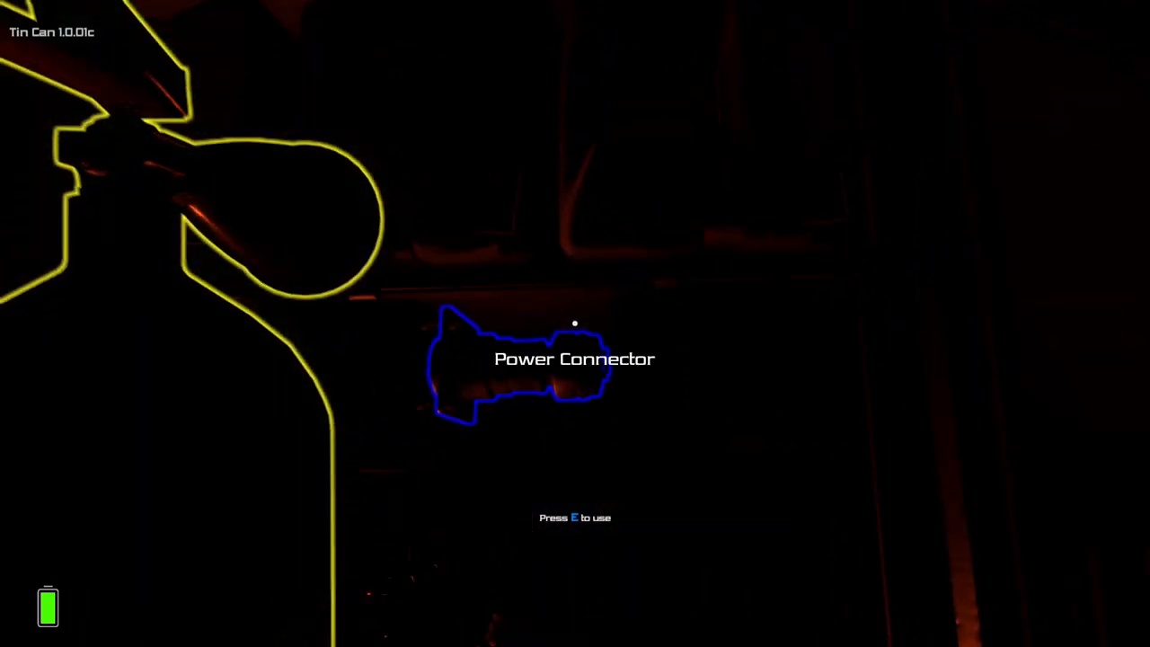
{"action": "mouse_move", "coordinate": [575, 323]}
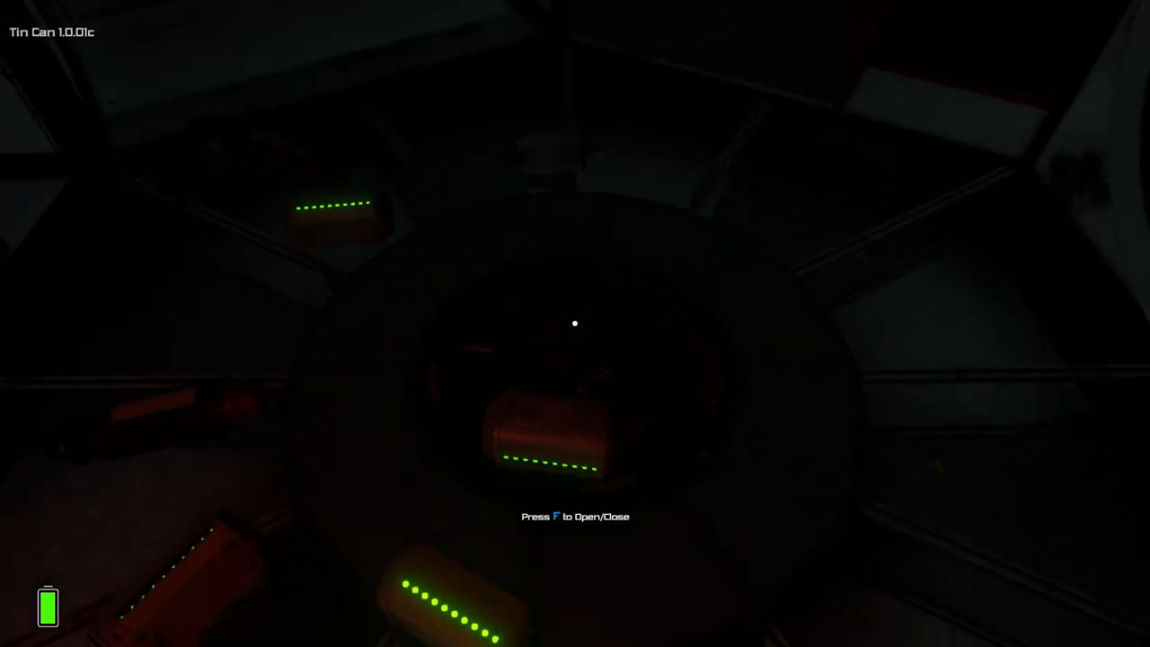
Open the floor hatch and take a battery from the compartment in the dark pod.
{"action": "key", "text": "f"}
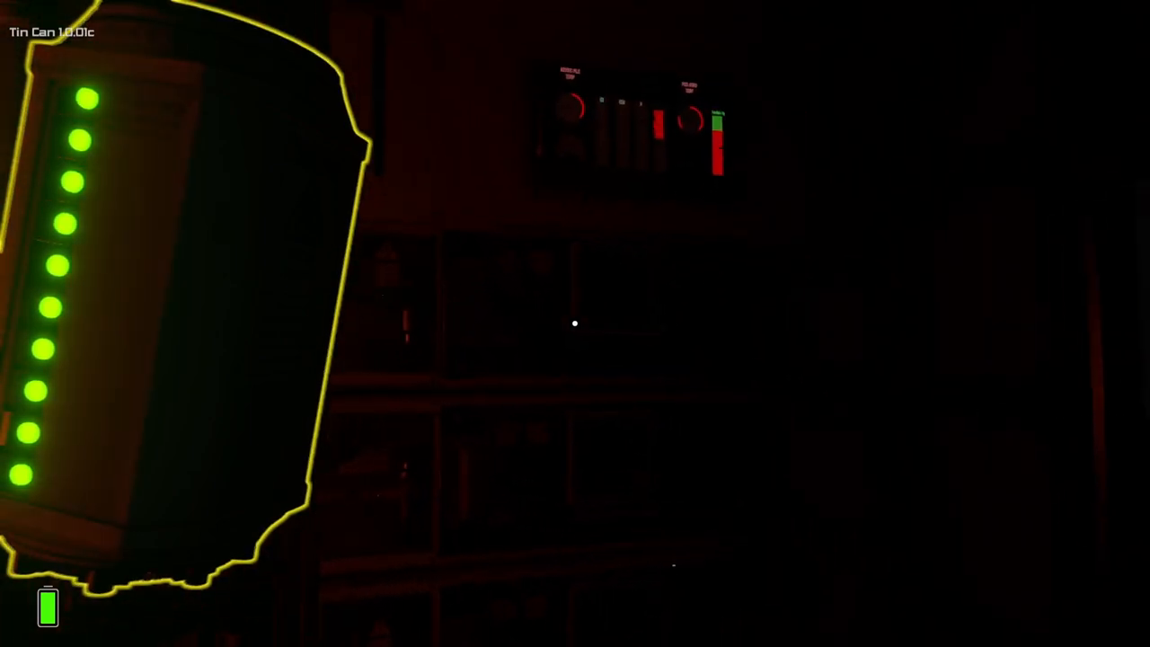
{"action": "mouse_move", "coordinate": [575, 324]}
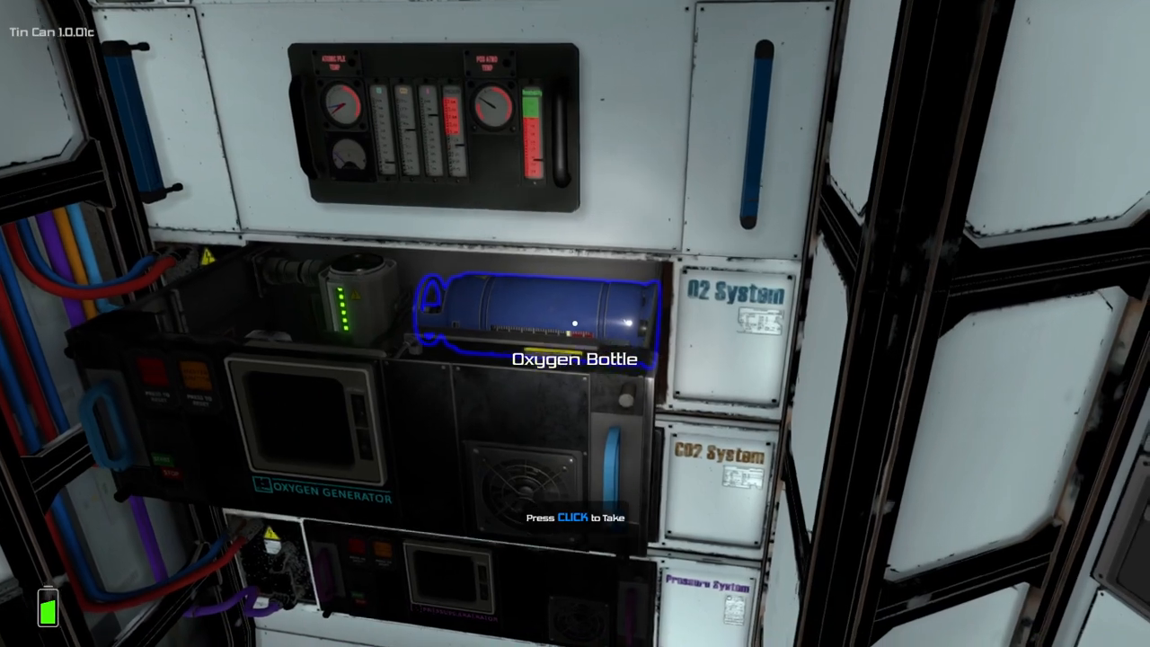
Take the oxygen bottle out of the O2 System generator.
{"action": "left_click", "coordinate": [539, 315]}
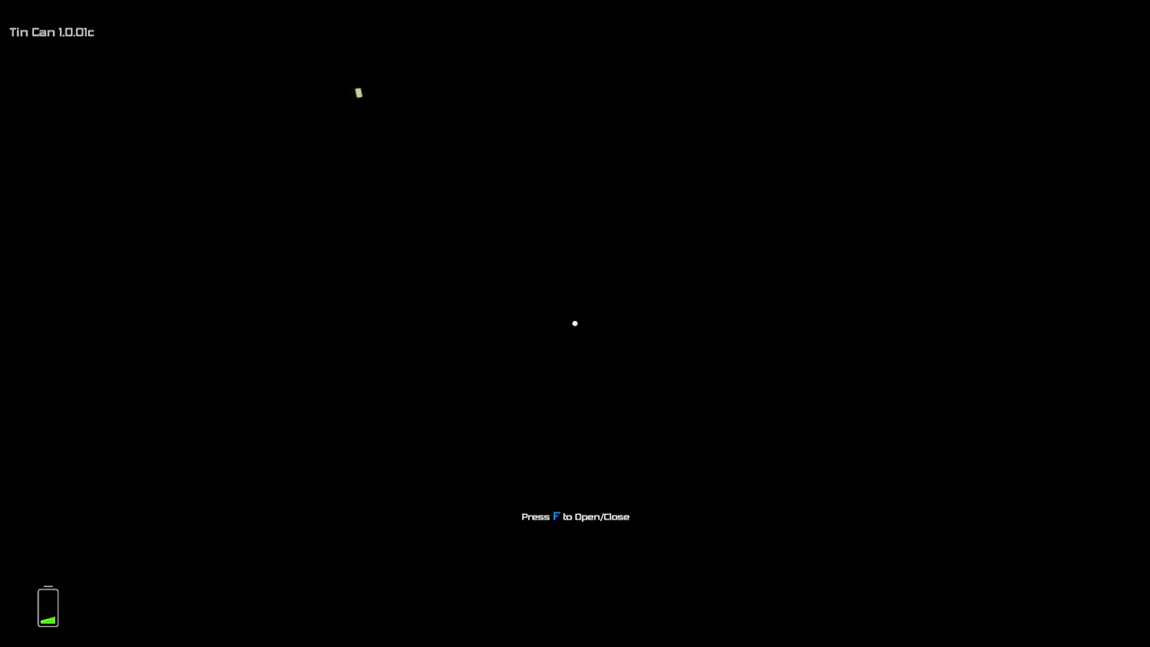
{"action": "key", "text": "f"}
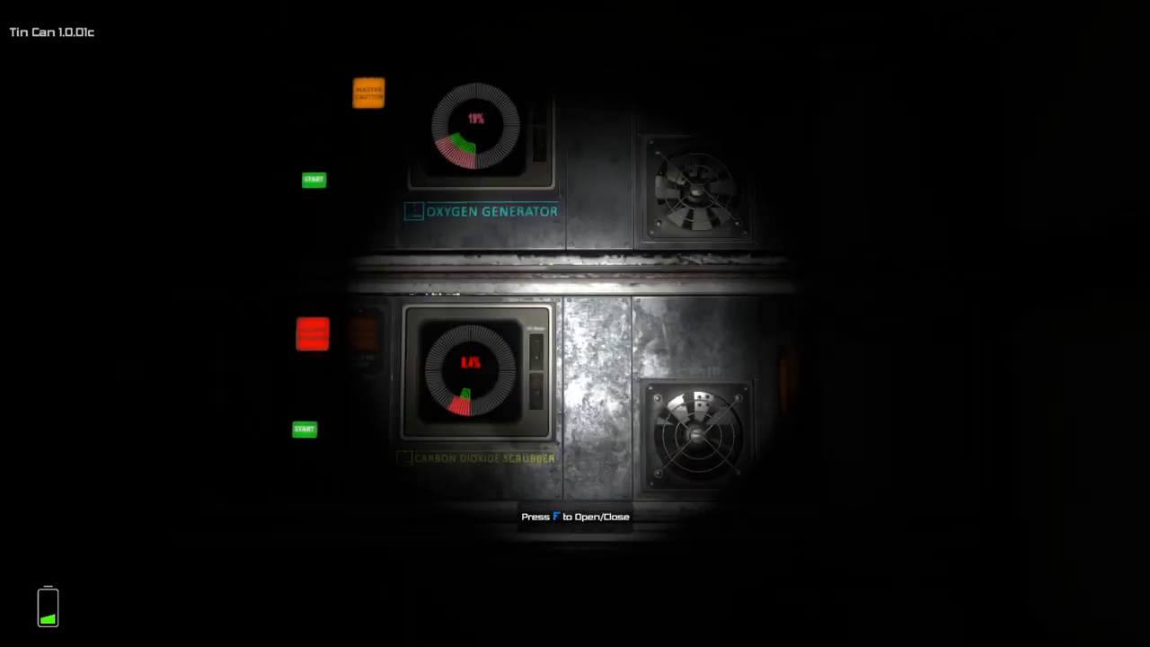
{"action": "mouse_move", "coordinate": [575, 324]}
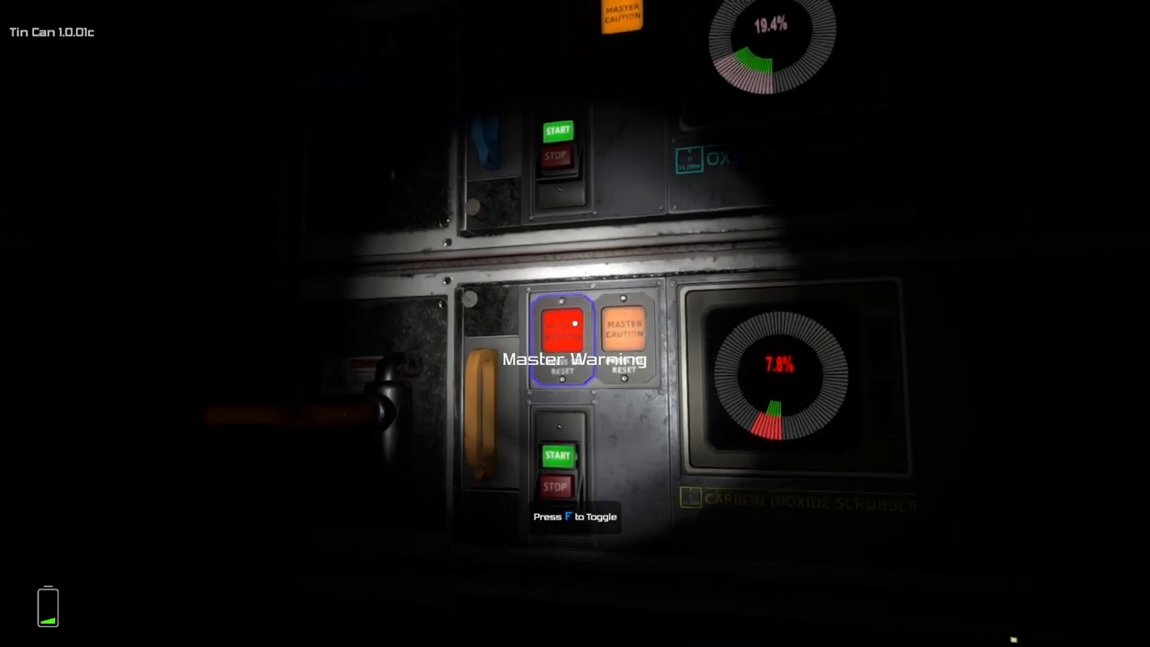
{"action": "mouse_move", "coordinate": [575, 324]}
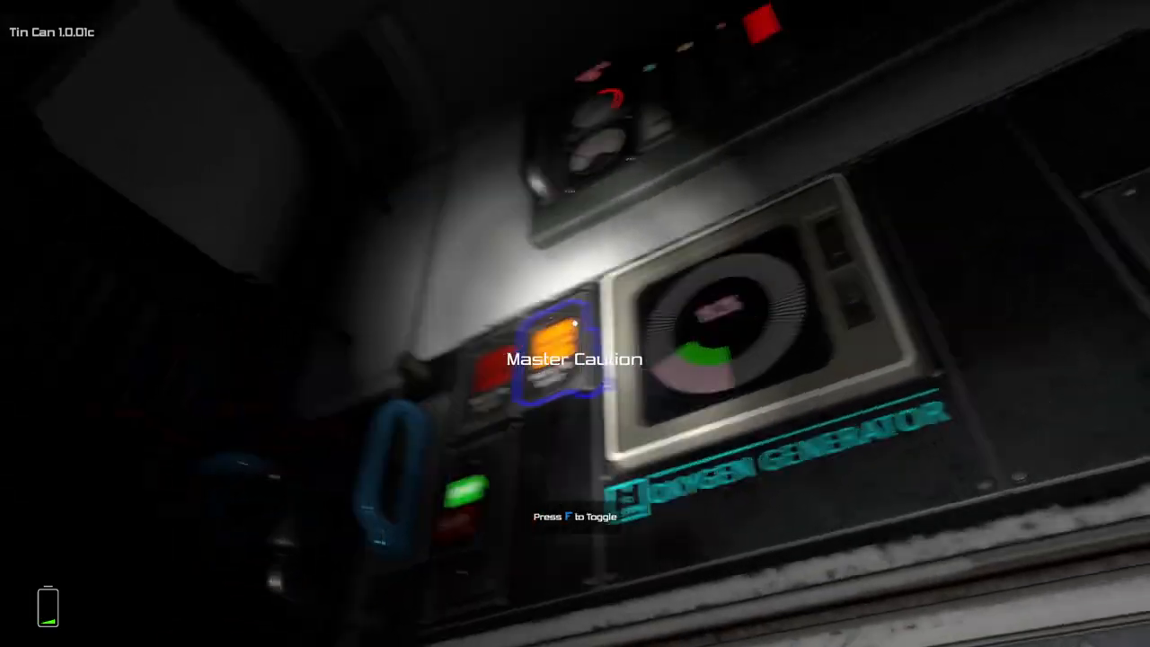
{"action": "mouse_move", "coordinate": [575, 323]}
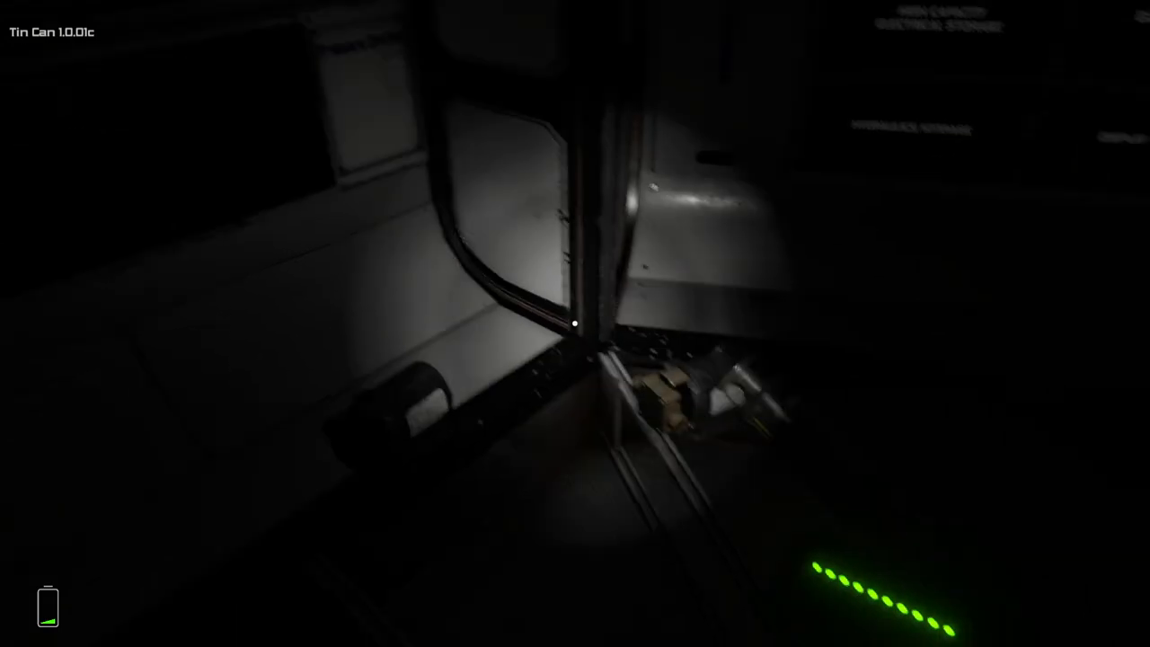
{"action": "mouse_move", "coordinate": [575, 323]}
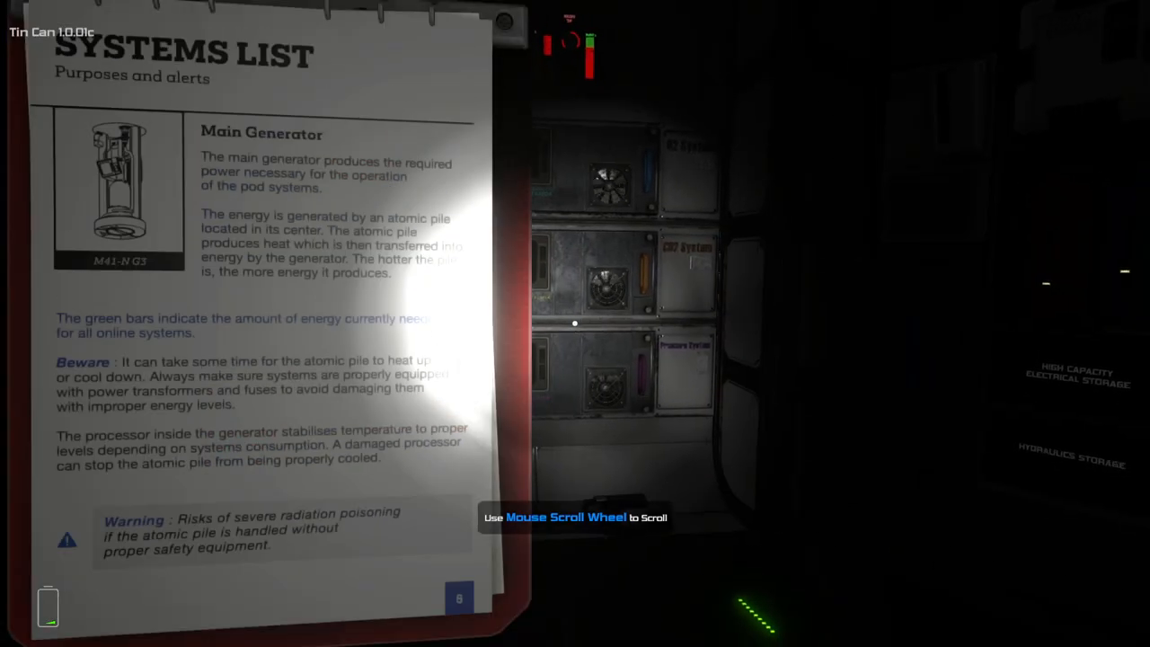
Page the Pod Technical Manual down to the Error Codes listing 2NOA, KA02 and AR22.
{"action": "scroll", "scroll_direction": "down", "scroll_amount": 3}
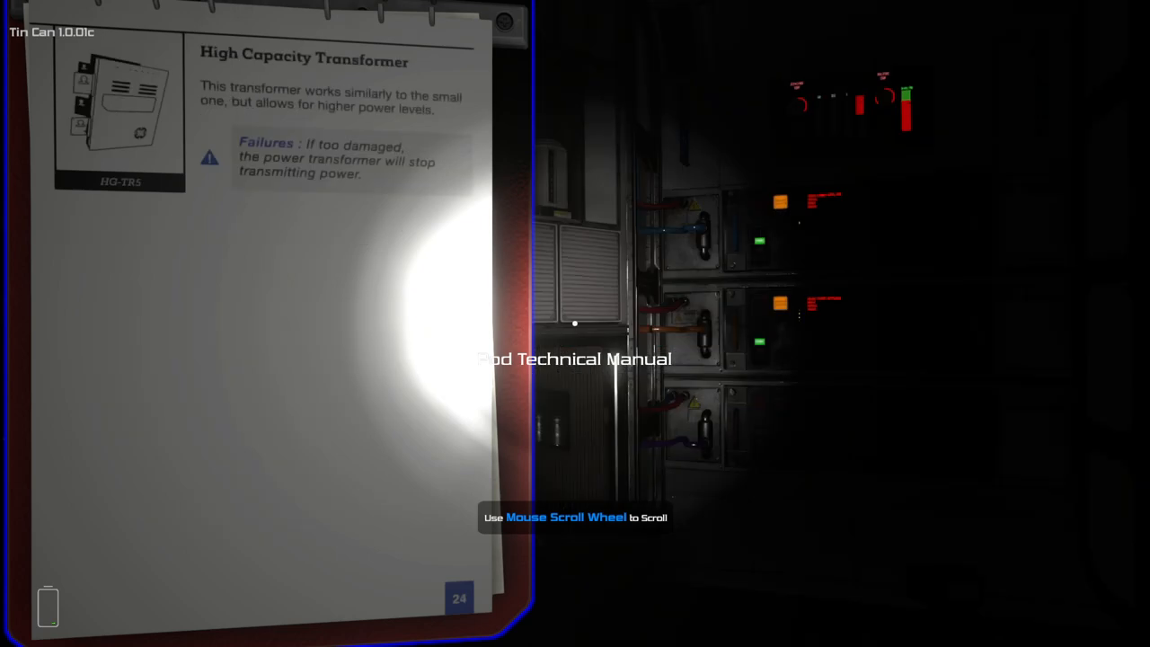
{"action": "scroll", "scroll_direction": "down", "scroll_amount": 3}
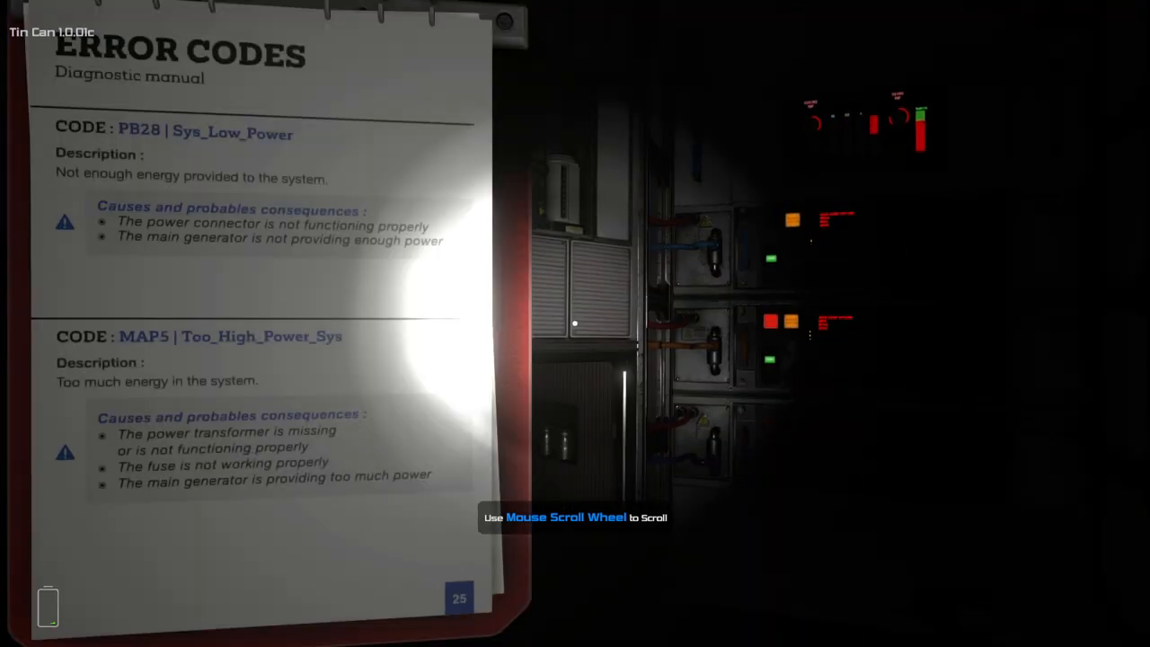
{"action": "scroll", "scroll_direction": "down", "scroll_amount": 3}
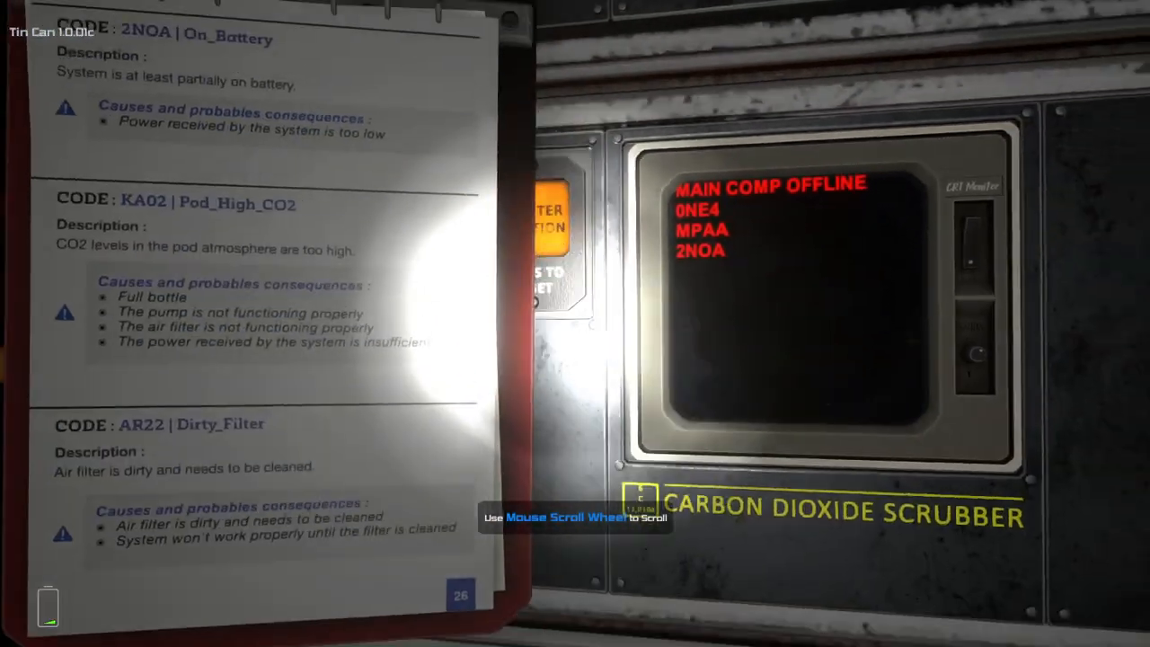
{"action": "scroll", "scroll_direction": "down", "scroll_amount": 3}
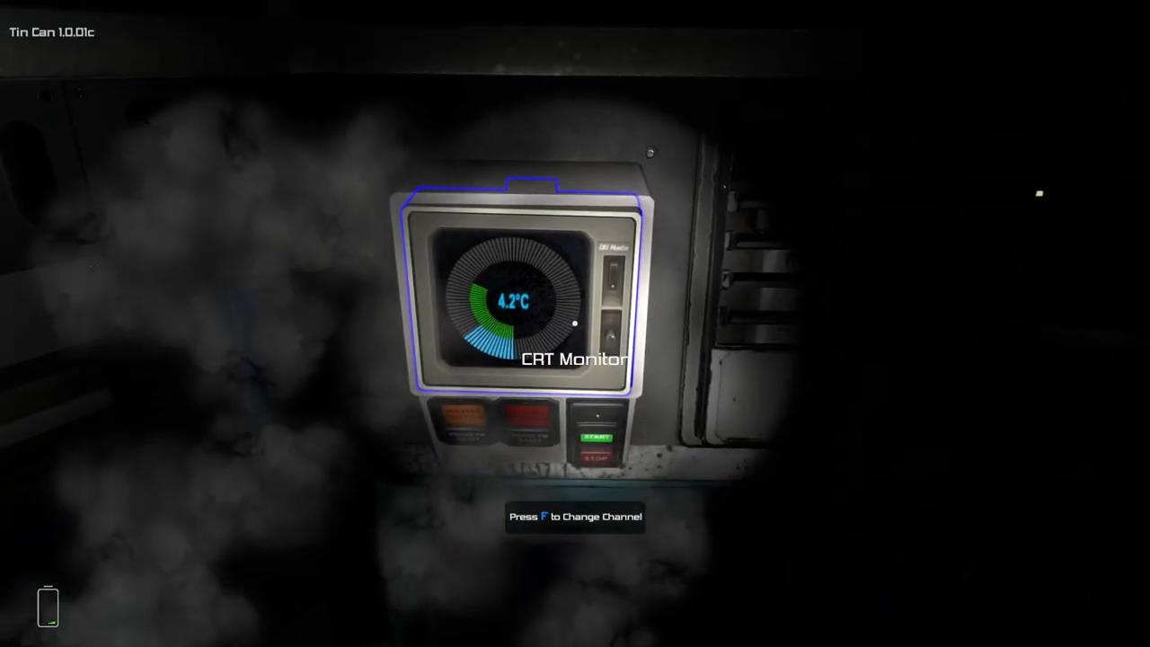
Switch the CRT Monitor channel to the temperature readout showing 4.2°C.
{"action": "key", "text": "f"}
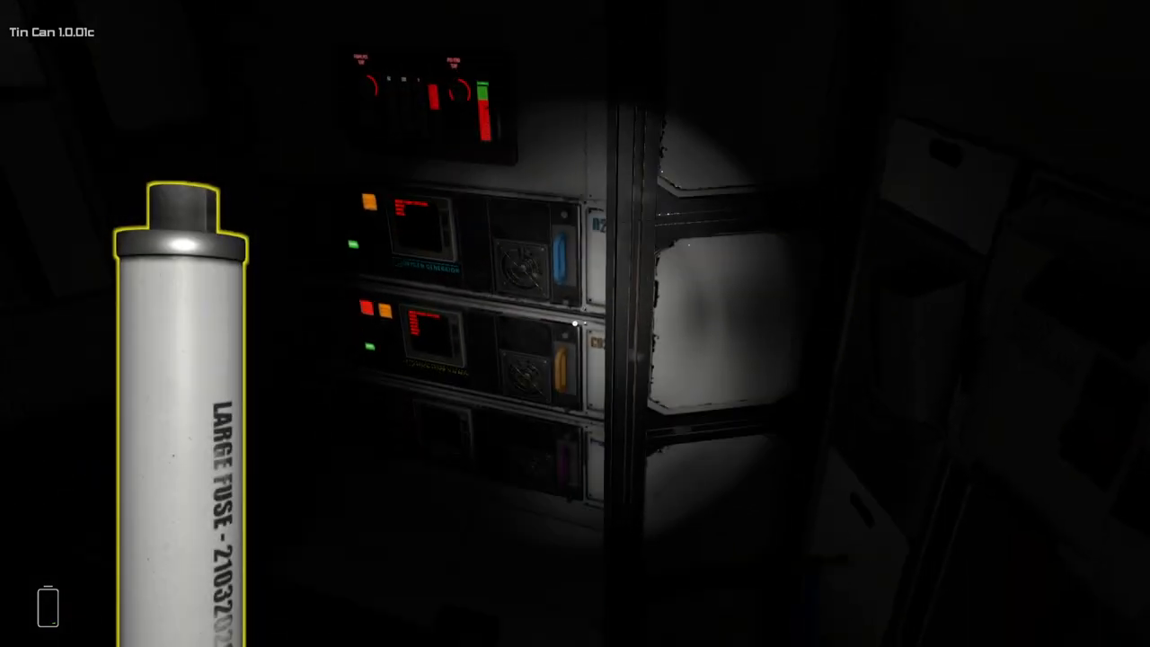
{"action": "mouse_move", "coordinate": [575, 324]}
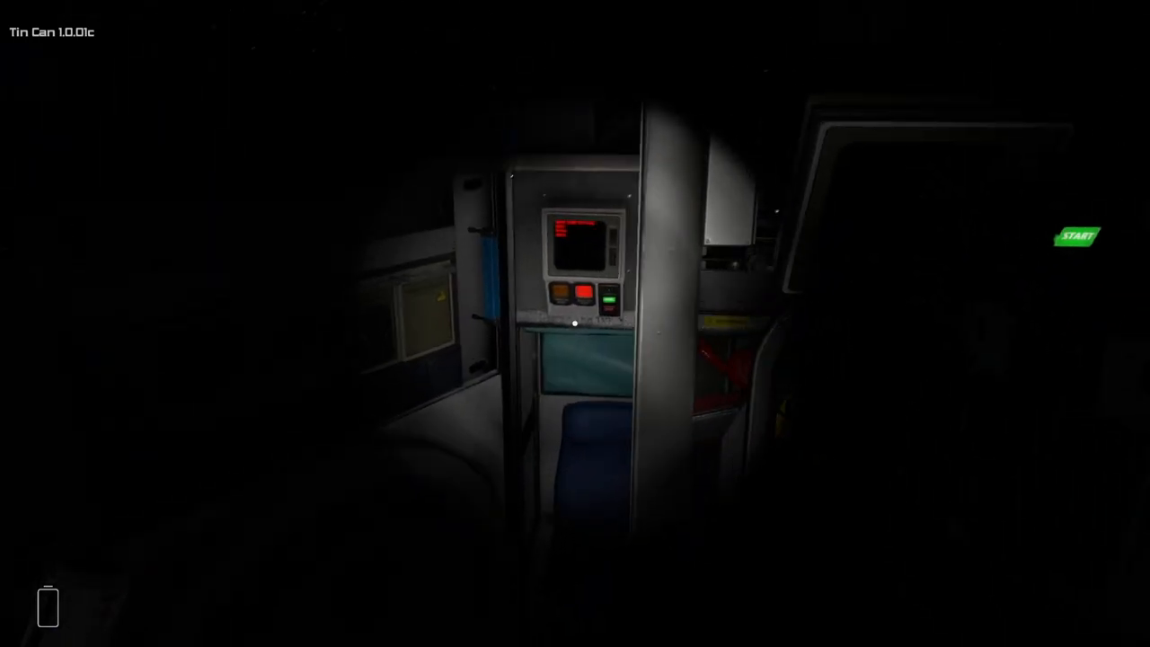
{"action": "mouse_move", "coordinate": [576, 324]}
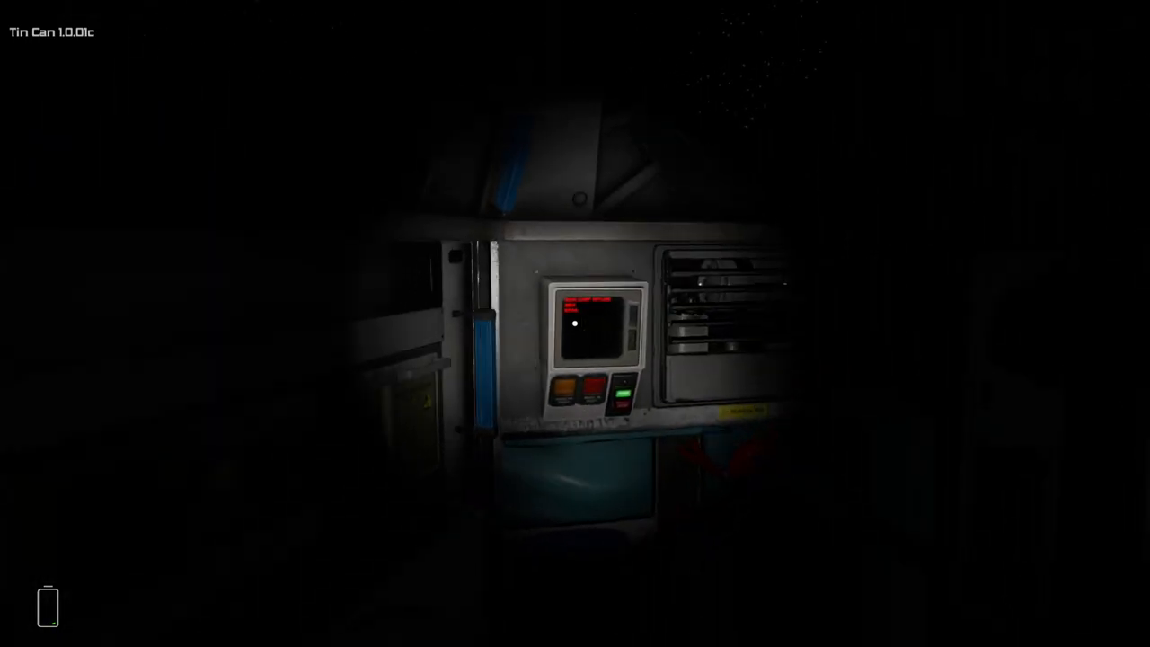
{"action": "mouse_move", "coordinate": [575, 324]}
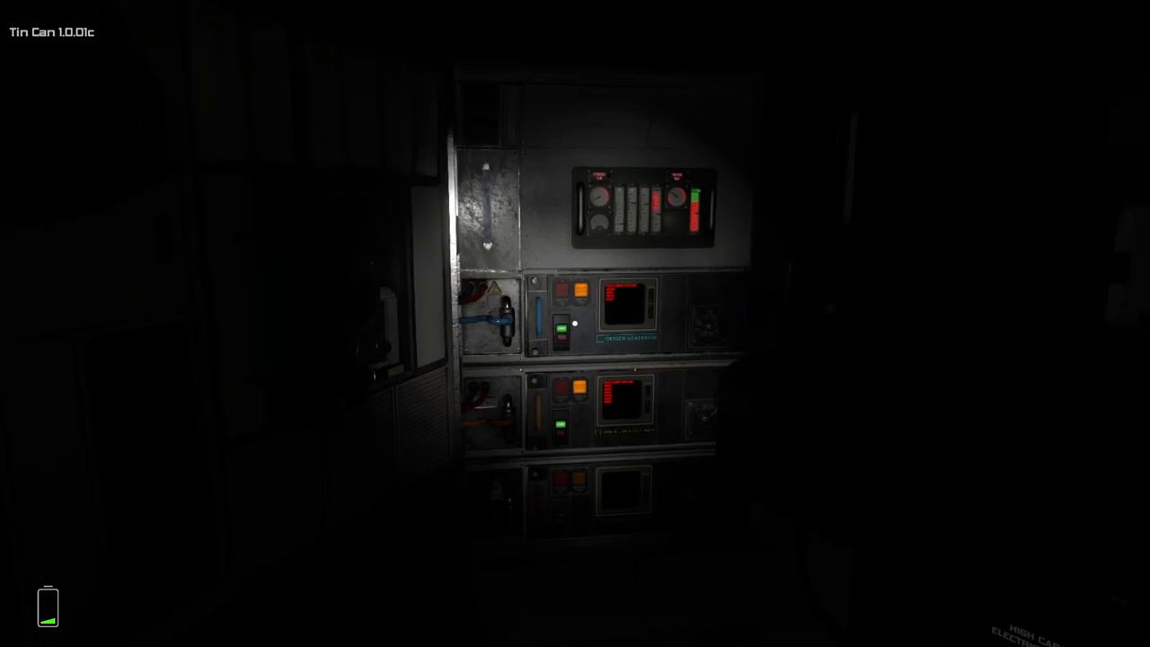
{"action": "mouse_move", "coordinate": [575, 324]}
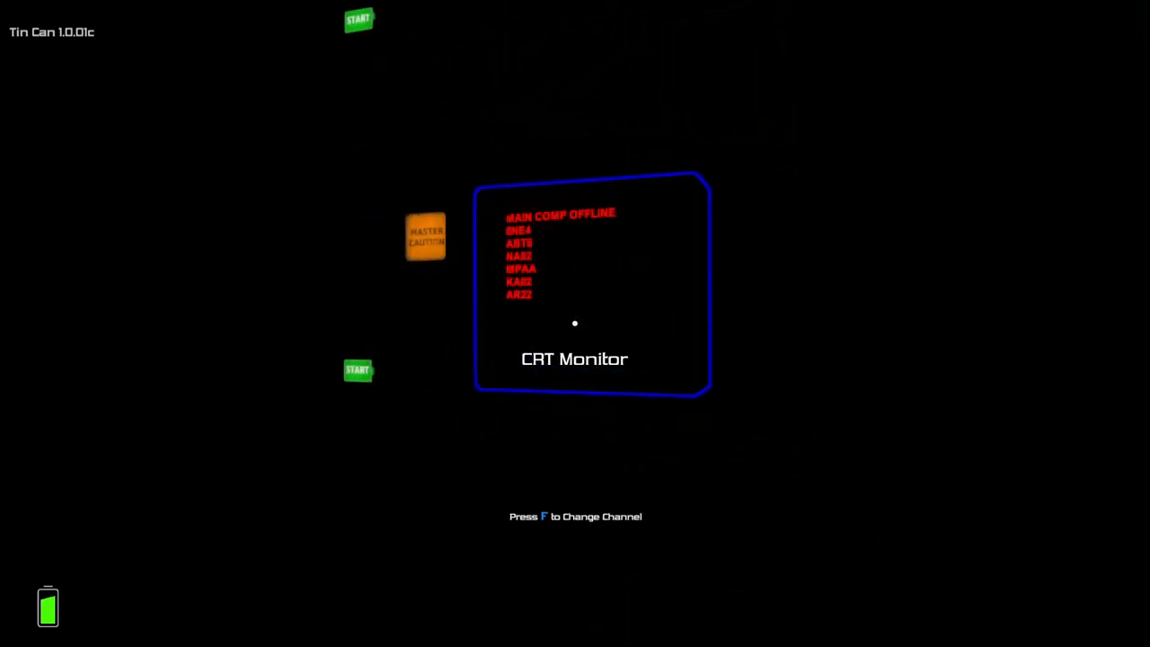
Cycle the CRT Monitor to another channel before checking the oxygen bottle.
{"action": "key", "text": "f"}
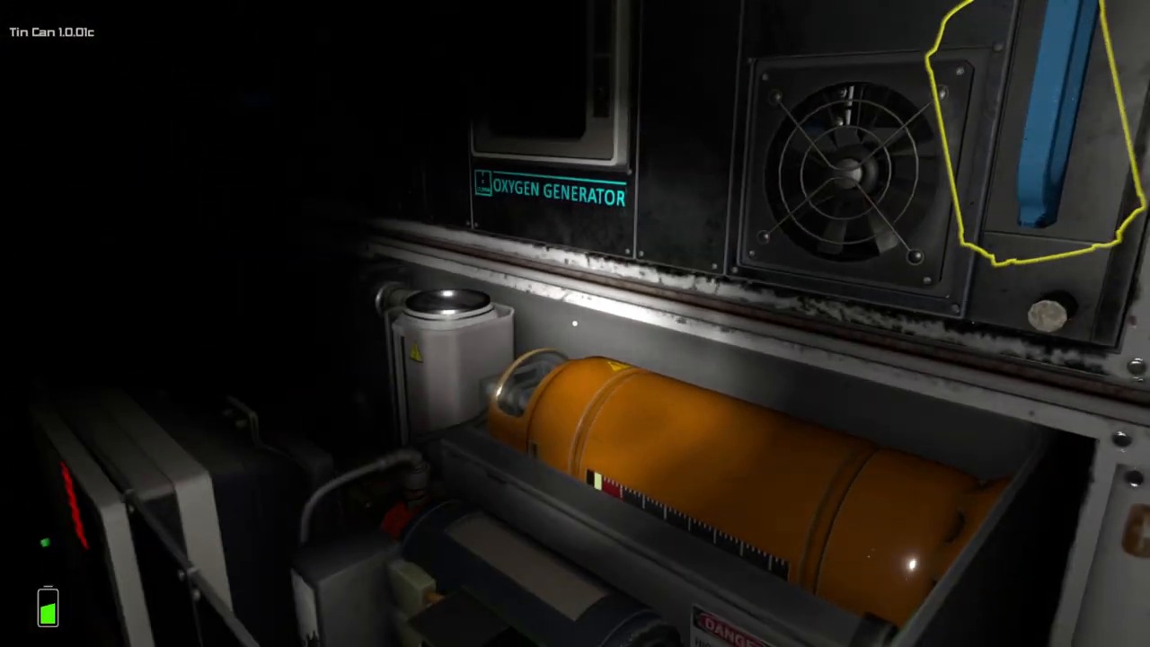
{"action": "mouse_move", "coordinate": [575, 324]}
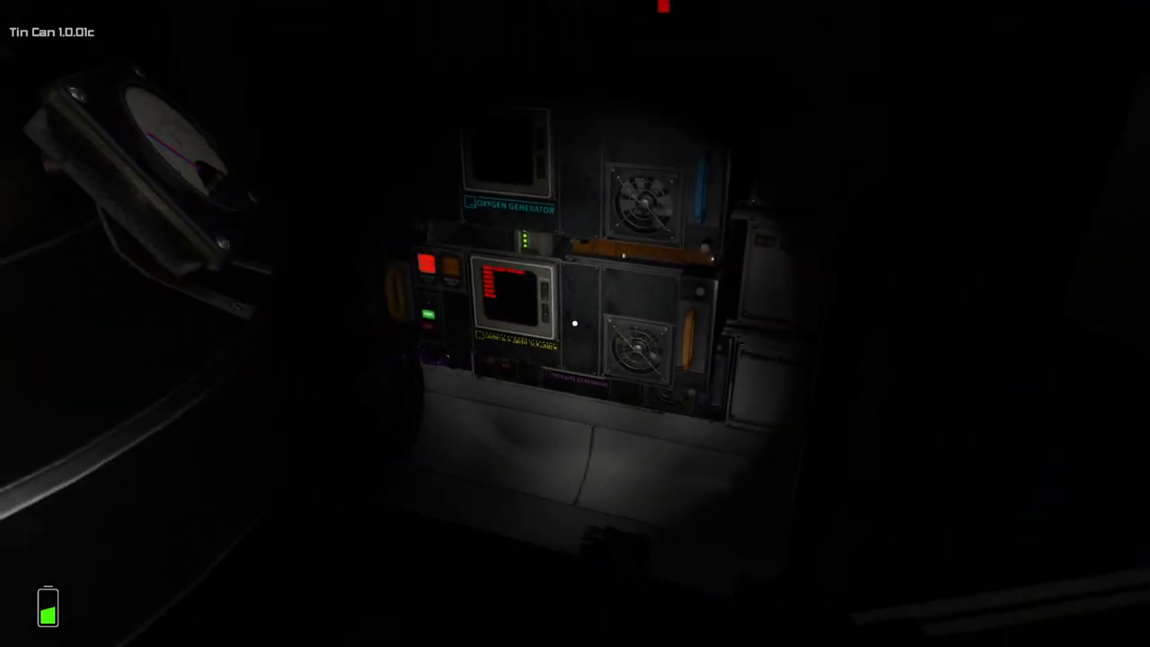
{"action": "mouse_move", "coordinate": [575, 323]}
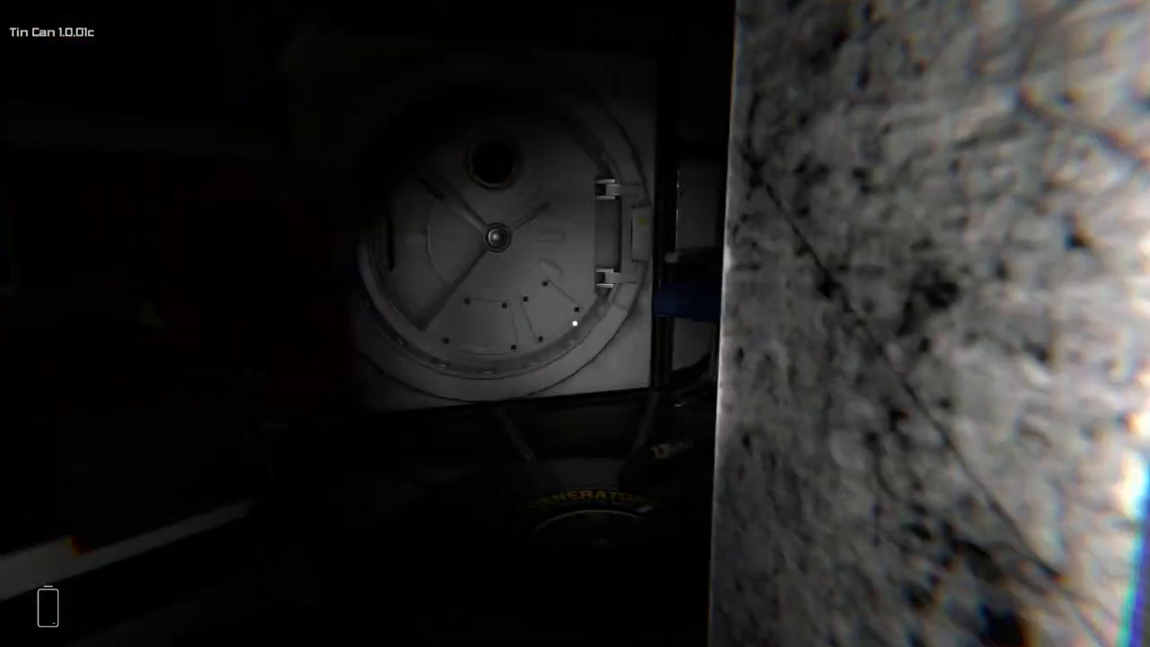
{"action": "mouse_move", "coordinate": [575, 324]}
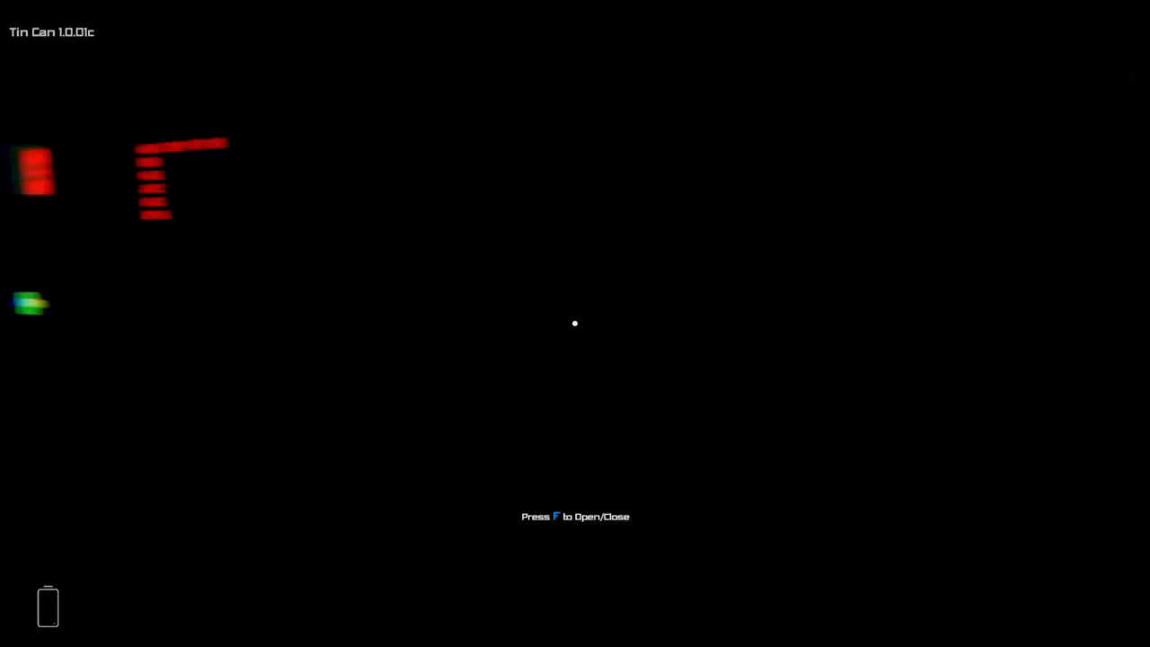
Toggle the round hatch compartment cover near the main generator.
{"action": "key", "text": "f"}
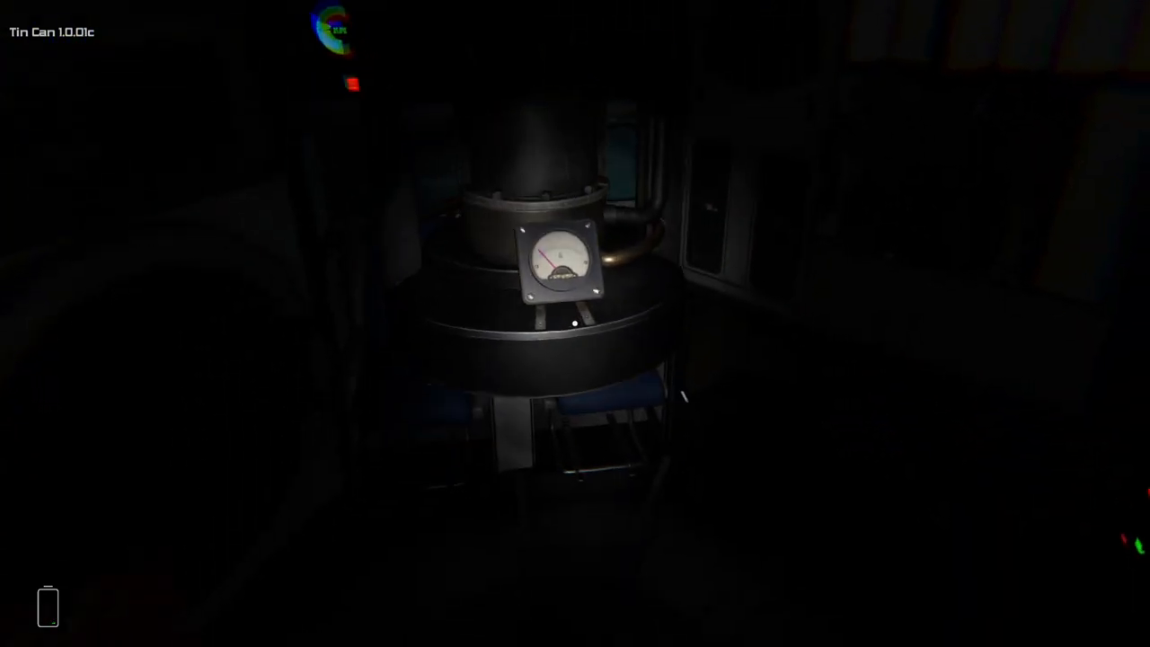
{"action": "mouse_move", "coordinate": [576, 323]}
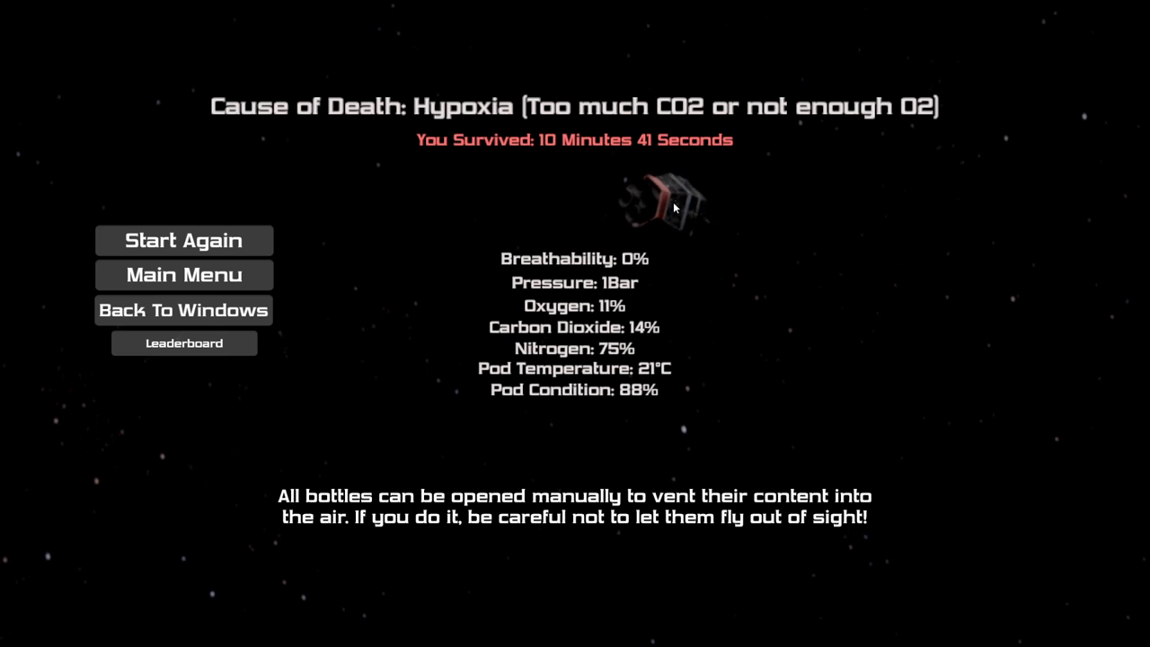
{"action": "mouse_move", "coordinate": [728, 124]}
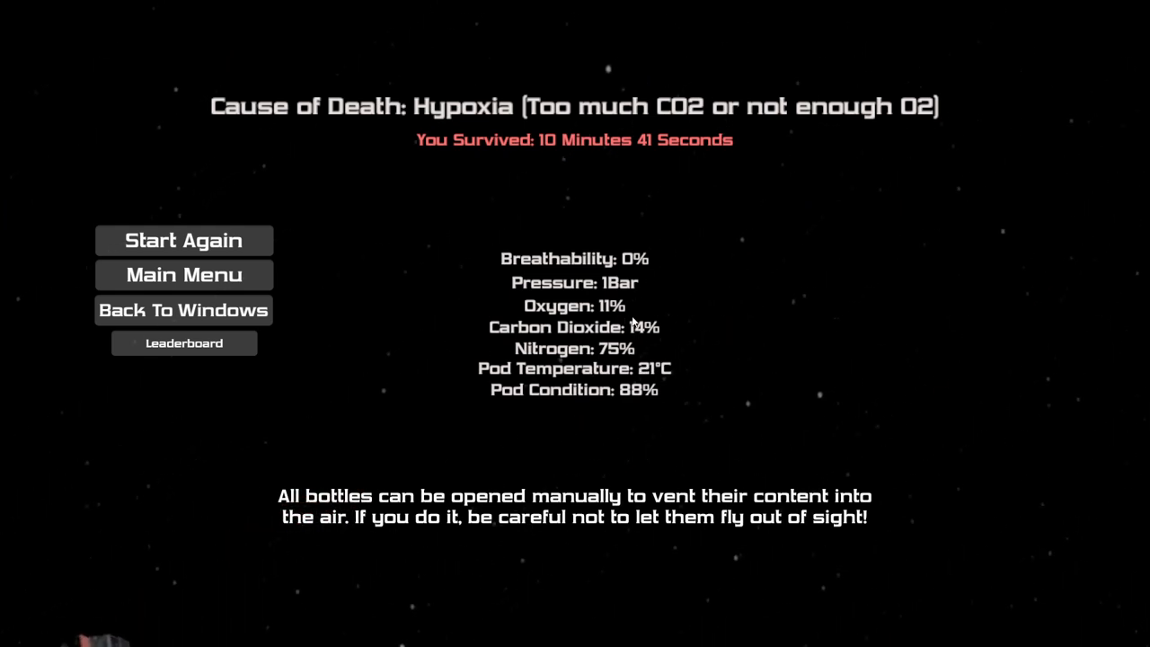
Start a fresh run from the hypoxia death screen after 10 minutes 41 seconds.
{"action": "left_click", "coordinate": [184, 240]}
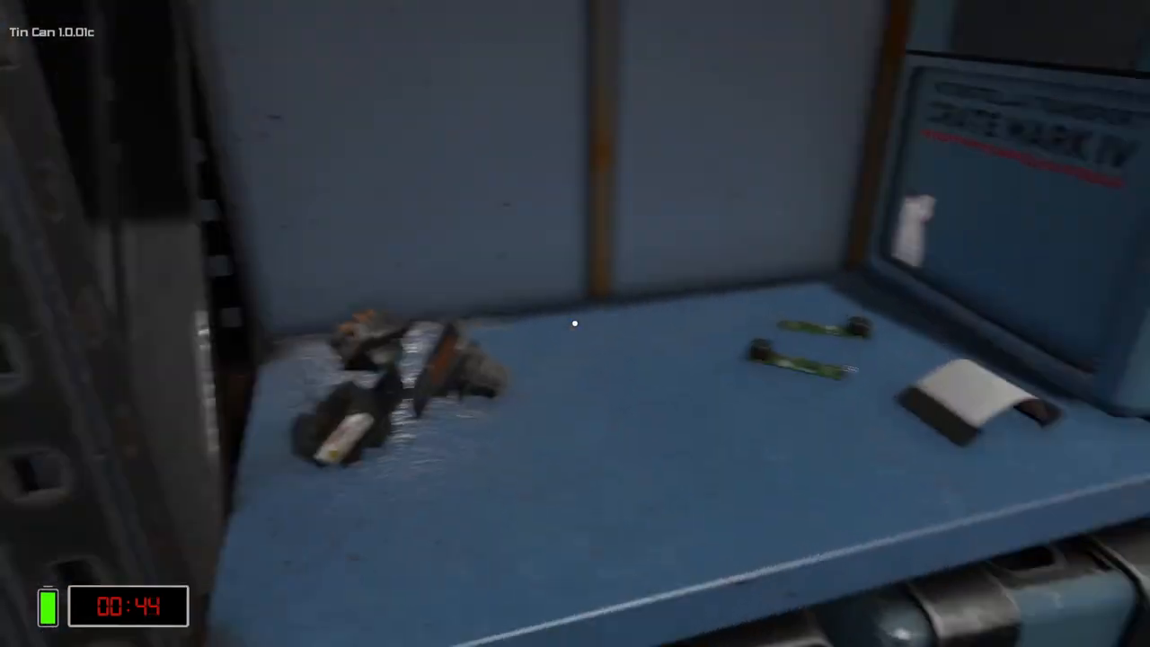
{"action": "mouse_move", "coordinate": [575, 323]}
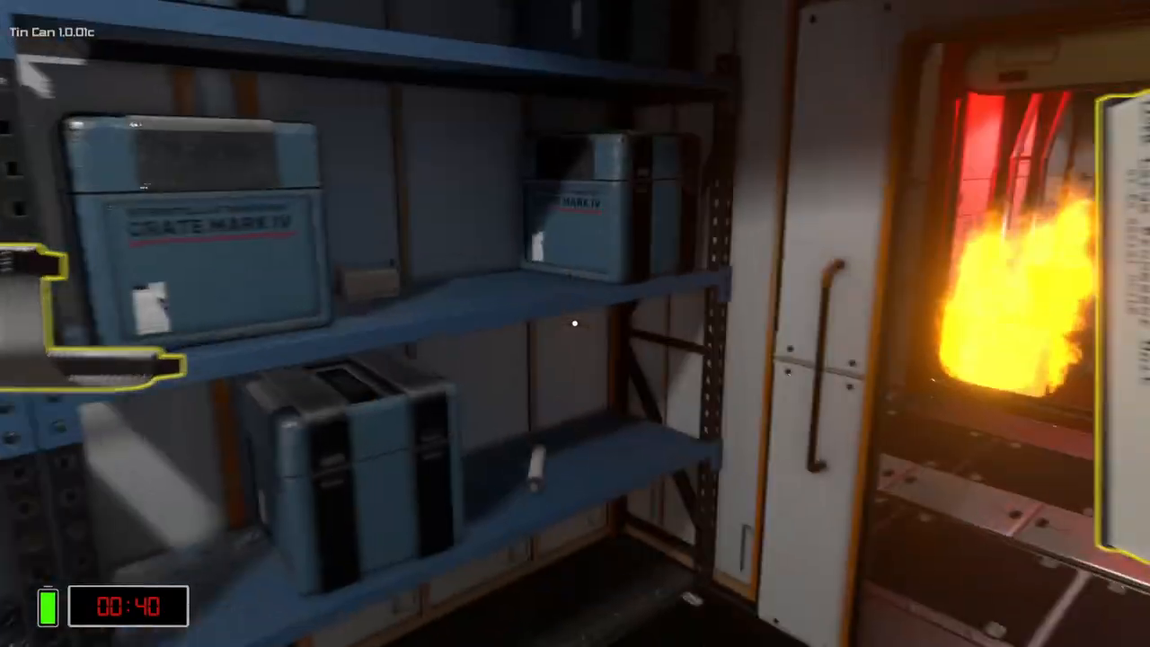
{"action": "mouse_move", "coordinate": [575, 324]}
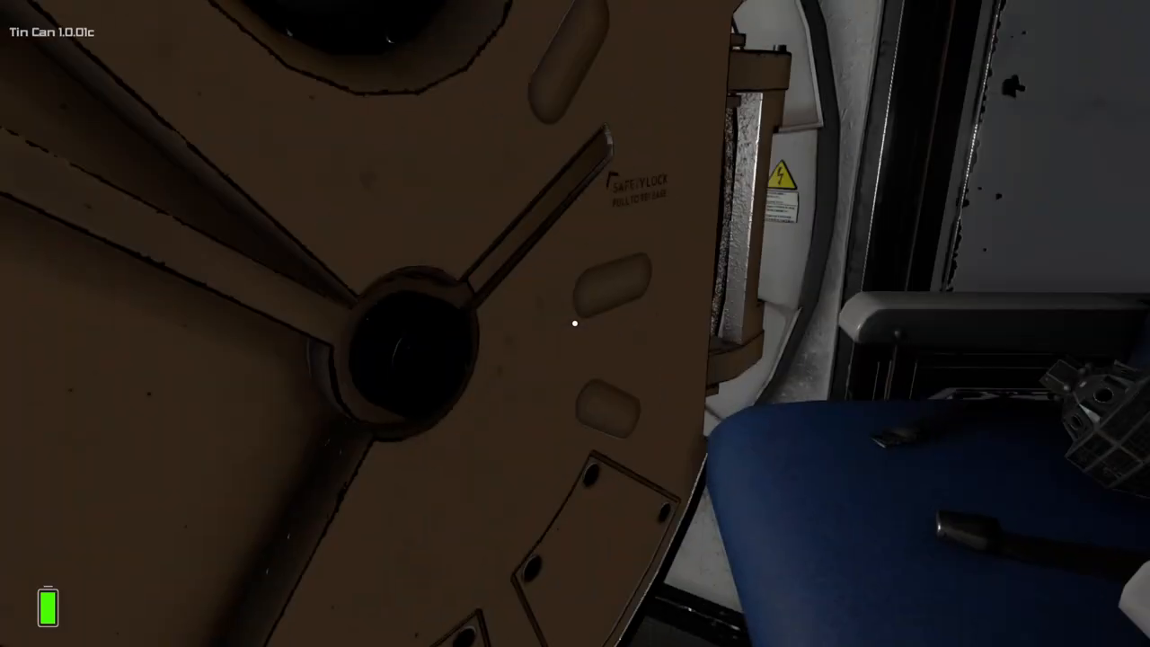
{"action": "mouse_move", "coordinate": [575, 323]}
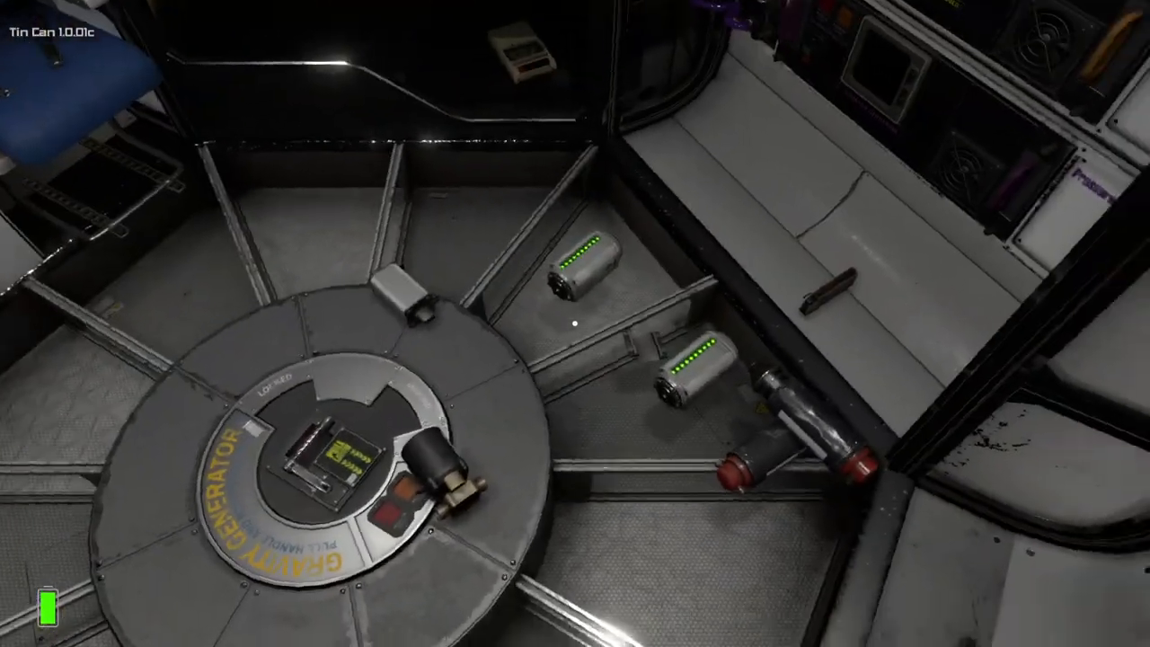
{"action": "mouse_move", "coordinate": [575, 324]}
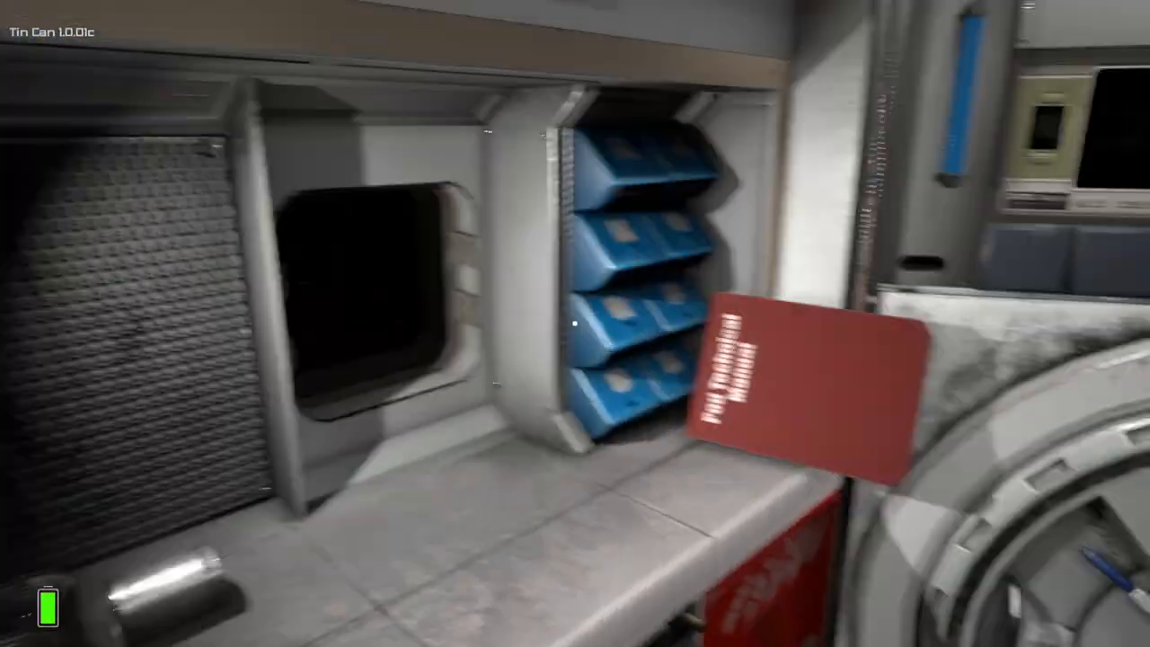
{"action": "mouse_move", "coordinate": [575, 324]}
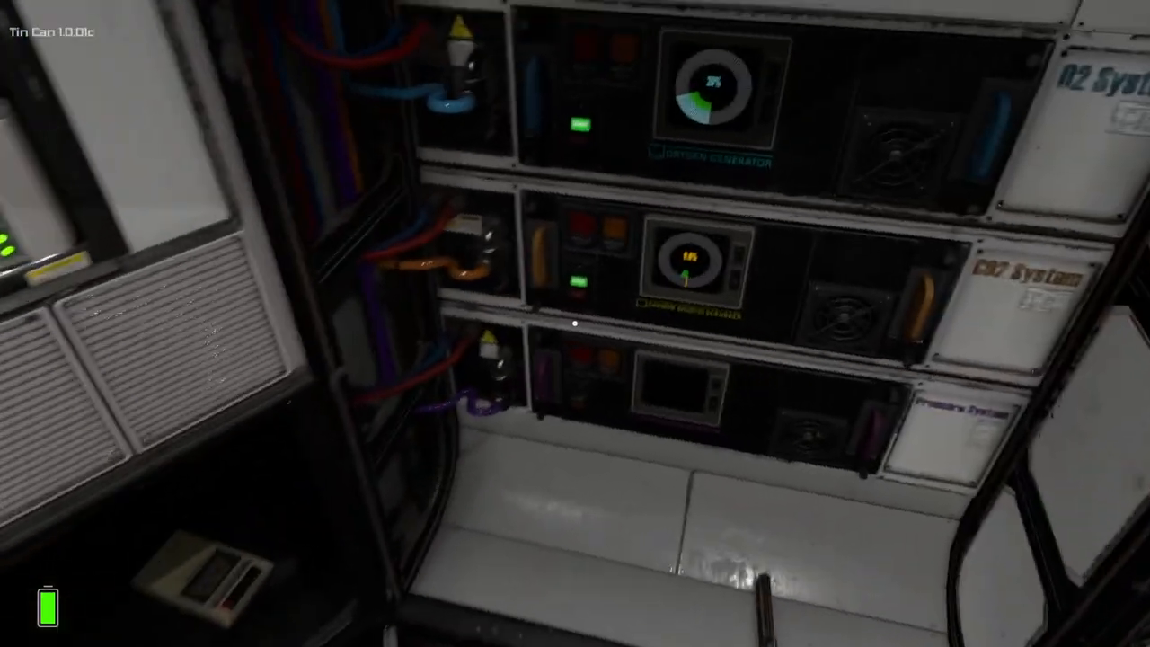
{"action": "mouse_move", "coordinate": [576, 324]}
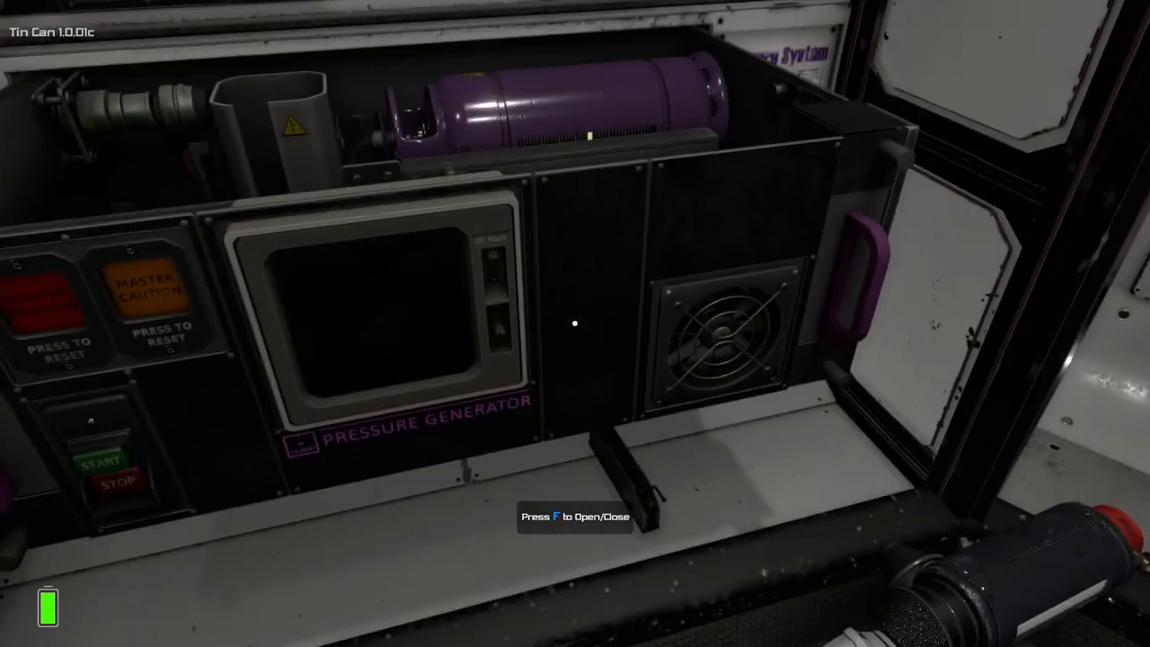
{"action": "mouse_move", "coordinate": [575, 323]}
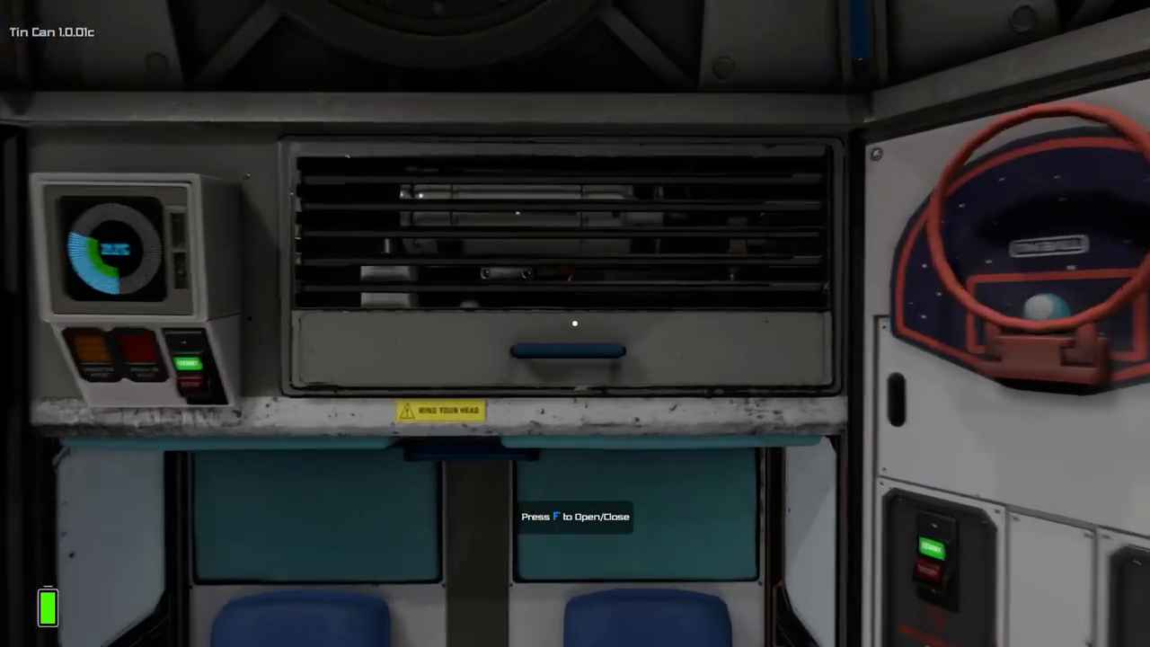
{"action": "key", "text": "f"}
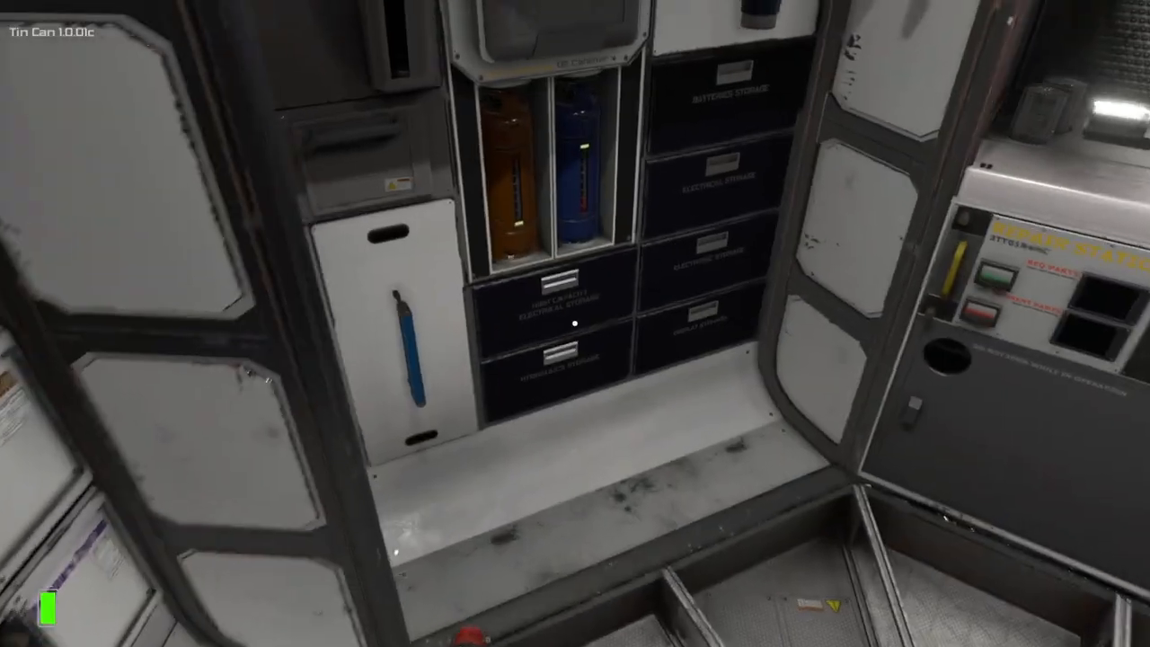
{"action": "mouse_move", "coordinate": [575, 324]}
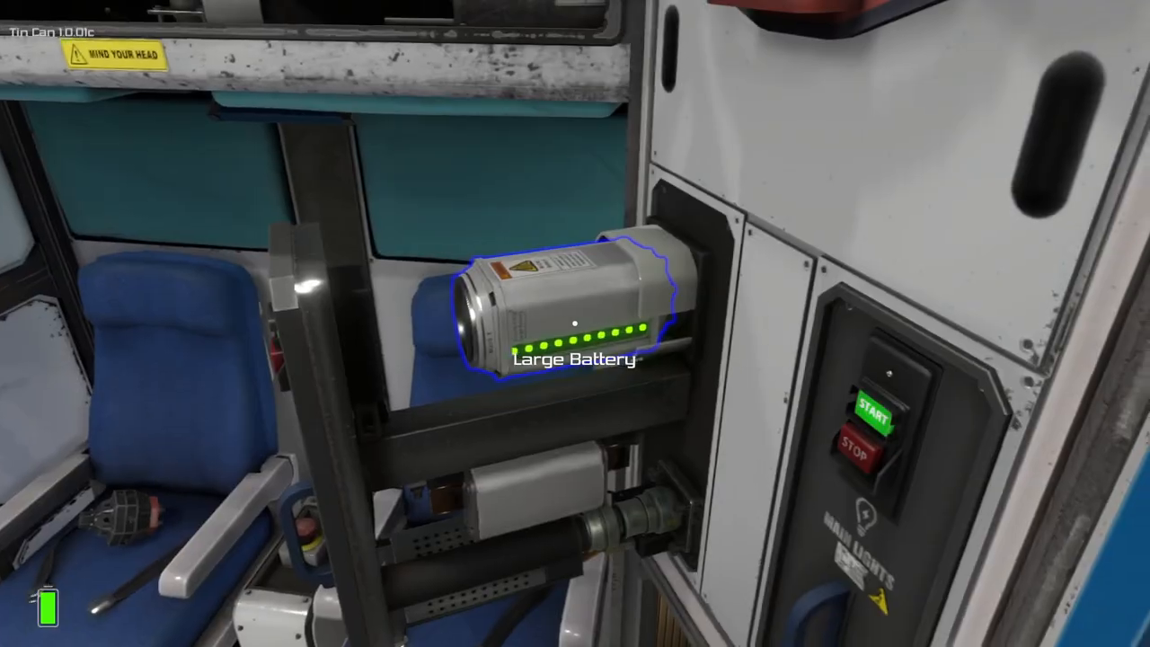
{"action": "mouse_move", "coordinate": [575, 323]}
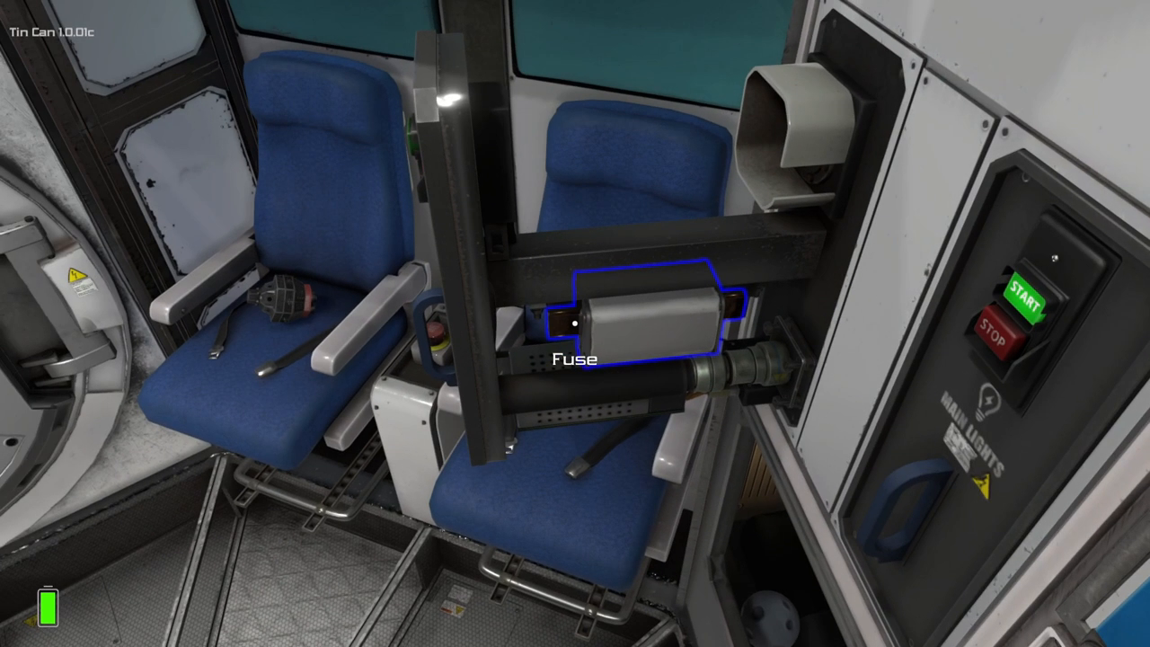
{"action": "mouse_move", "coordinate": [575, 323]}
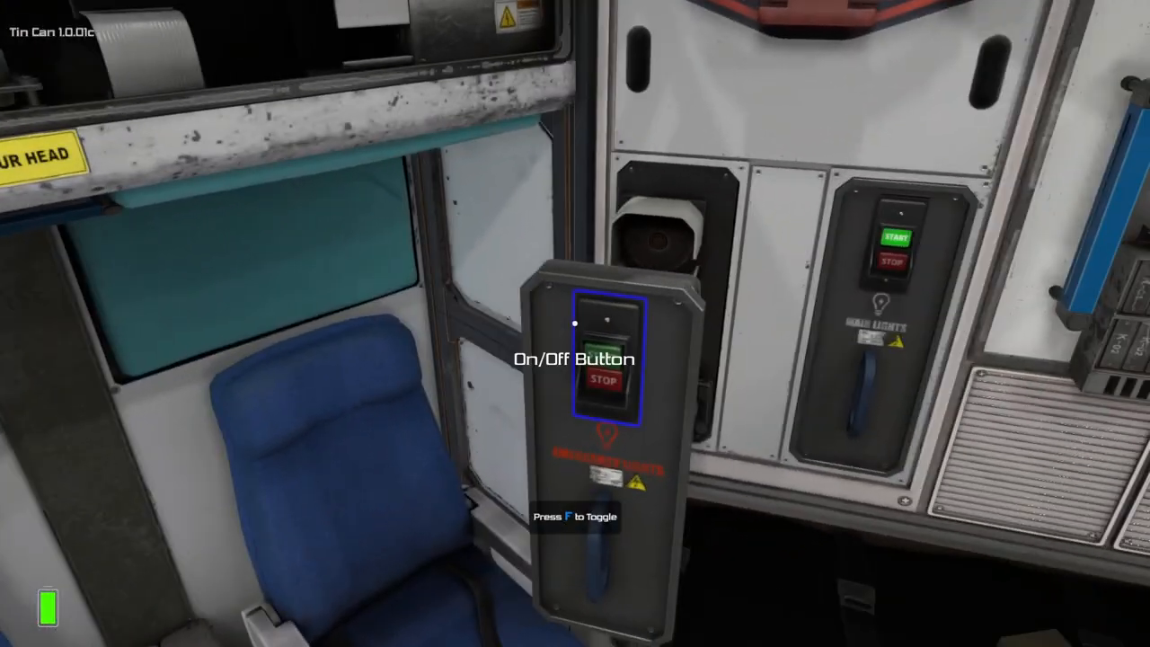
{"action": "mouse_move", "coordinate": [575, 323]}
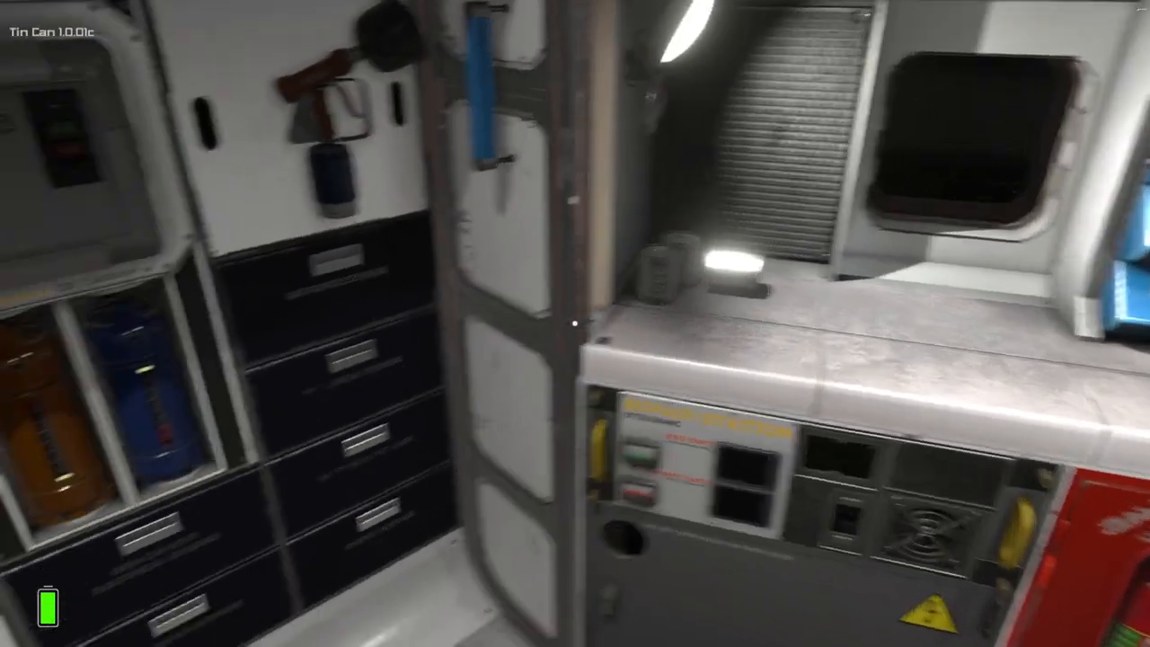
{"action": "mouse_move", "coordinate": [575, 324]}
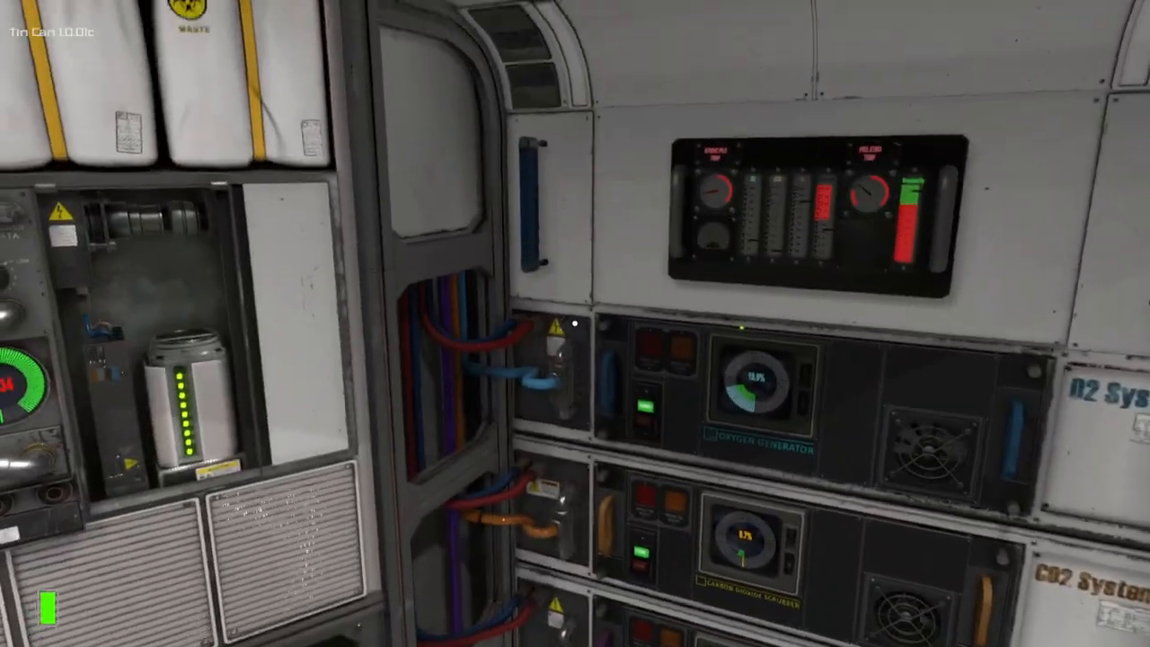
{"action": "mouse_move", "coordinate": [576, 324]}
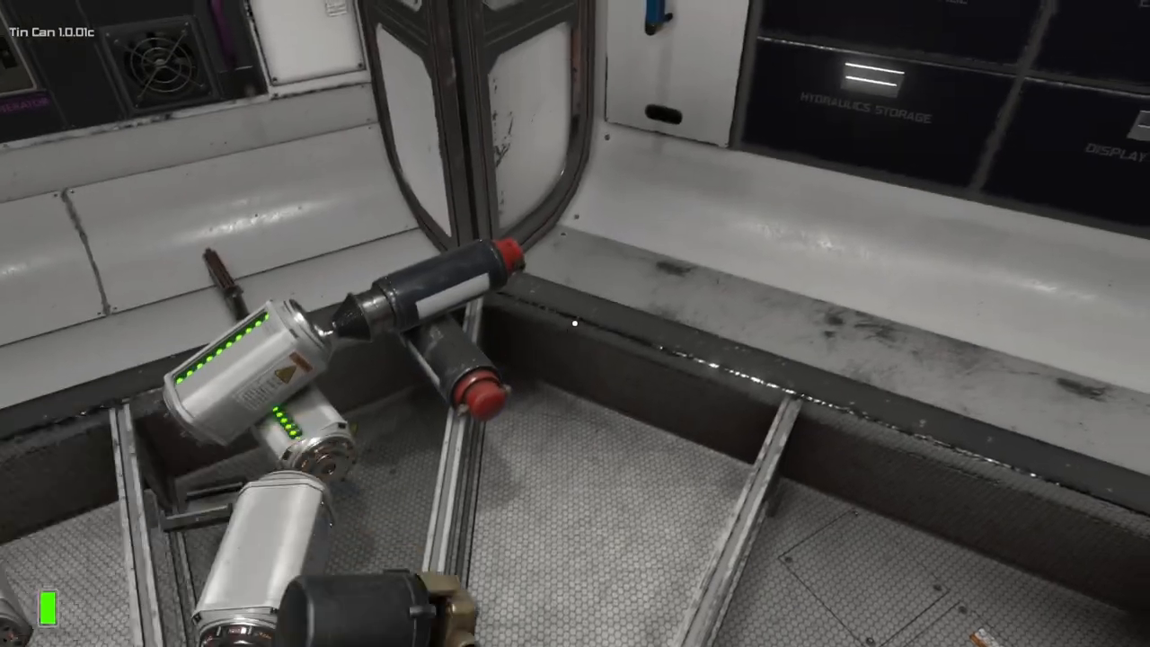
{"action": "mouse_move", "coordinate": [575, 323]}
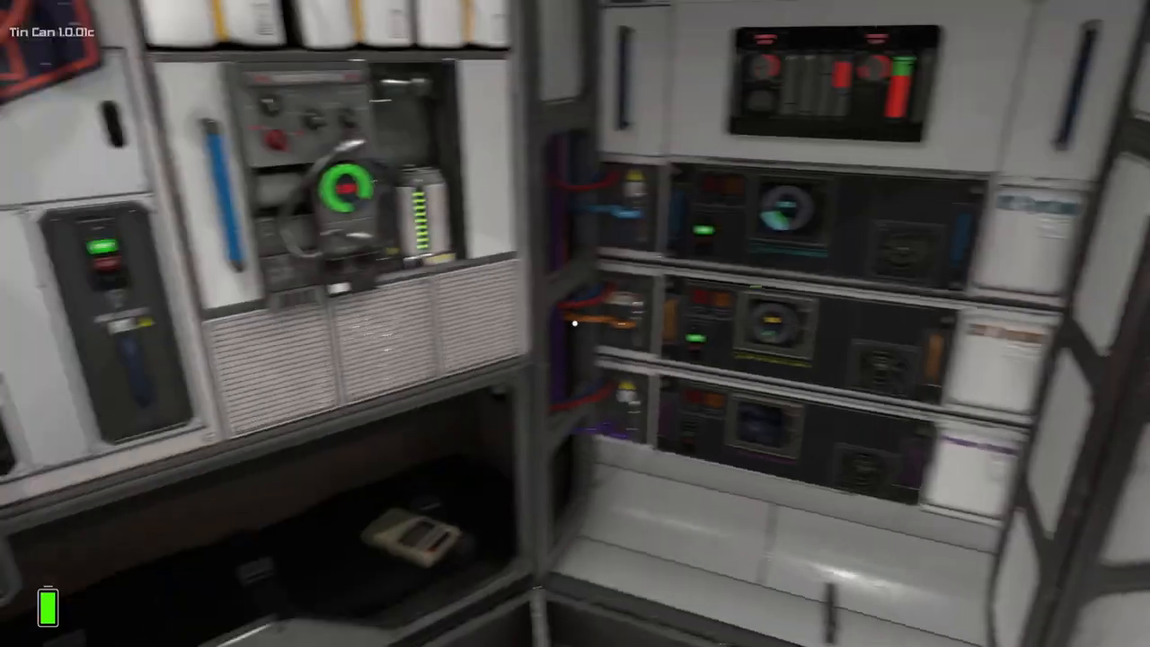
{"action": "mouse_move", "coordinate": [576, 323]}
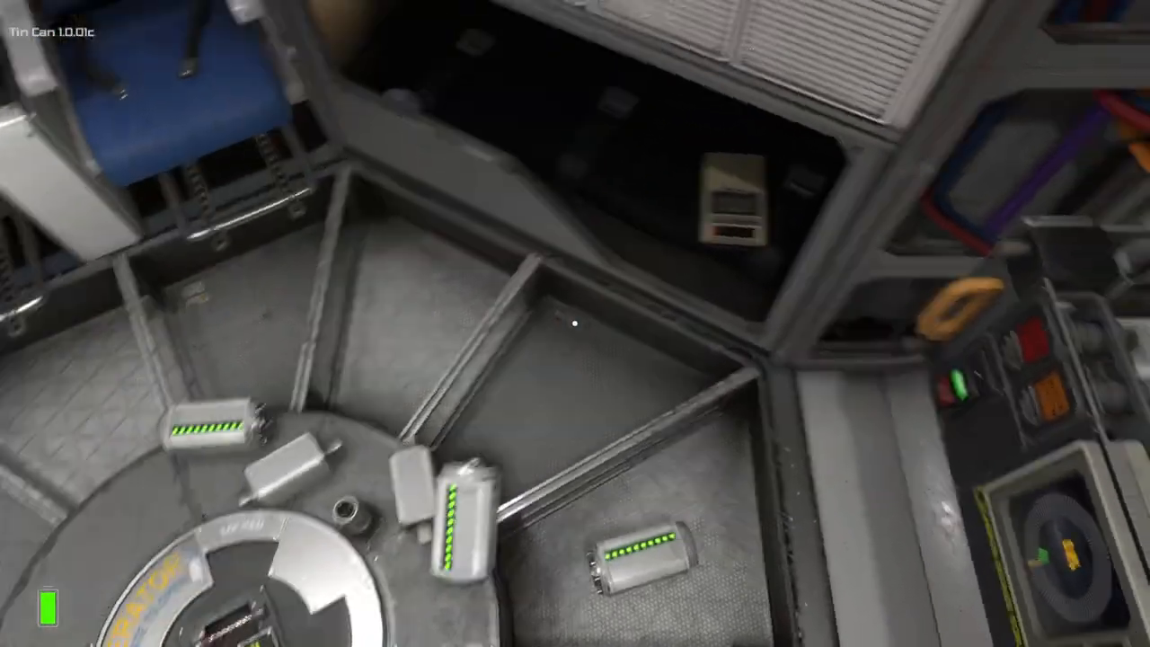
{"action": "mouse_move", "coordinate": [575, 324]}
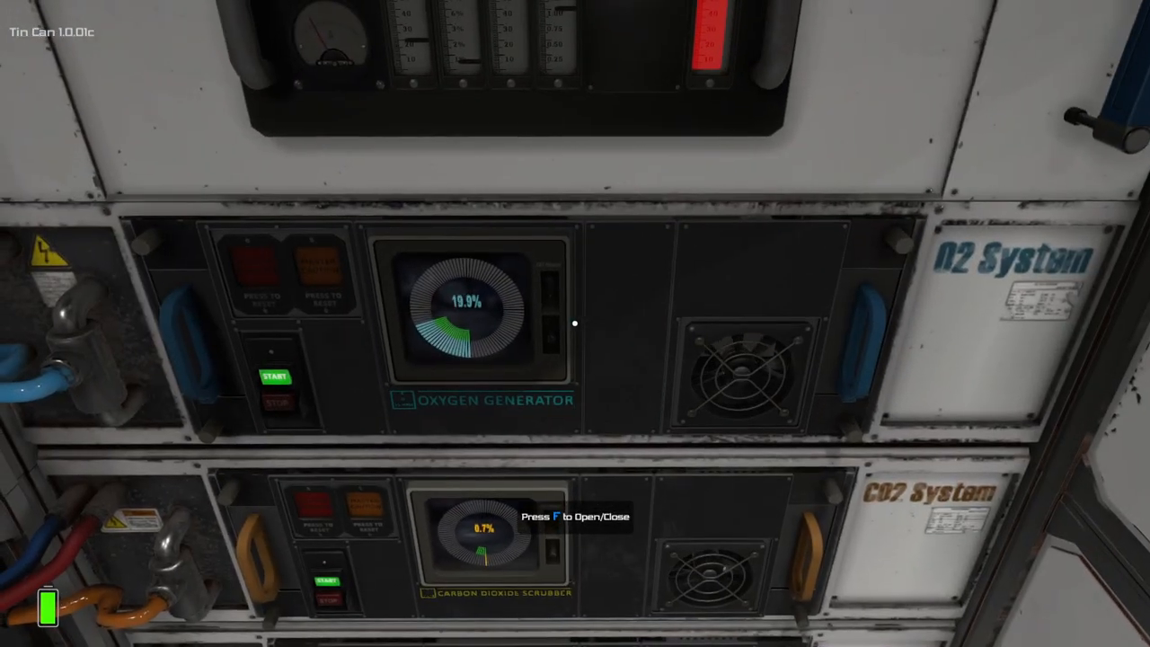
{"action": "mouse_move", "coordinate": [576, 323]}
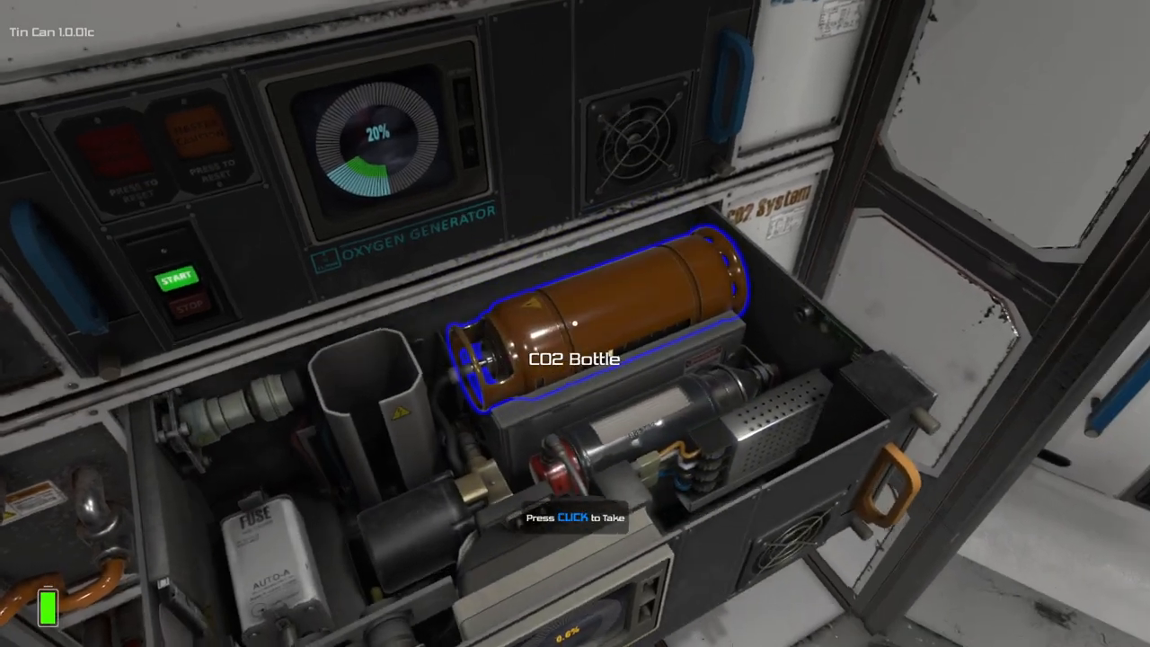
Try to take the CO2 Bottle from the opened scrubber compartment.
{"action": "left_click", "coordinate": [579, 315]}
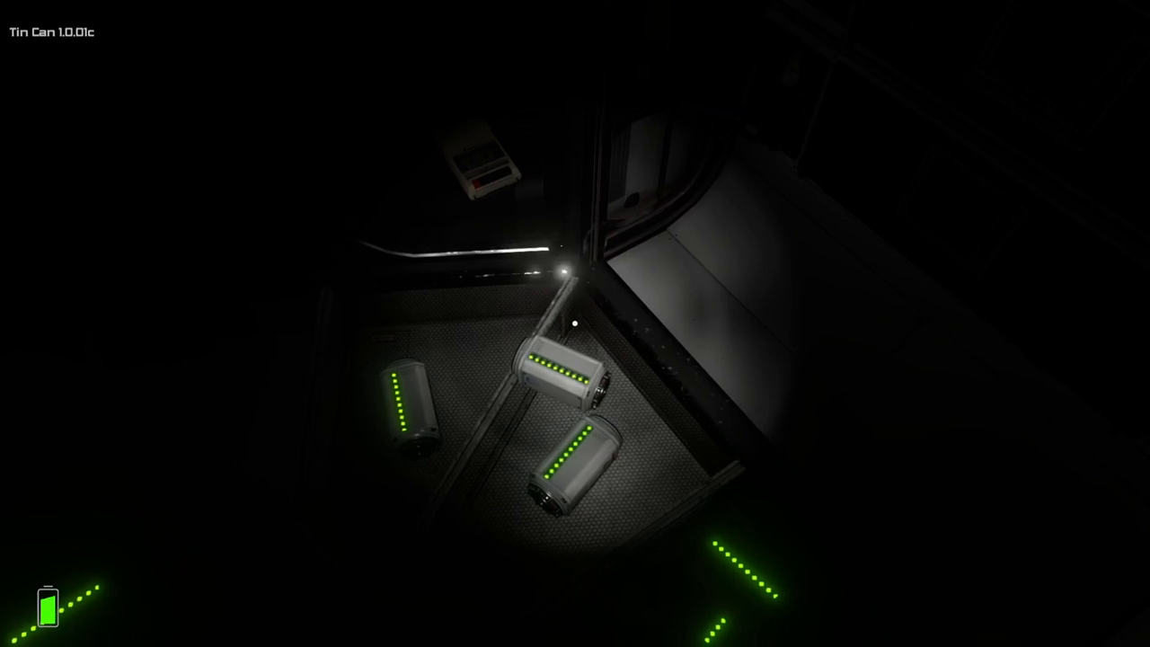
{"action": "mouse_move", "coordinate": [576, 324]}
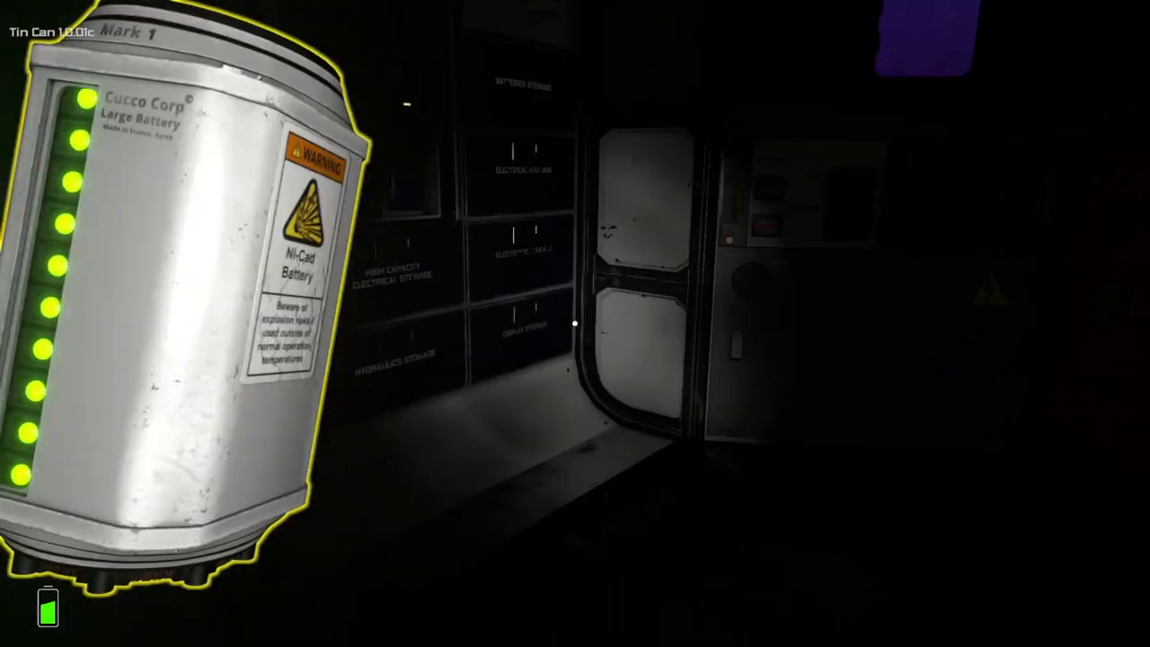
{"action": "mouse_move", "coordinate": [576, 323]}
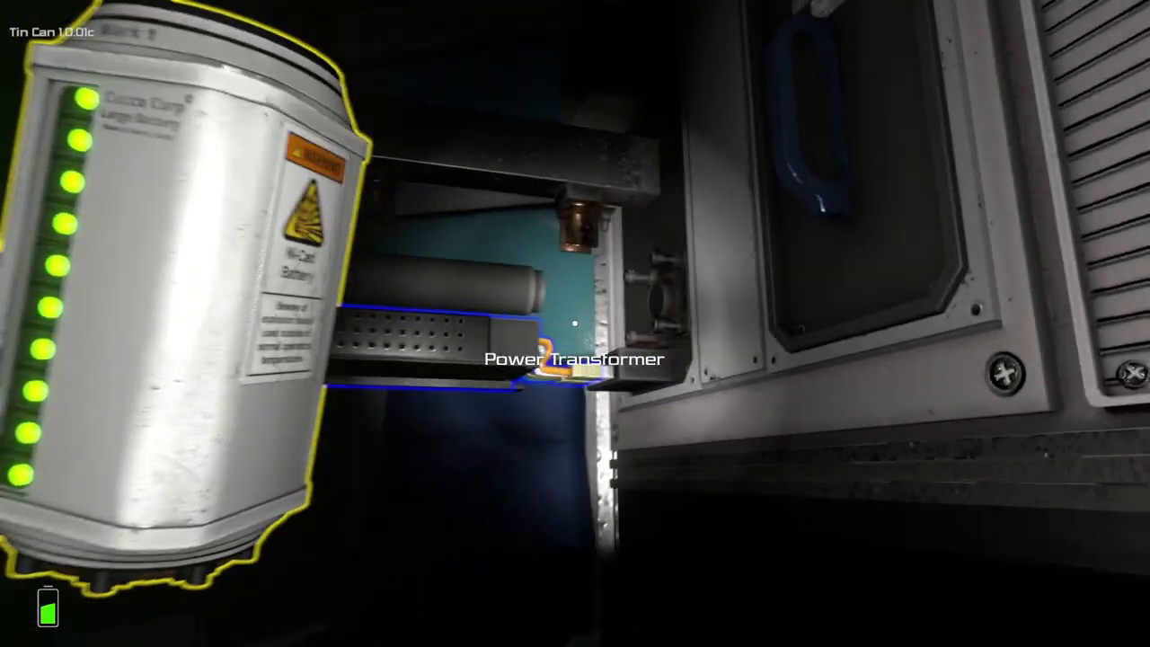
{"action": "mouse_move", "coordinate": [576, 324]}
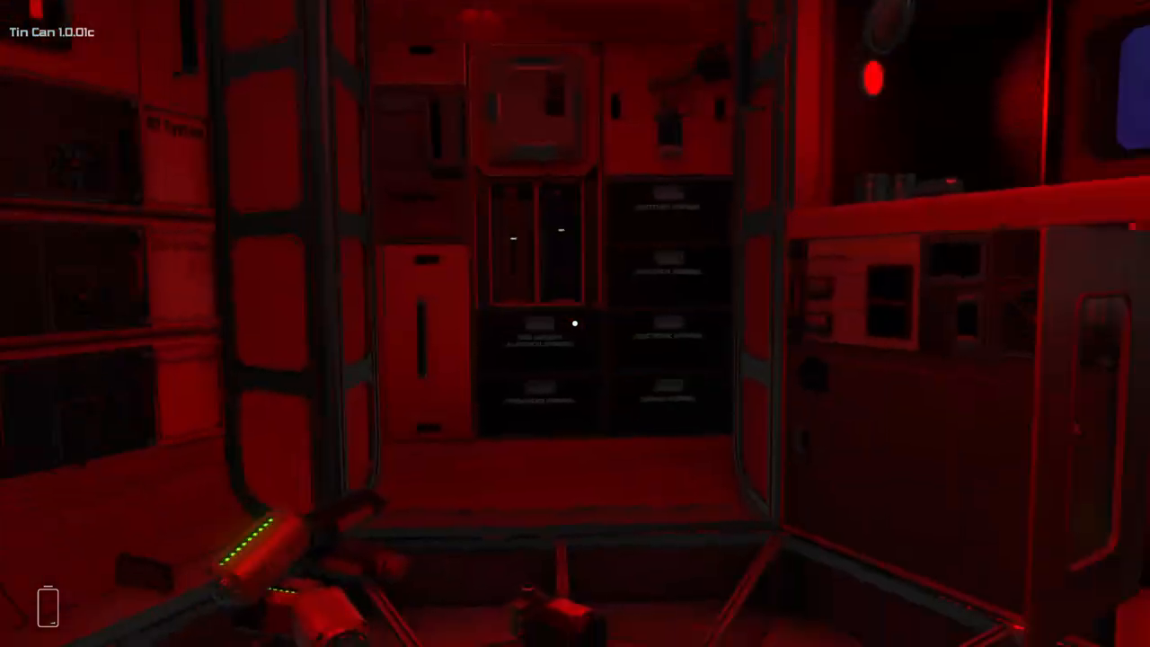
{"action": "mouse_move", "coordinate": [576, 324]}
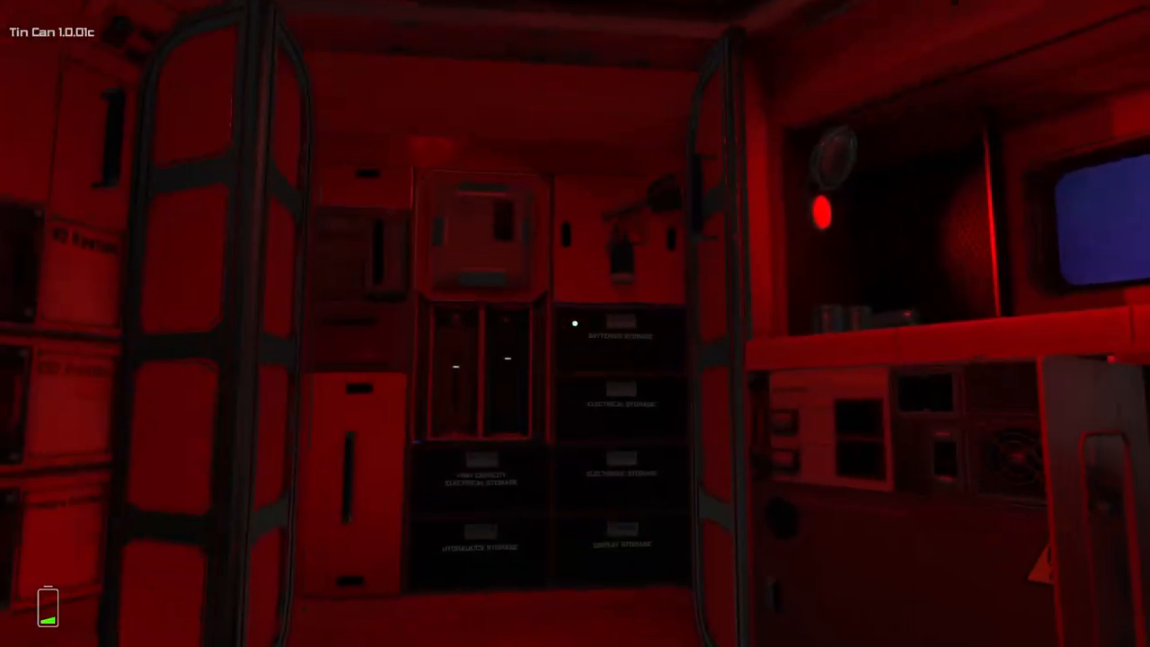
{"action": "mouse_move", "coordinate": [575, 323]}
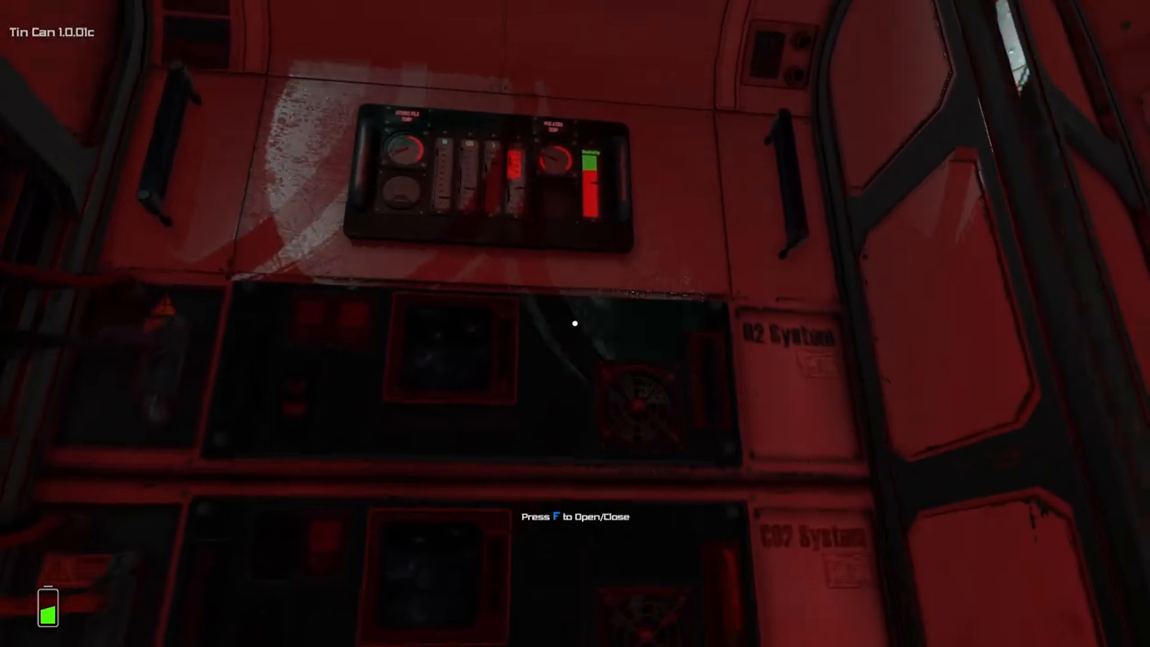
{"action": "mouse_move", "coordinate": [575, 324]}
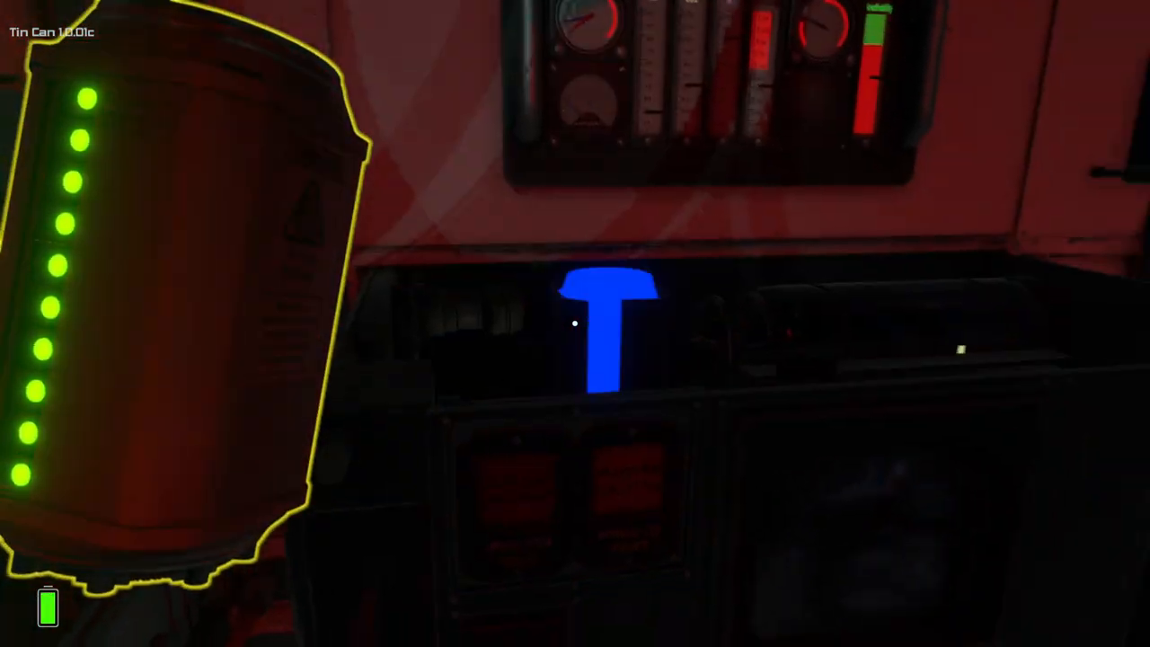
{"action": "mouse_move", "coordinate": [575, 323]}
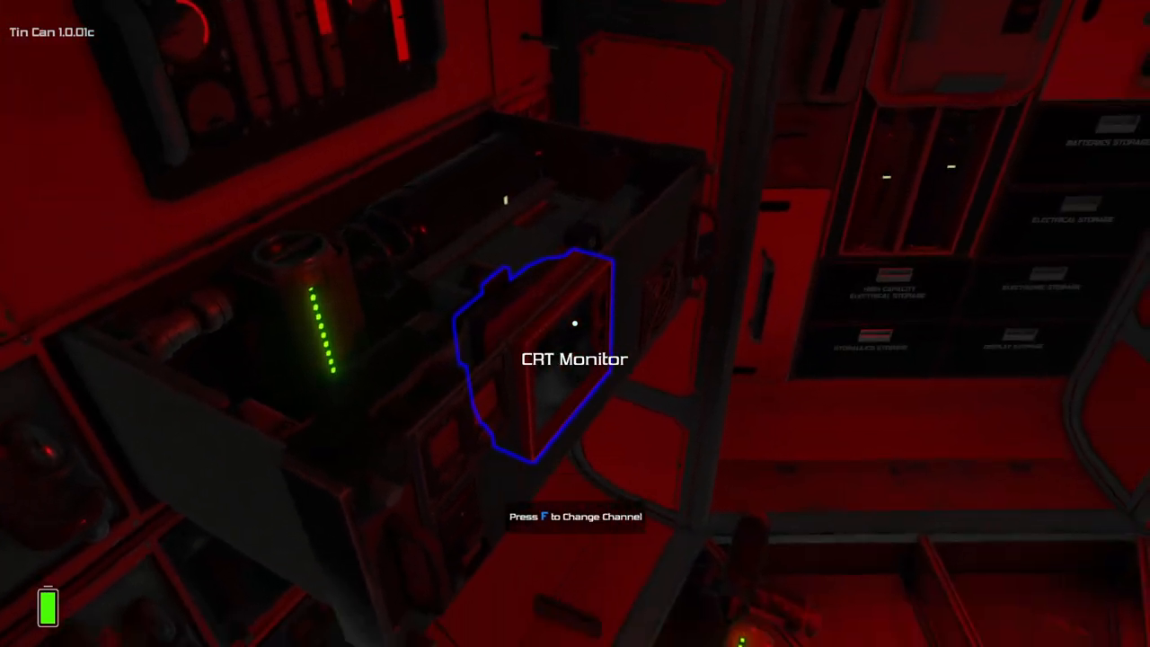
{"action": "mouse_move", "coordinate": [575, 323]}
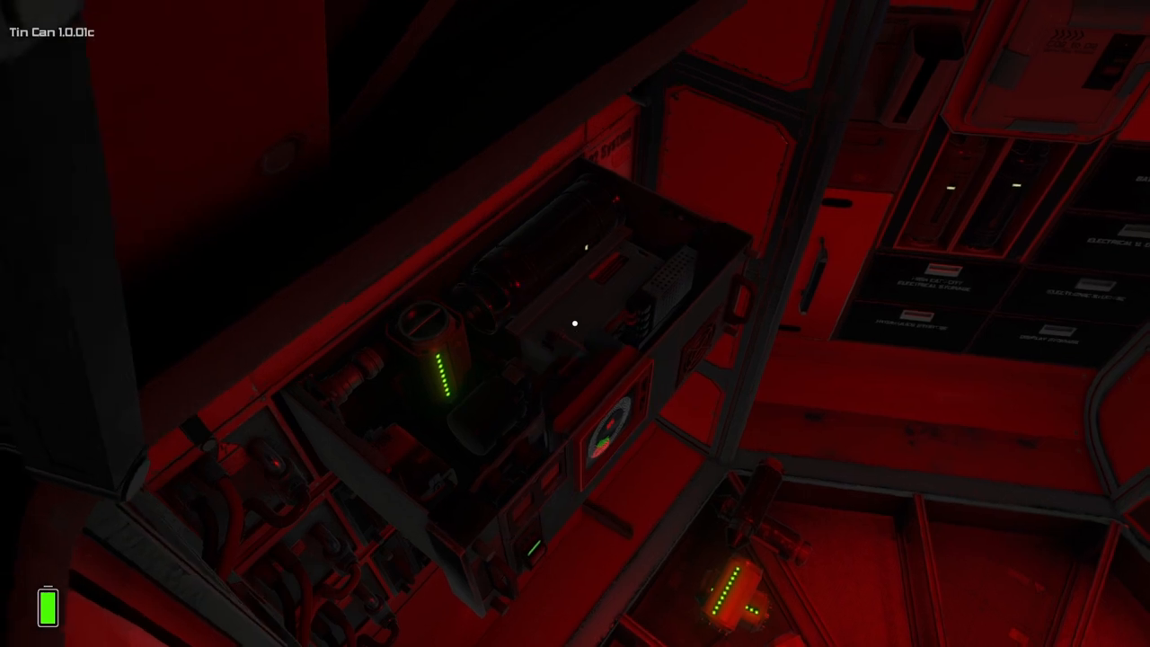
{"action": "mouse_move", "coordinate": [575, 323]}
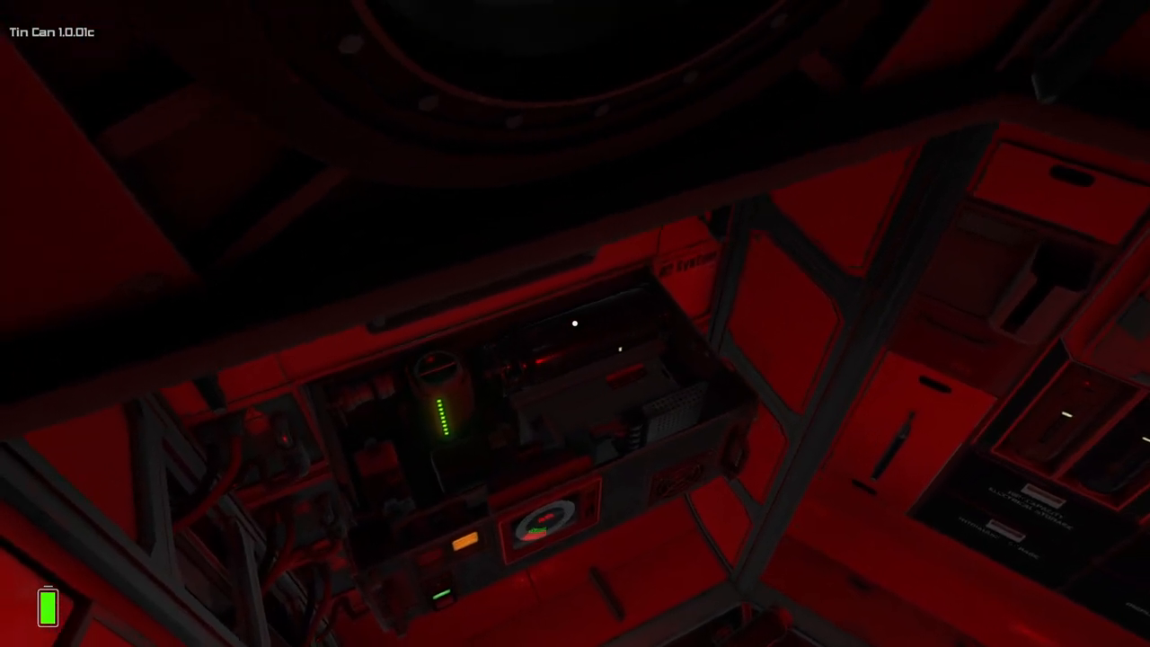
{"action": "mouse_move", "coordinate": [575, 324]}
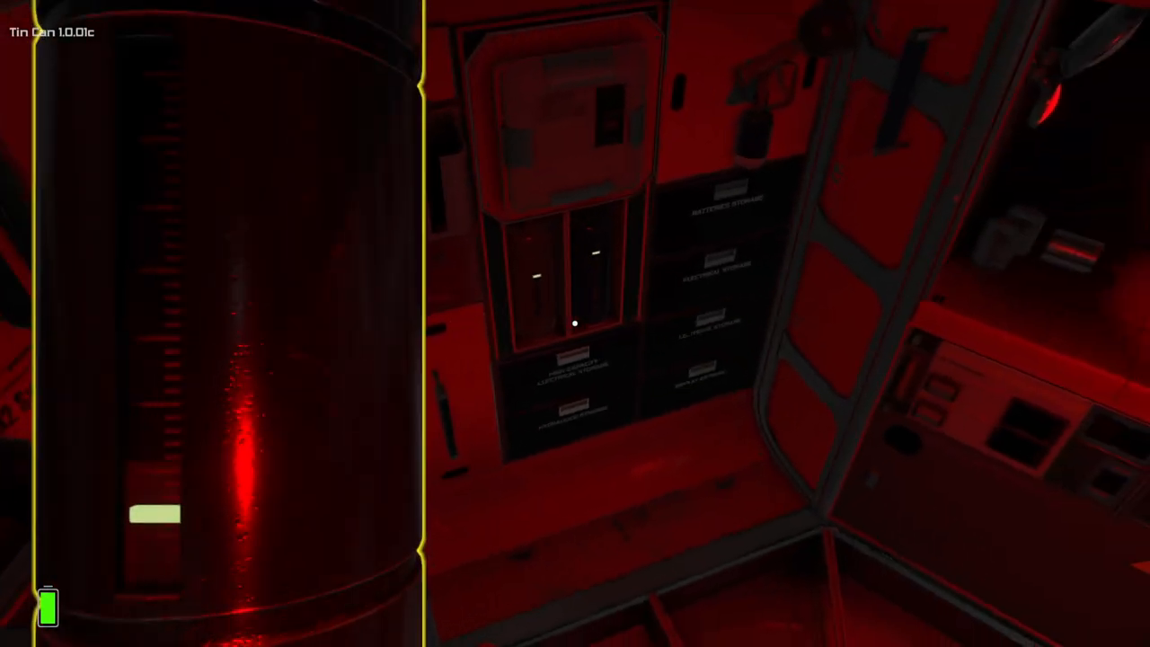
{"action": "mouse_move", "coordinate": [575, 324]}
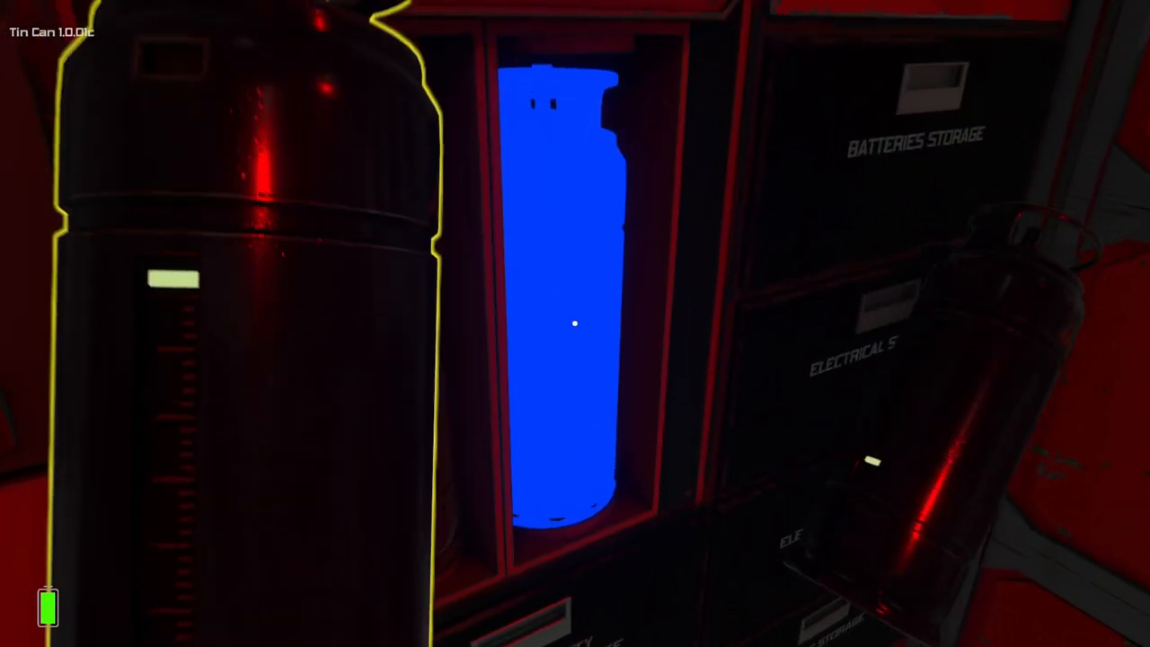
{"action": "mouse_move", "coordinate": [575, 324]}
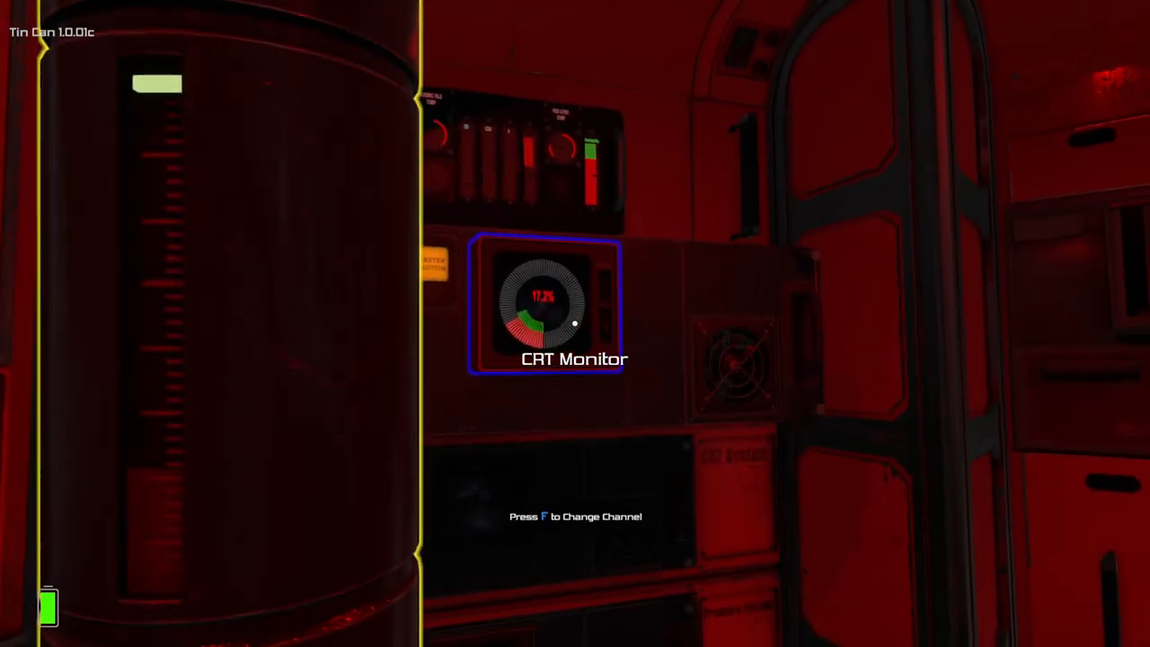
{"action": "mouse_move", "coordinate": [575, 324]}
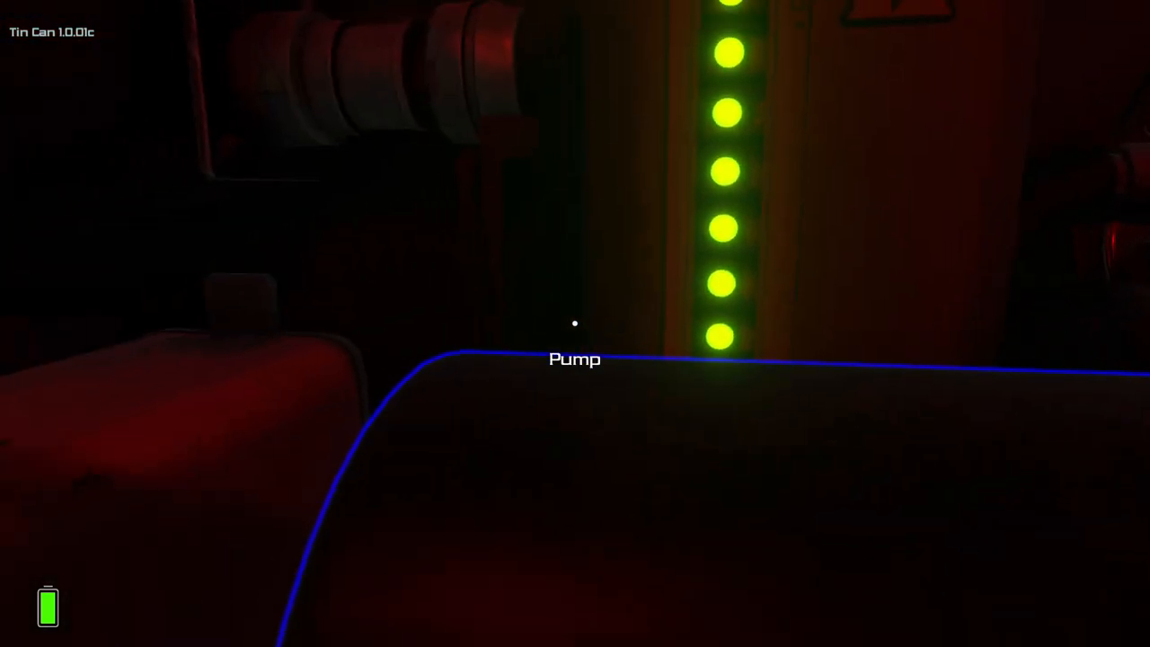
{"action": "mouse_move", "coordinate": [575, 324]}
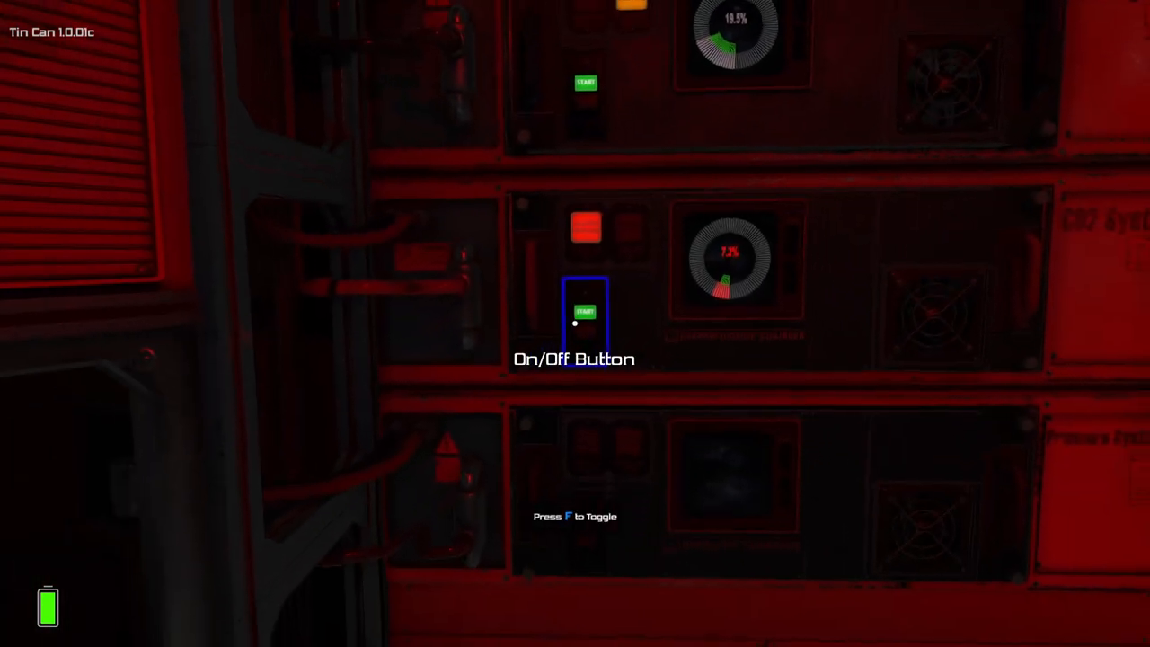
{"action": "mouse_move", "coordinate": [575, 324]}
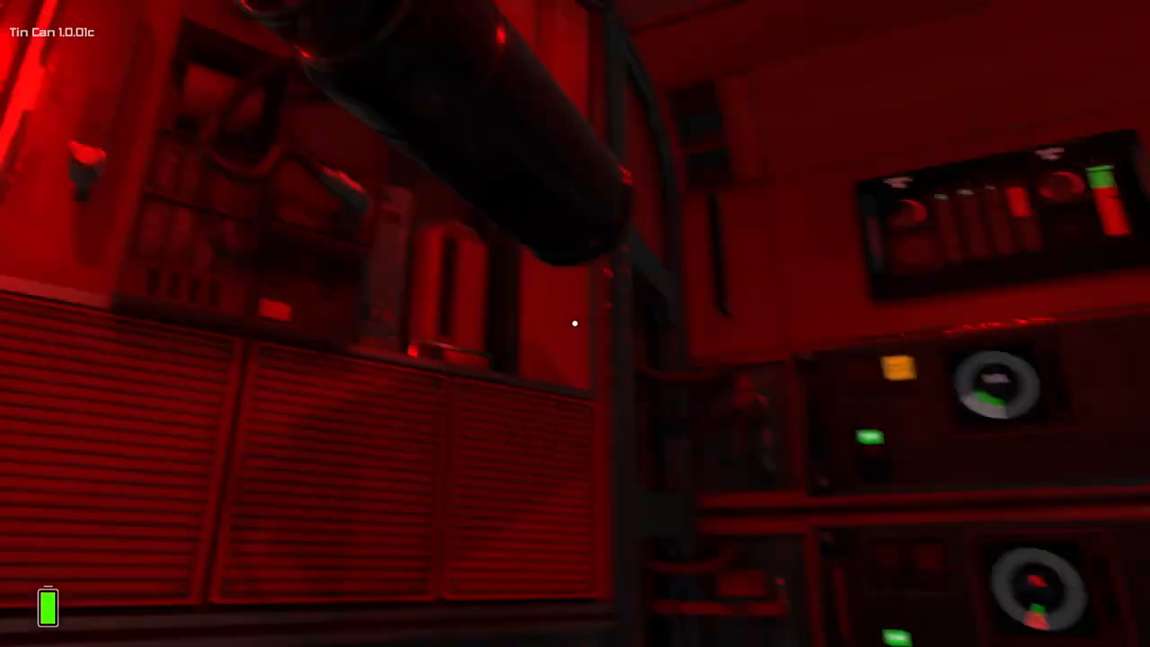
{"action": "mouse_move", "coordinate": [575, 324]}
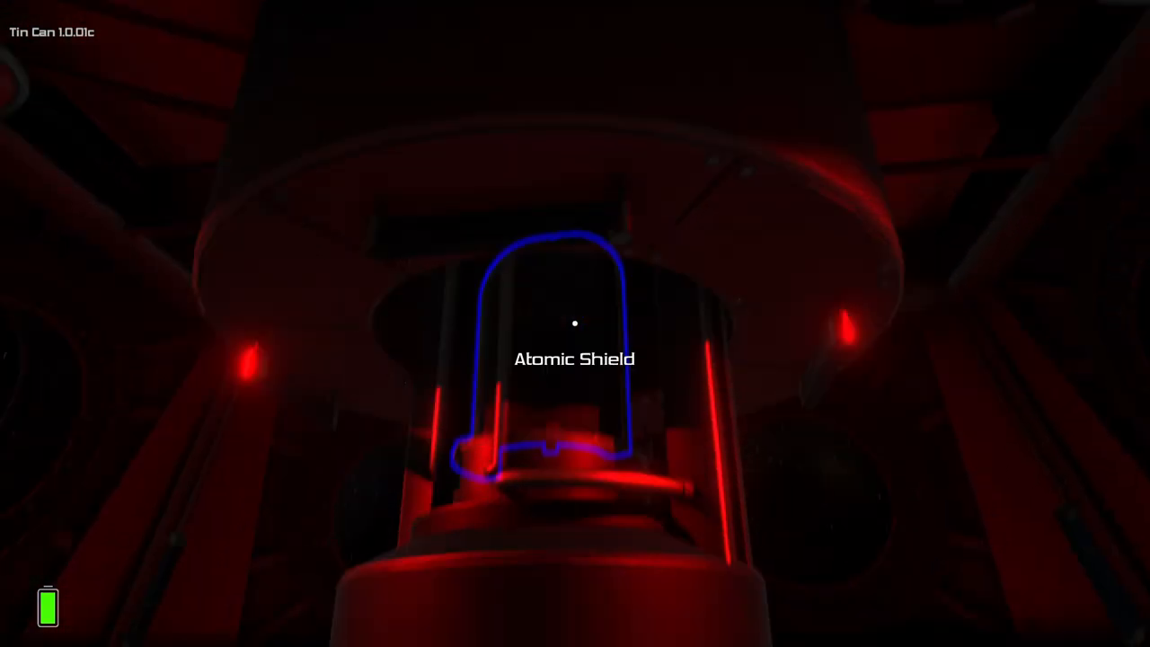
{"action": "mouse_move", "coordinate": [575, 324]}
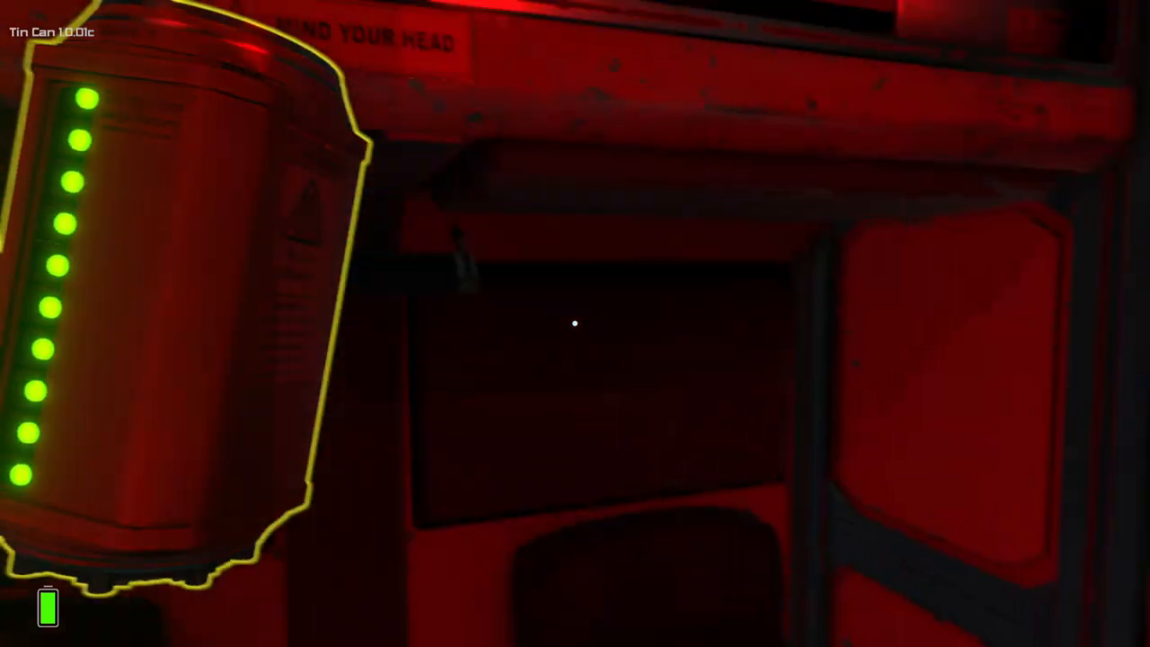
{"action": "mouse_move", "coordinate": [575, 324]}
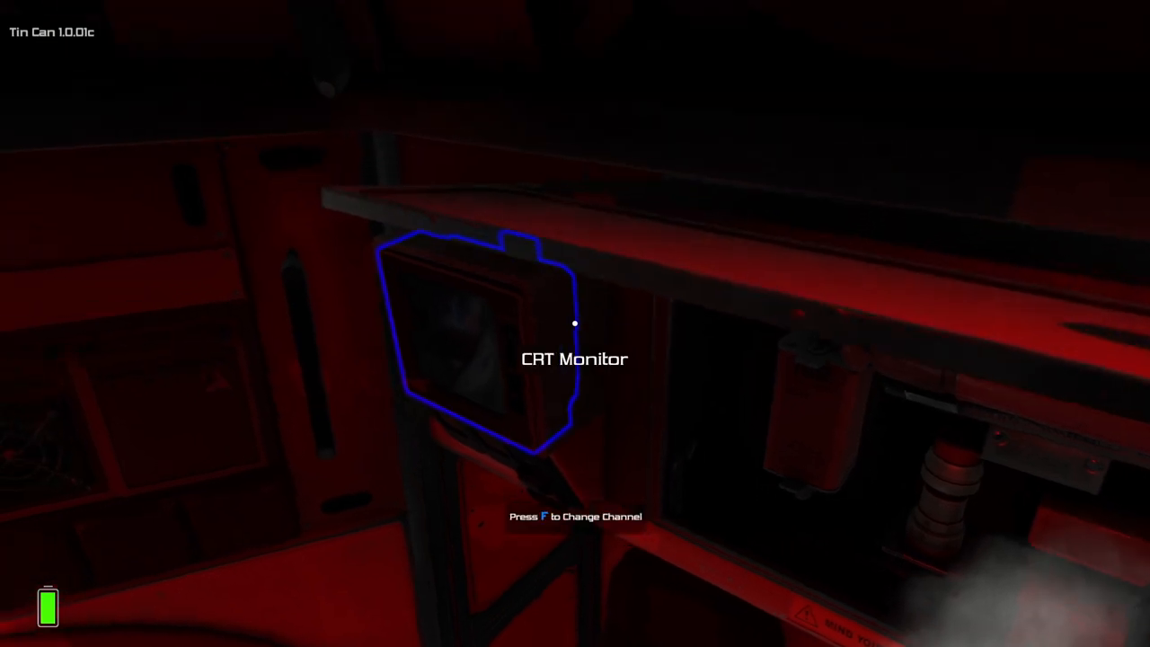
{"action": "mouse_move", "coordinate": [576, 324]}
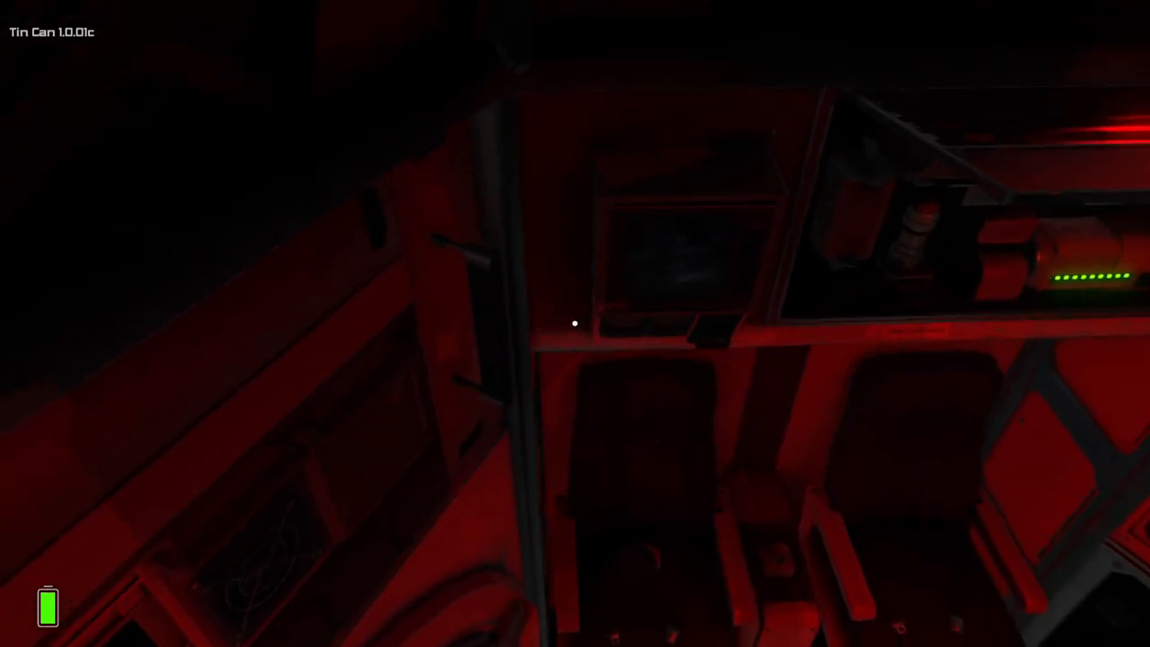
{"action": "mouse_move", "coordinate": [575, 323]}
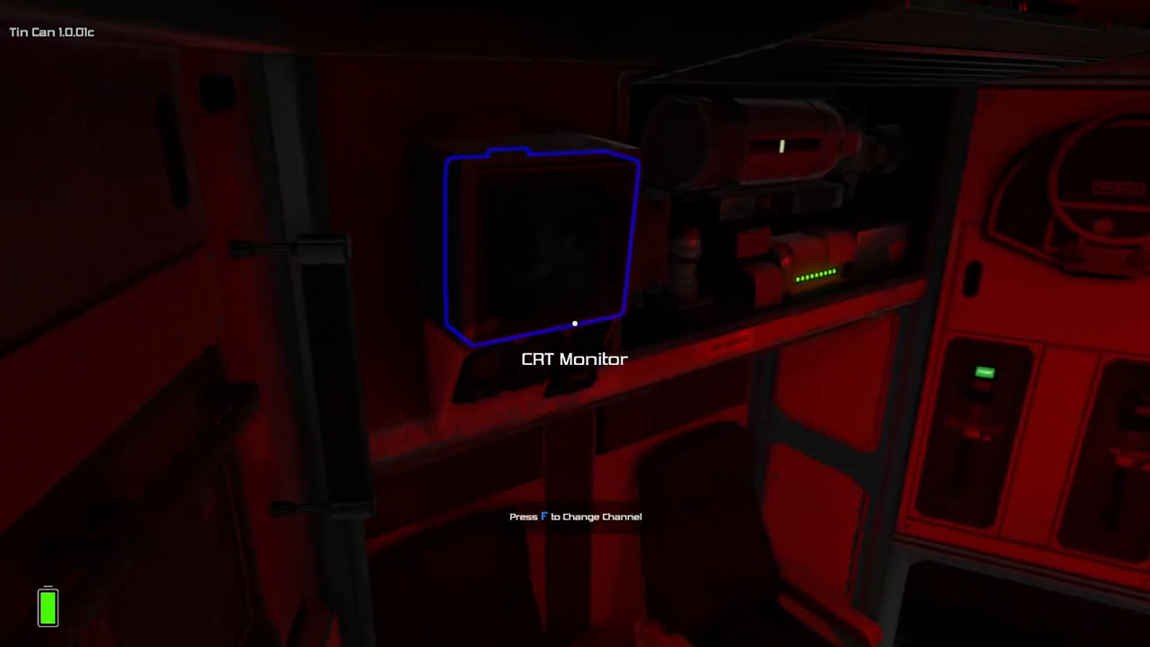
{"action": "mouse_move", "coordinate": [575, 324]}
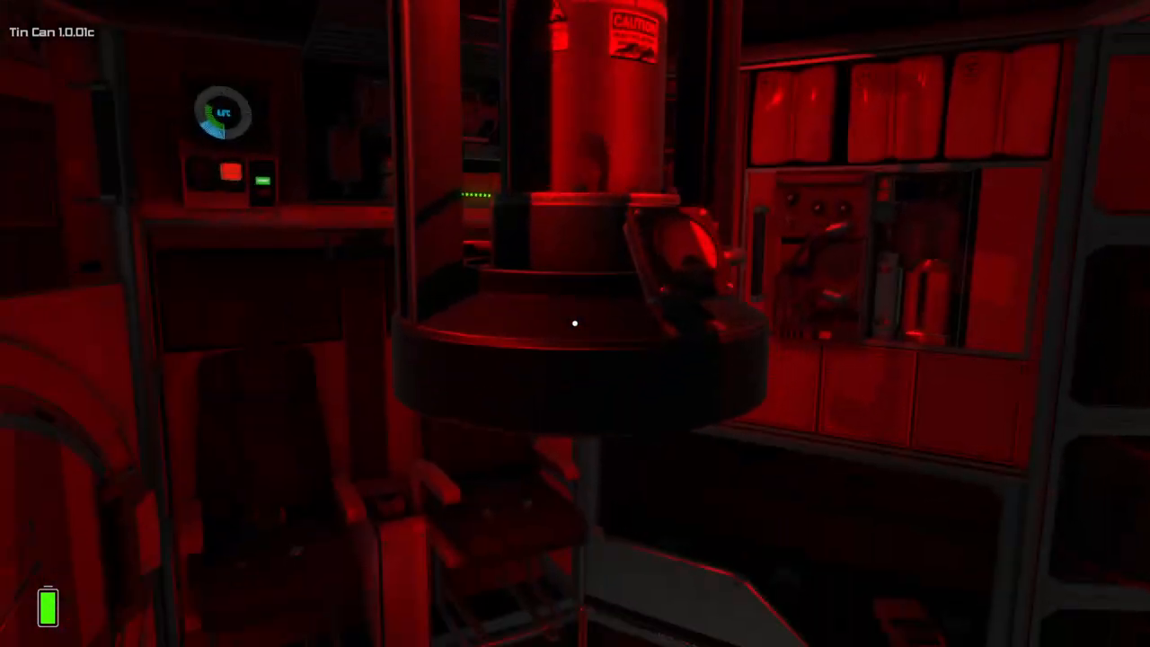
{"action": "mouse_move", "coordinate": [575, 324]}
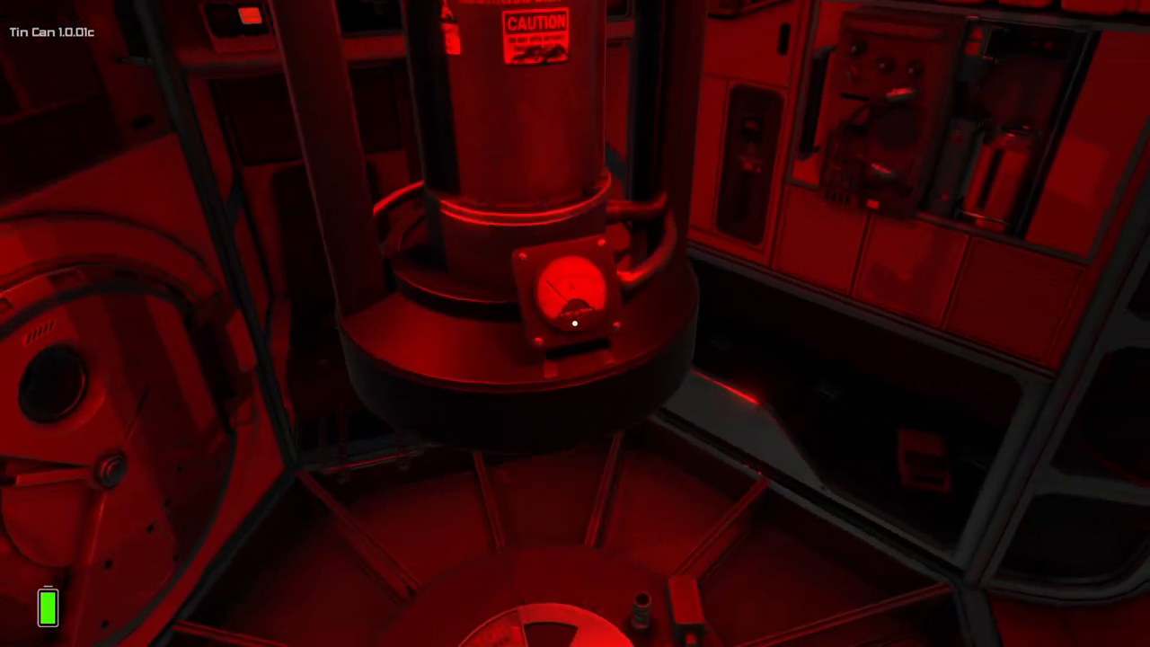
{"action": "mouse_move", "coordinate": [575, 323]}
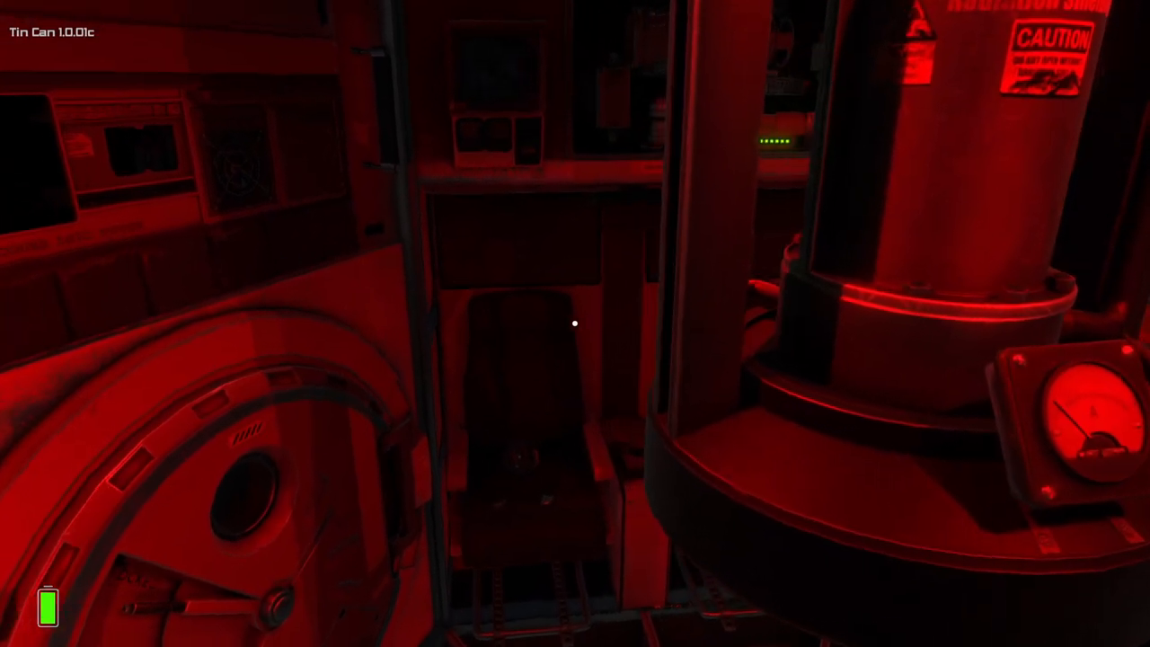
{"action": "mouse_move", "coordinate": [575, 323]}
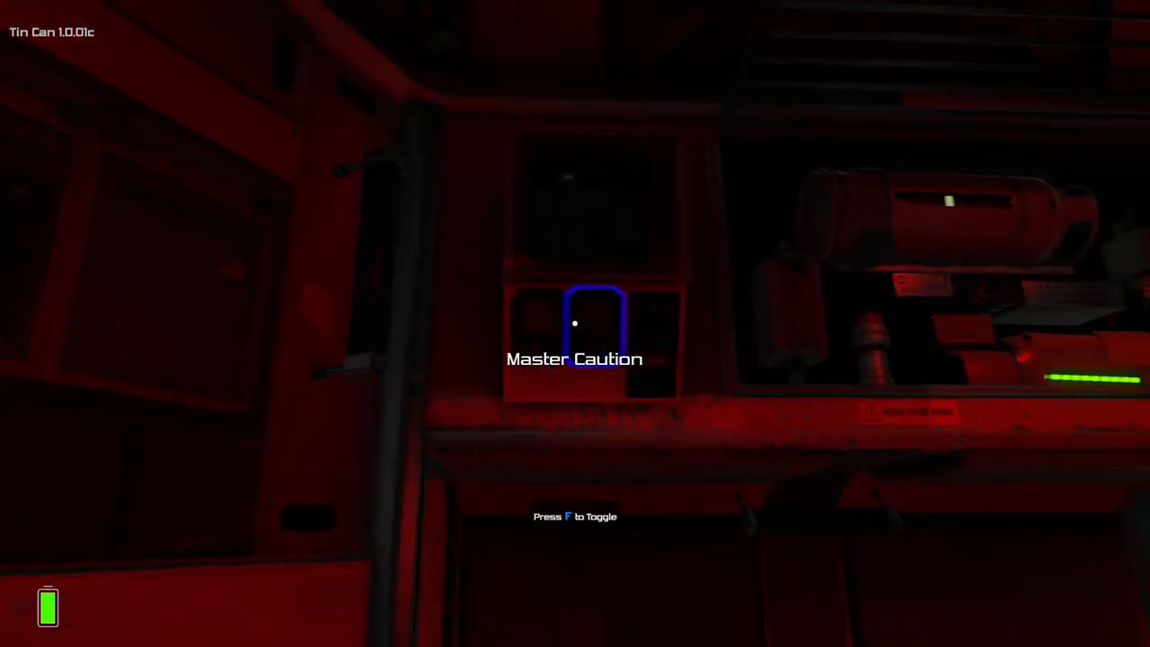
{"action": "mouse_move", "coordinate": [575, 324]}
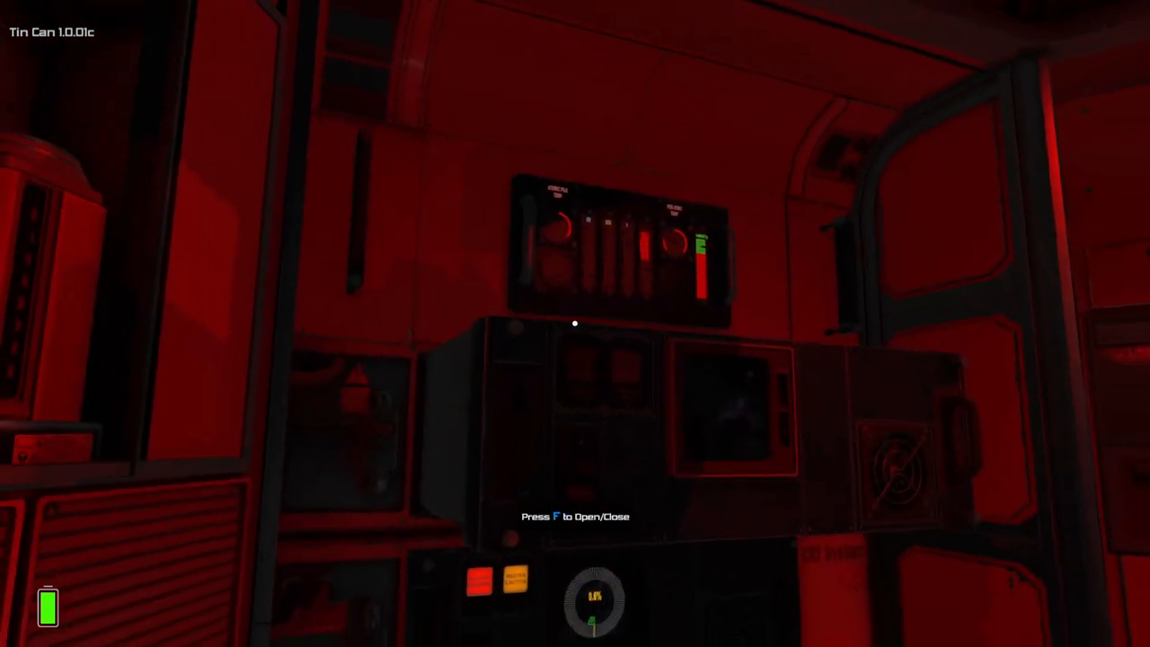
{"action": "mouse_move", "coordinate": [575, 324]}
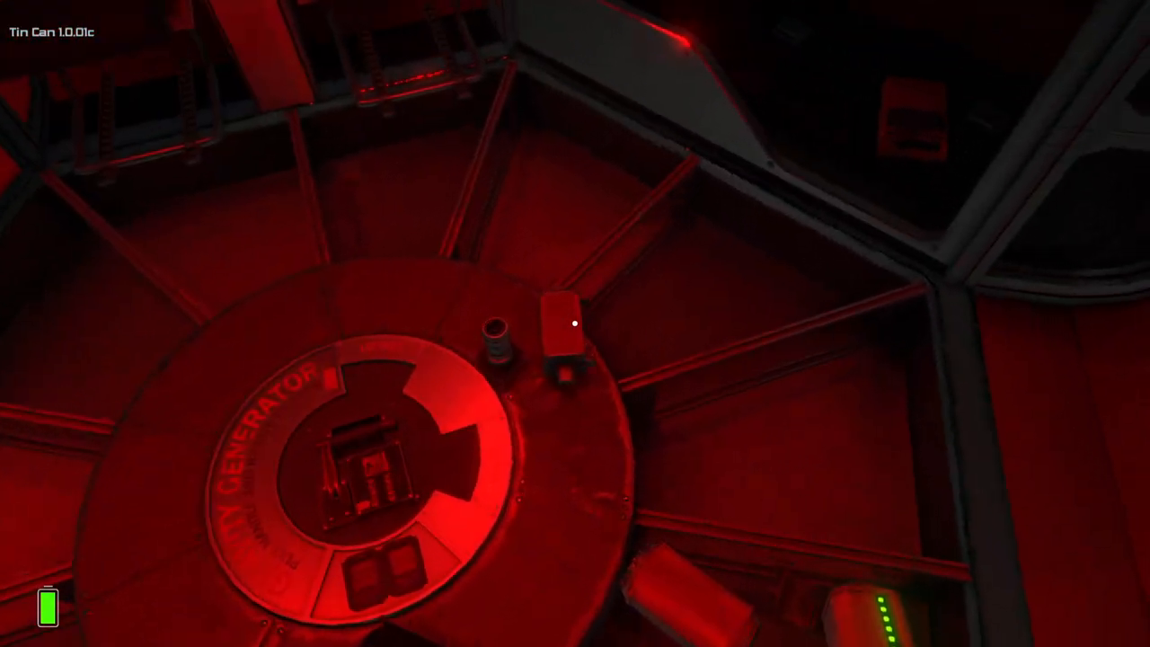
{"action": "mouse_move", "coordinate": [575, 324]}
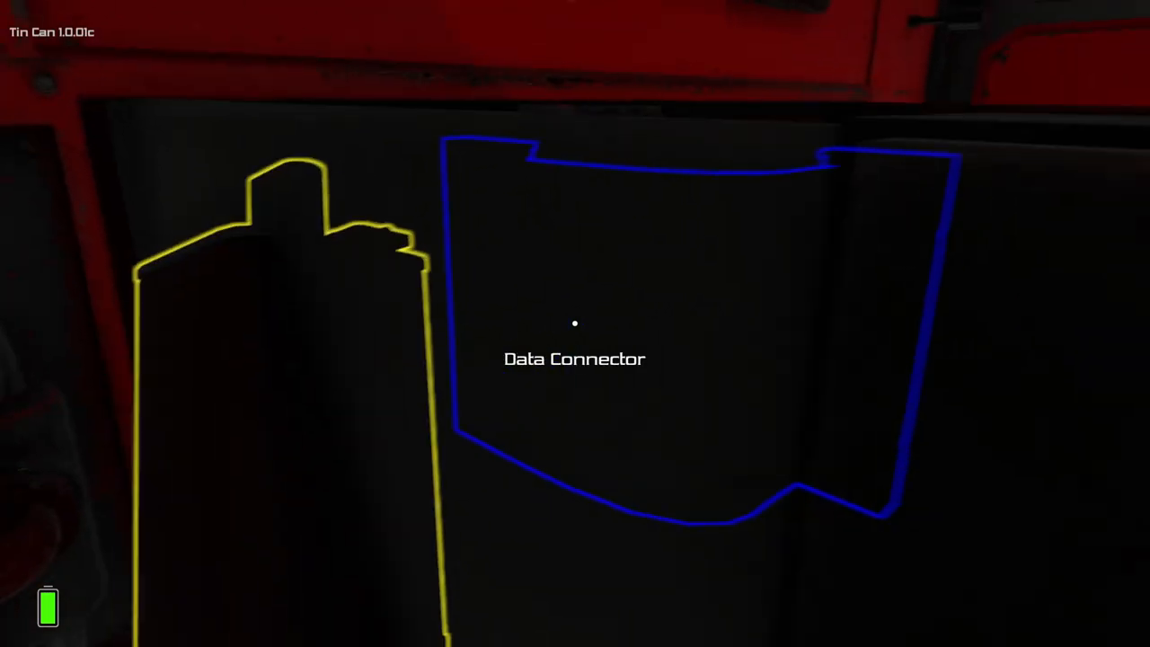
{"action": "mouse_move", "coordinate": [576, 323]}
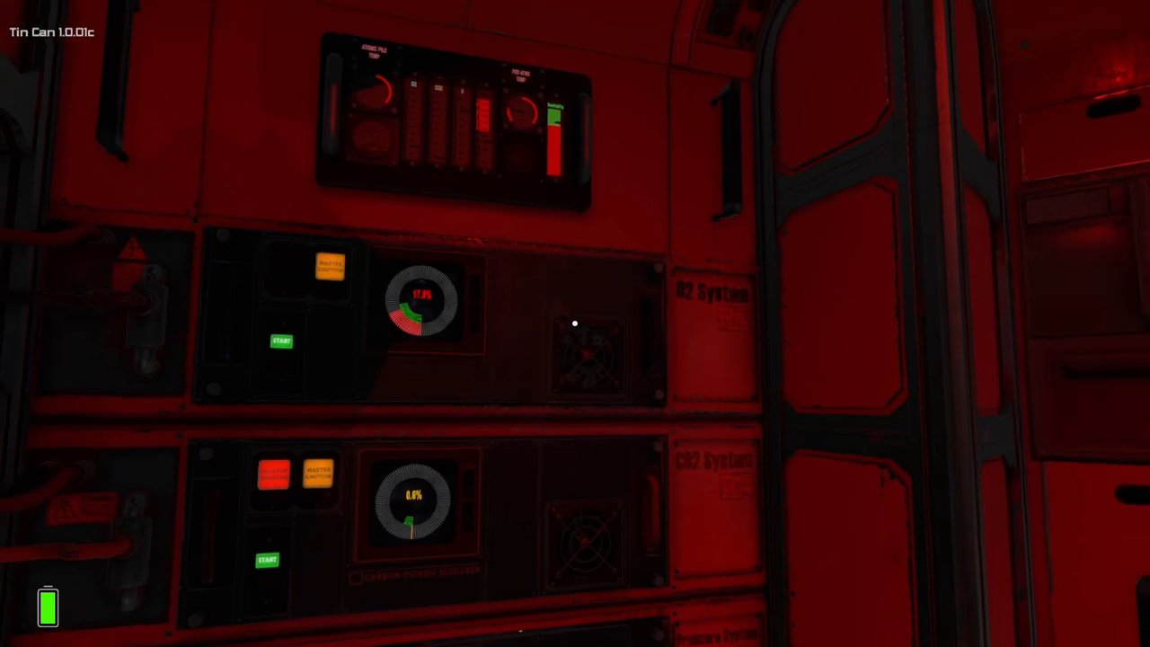
{"action": "mouse_move", "coordinate": [576, 324]}
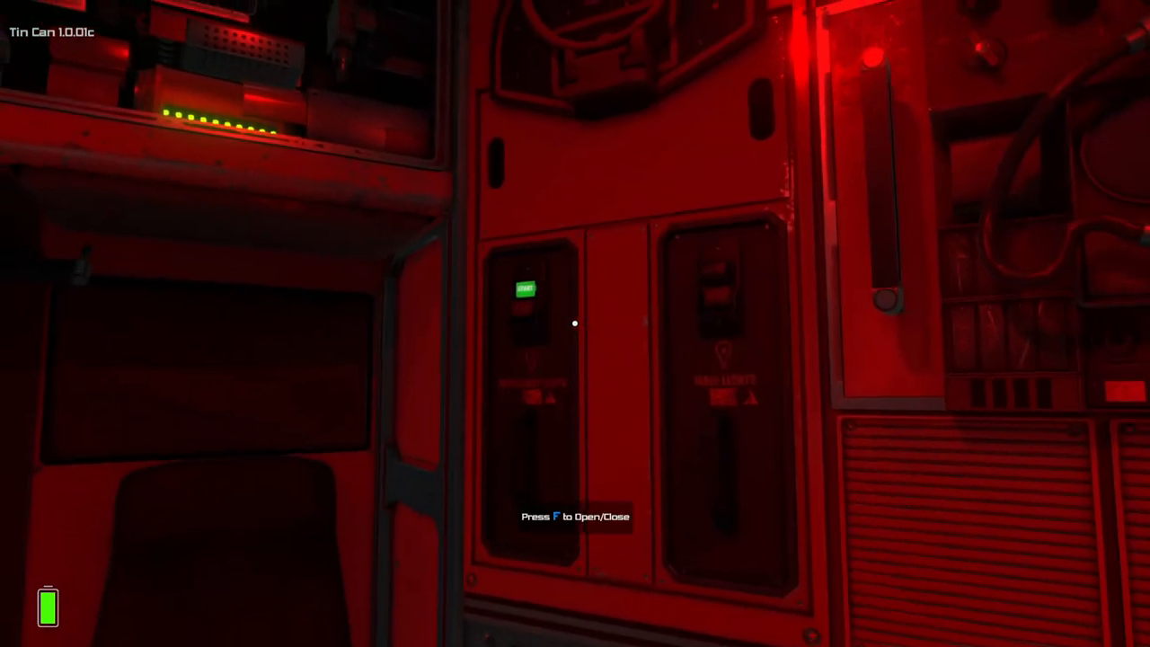
{"action": "mouse_move", "coordinate": [576, 323]}
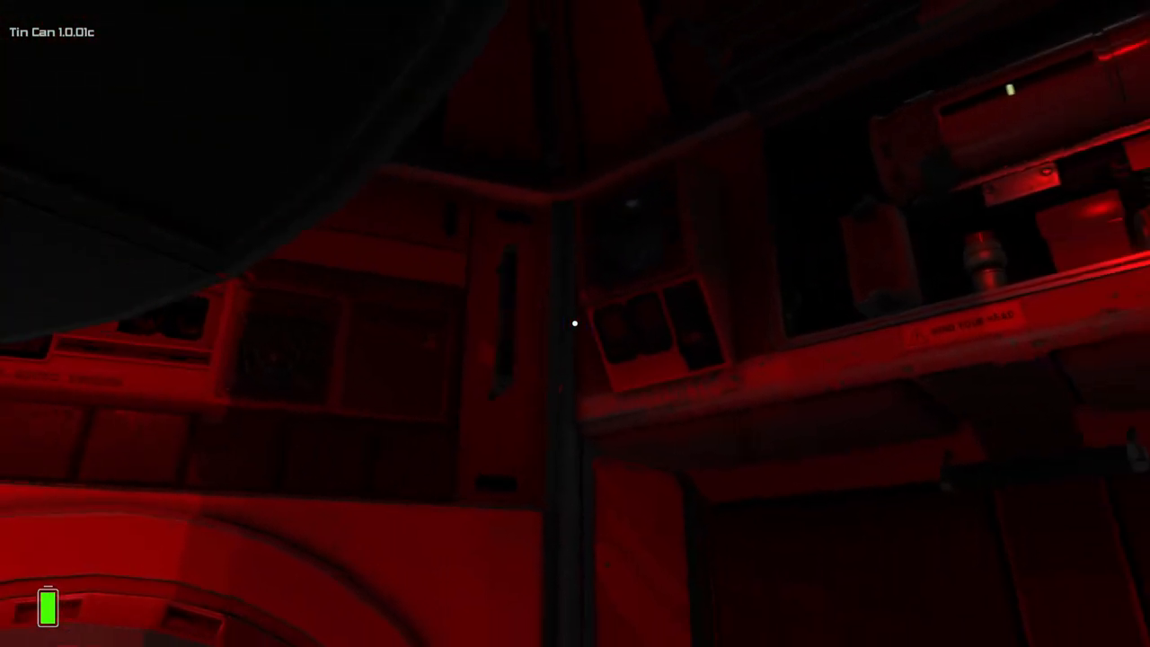
{"action": "mouse_move", "coordinate": [575, 323]}
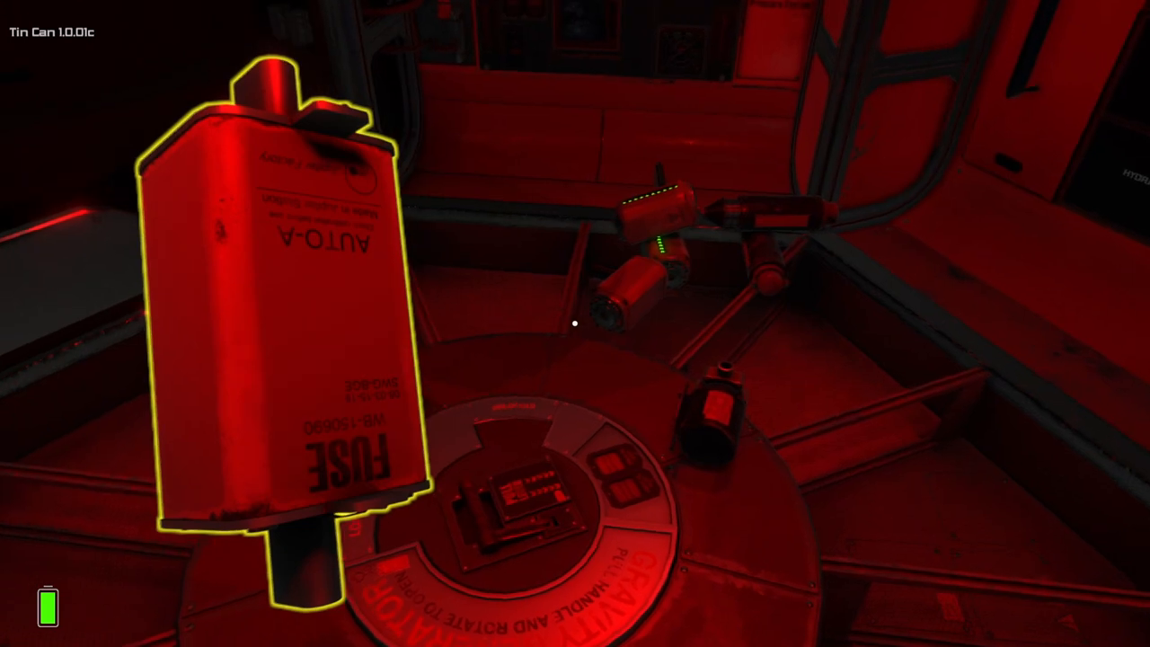
{"action": "mouse_move", "coordinate": [576, 324]}
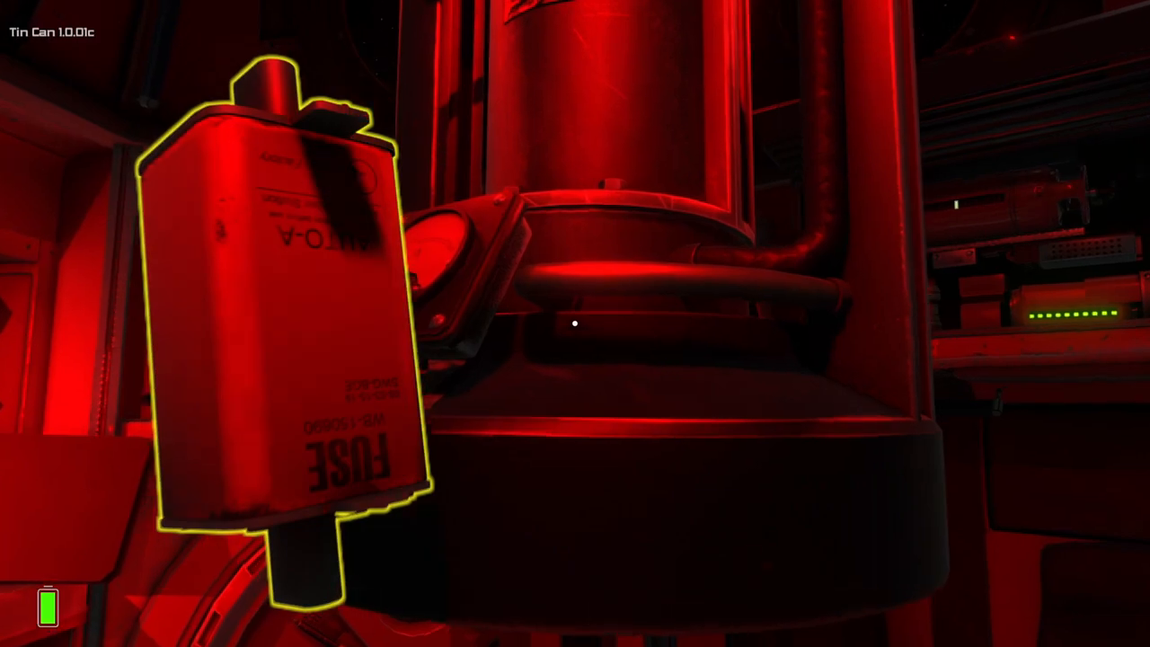
{"action": "mouse_move", "coordinate": [576, 324]}
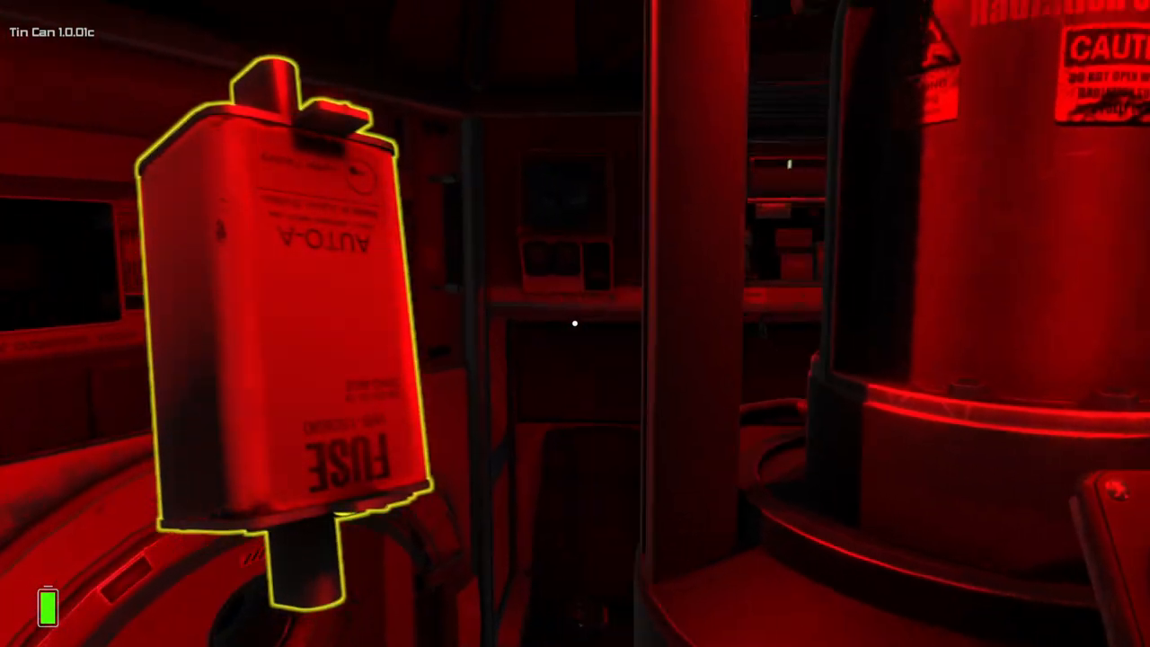
{"action": "mouse_move", "coordinate": [575, 323]}
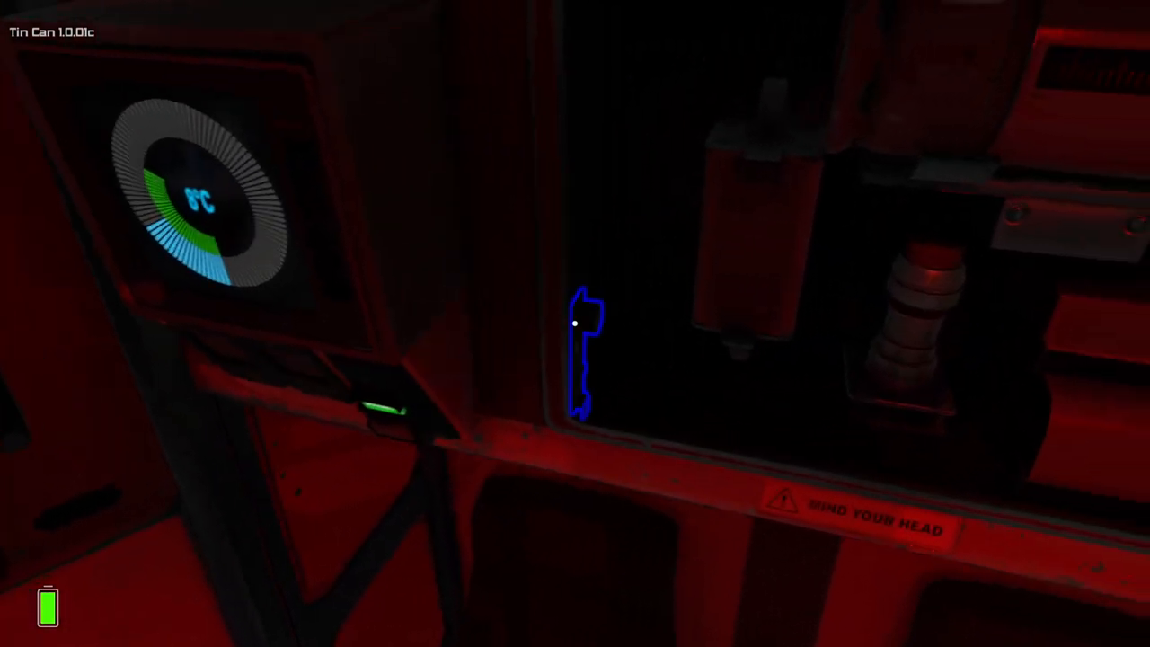
{"action": "mouse_move", "coordinate": [575, 324]}
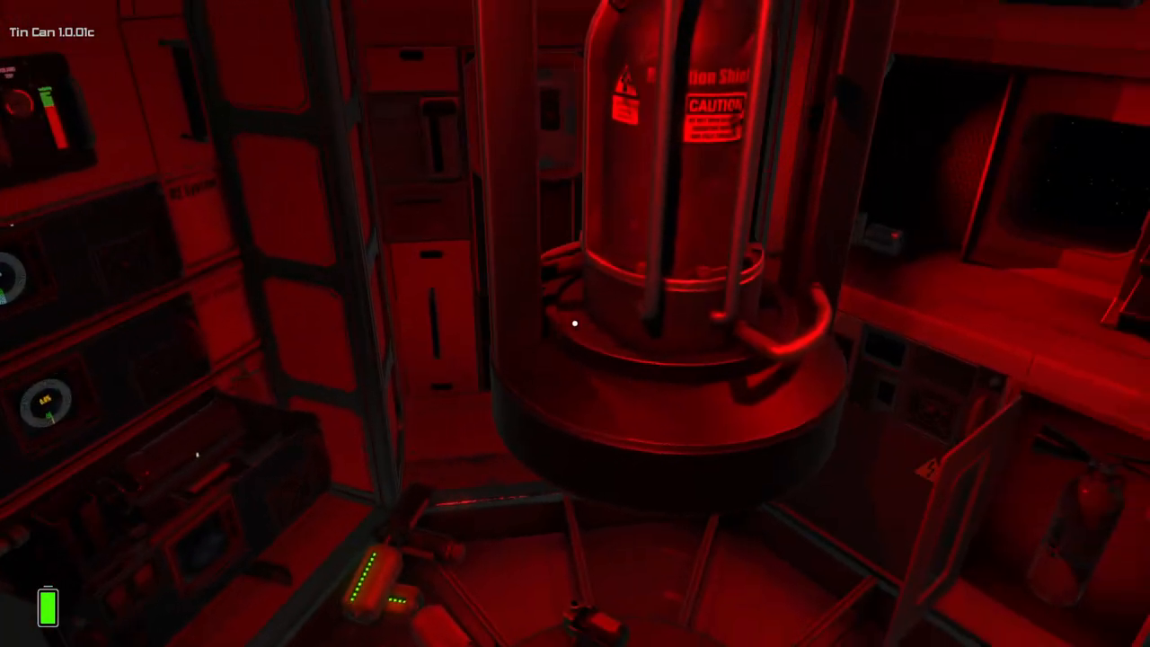
{"action": "mouse_move", "coordinate": [575, 323]}
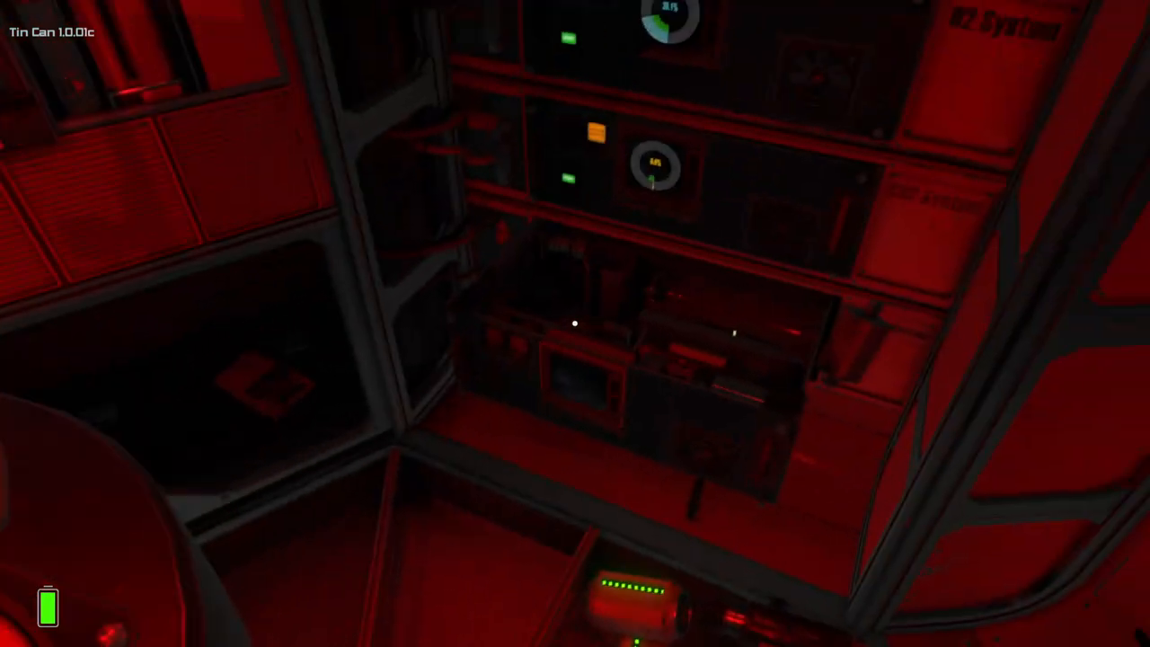
{"action": "mouse_move", "coordinate": [576, 323]}
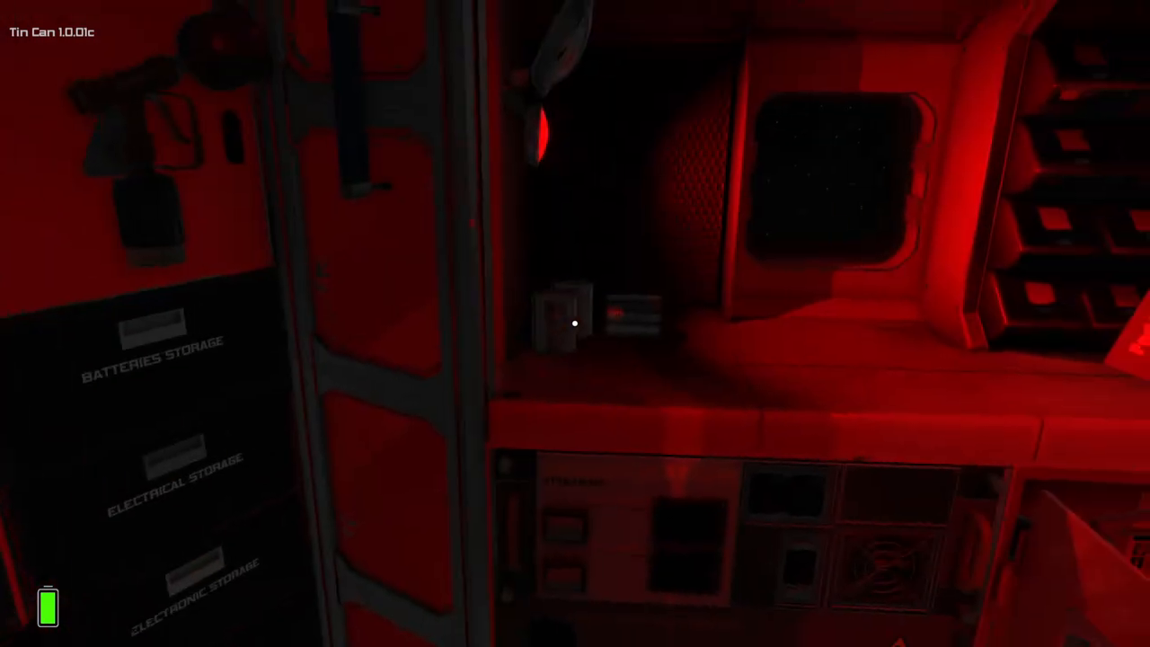
{"action": "mouse_move", "coordinate": [575, 323]}
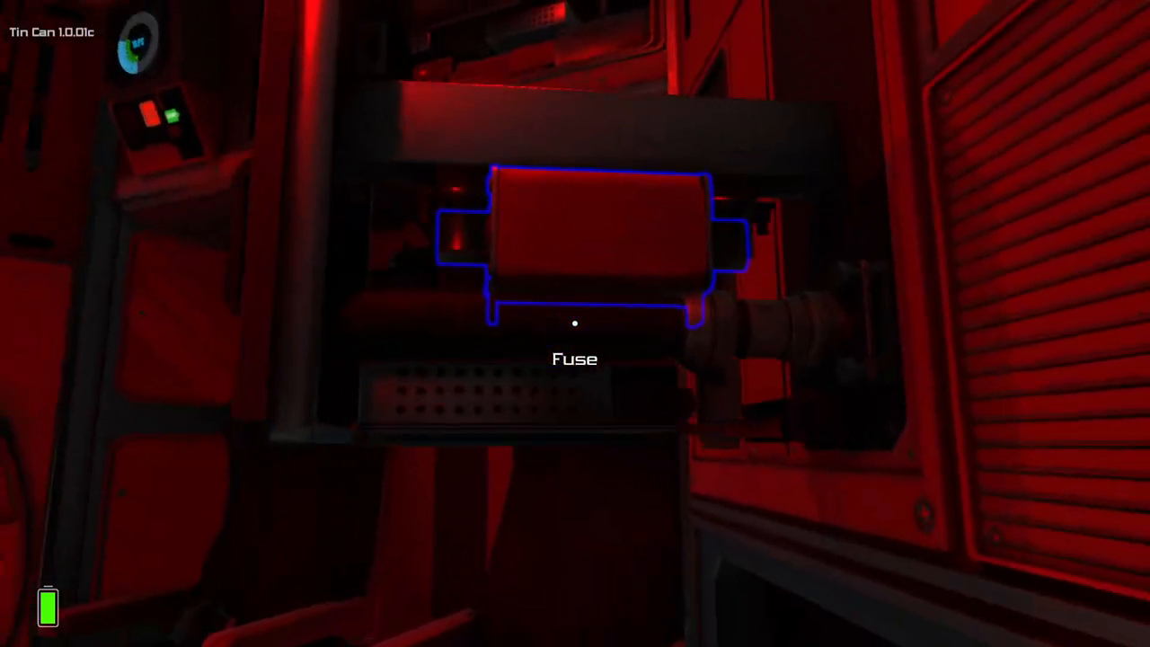
{"action": "mouse_move", "coordinate": [575, 323]}
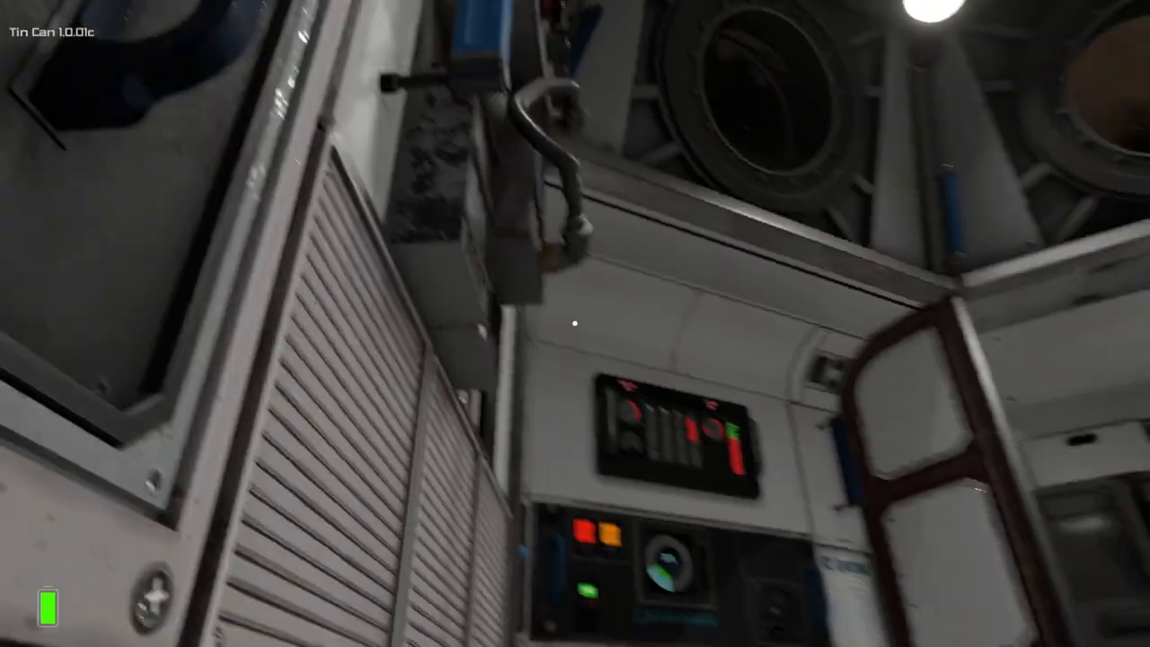
{"action": "mouse_move", "coordinate": [576, 323]}
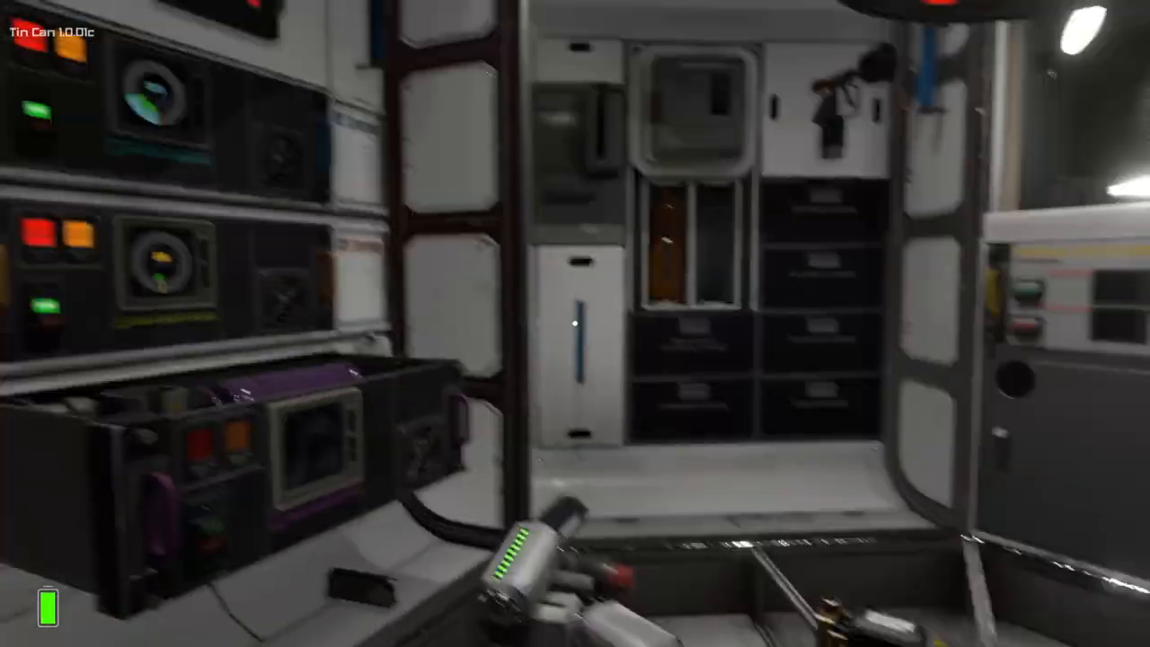
{"action": "mouse_move", "coordinate": [576, 324]}
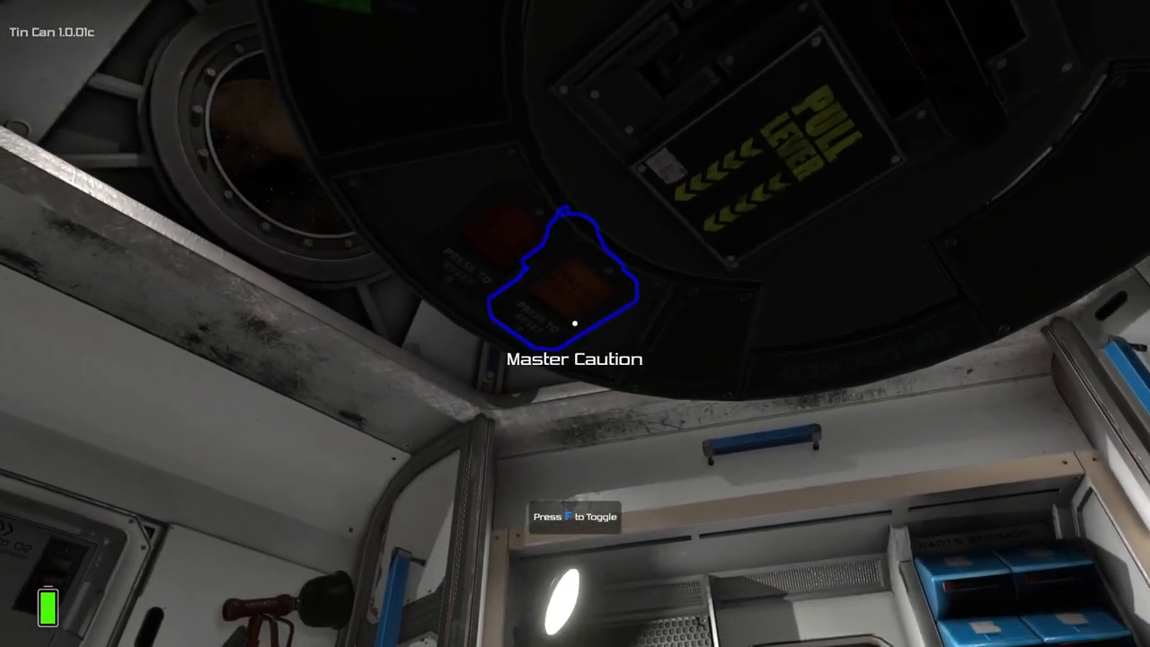
{"action": "mouse_move", "coordinate": [575, 324]}
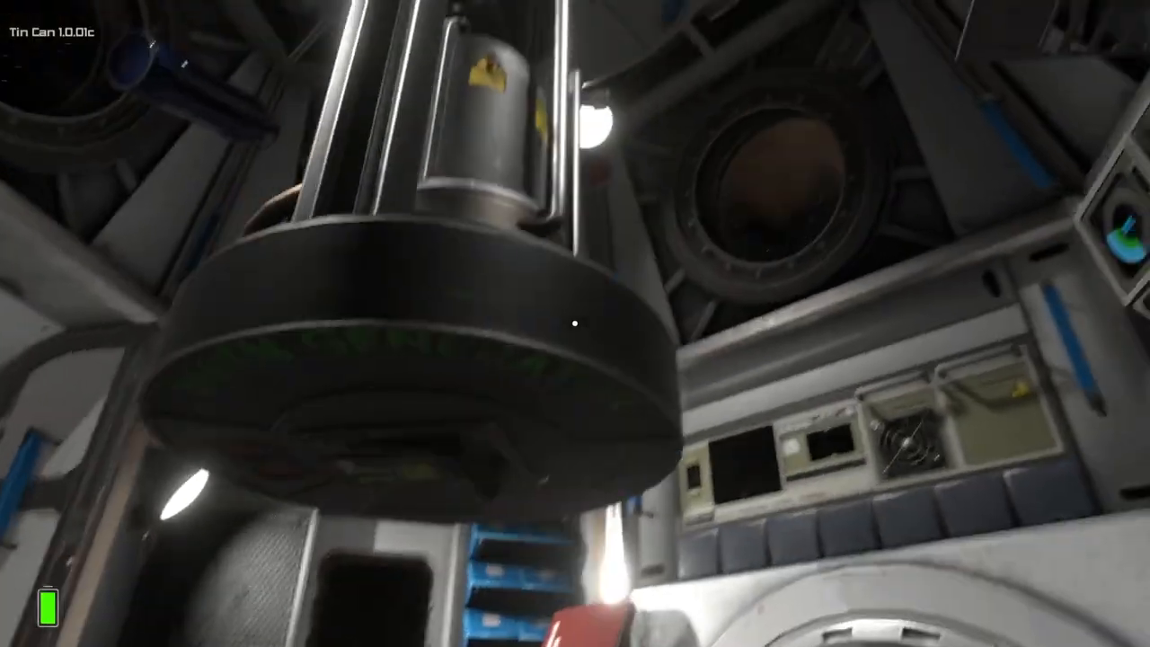
{"action": "mouse_move", "coordinate": [576, 324]}
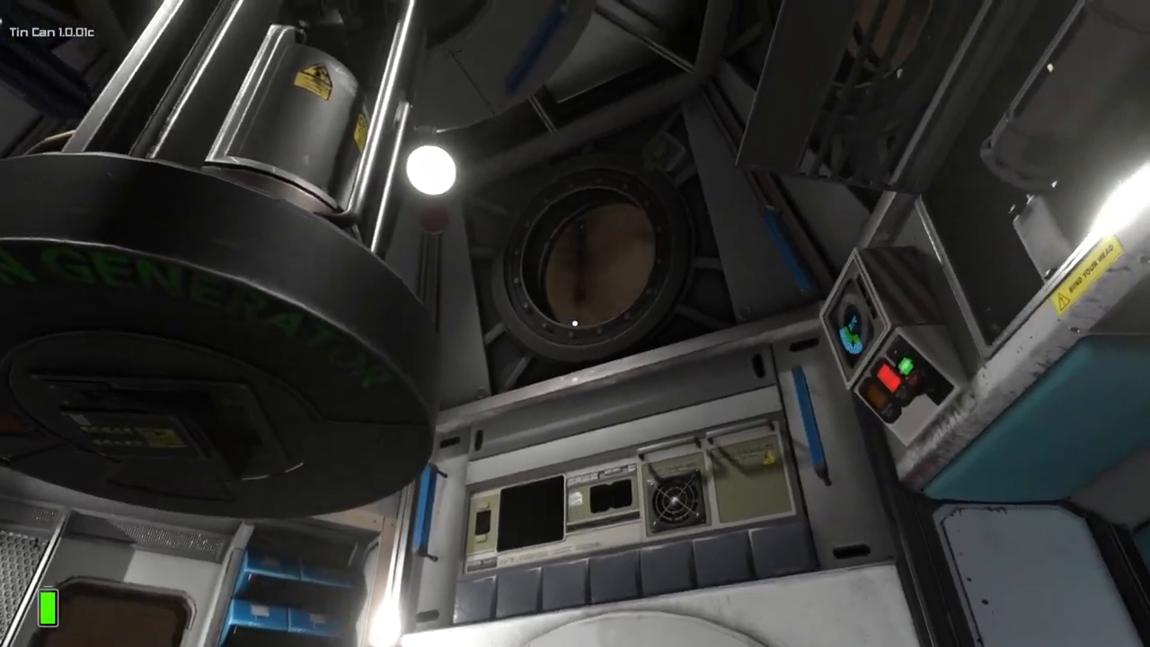
{"action": "mouse_move", "coordinate": [575, 323]}
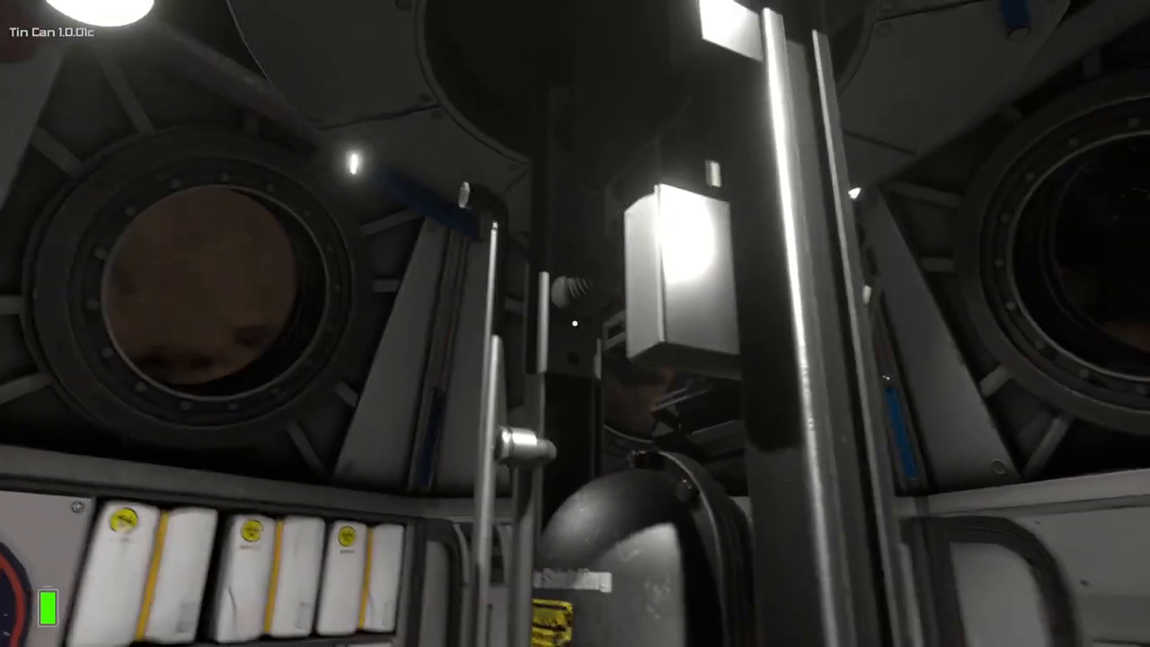
{"action": "mouse_move", "coordinate": [557, 324]}
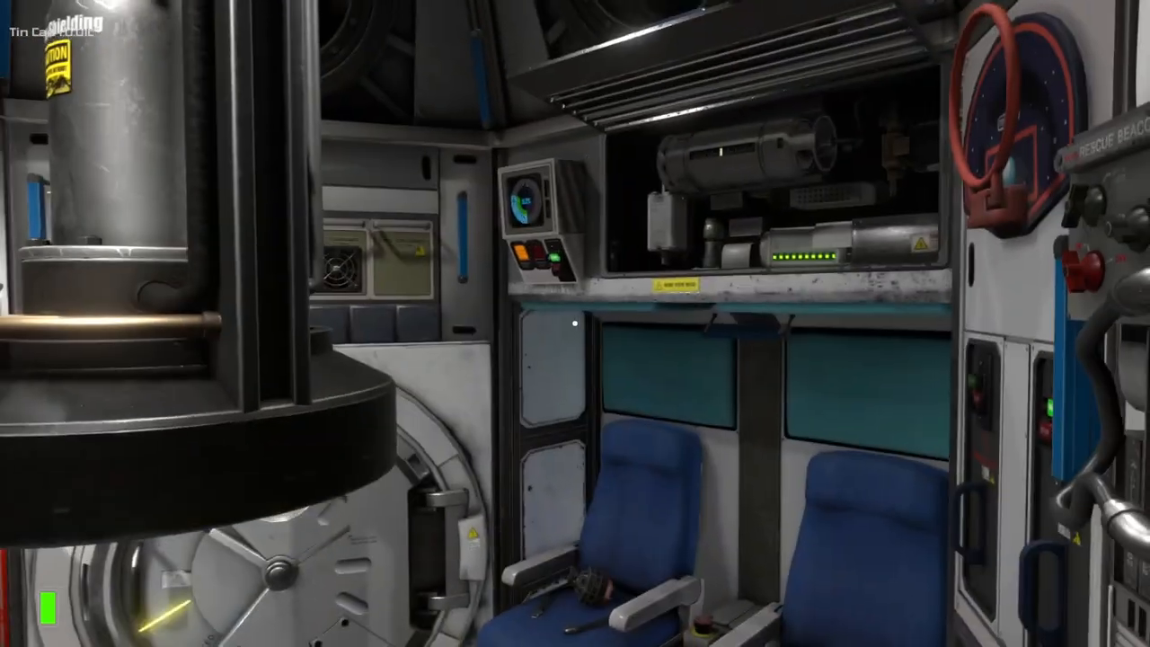
{"action": "mouse_move", "coordinate": [575, 324]}
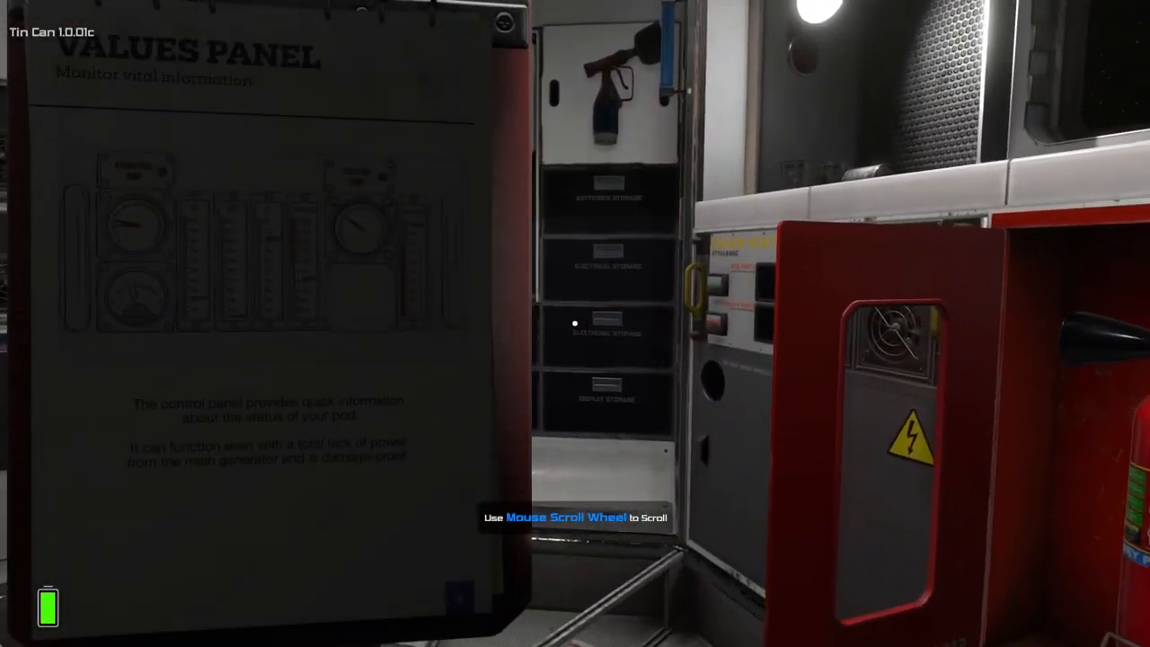
Page the manual to the Bad_Buzz, Bad_Data and Bad_Fuse damage codes.
{"action": "scroll", "scroll_direction": "down", "scroll_amount": 3}
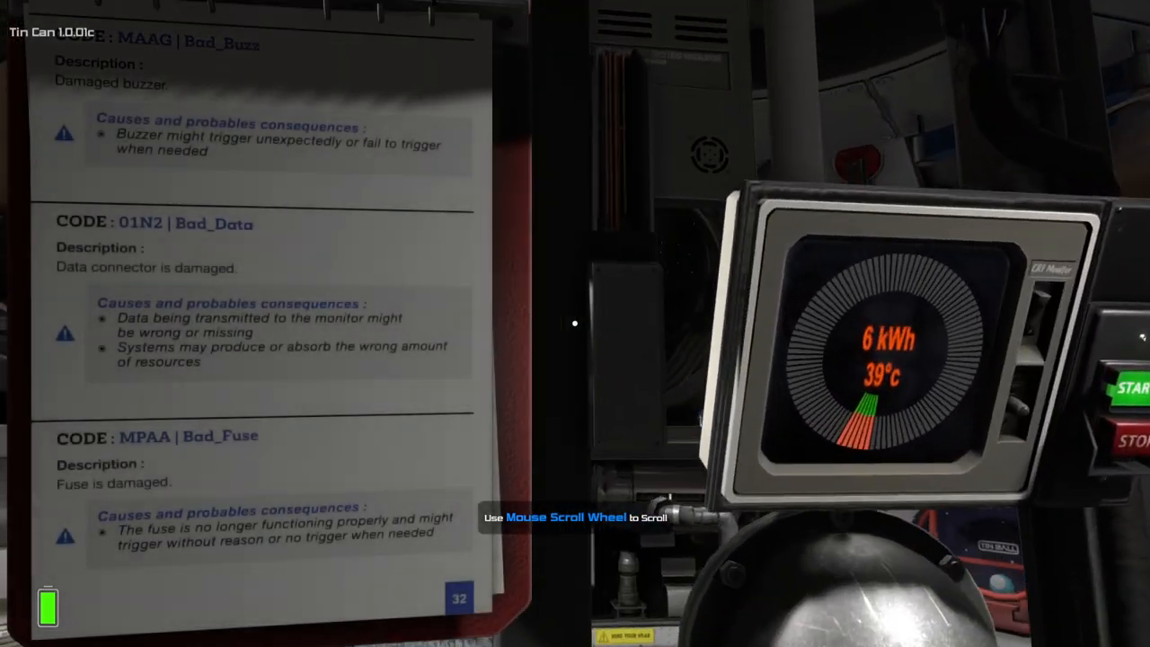
{"action": "mouse_move", "coordinate": [576, 323]}
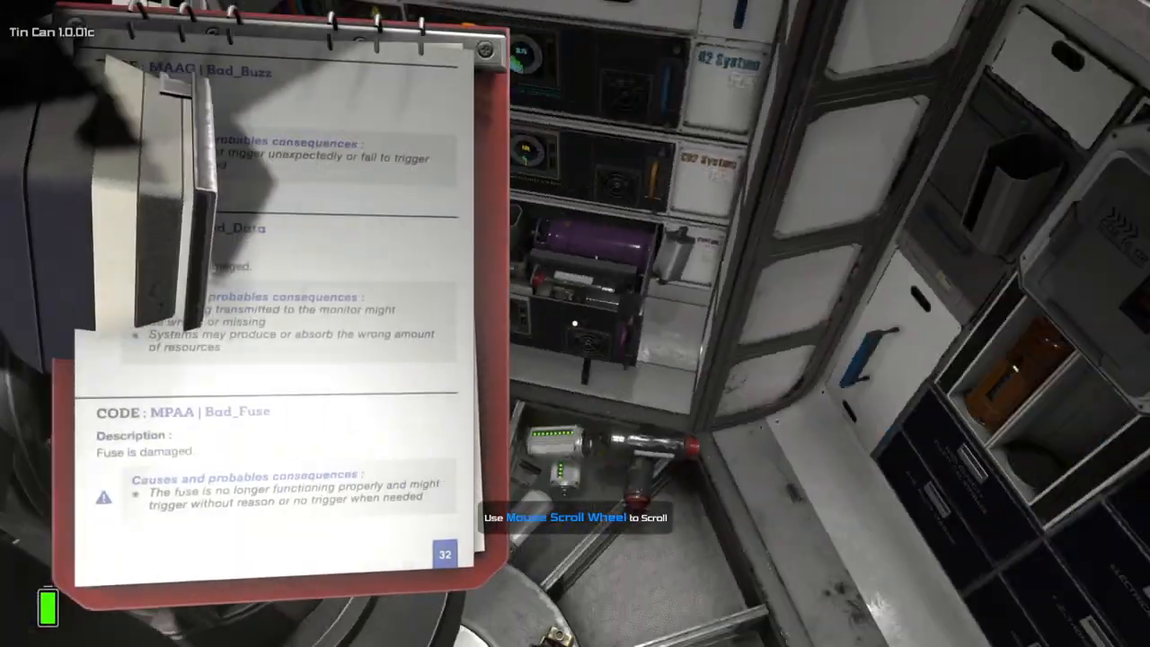
{"action": "scroll", "scroll_direction": "up", "scroll_amount": 3}
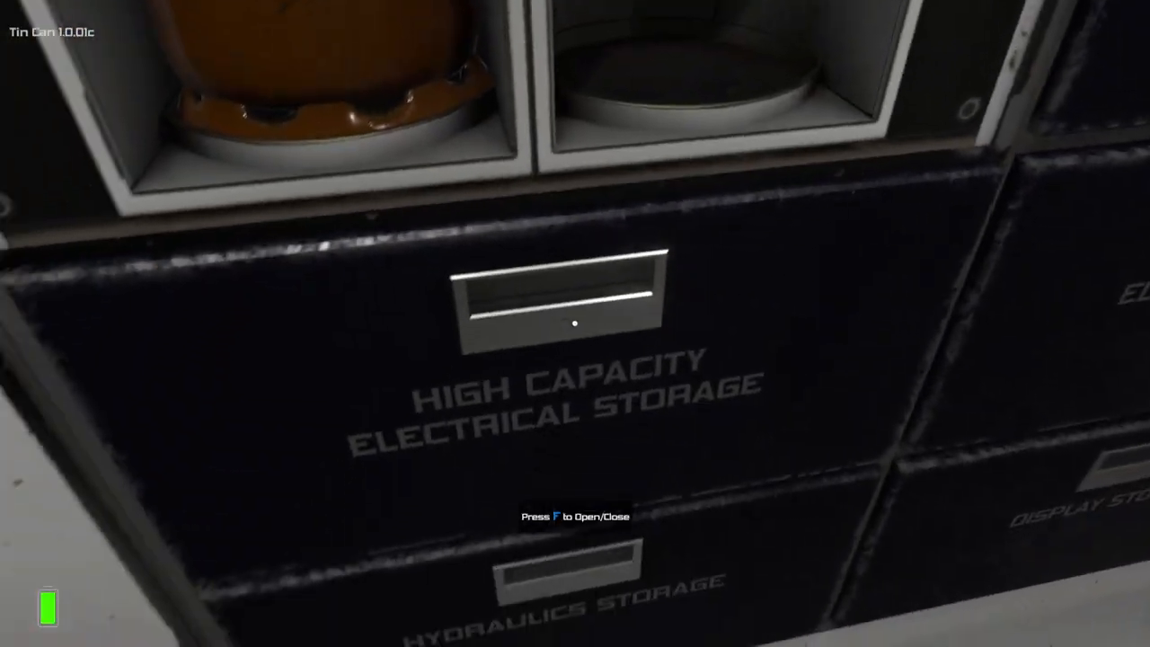
{"action": "mouse_move", "coordinate": [575, 324]}
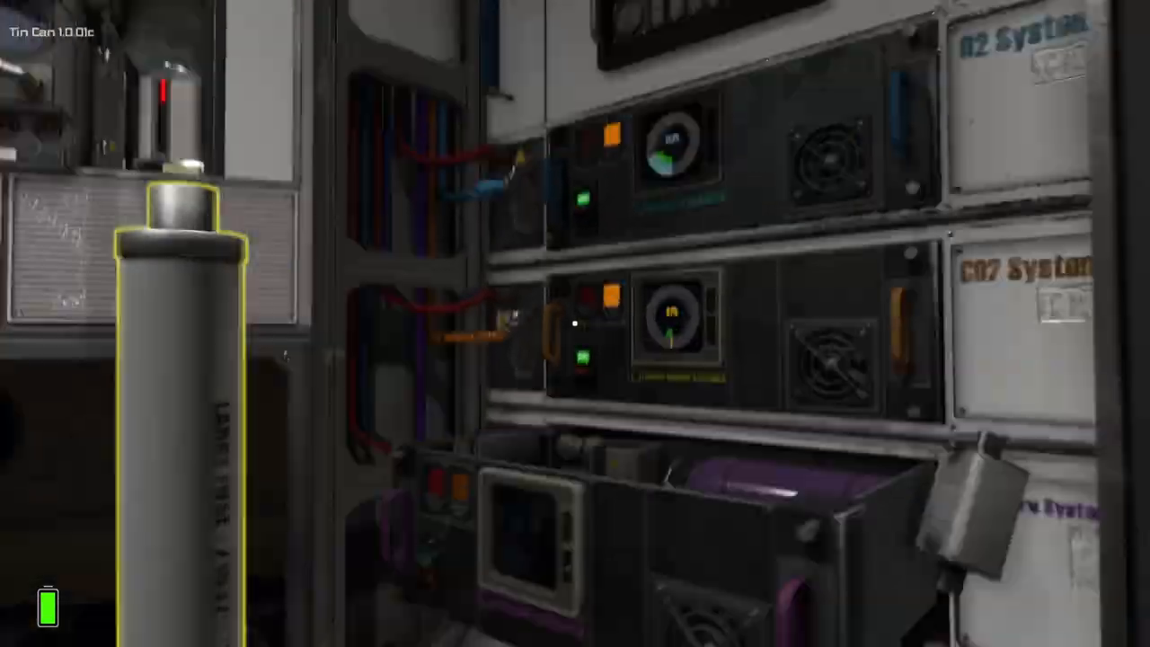
{"action": "mouse_move", "coordinate": [575, 324]}
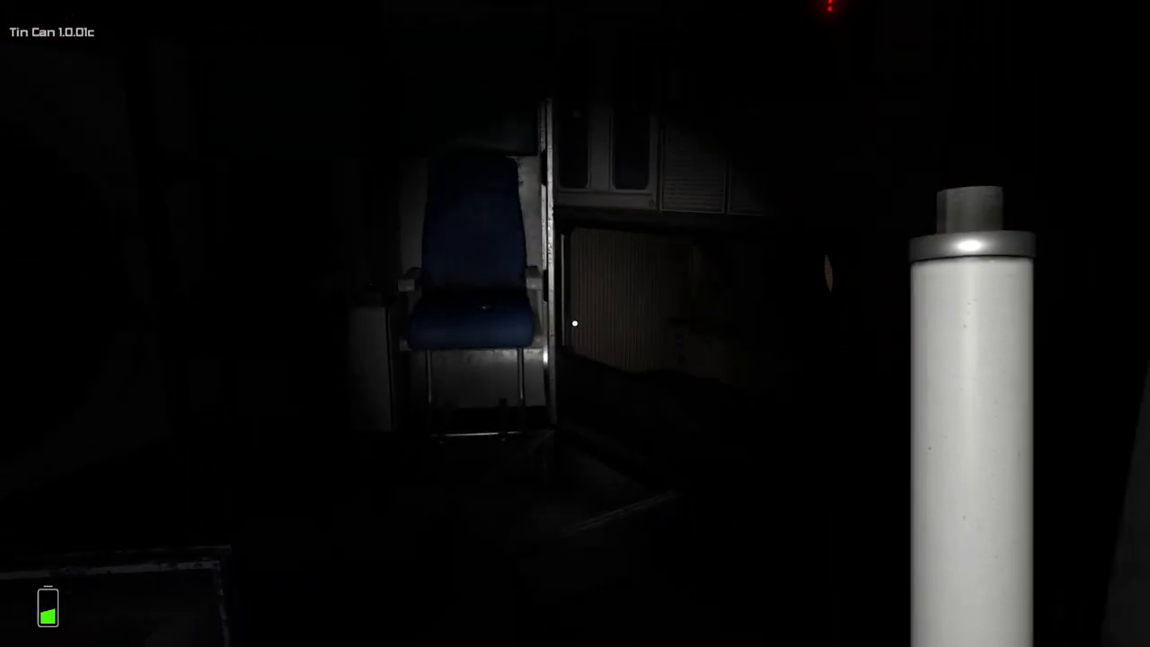
{"action": "mouse_move", "coordinate": [576, 324]}
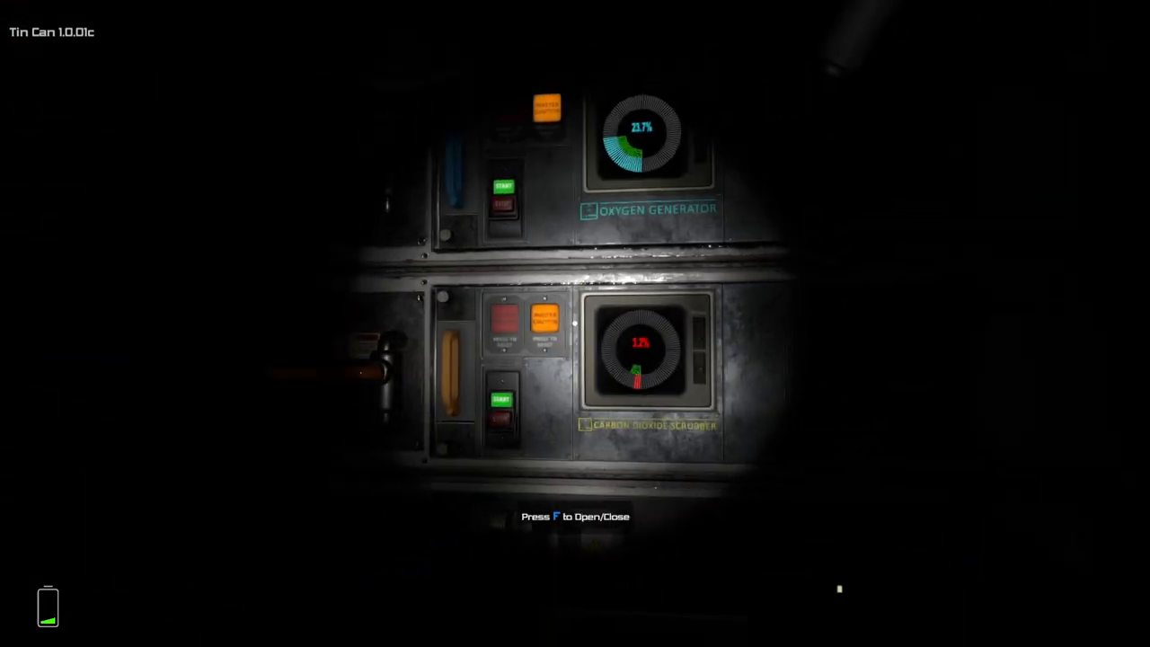
{"action": "mouse_move", "coordinate": [575, 324]}
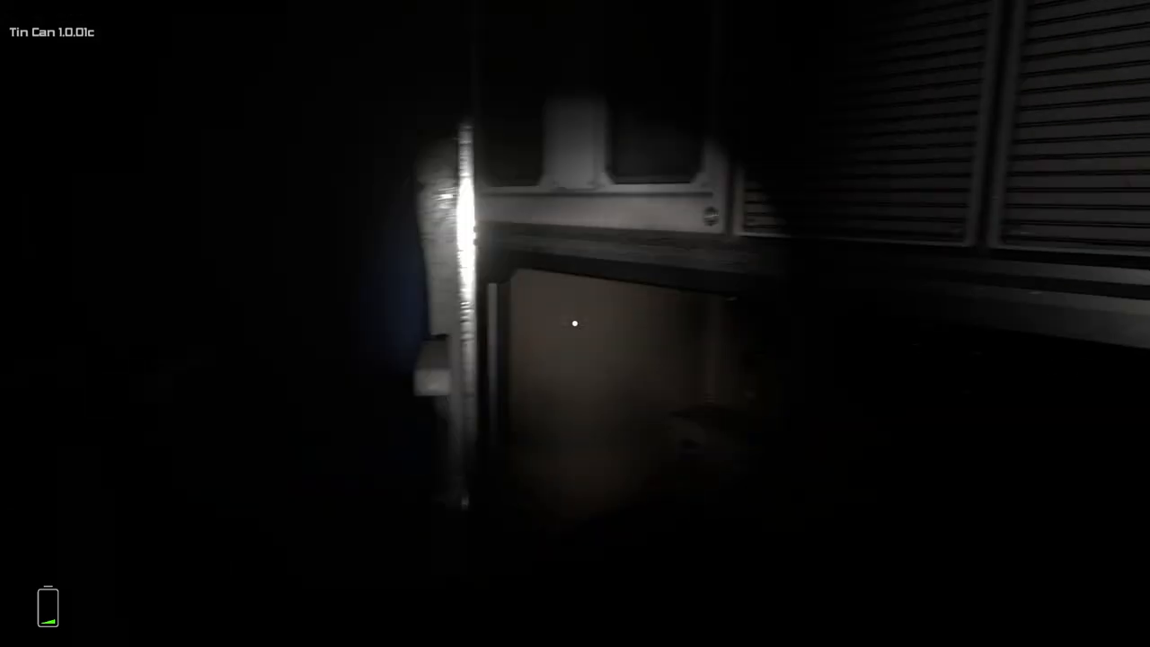
{"action": "mouse_move", "coordinate": [575, 323]}
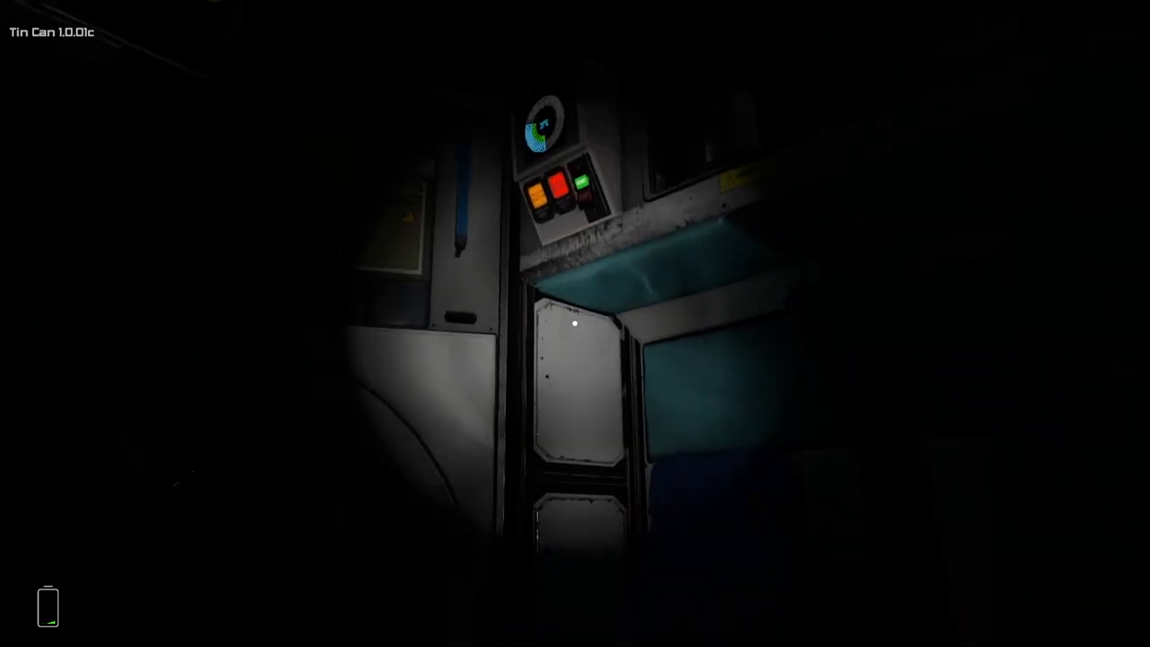
{"action": "mouse_move", "coordinate": [575, 324]}
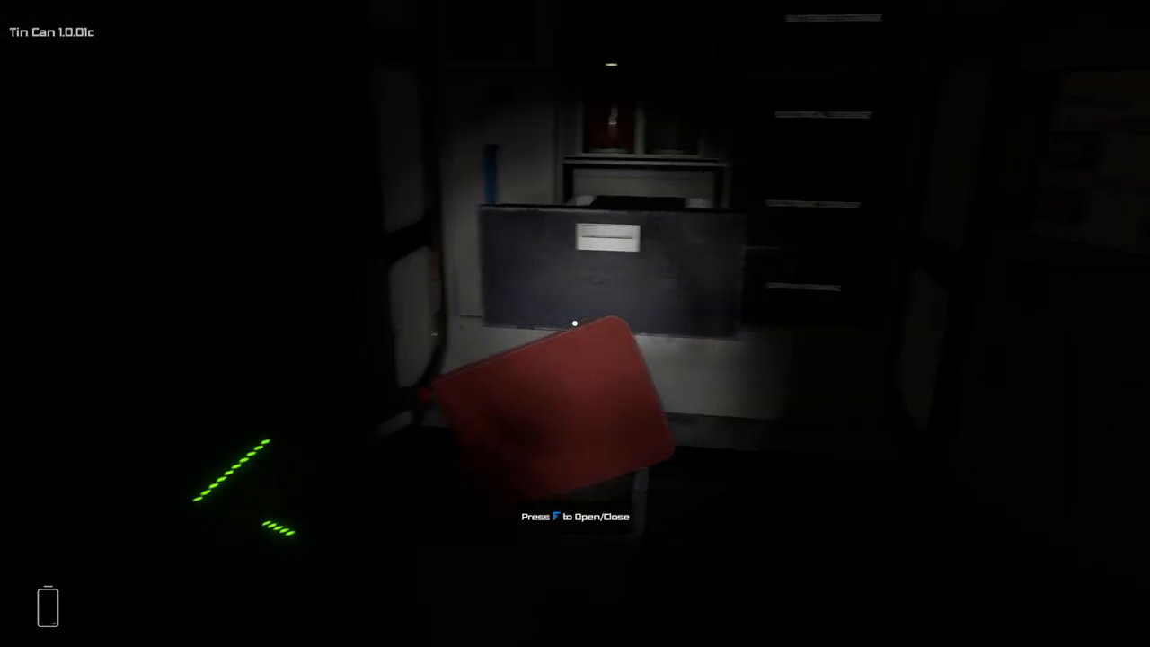
{"action": "mouse_move", "coordinate": [575, 324]}
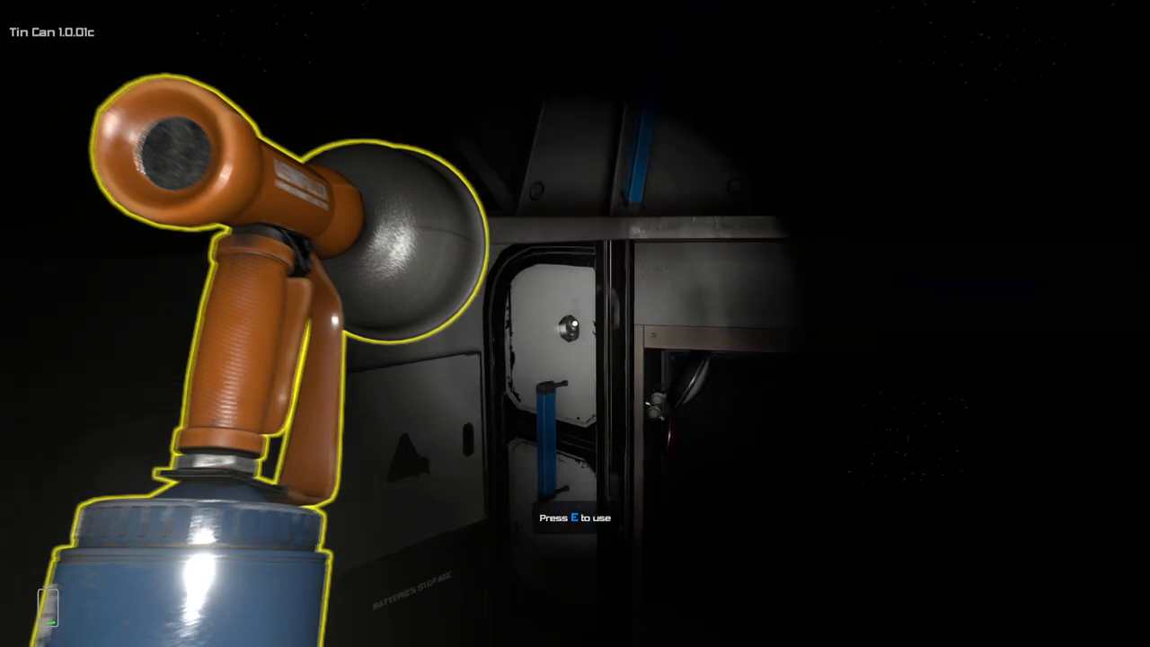
{"action": "mouse_move", "coordinate": [576, 324]}
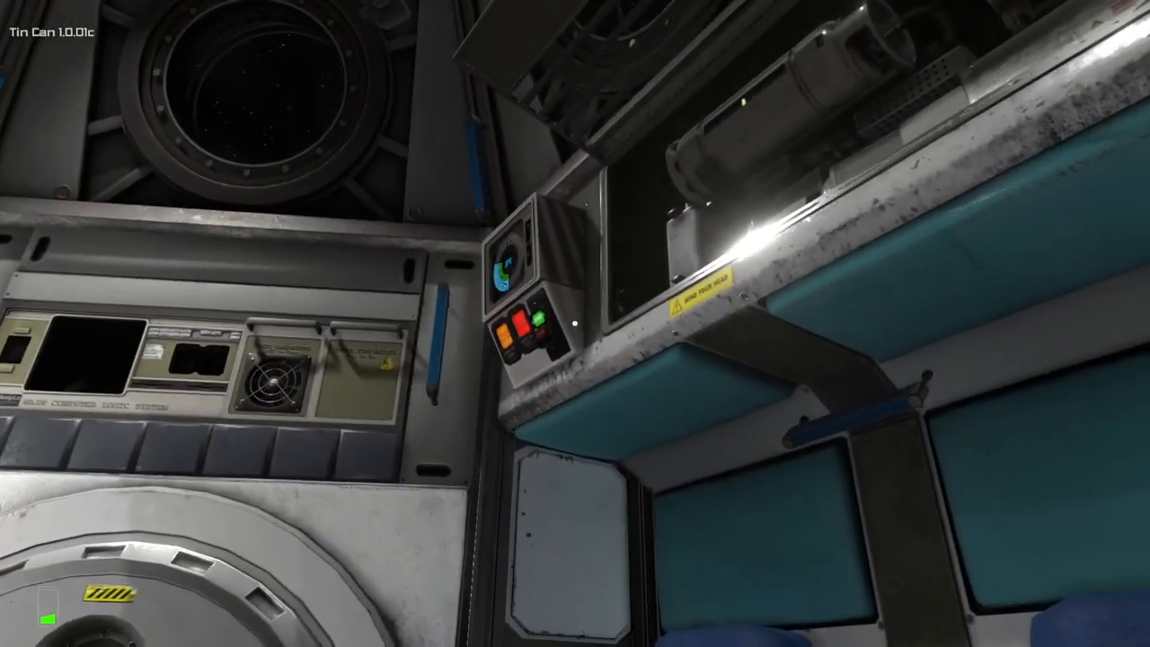
{"action": "mouse_move", "coordinate": [575, 324]}
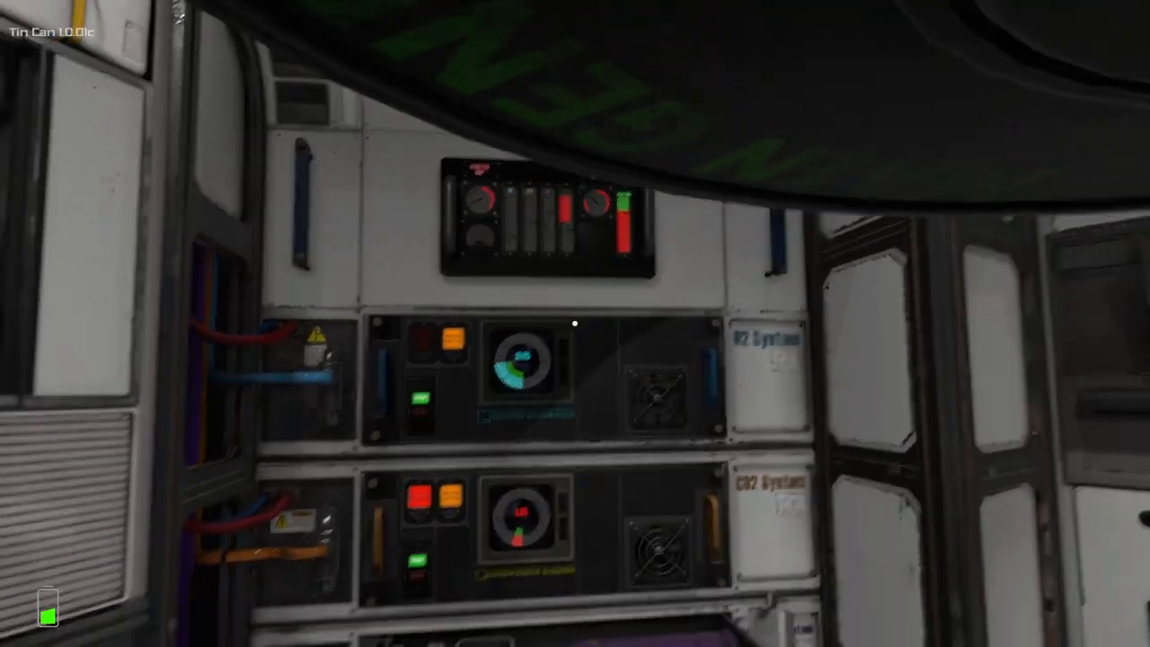
{"action": "mouse_move", "coordinate": [575, 324]}
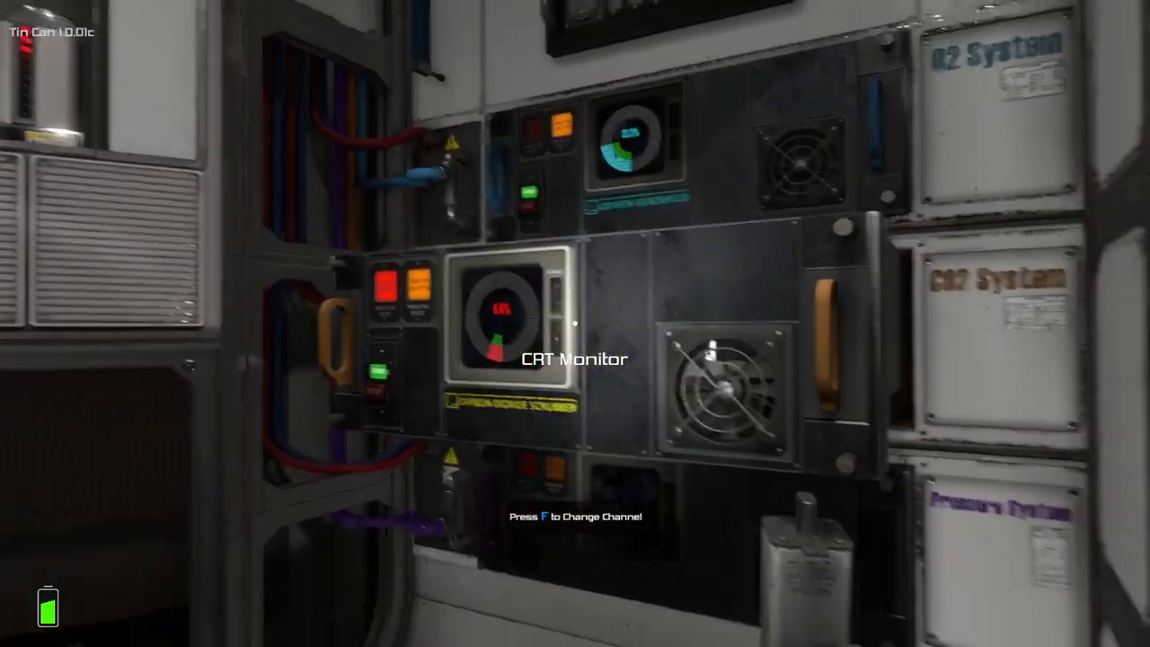
{"action": "mouse_move", "coordinate": [576, 324]}
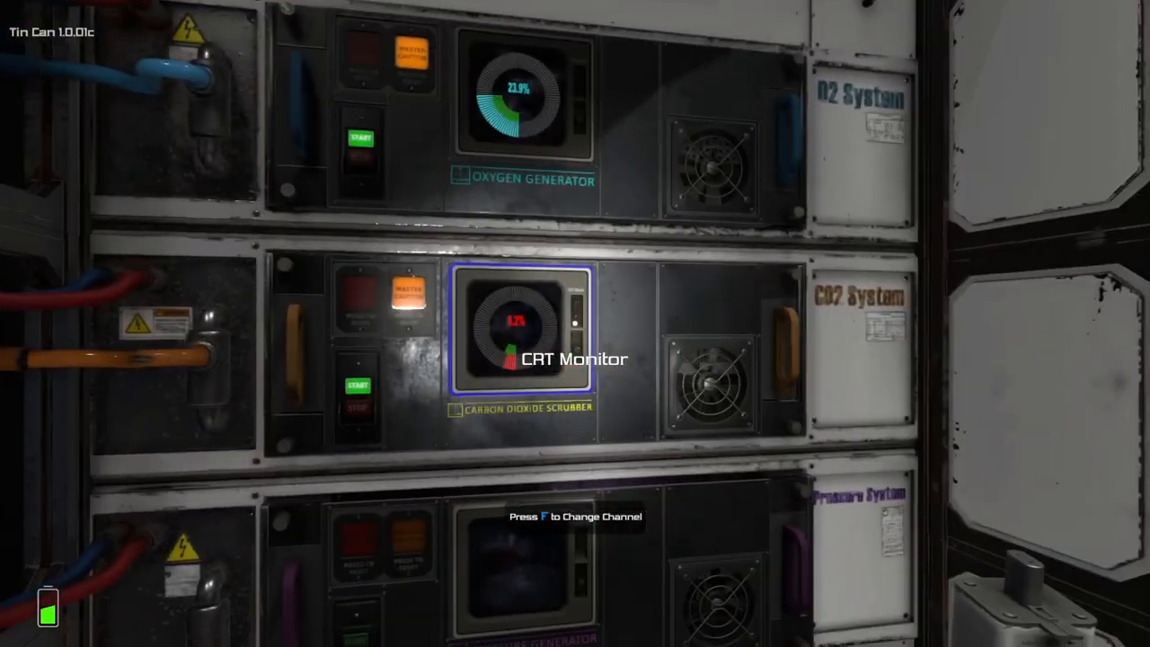
{"action": "mouse_move", "coordinate": [576, 324]}
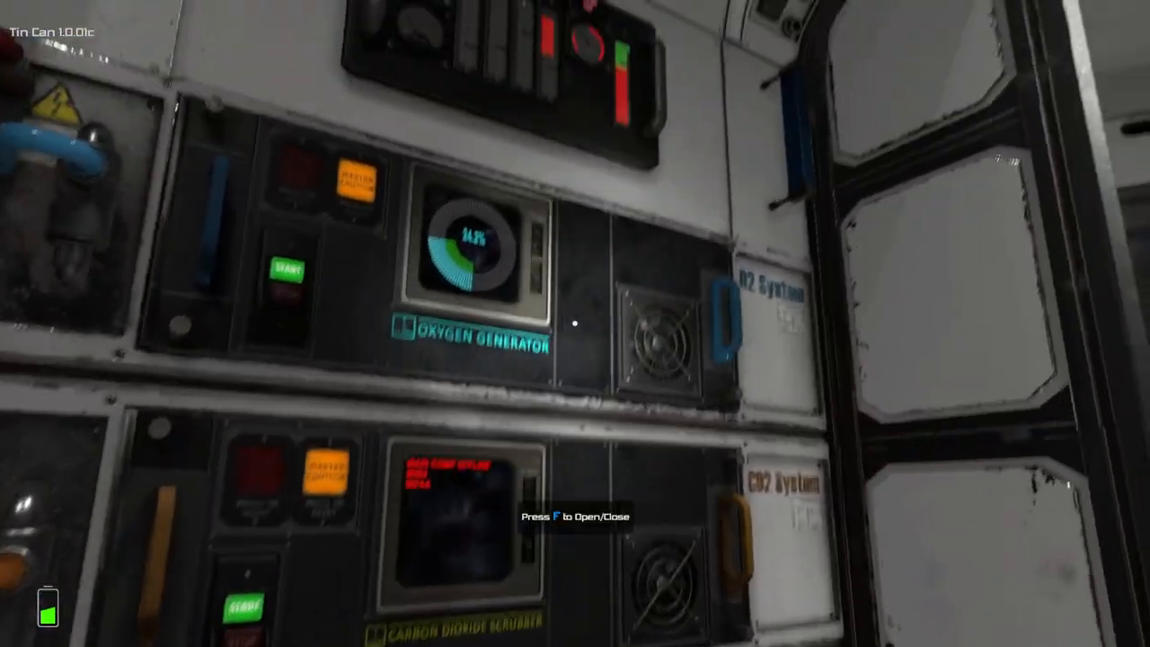
{"action": "mouse_move", "coordinate": [576, 324]}
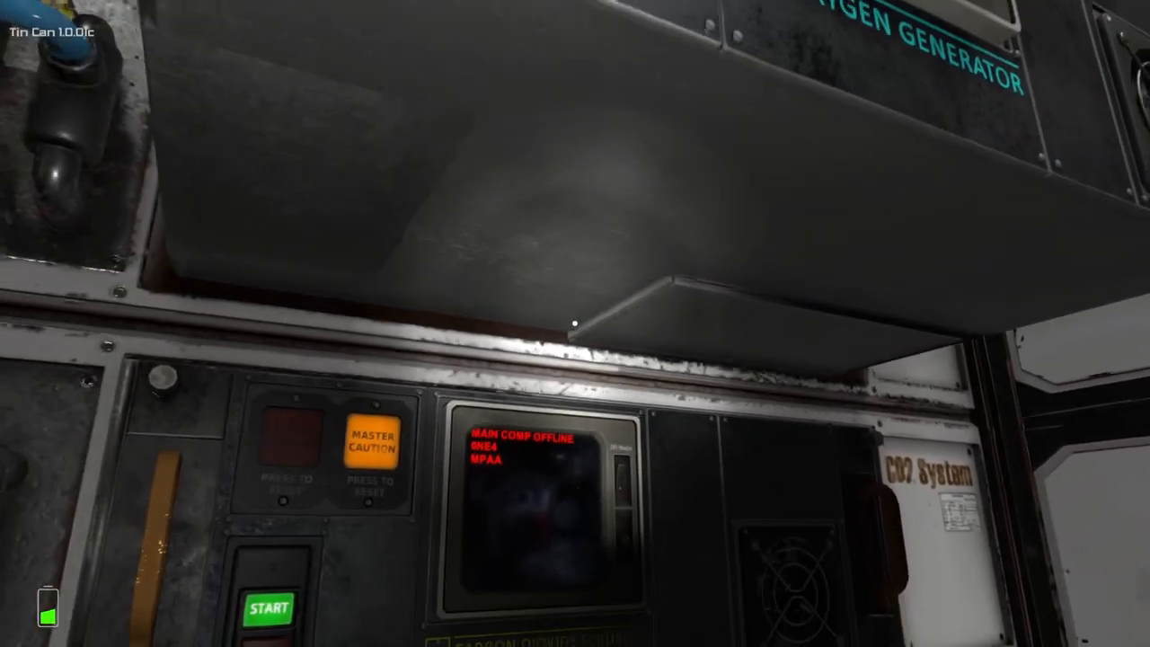
{"action": "mouse_move", "coordinate": [575, 324]}
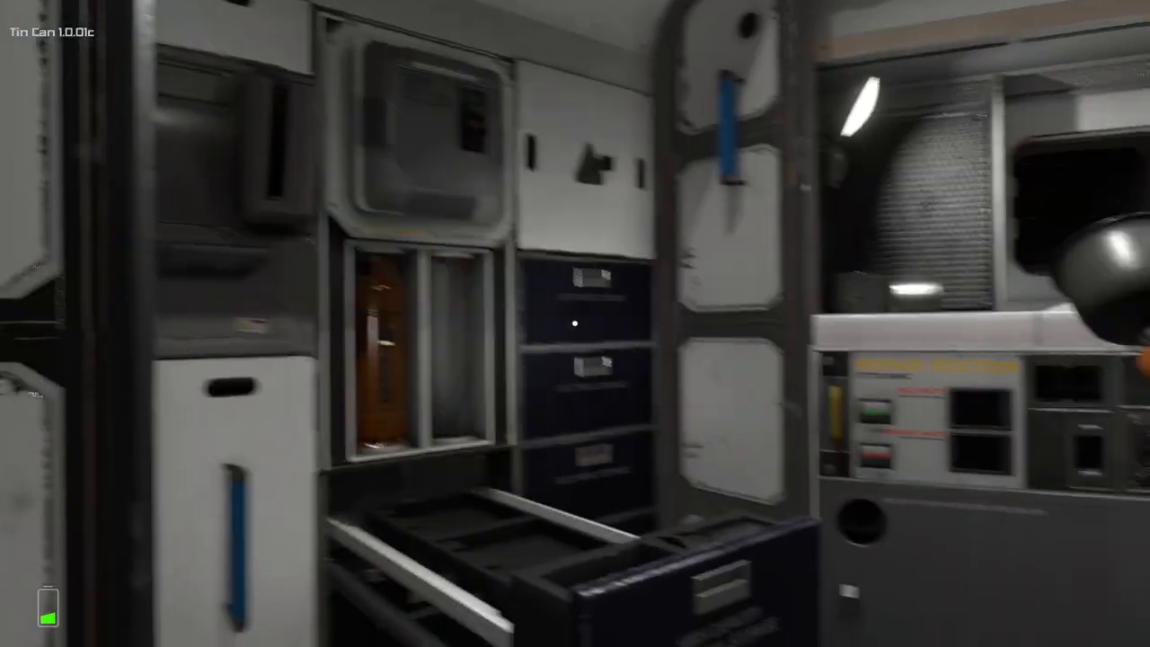
{"action": "mouse_move", "coordinate": [575, 324]}
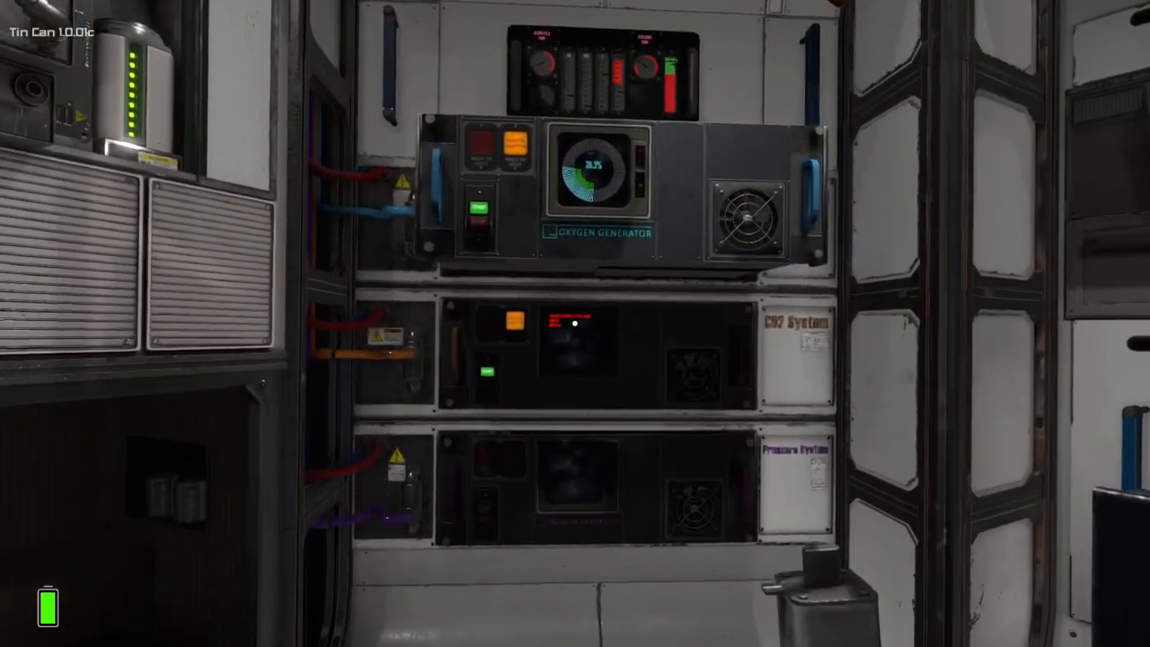
{"action": "mouse_move", "coordinate": [575, 324]}
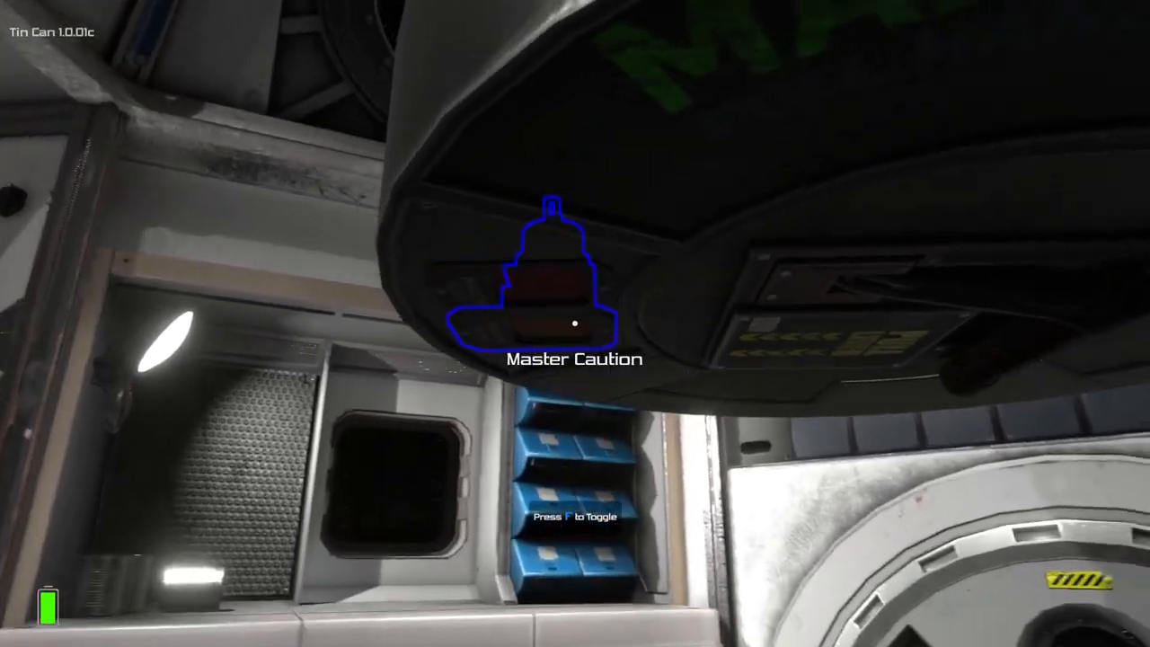
{"action": "mouse_move", "coordinate": [576, 324]}
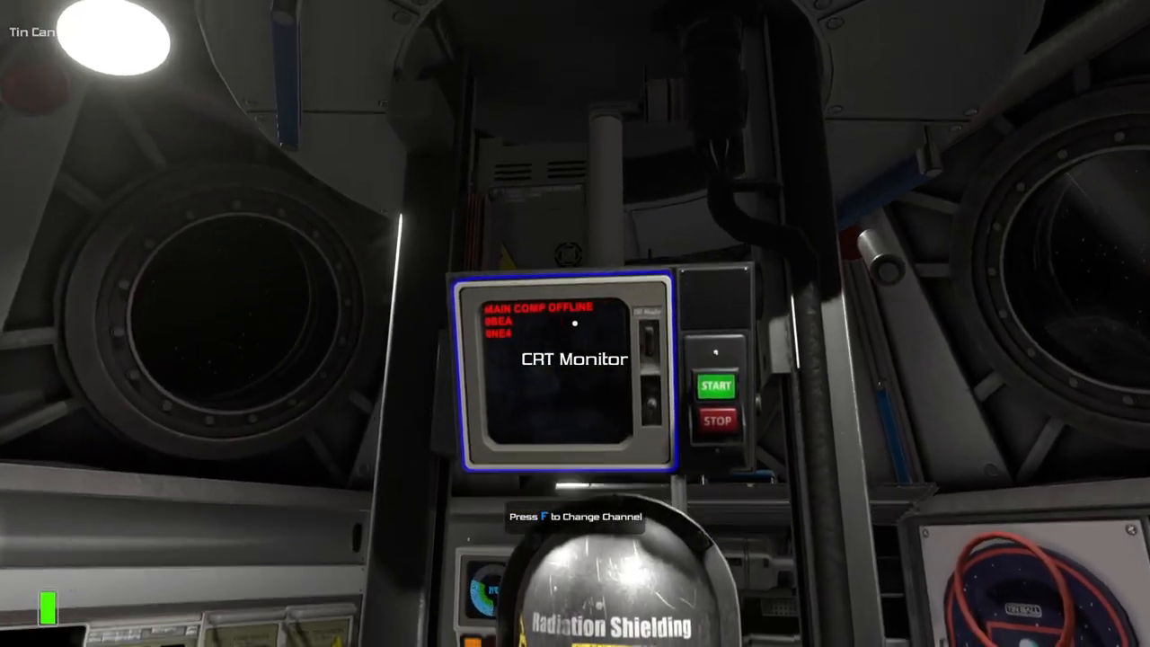
{"action": "mouse_move", "coordinate": [575, 324]}
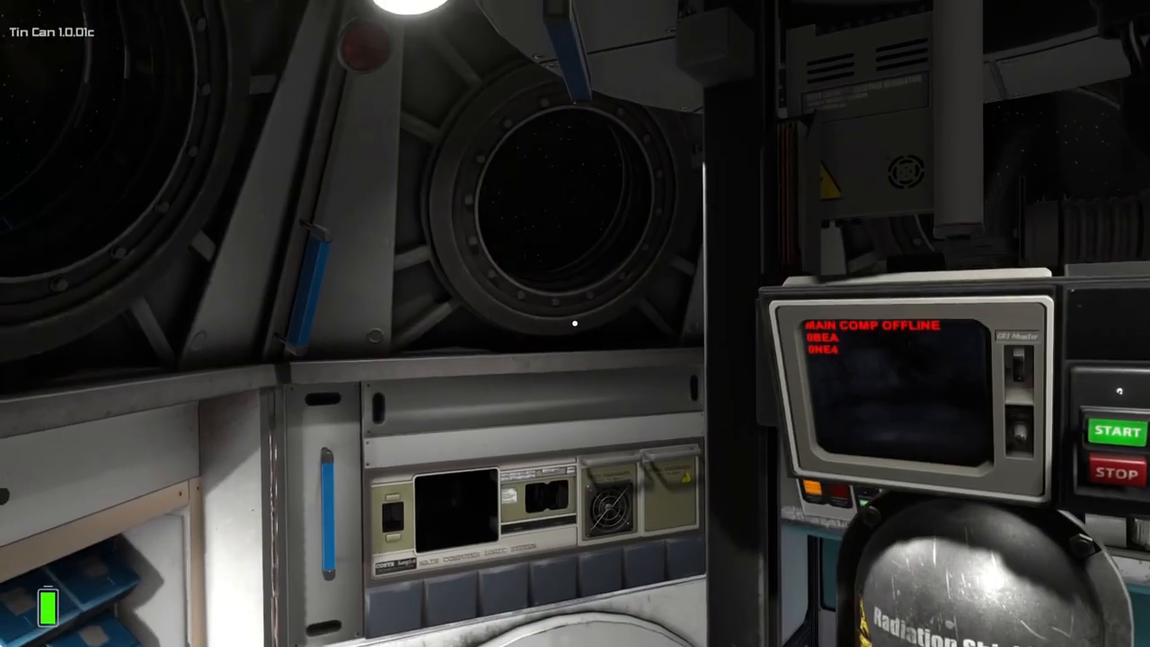
{"action": "mouse_move", "coordinate": [575, 324]}
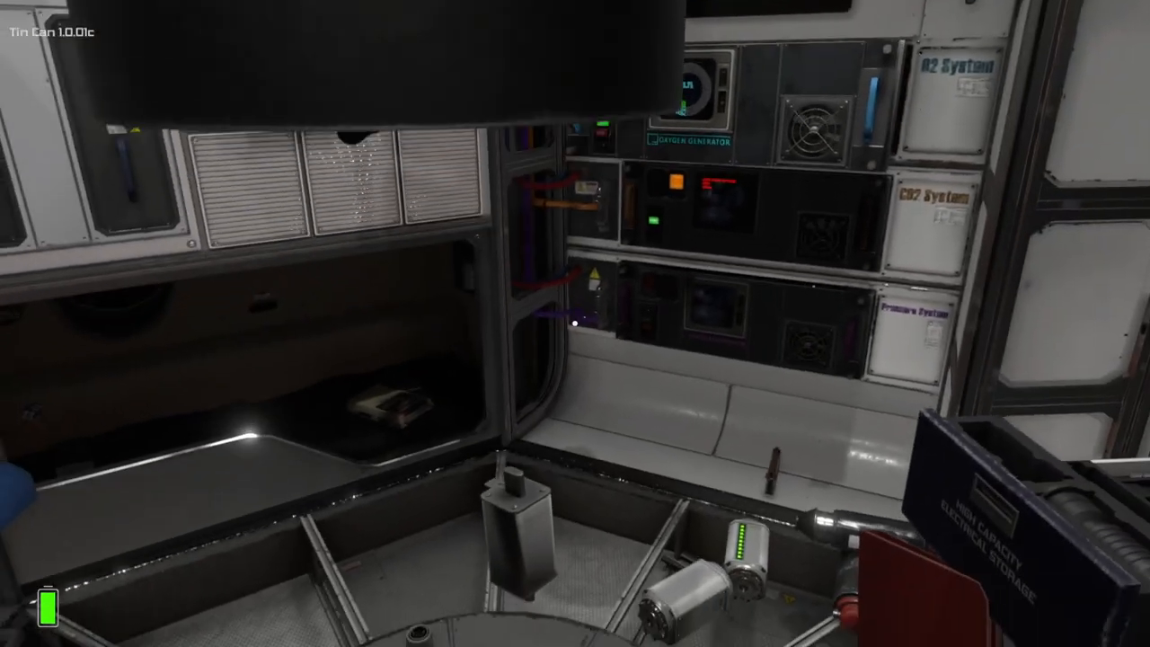
{"action": "mouse_move", "coordinate": [575, 324]}
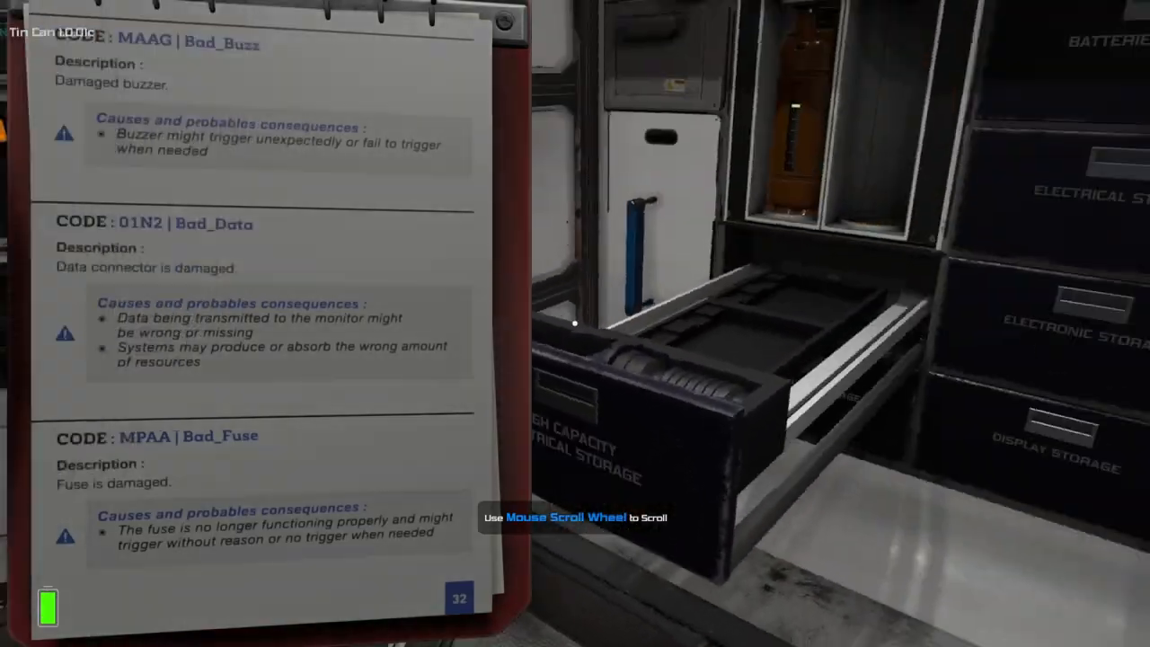
Page the manual through its power-transformer and monitor-off fault codes.
{"action": "scroll", "scroll_direction": "down", "scroll_amount": 3}
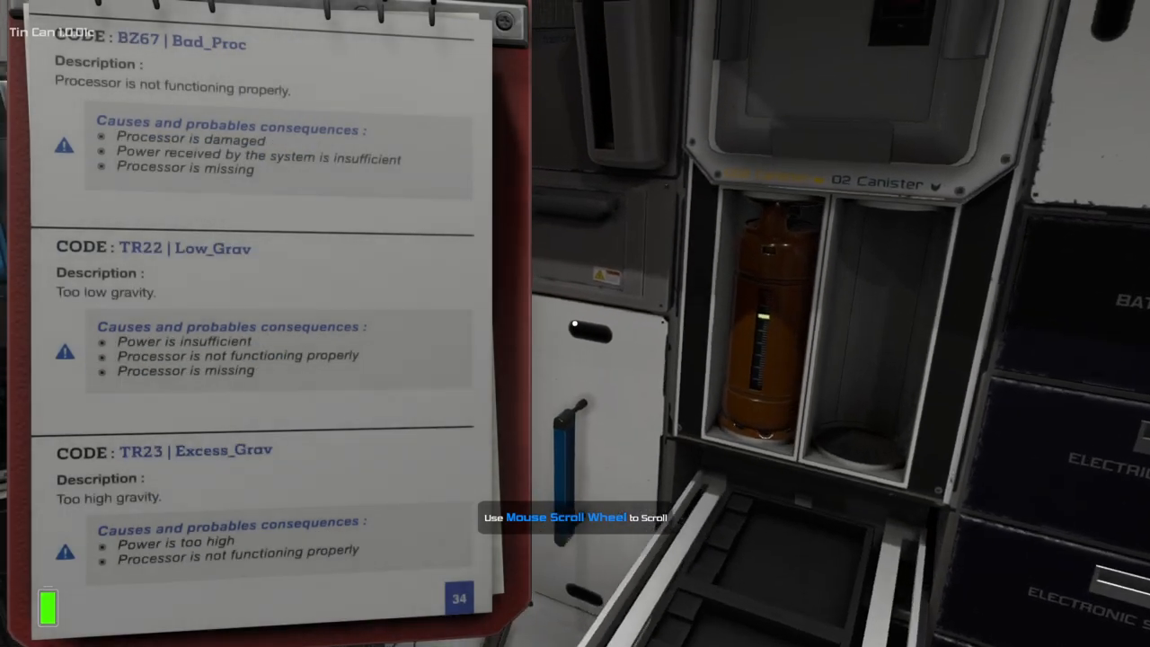
{"action": "scroll", "scroll_direction": "up", "scroll_amount": 3}
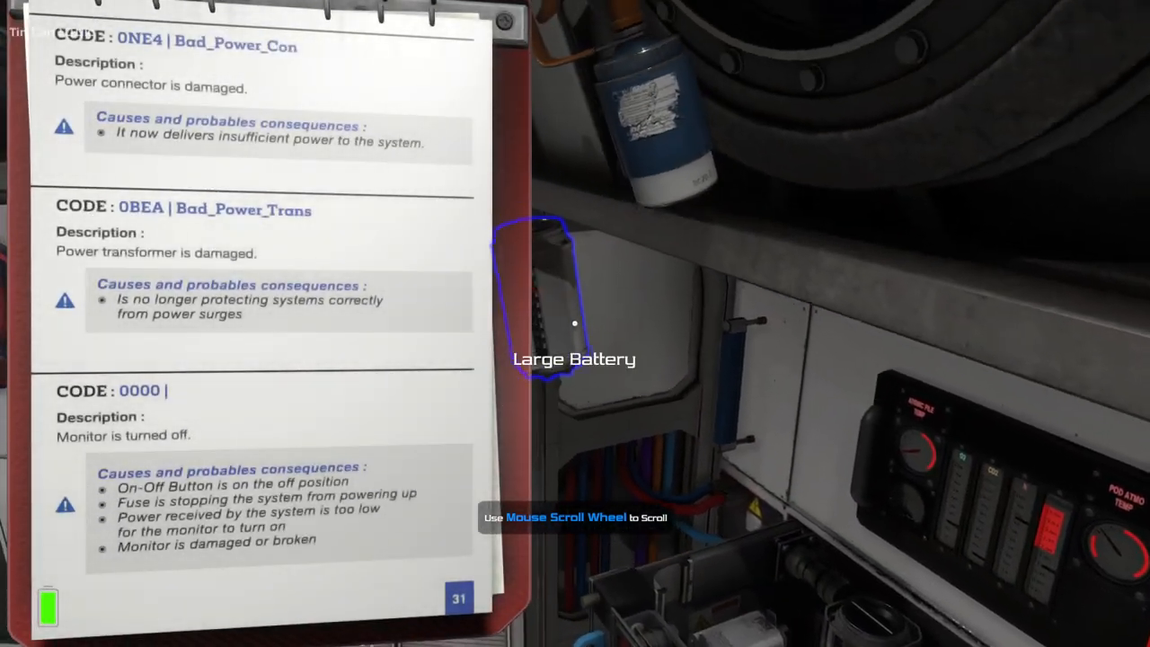
{"action": "mouse_move", "coordinate": [575, 324]}
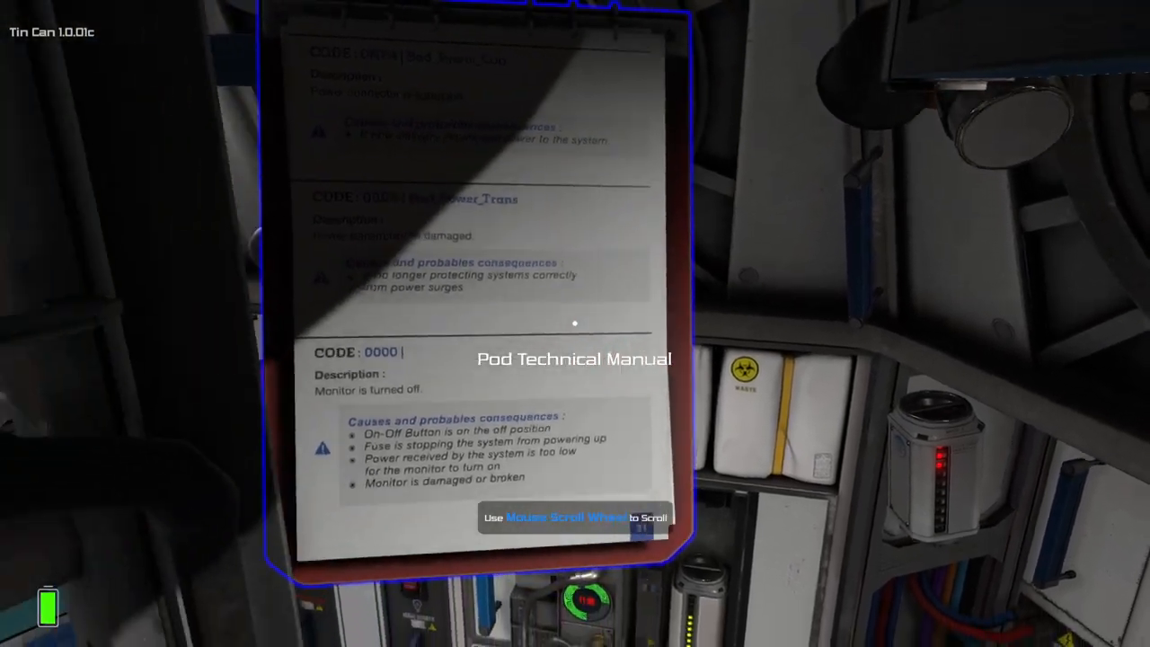
{"action": "scroll", "scroll_direction": "down", "scroll_amount": 3}
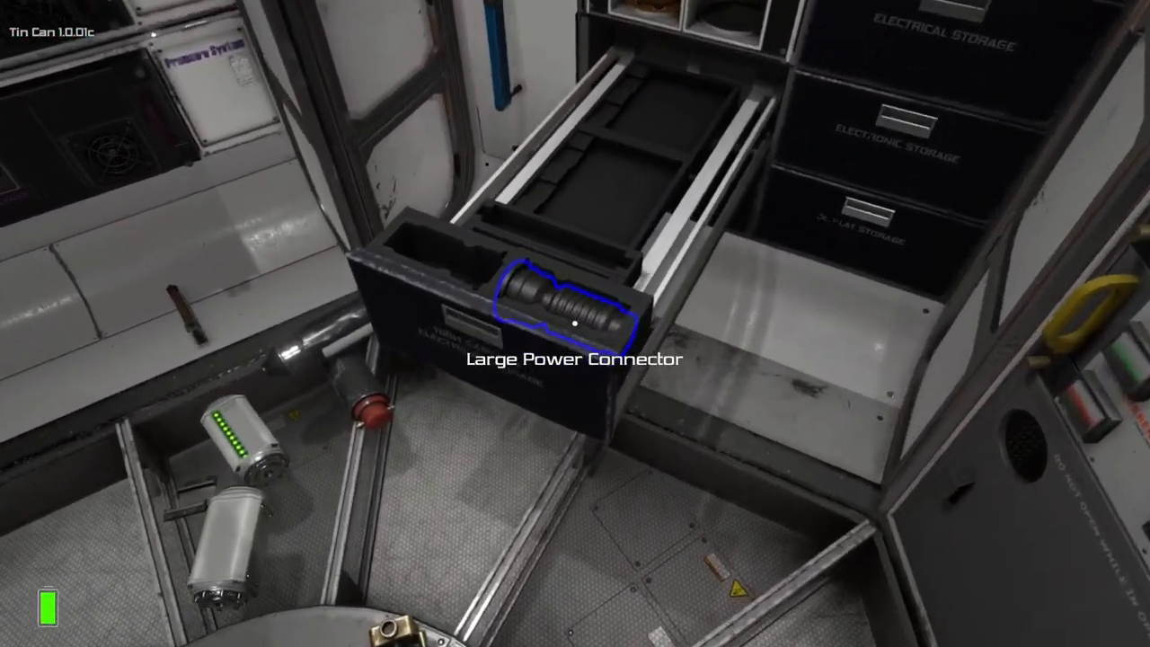
{"action": "mouse_move", "coordinate": [575, 324]}
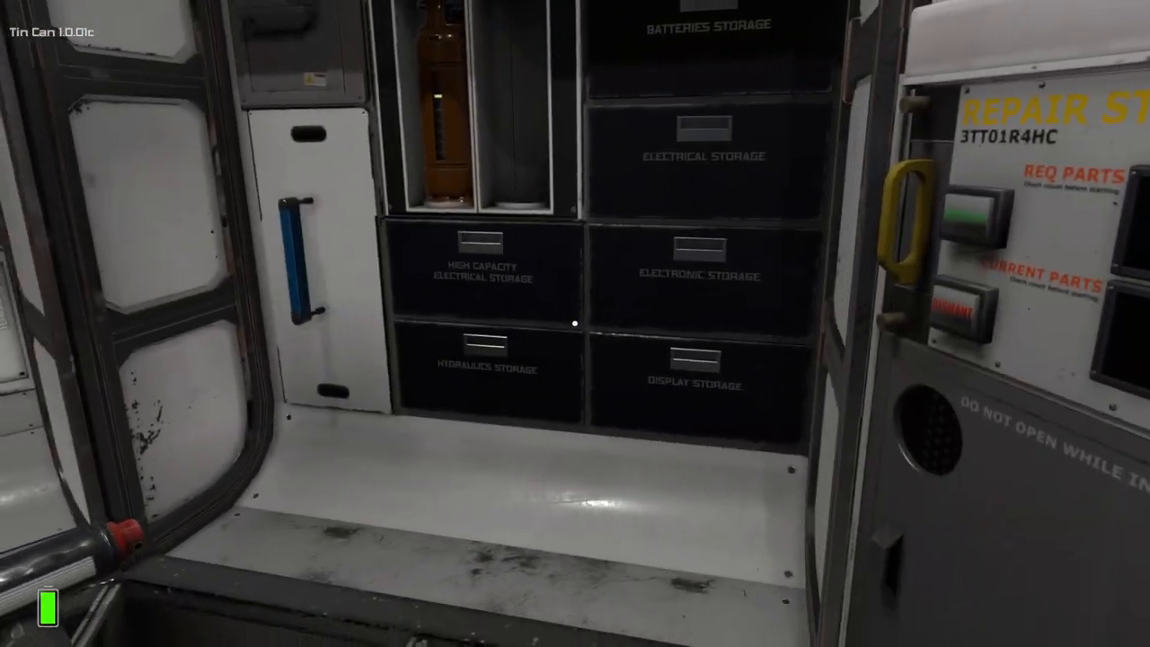
{"action": "mouse_move", "coordinate": [575, 324]}
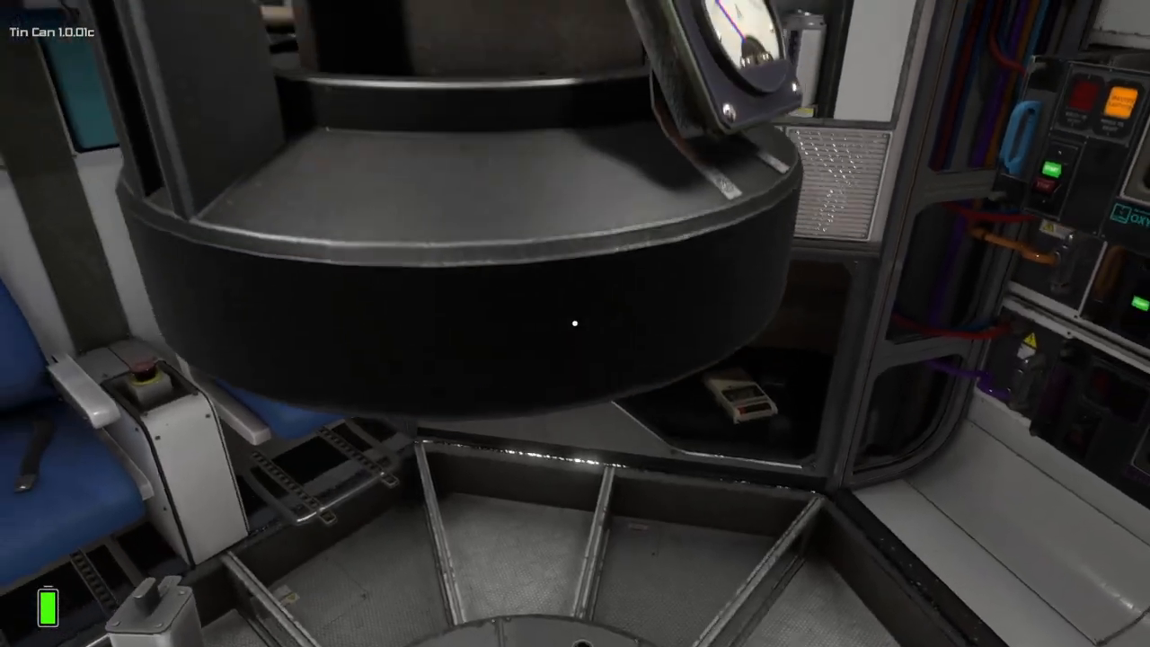
{"action": "mouse_move", "coordinate": [575, 324]}
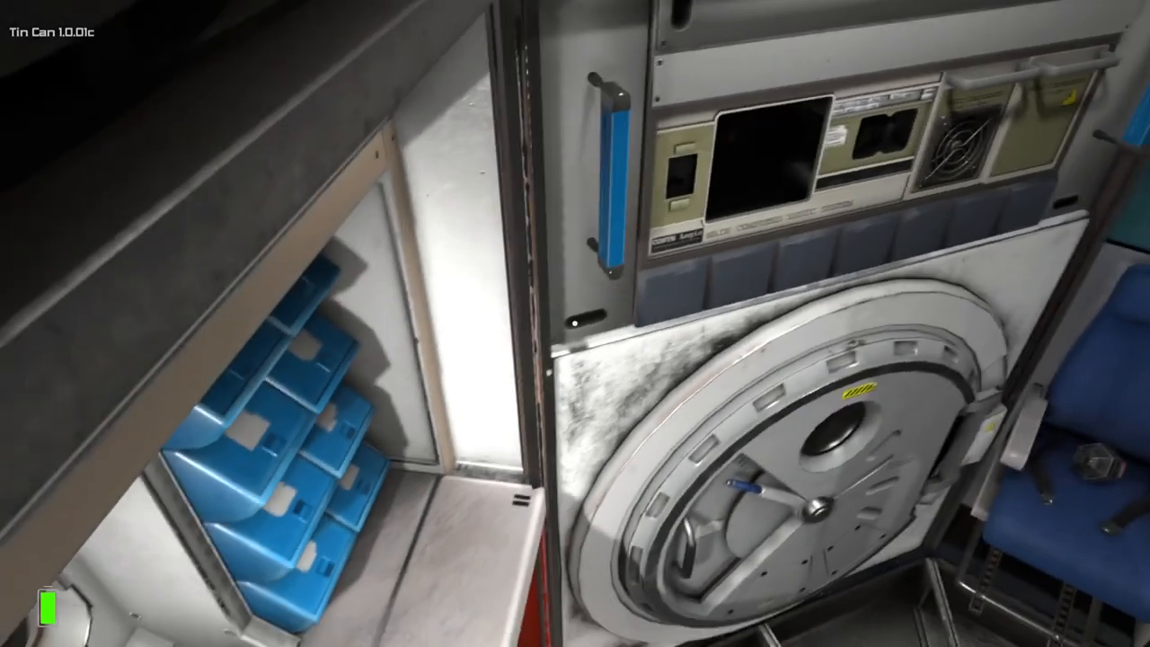
{"action": "mouse_move", "coordinate": [575, 324]}
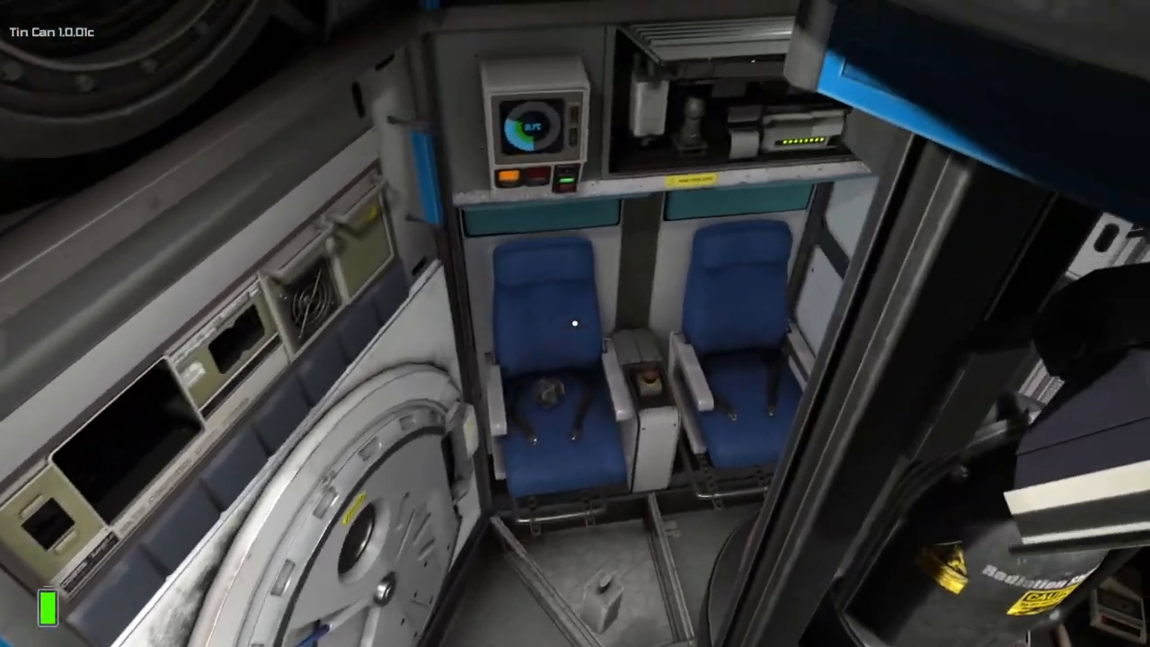
{"action": "mouse_move", "coordinate": [576, 323]}
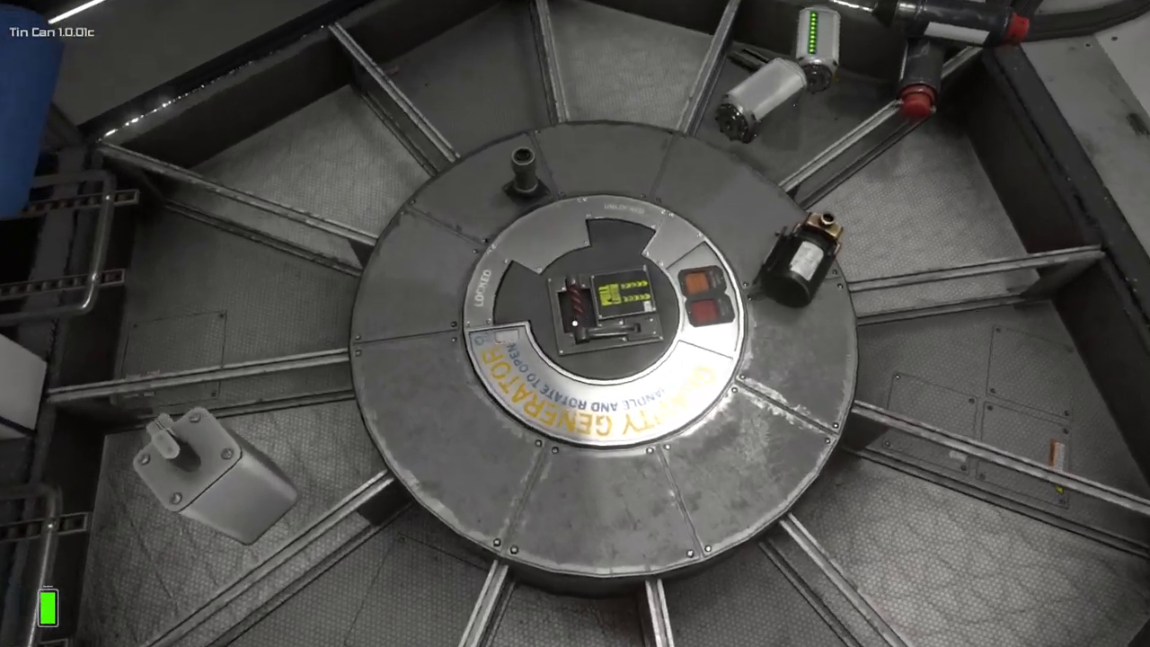
{"action": "mouse_move", "coordinate": [575, 324]}
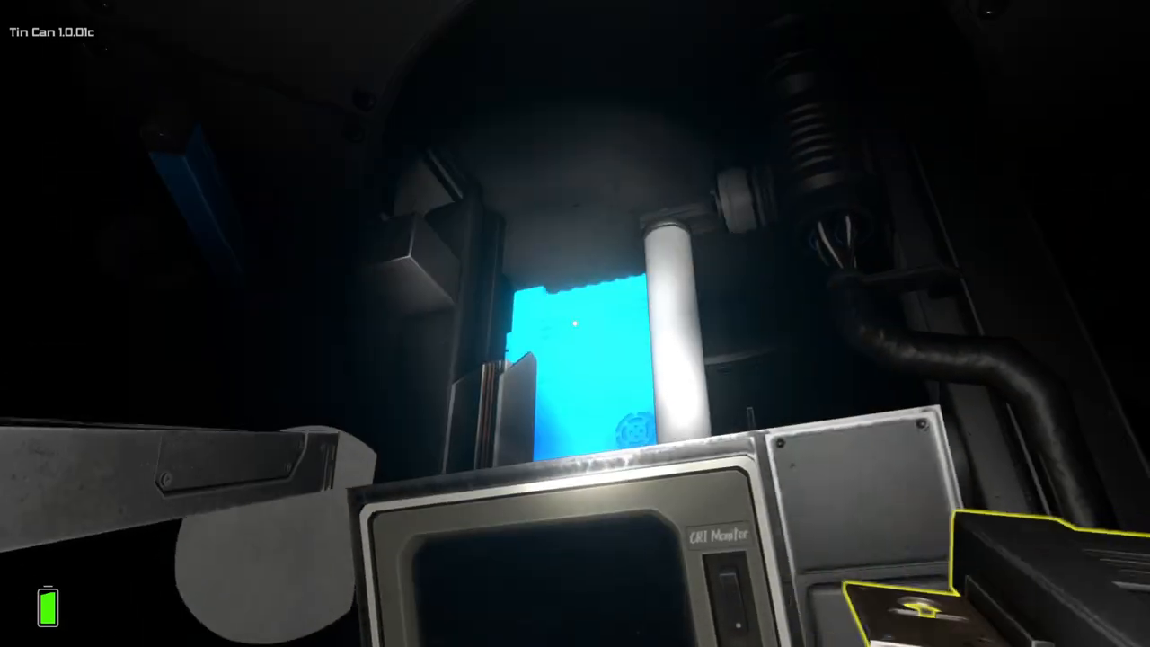
{"action": "mouse_move", "coordinate": [575, 323]}
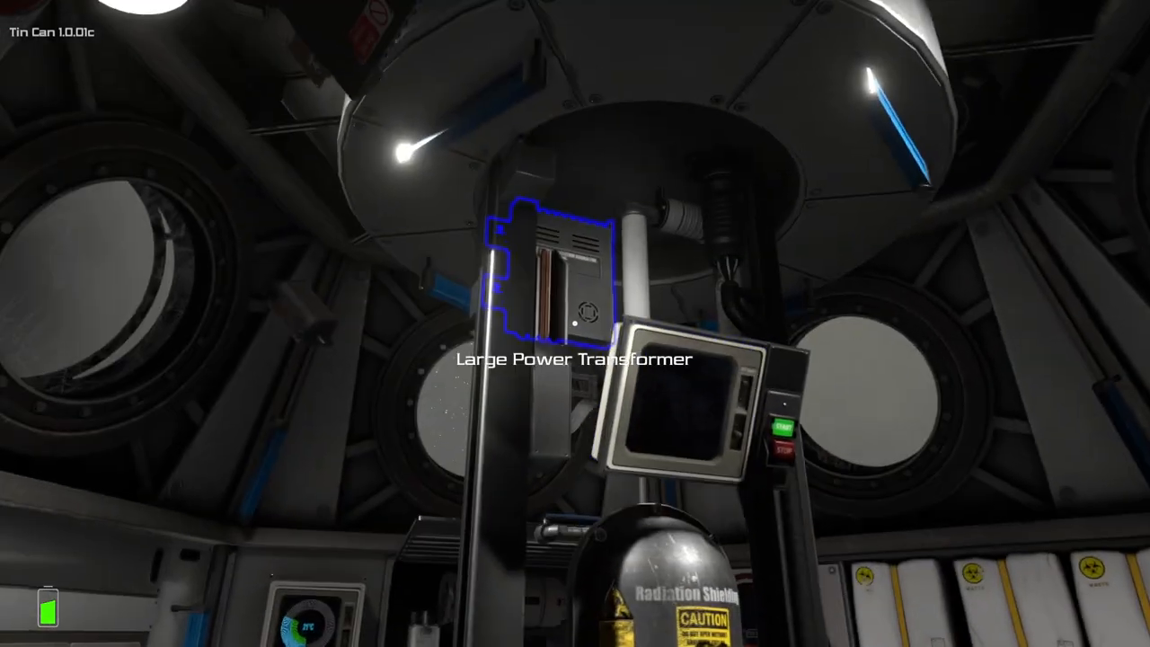
{"action": "mouse_move", "coordinate": [575, 324]}
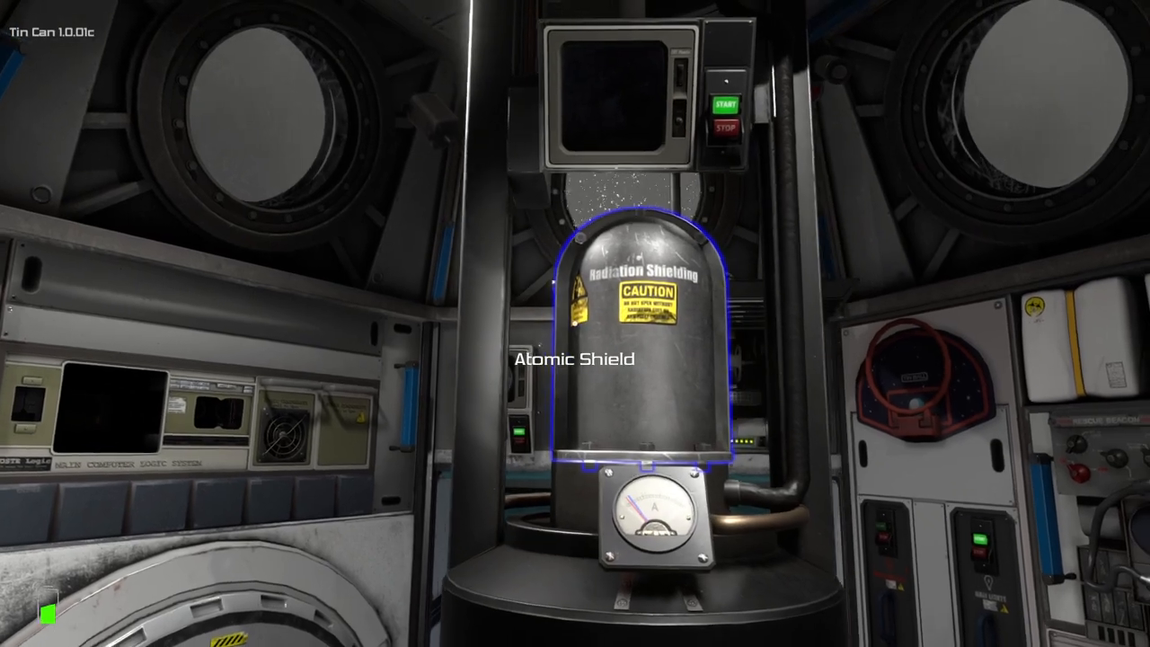
{"action": "mouse_move", "coordinate": [576, 323]}
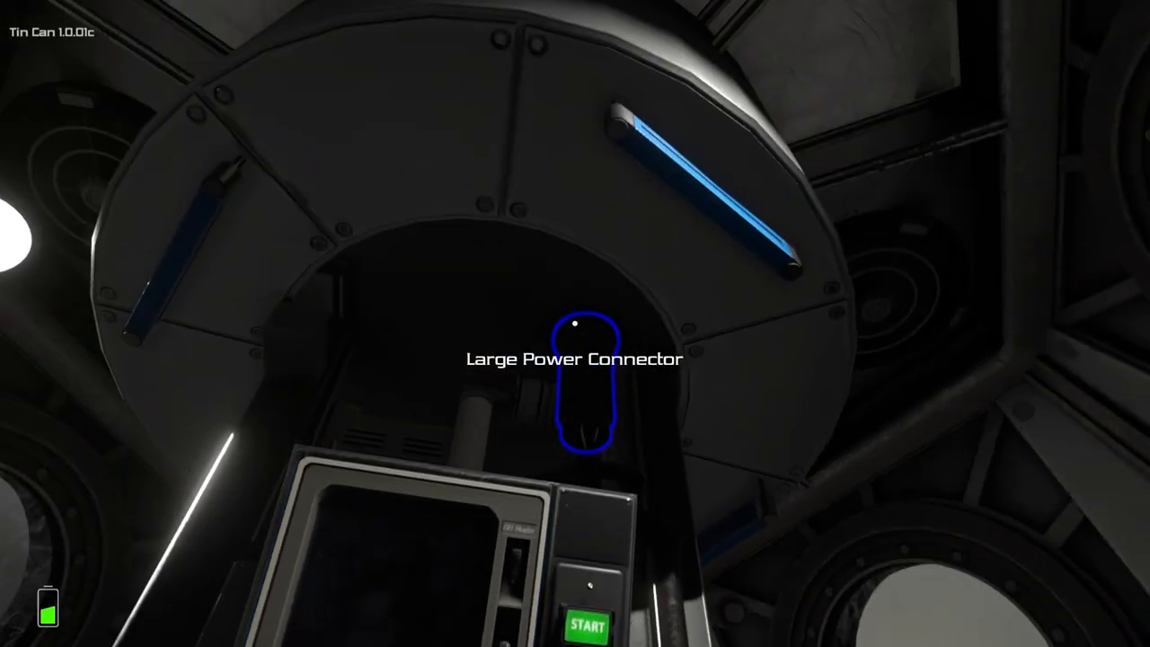
{"action": "mouse_move", "coordinate": [575, 324]}
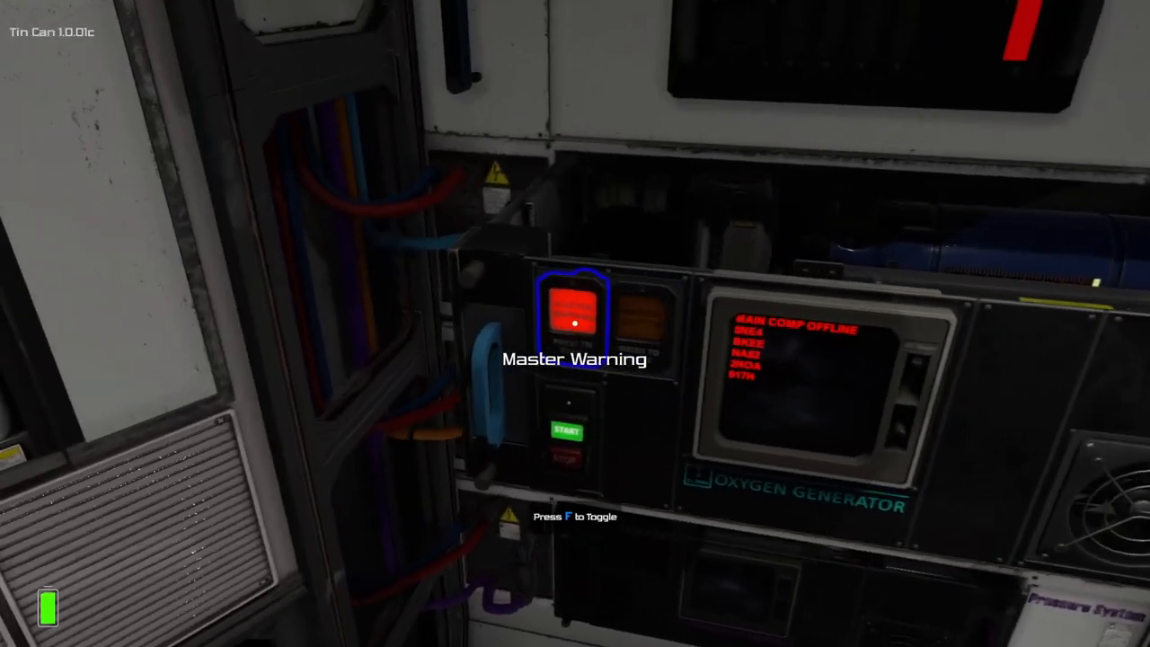
{"action": "mouse_move", "coordinate": [575, 323]}
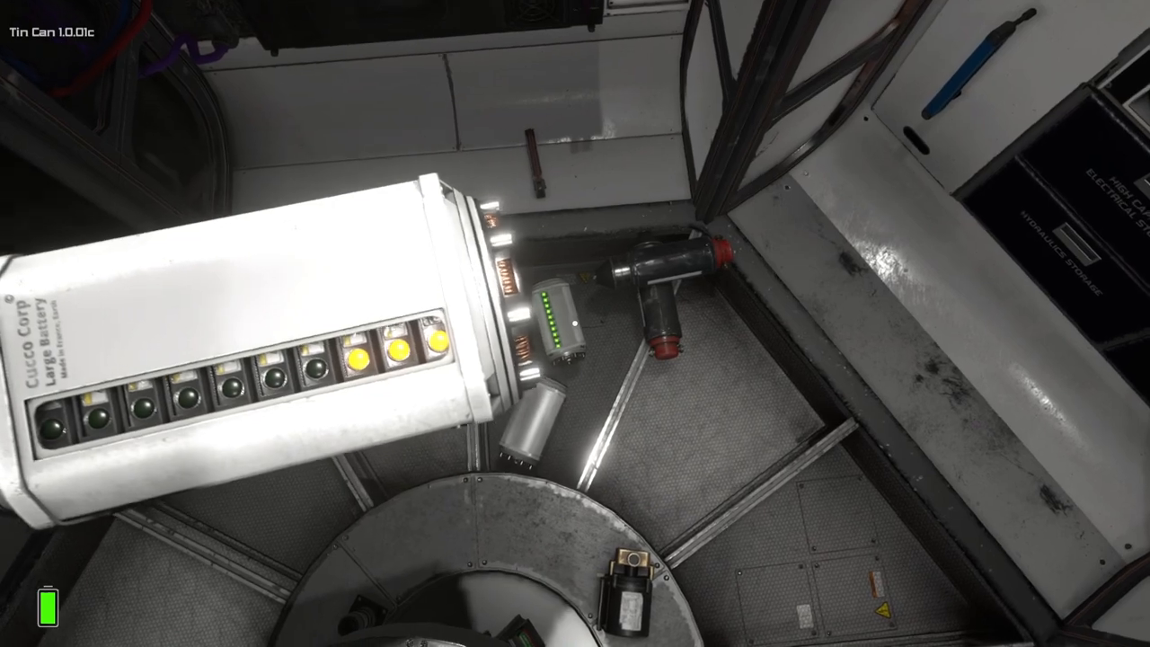
{"action": "mouse_move", "coordinate": [575, 324]}
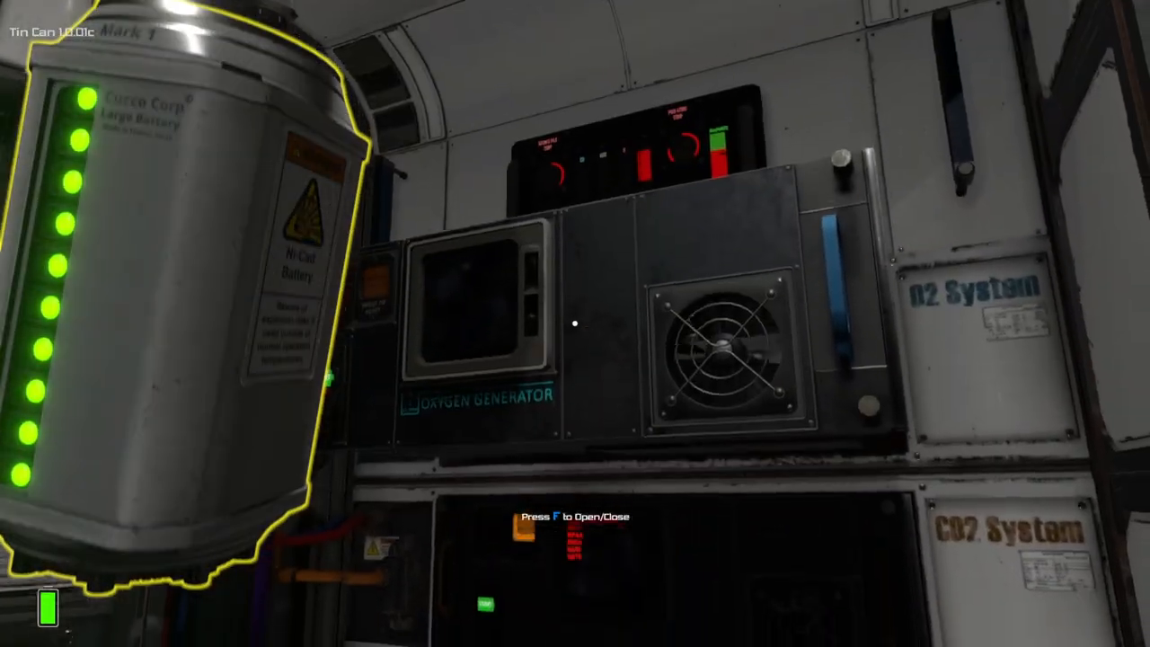
{"action": "mouse_move", "coordinate": [576, 324]}
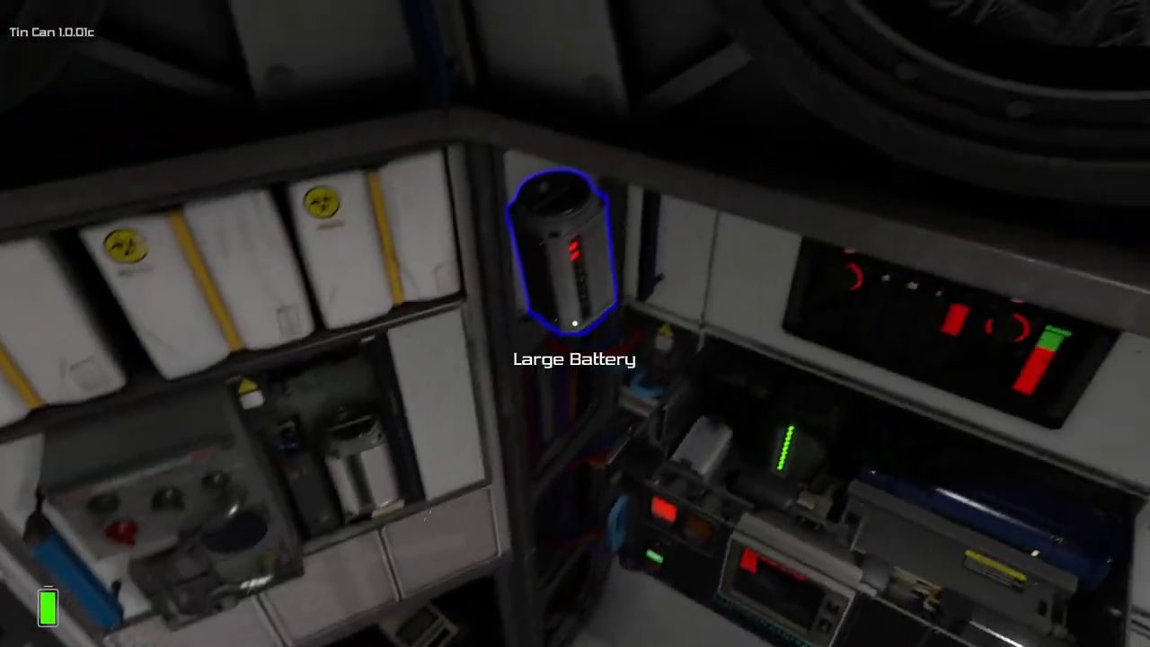
{"action": "mouse_move", "coordinate": [576, 323]}
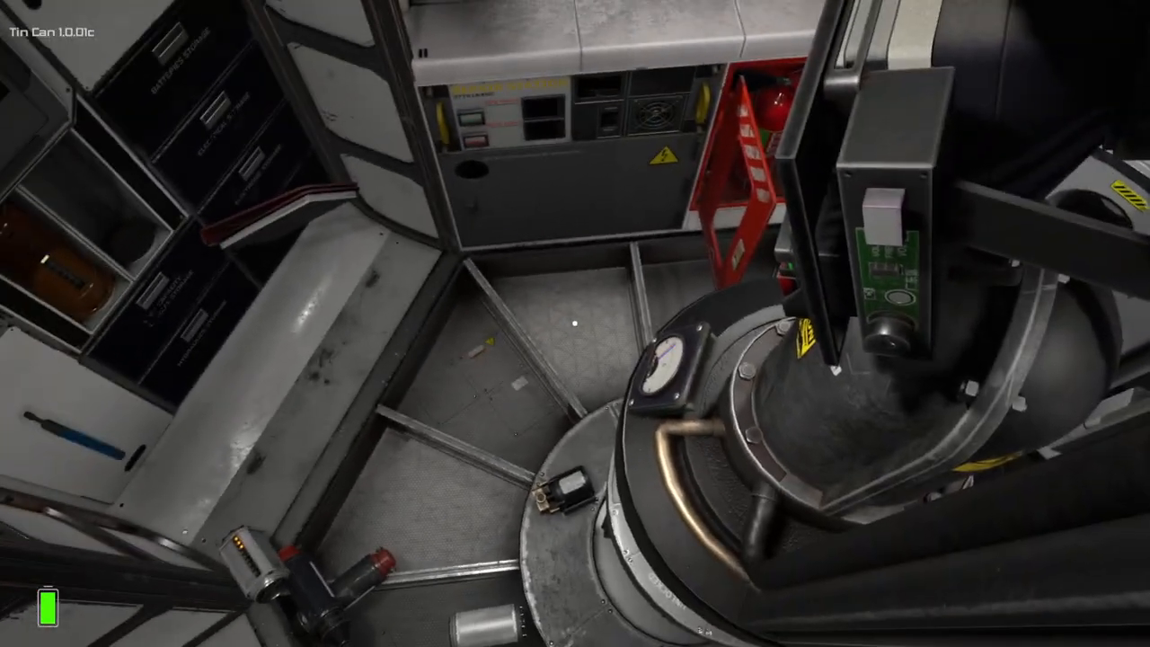
{"action": "mouse_move", "coordinate": [575, 324]}
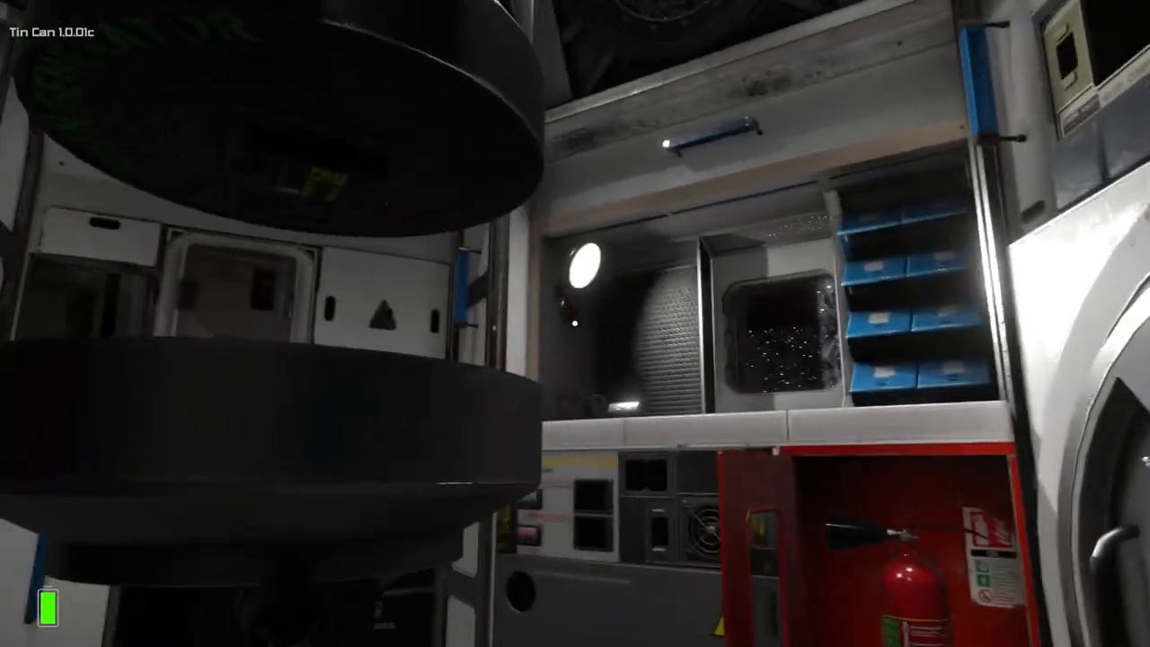
{"action": "mouse_move", "coordinate": [575, 323]}
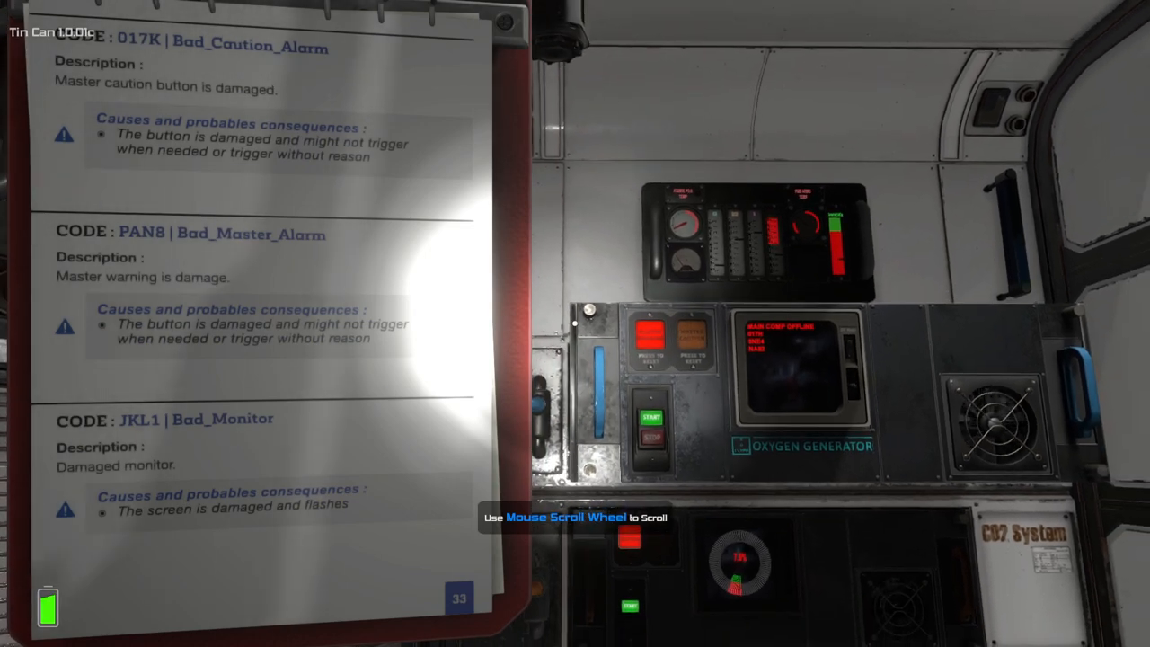
{"action": "scroll", "scroll_direction": "down", "scroll_amount": 3}
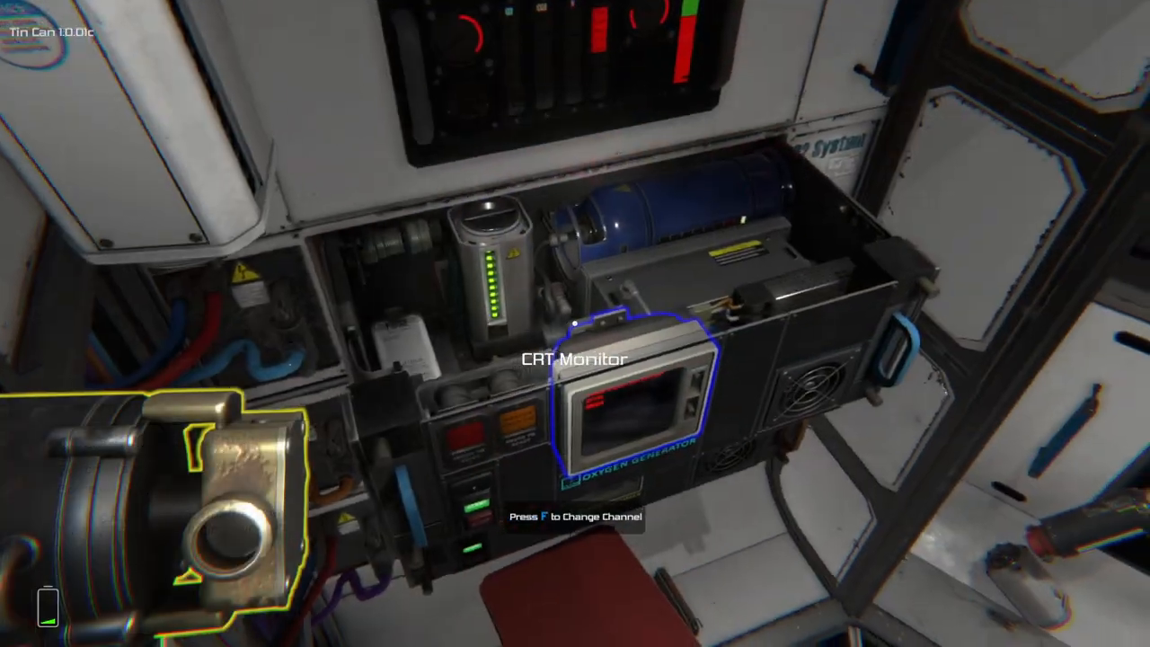
{"action": "mouse_move", "coordinate": [575, 324]}
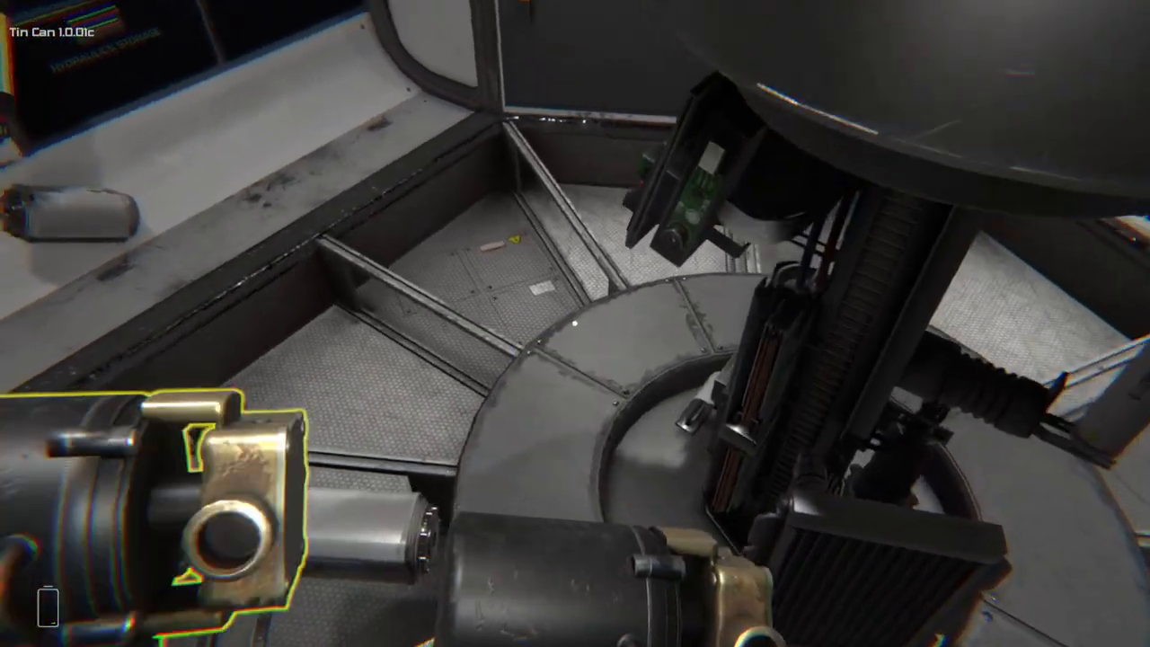
{"action": "mouse_move", "coordinate": [575, 324]}
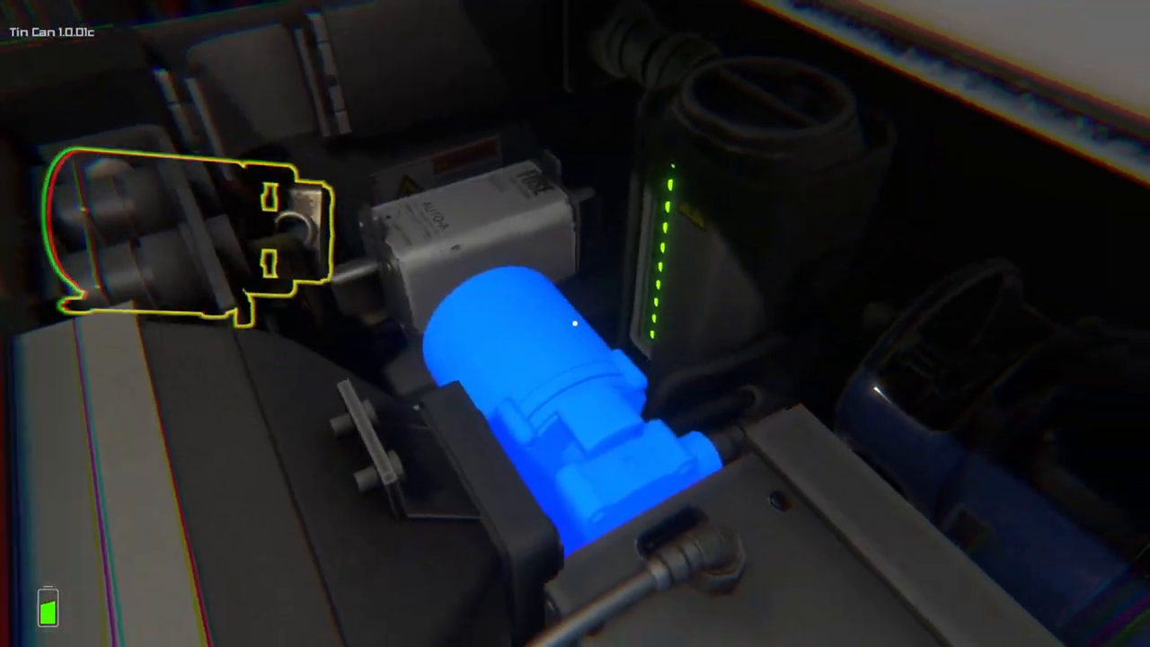
{"action": "mouse_move", "coordinate": [575, 323]}
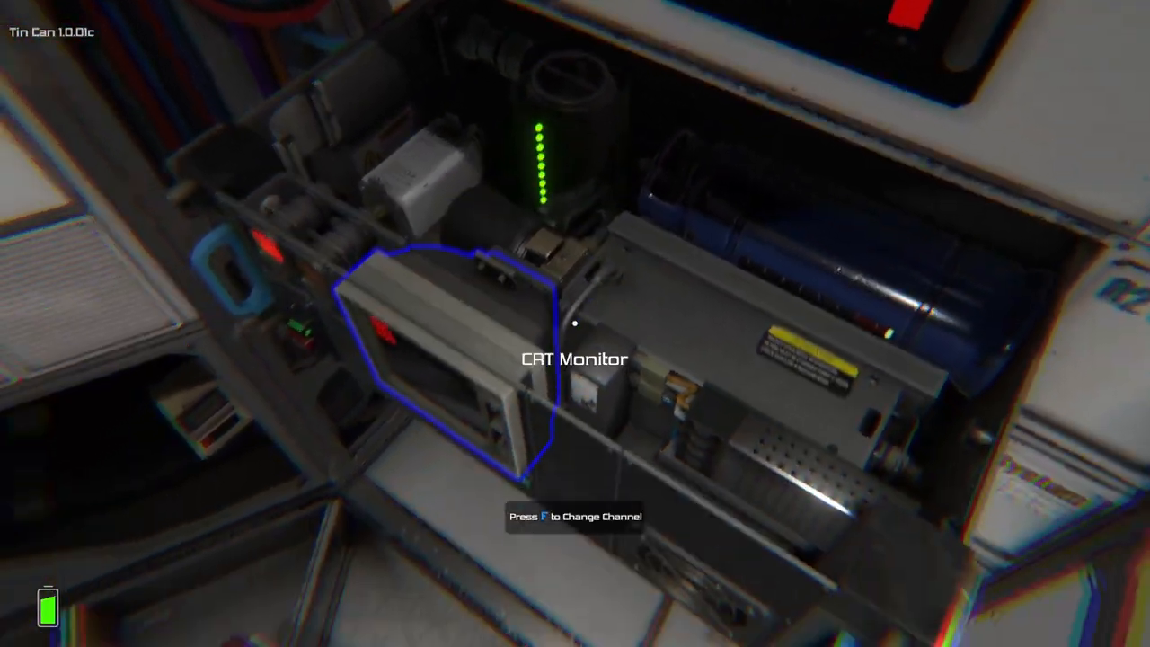
{"action": "mouse_move", "coordinate": [576, 324]}
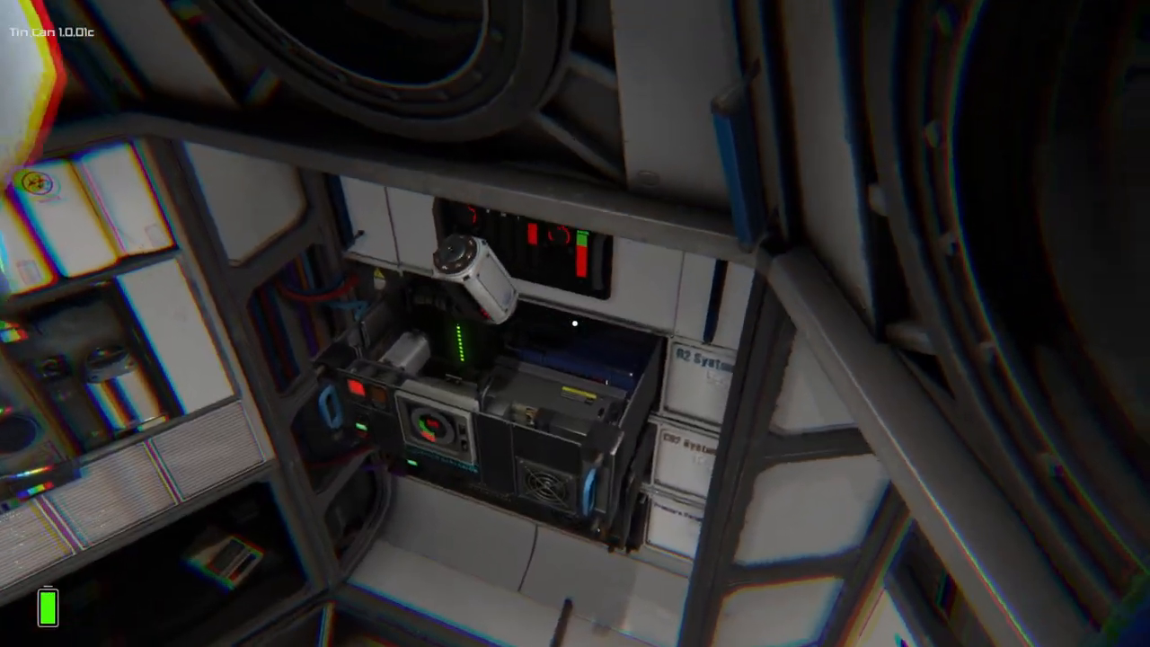
{"action": "mouse_move", "coordinate": [575, 323]}
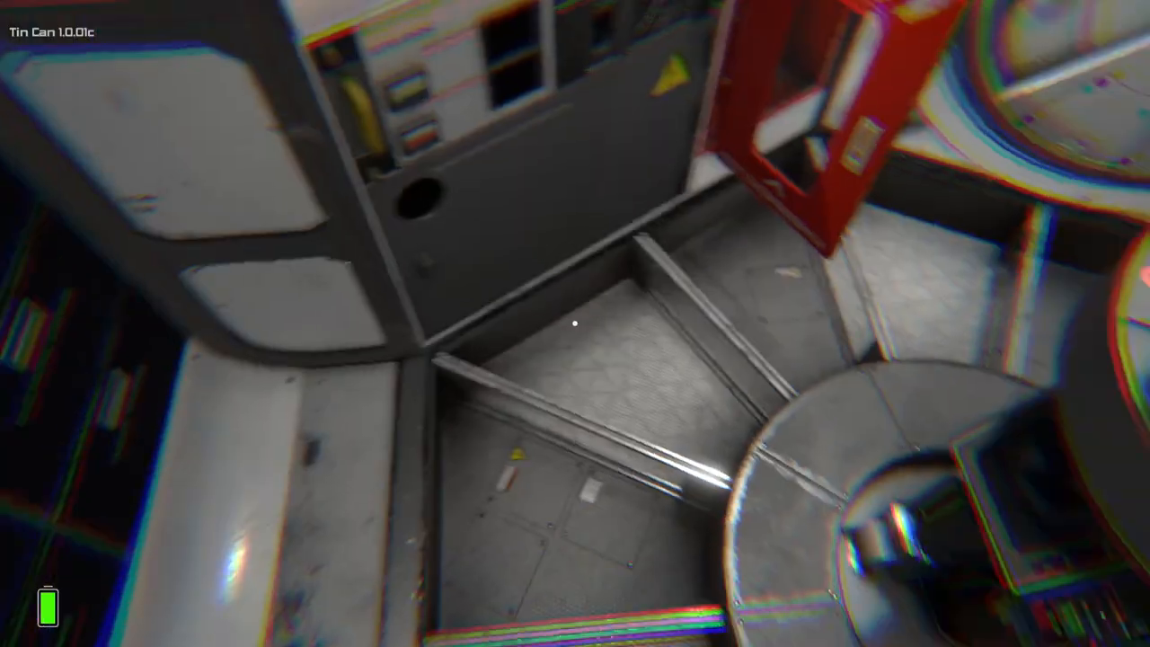
{"action": "mouse_move", "coordinate": [575, 324]}
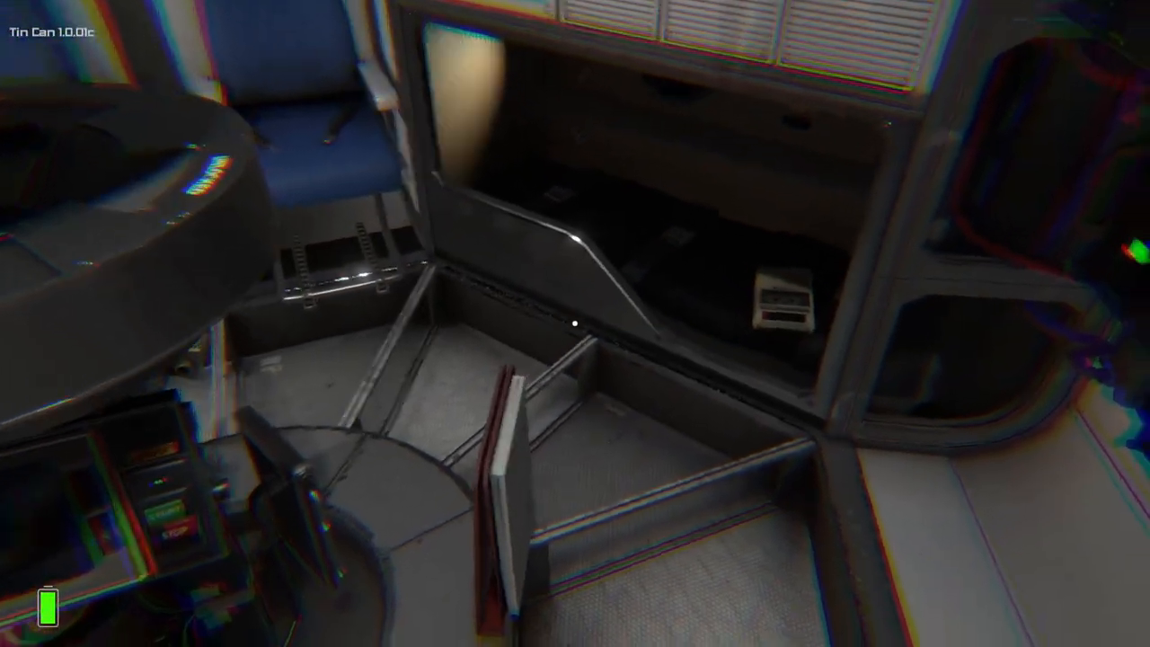
{"action": "mouse_move", "coordinate": [576, 324]}
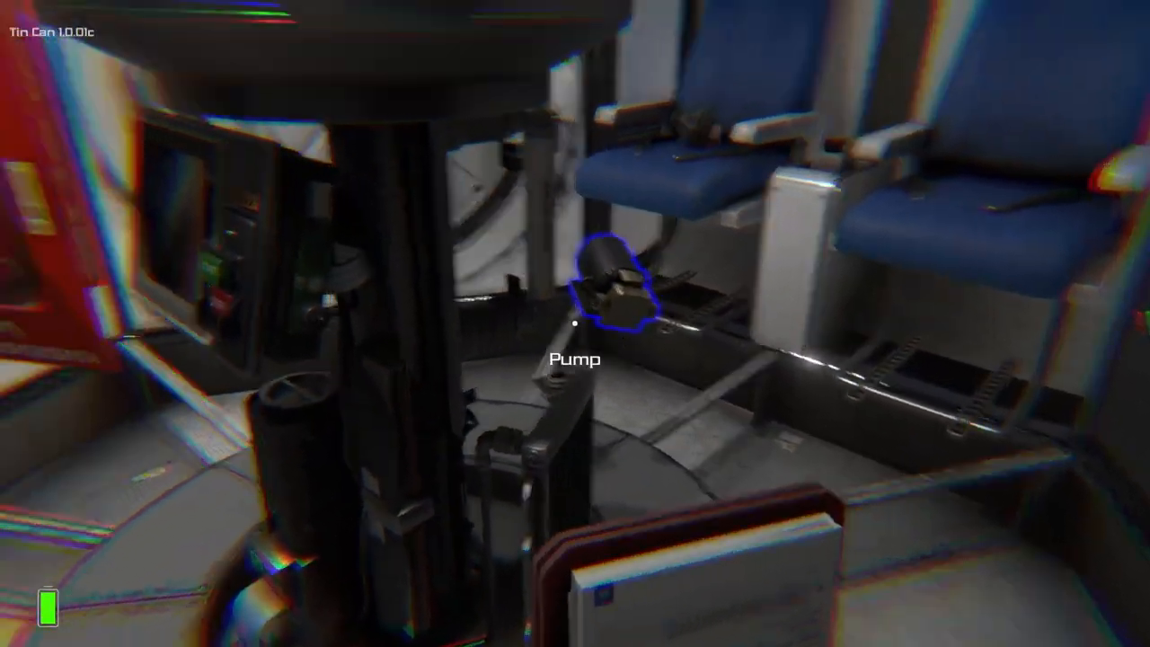
{"action": "mouse_move", "coordinate": [575, 324]}
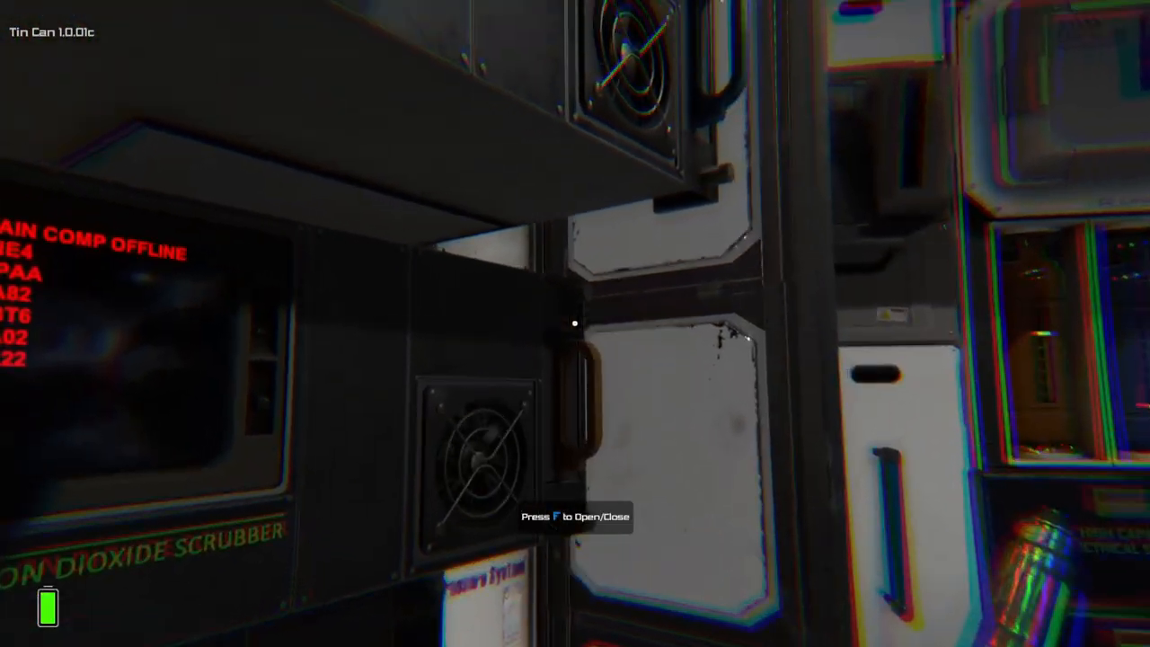
{"action": "mouse_move", "coordinate": [575, 323]}
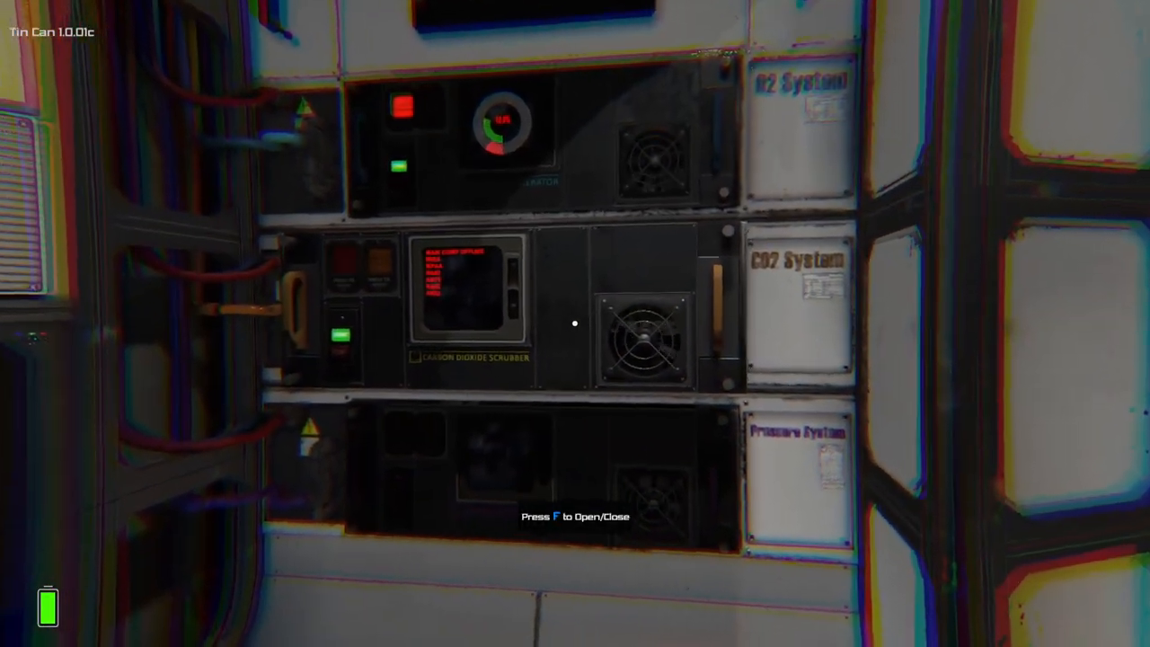
{"action": "left_click", "coordinate": [575, 324]}
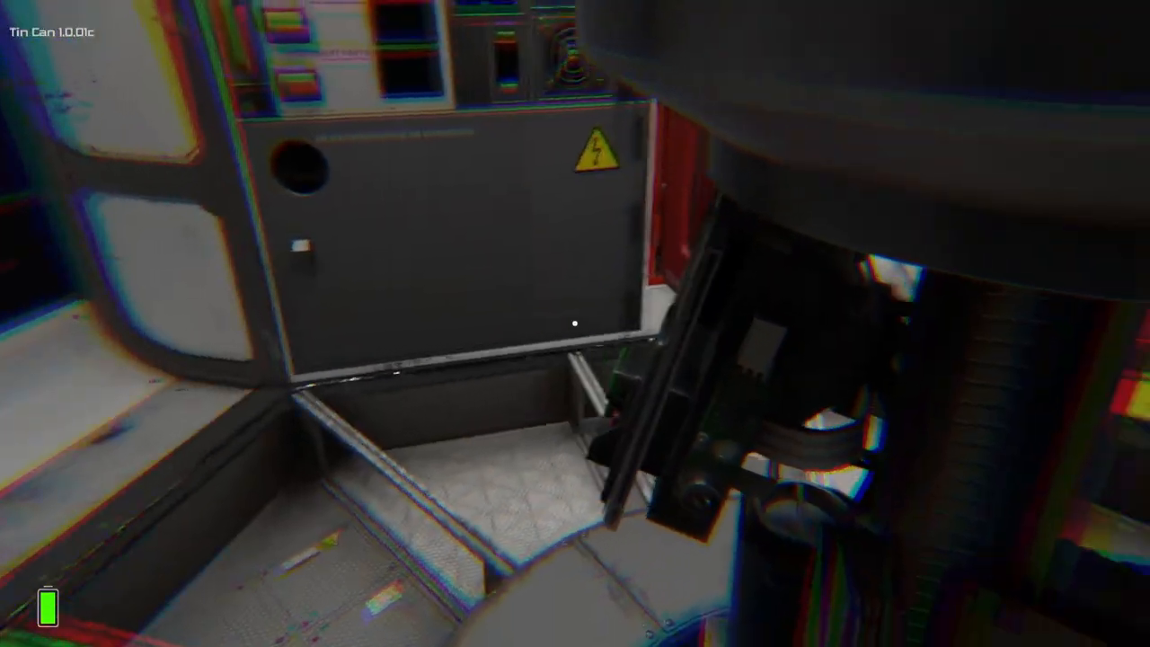
{"action": "mouse_move", "coordinate": [576, 323]}
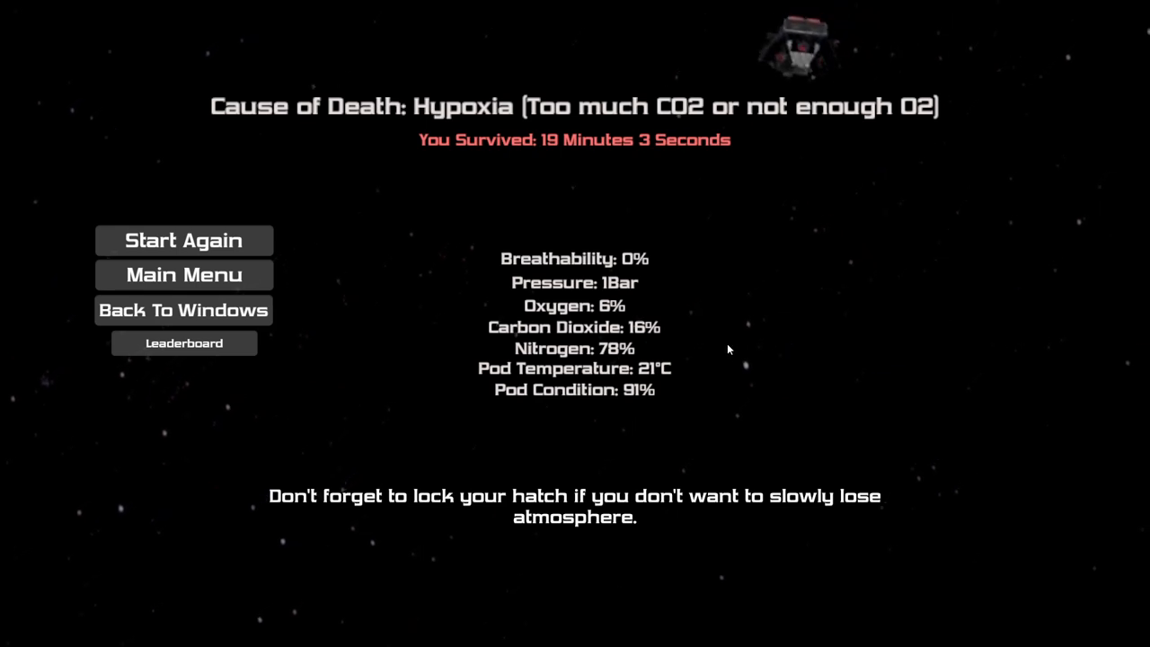
{"action": "mouse_move", "coordinate": [669, 286]}
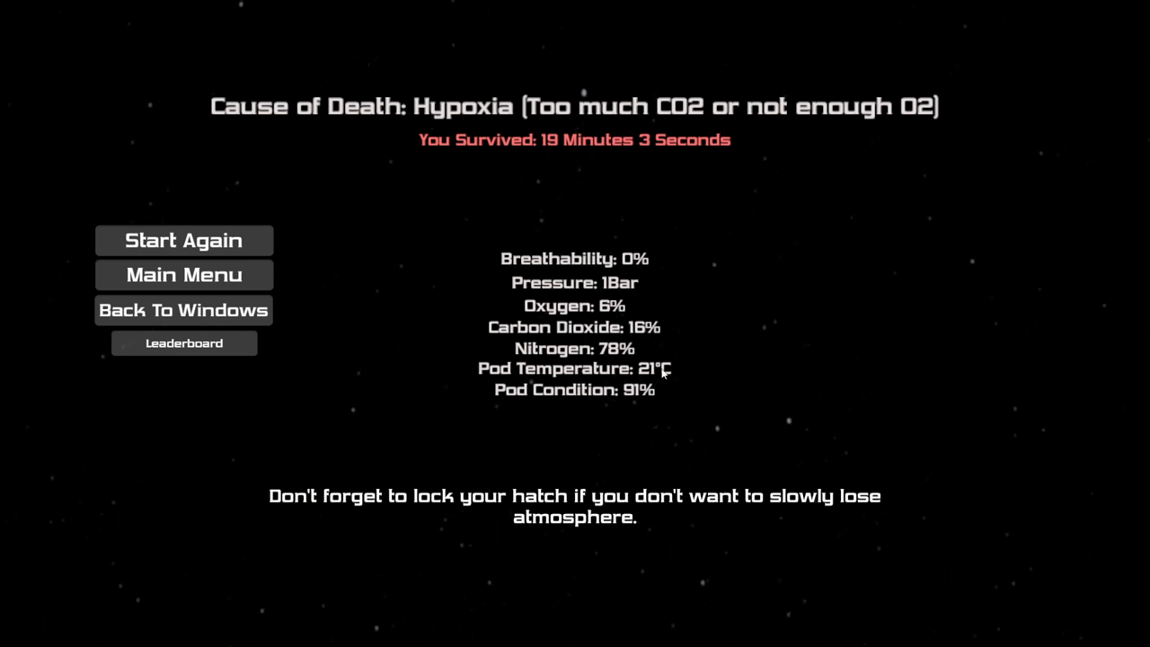
{"action": "mouse_move", "coordinate": [600, 417]}
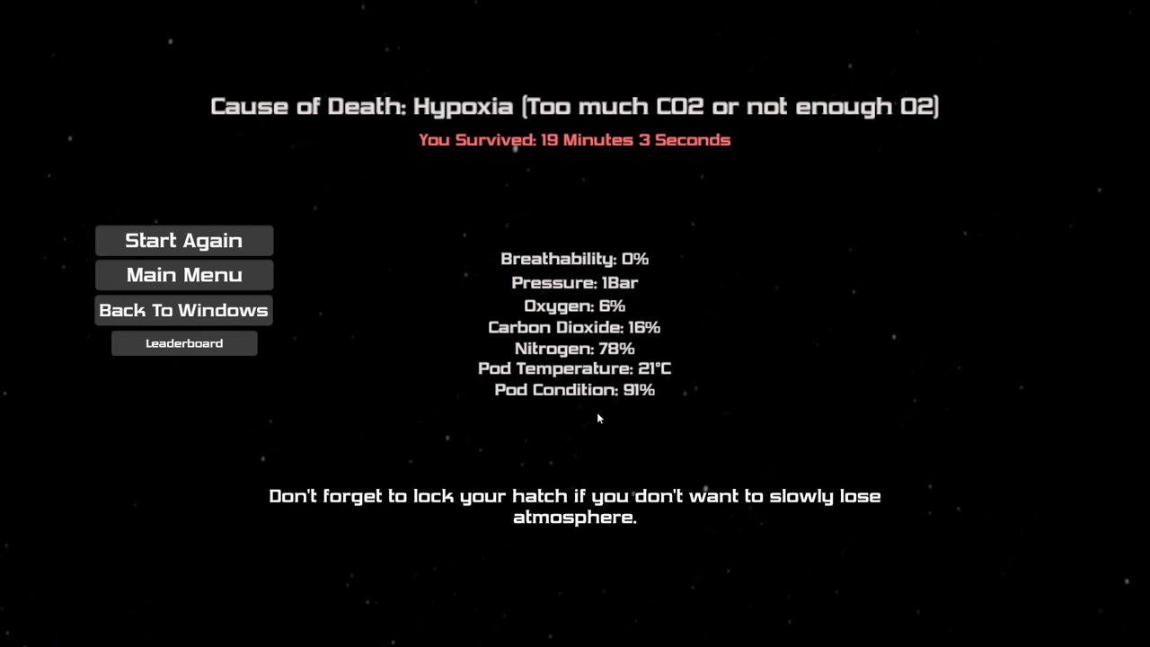
{"action": "mouse_move", "coordinate": [590, 409]}
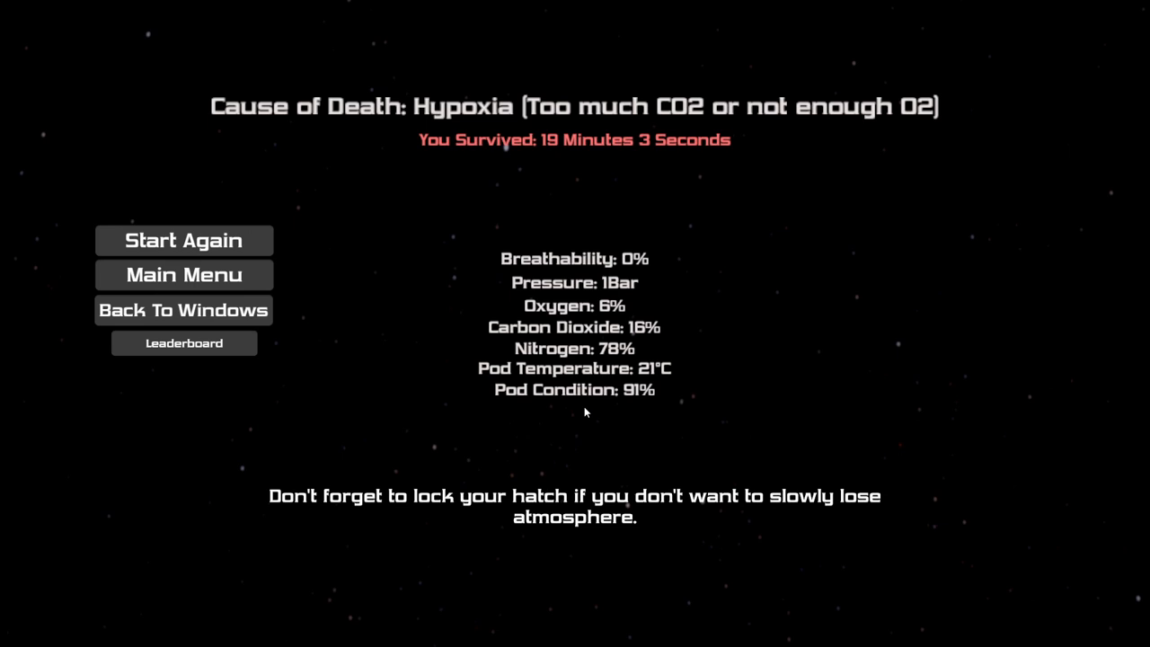
{"action": "mouse_move", "coordinate": [575, 411]}
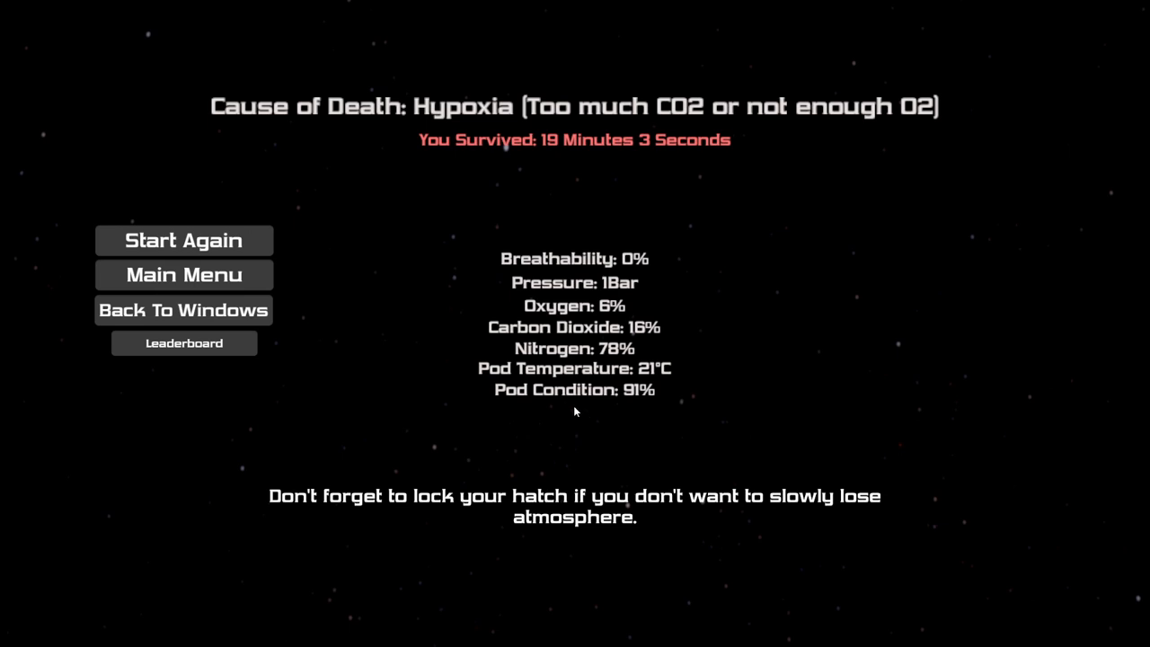
{"action": "mouse_move", "coordinate": [559, 411]}
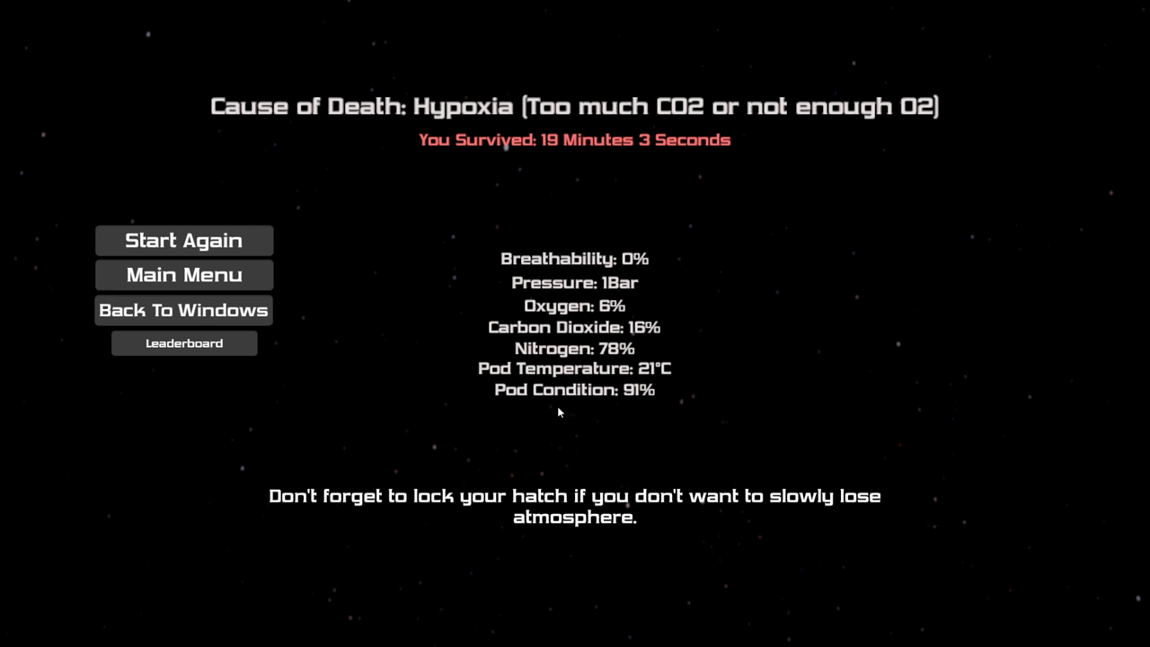
{"action": "mouse_move", "coordinate": [554, 406]}
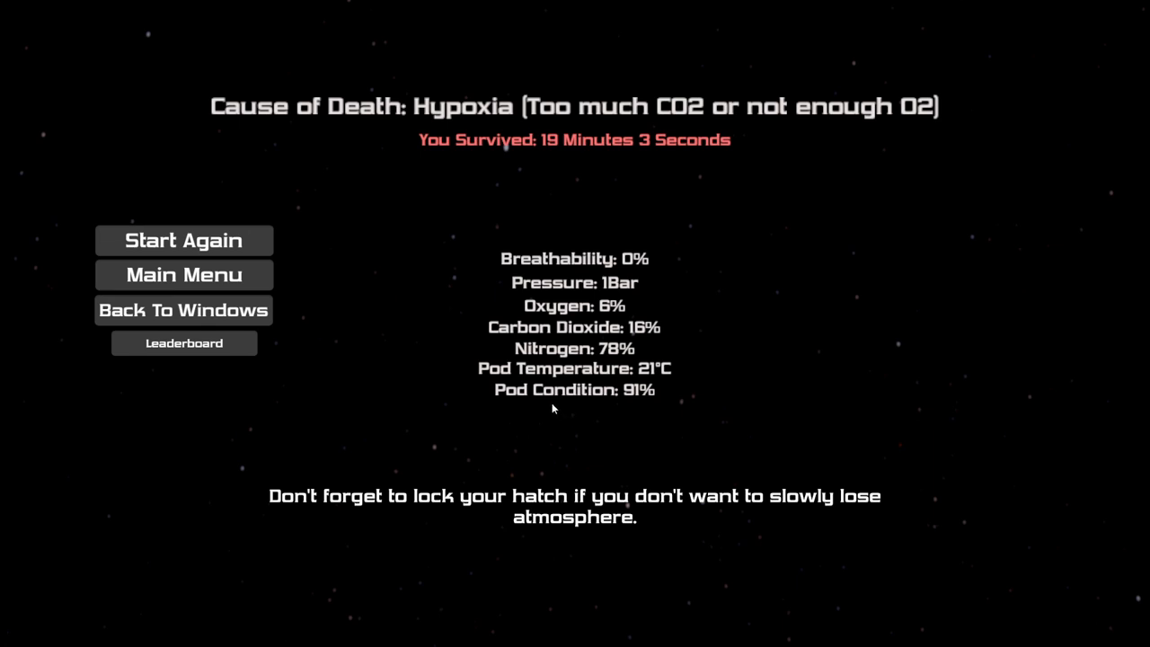
{"action": "mouse_move", "coordinate": [403, 327]}
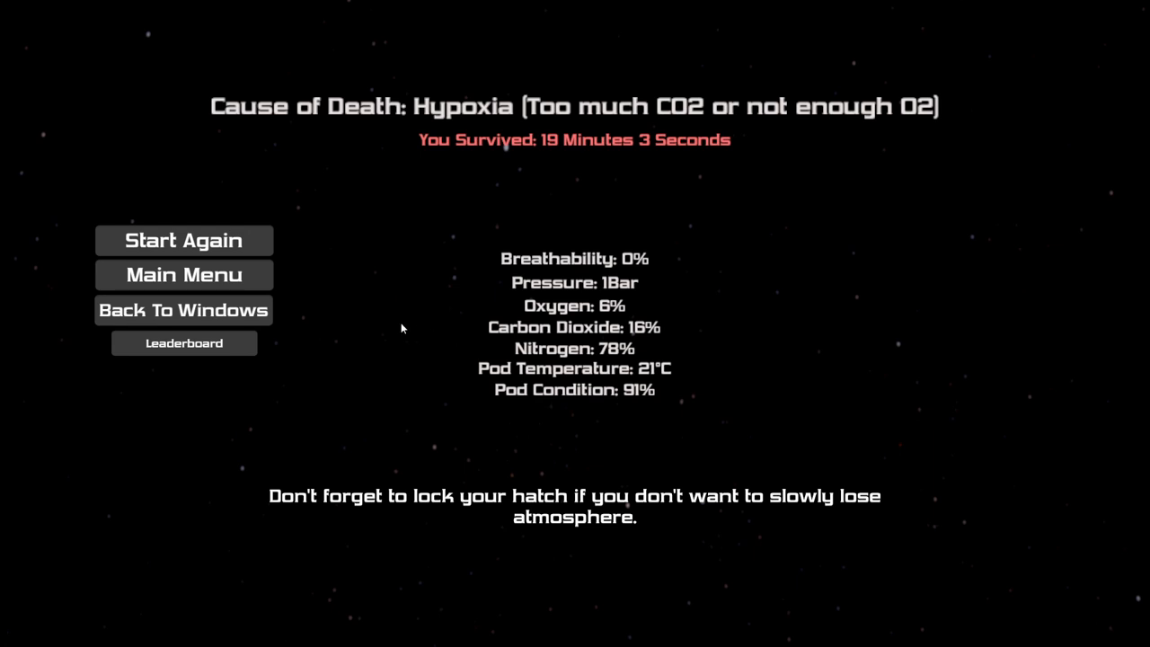
Return to the main menu from the hypoxia death screen after 19 minutes 3 seconds survived.
{"action": "left_click", "coordinate": [183, 275]}
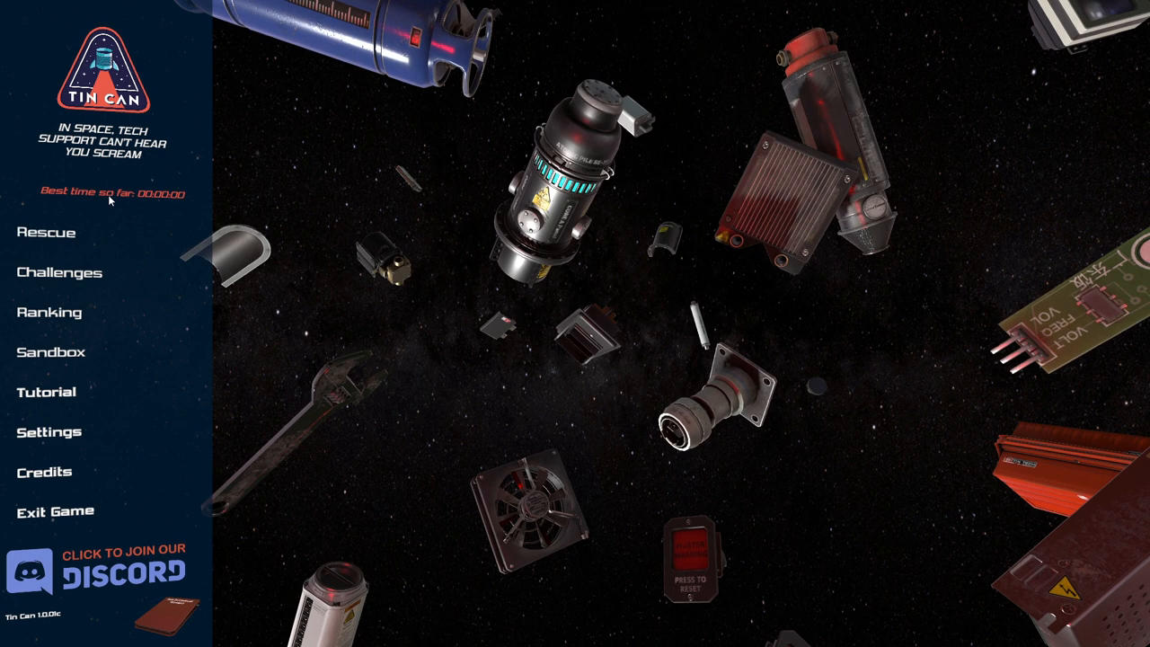
{"action": "mouse_move", "coordinate": [47, 232]}
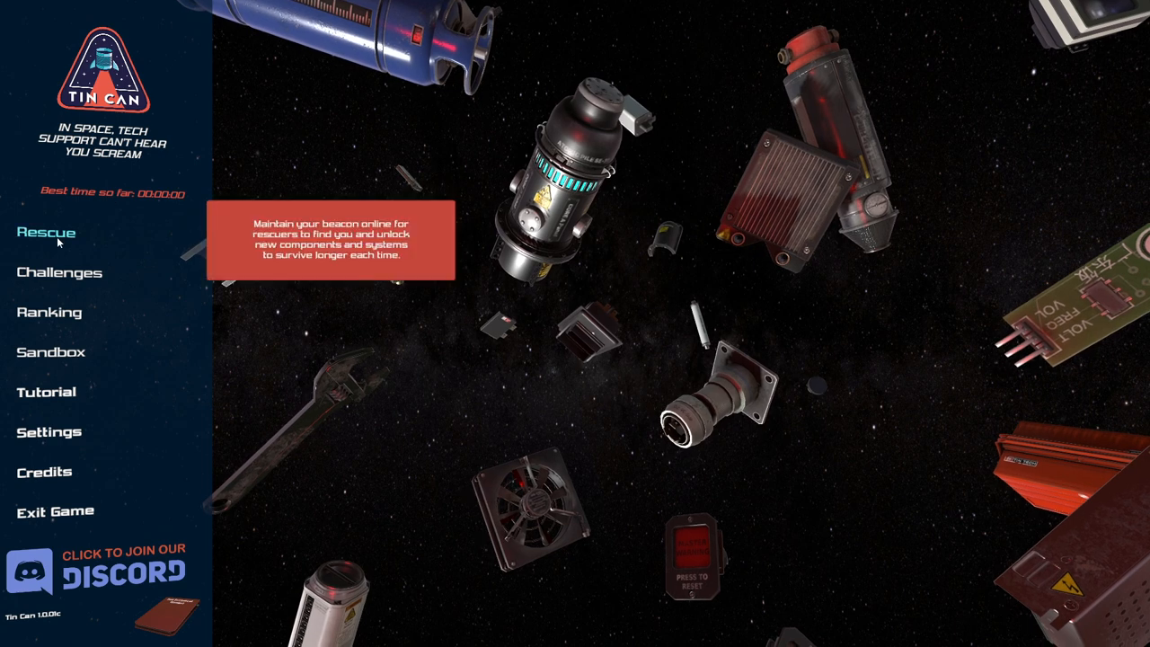